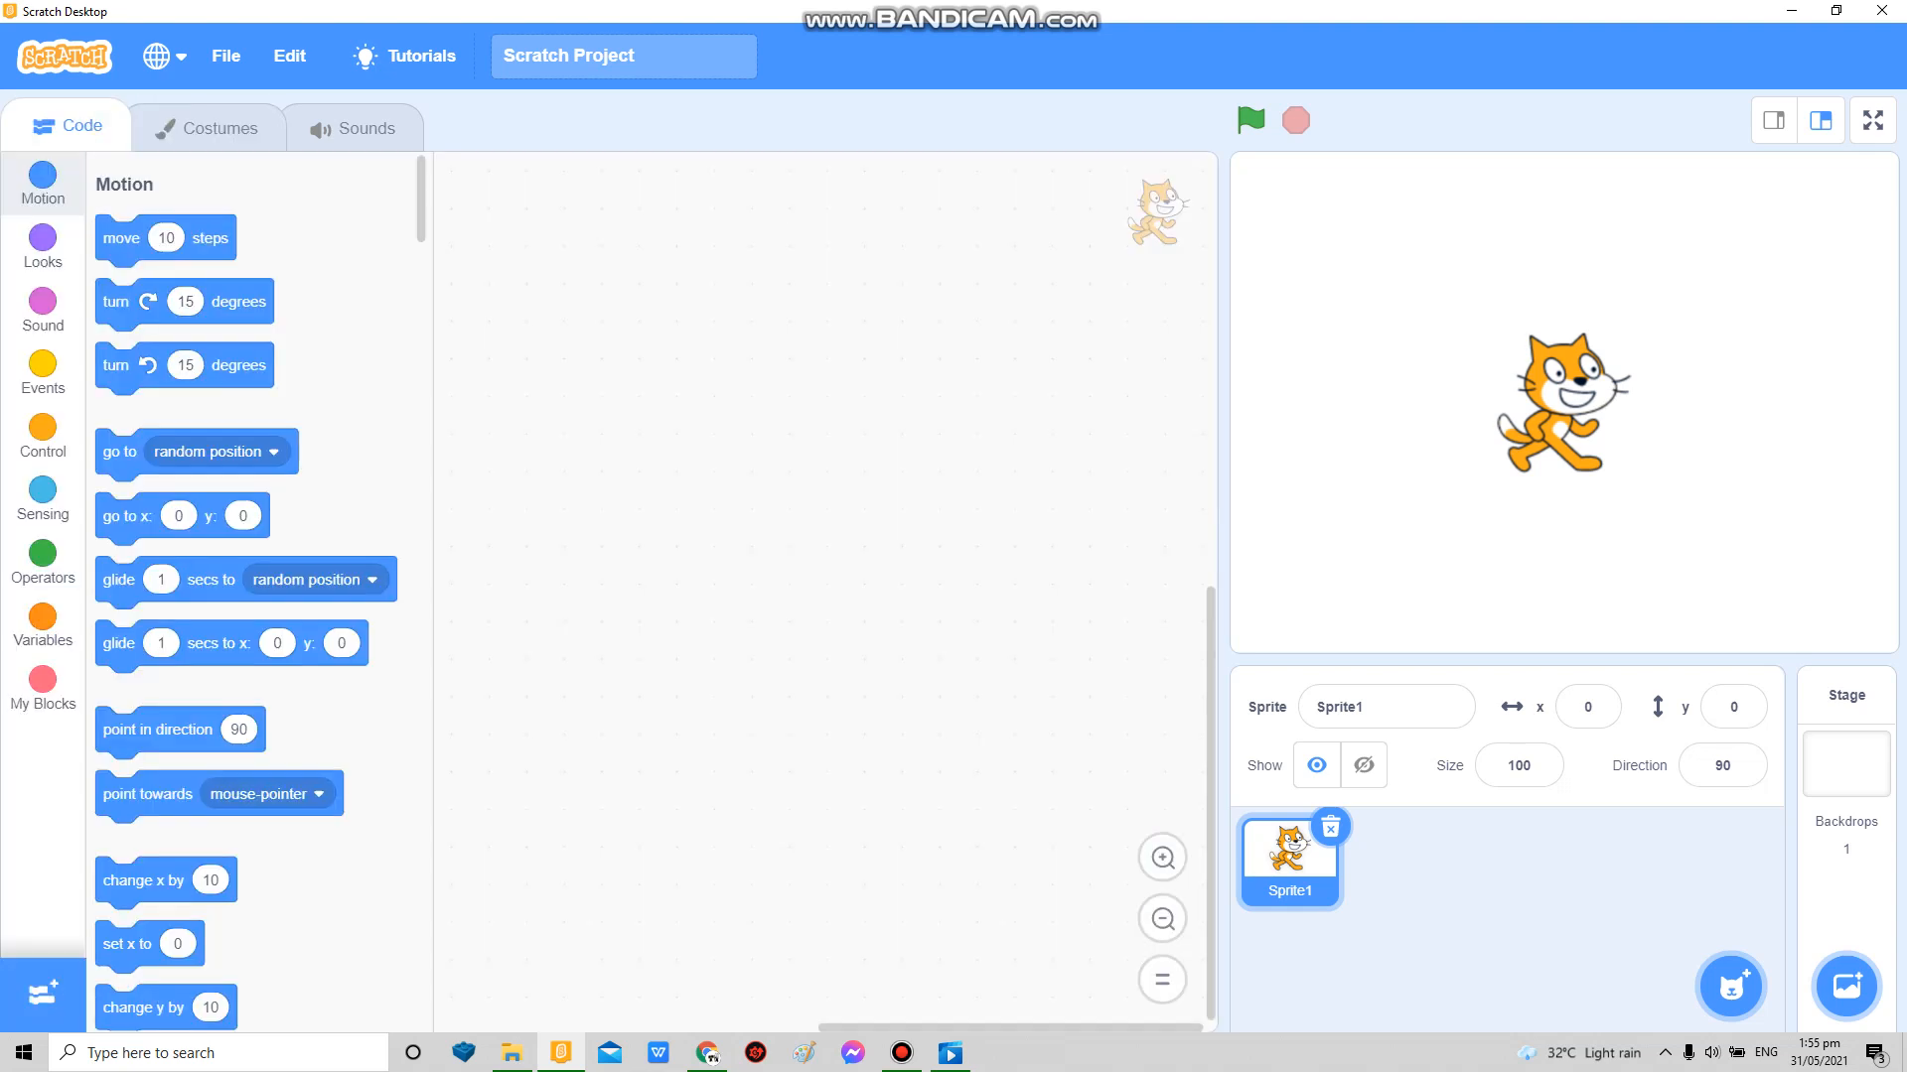
Step: Clear the cat artwork from costume1 and rename the sprite Peashooter
{"action": "left_click", "coordinate": [900, 1052]}
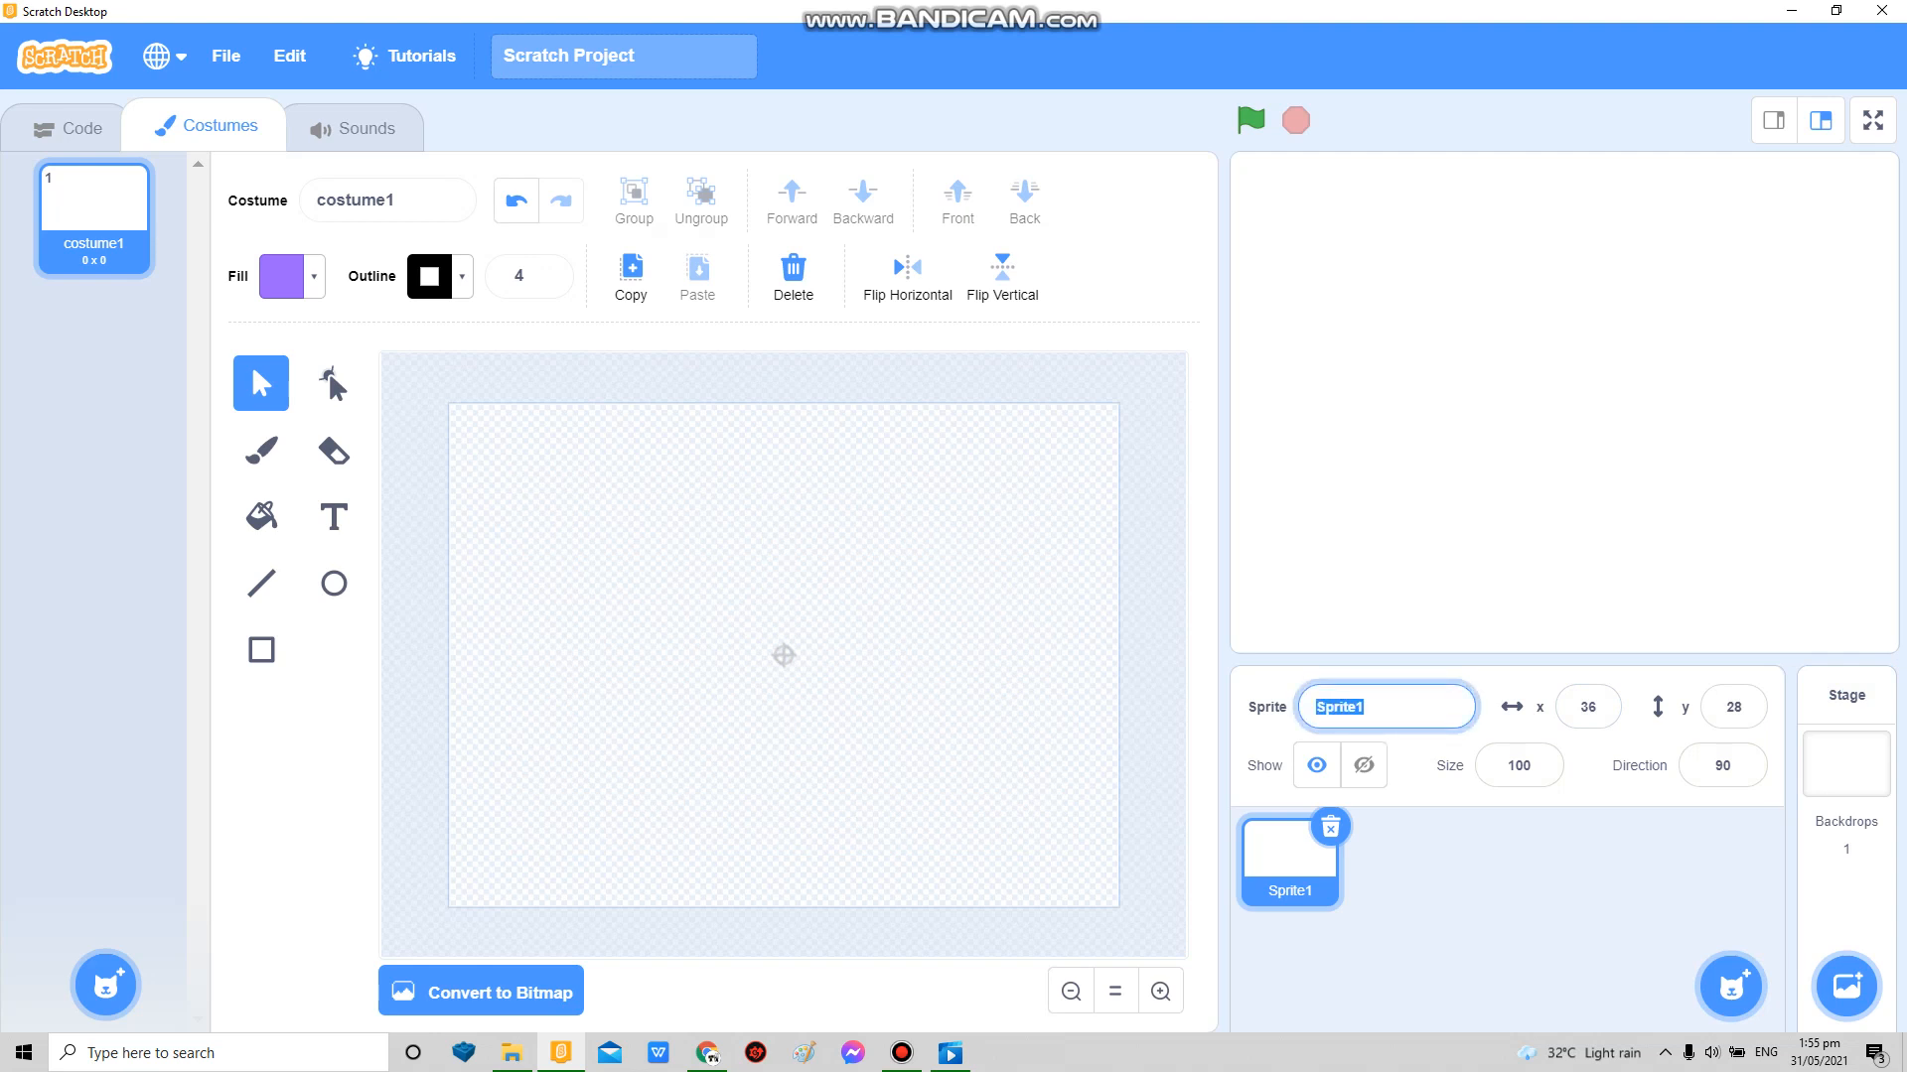
{"action": "type", "text": "F"}
{"action": "type", "text": "Peashooter"}
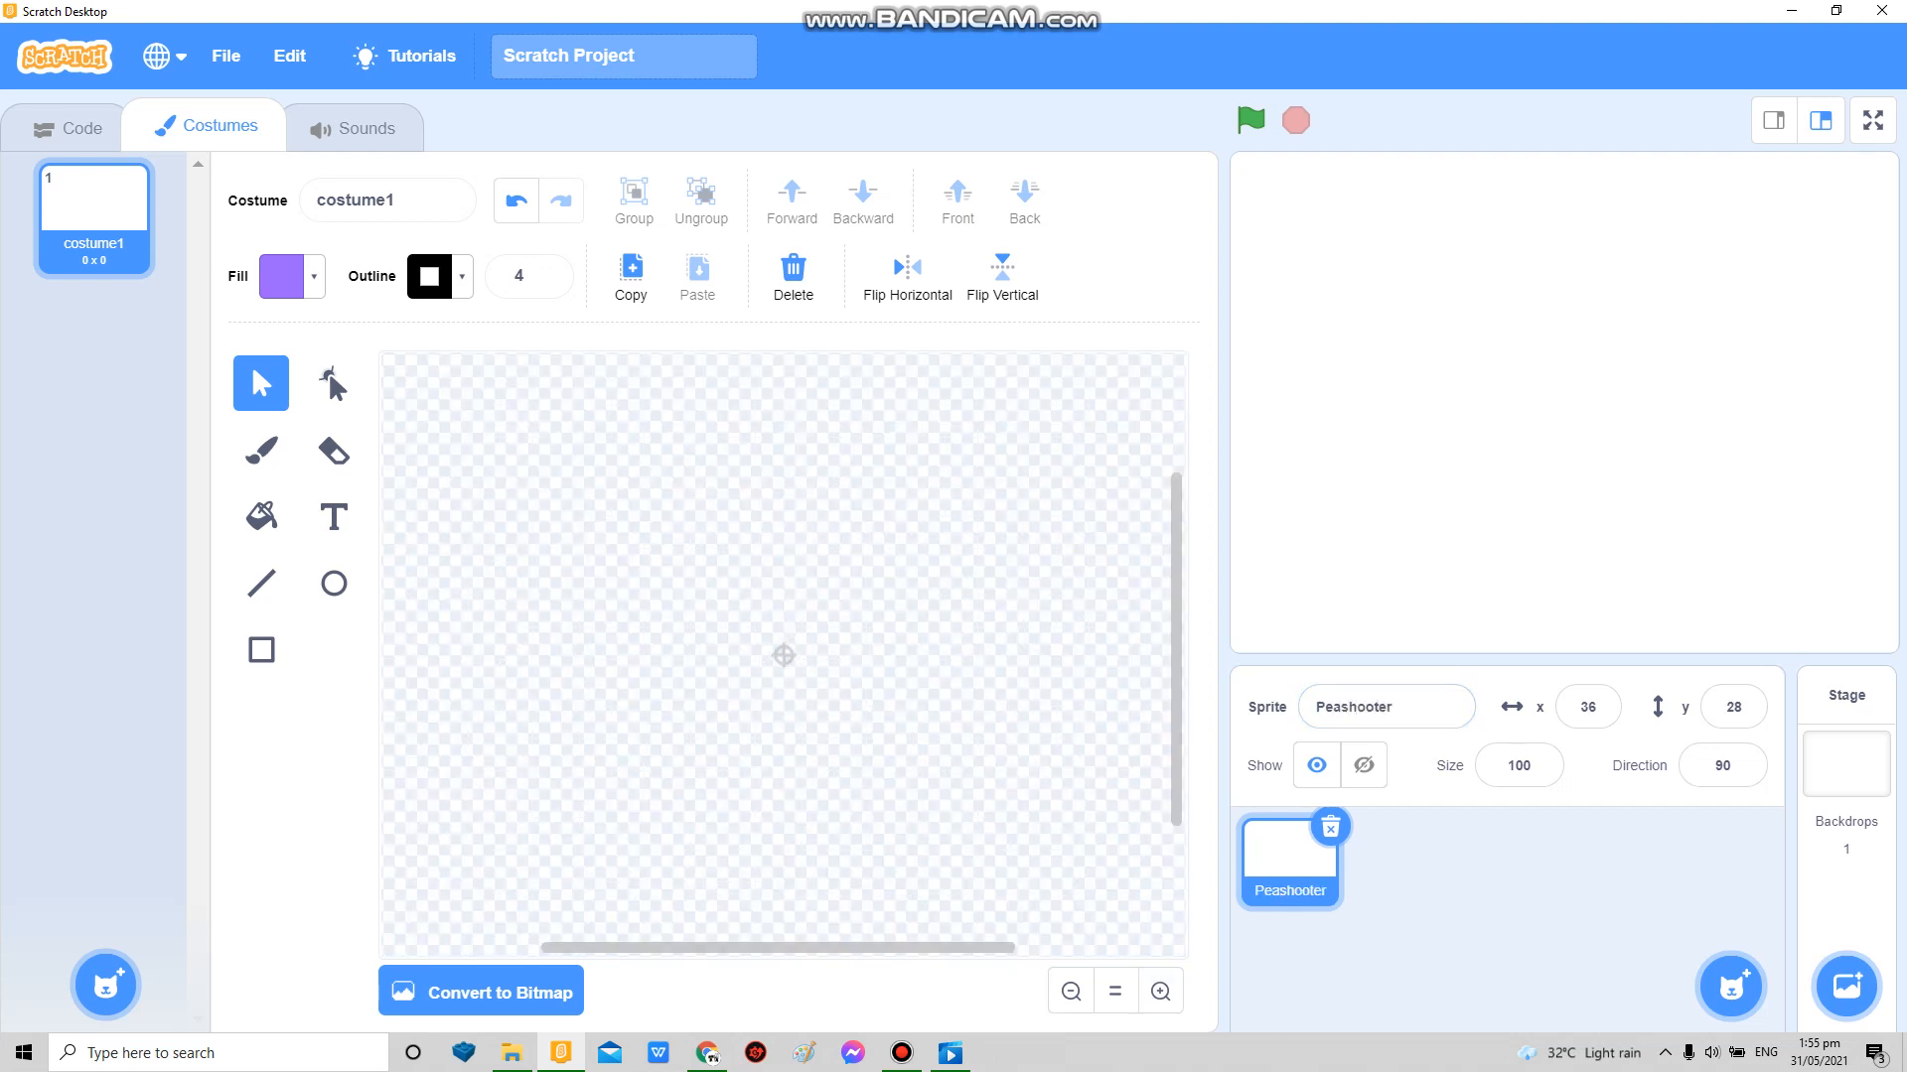
Step: Draw a purple outlined circle costume and move the sprite to the stage's left side
{"action": "left_click", "coordinate": [332, 584]}
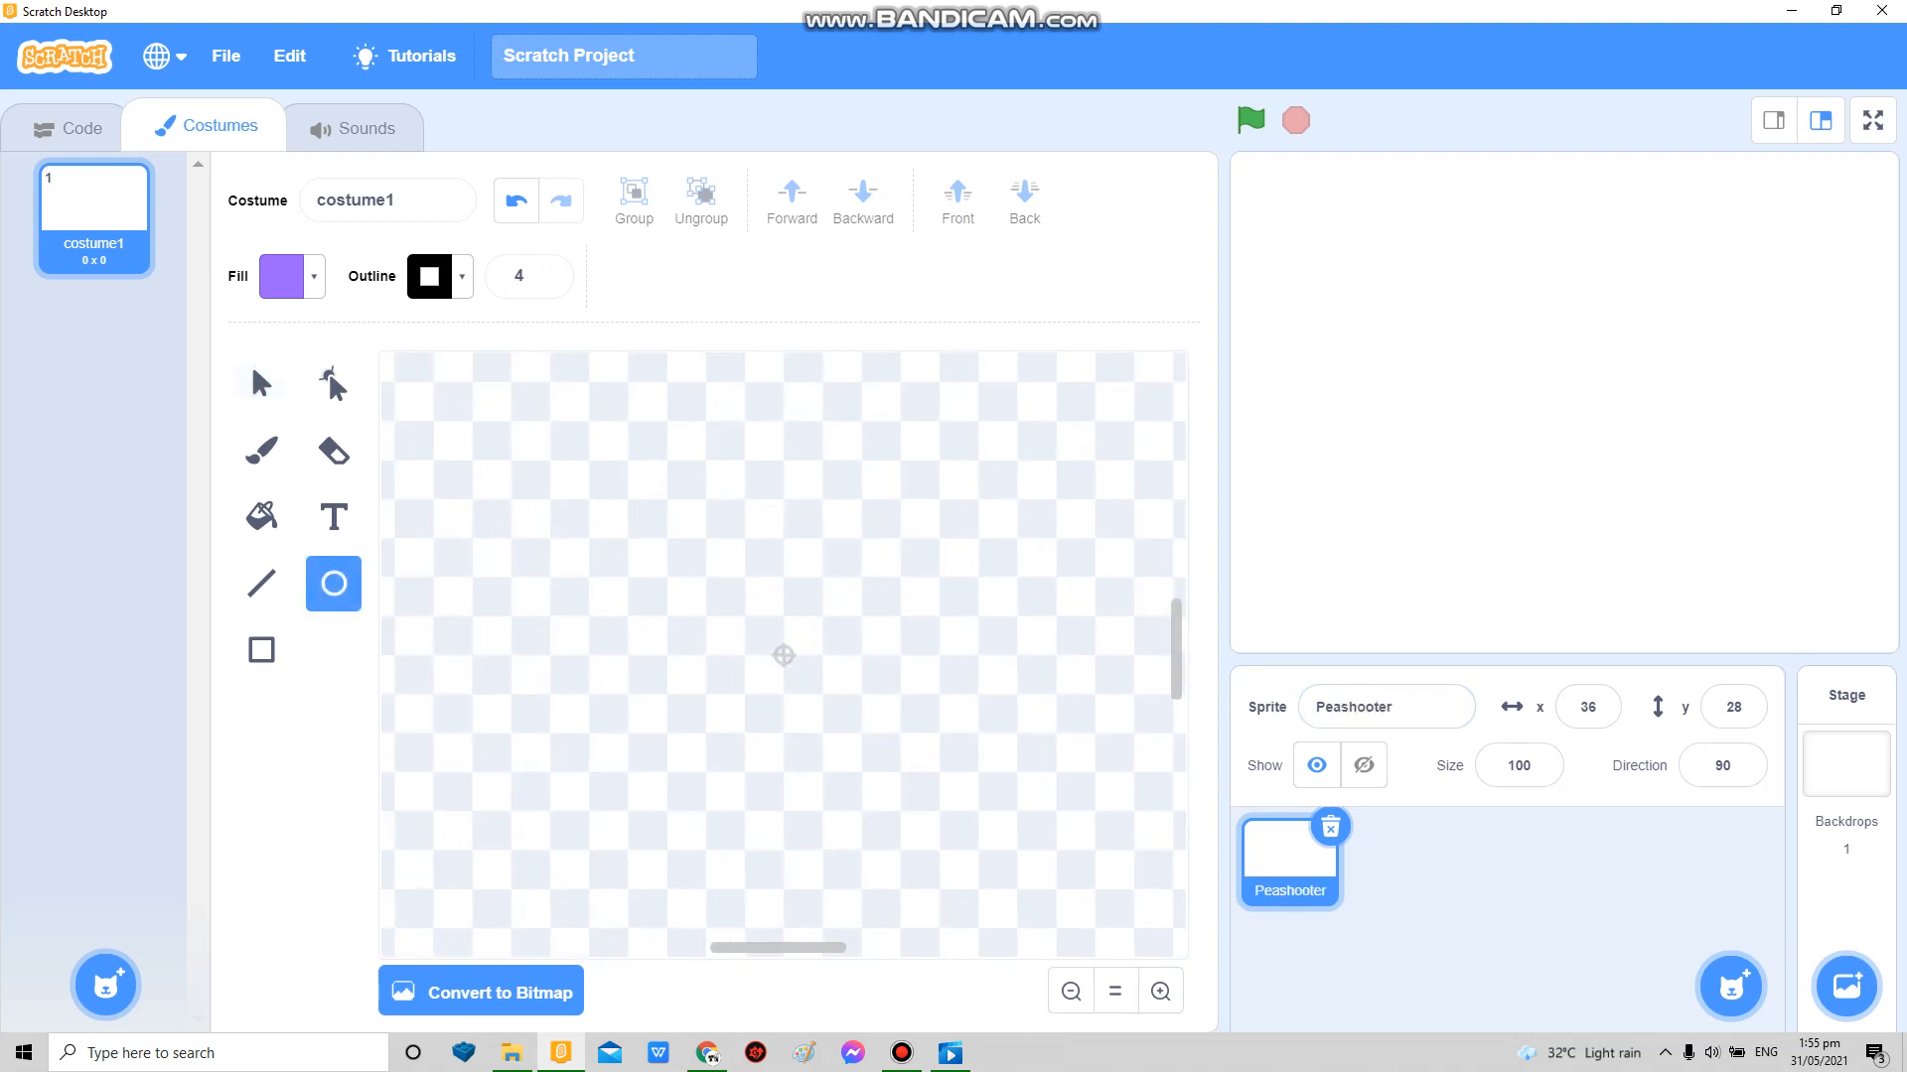
{"action": "left_click_drag", "start_coordinate": [638, 525], "coordinate": [934, 816]}
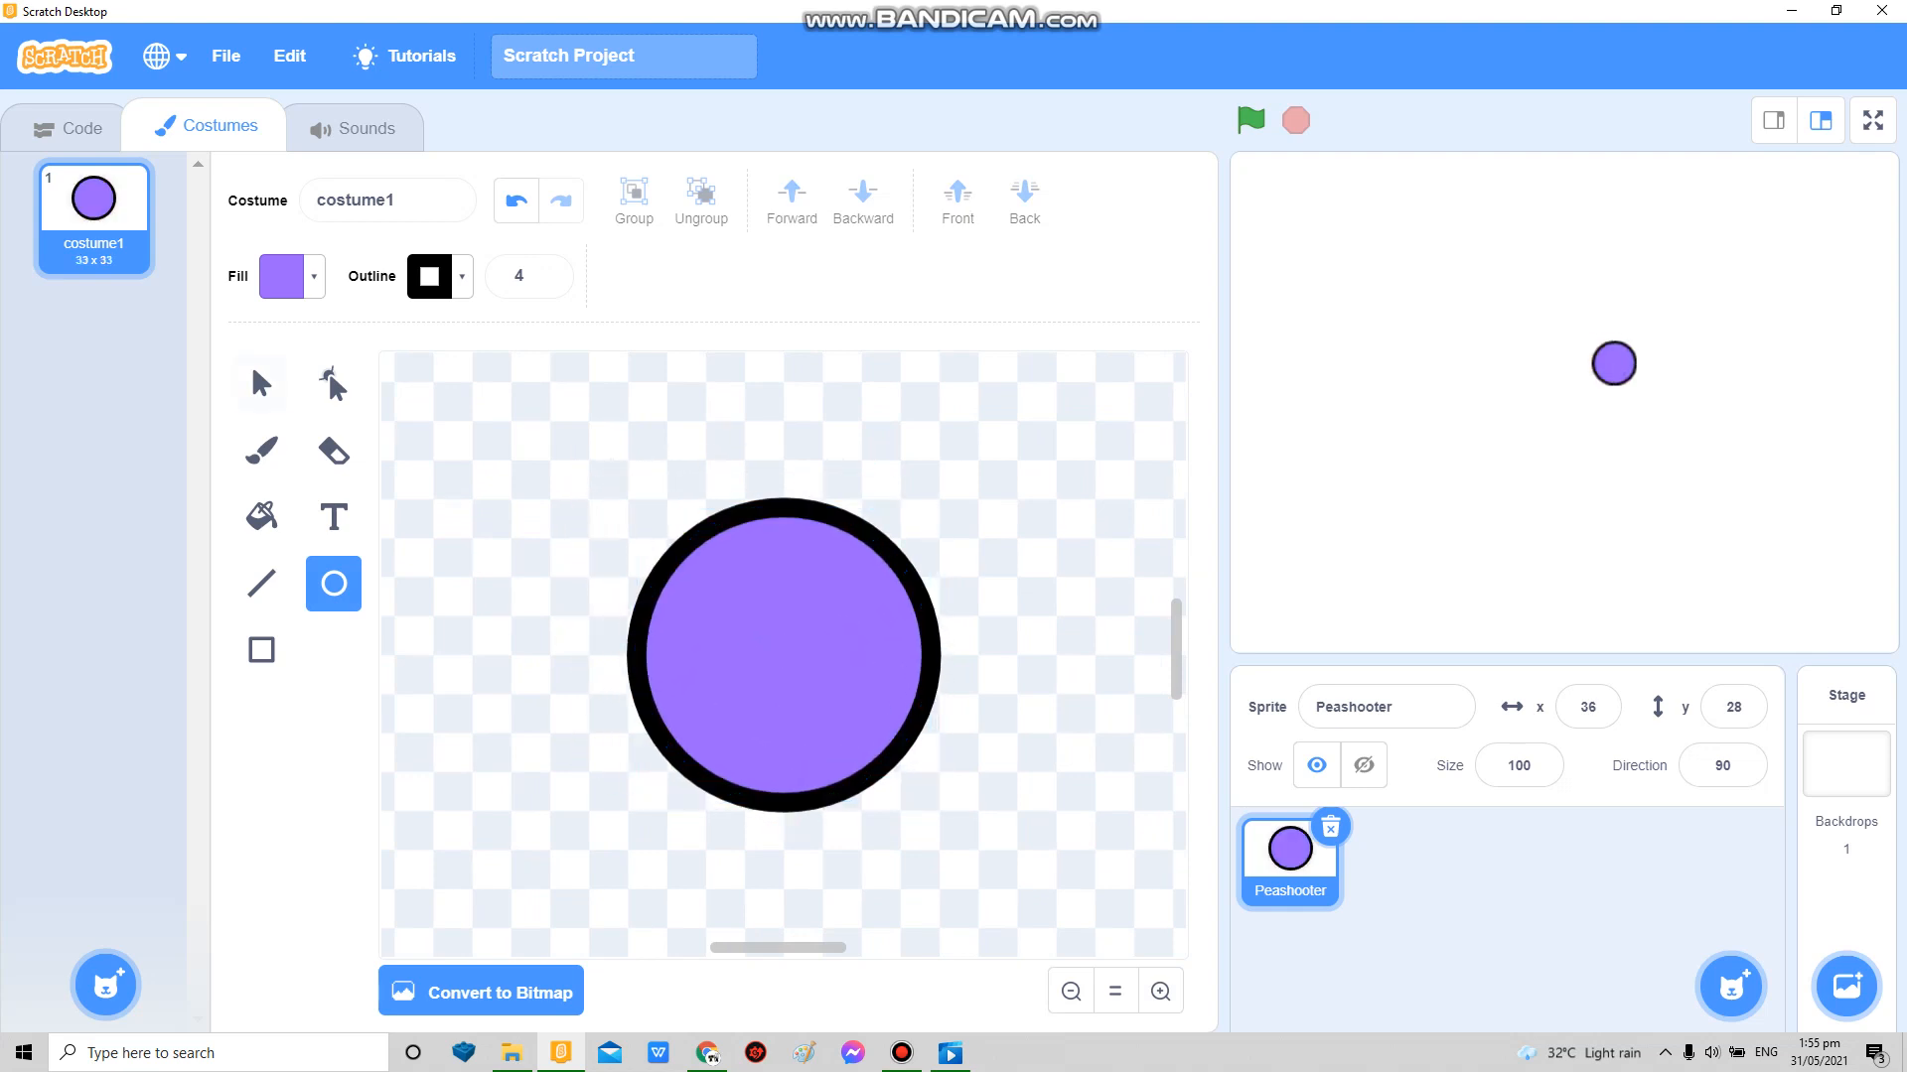
{"action": "left_click", "coordinate": [81, 127]}
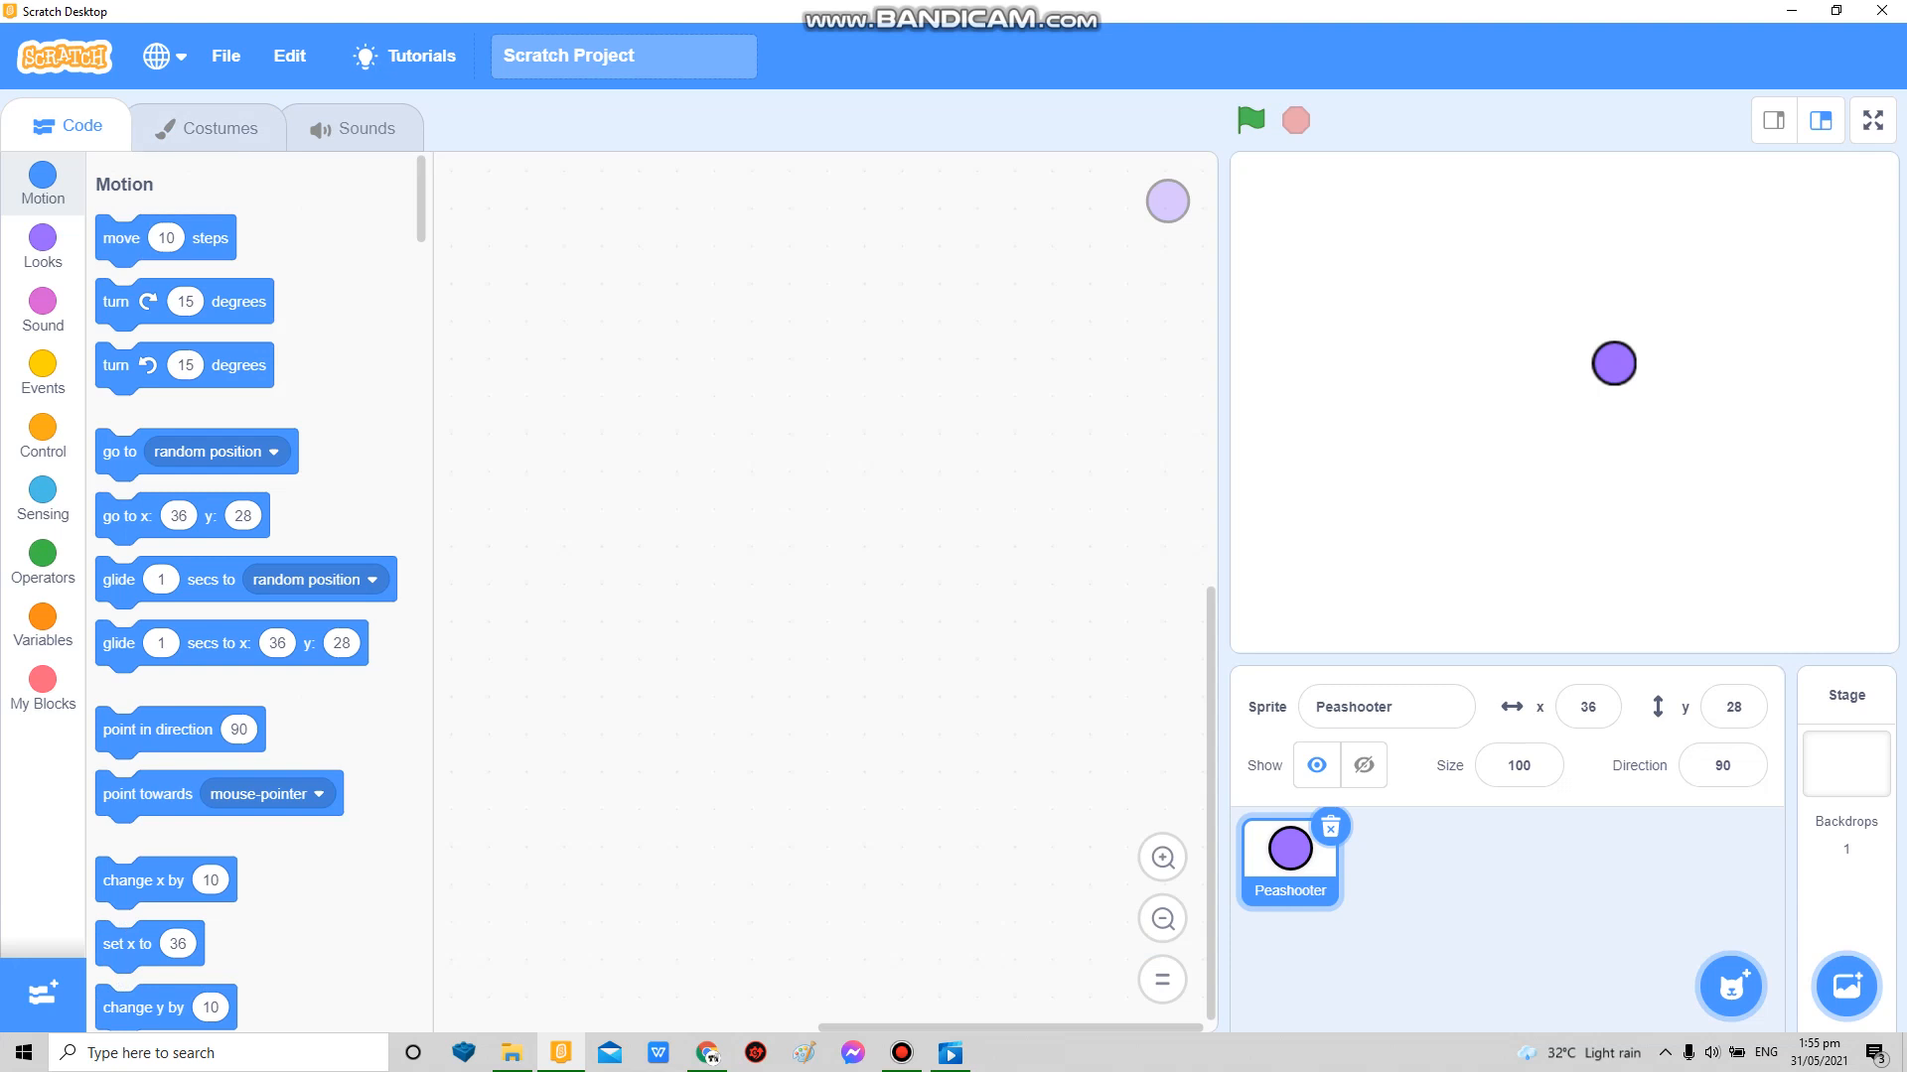
{"action": "left_click_drag", "start_coordinate": [1613, 361], "coordinate": [1293, 421]}
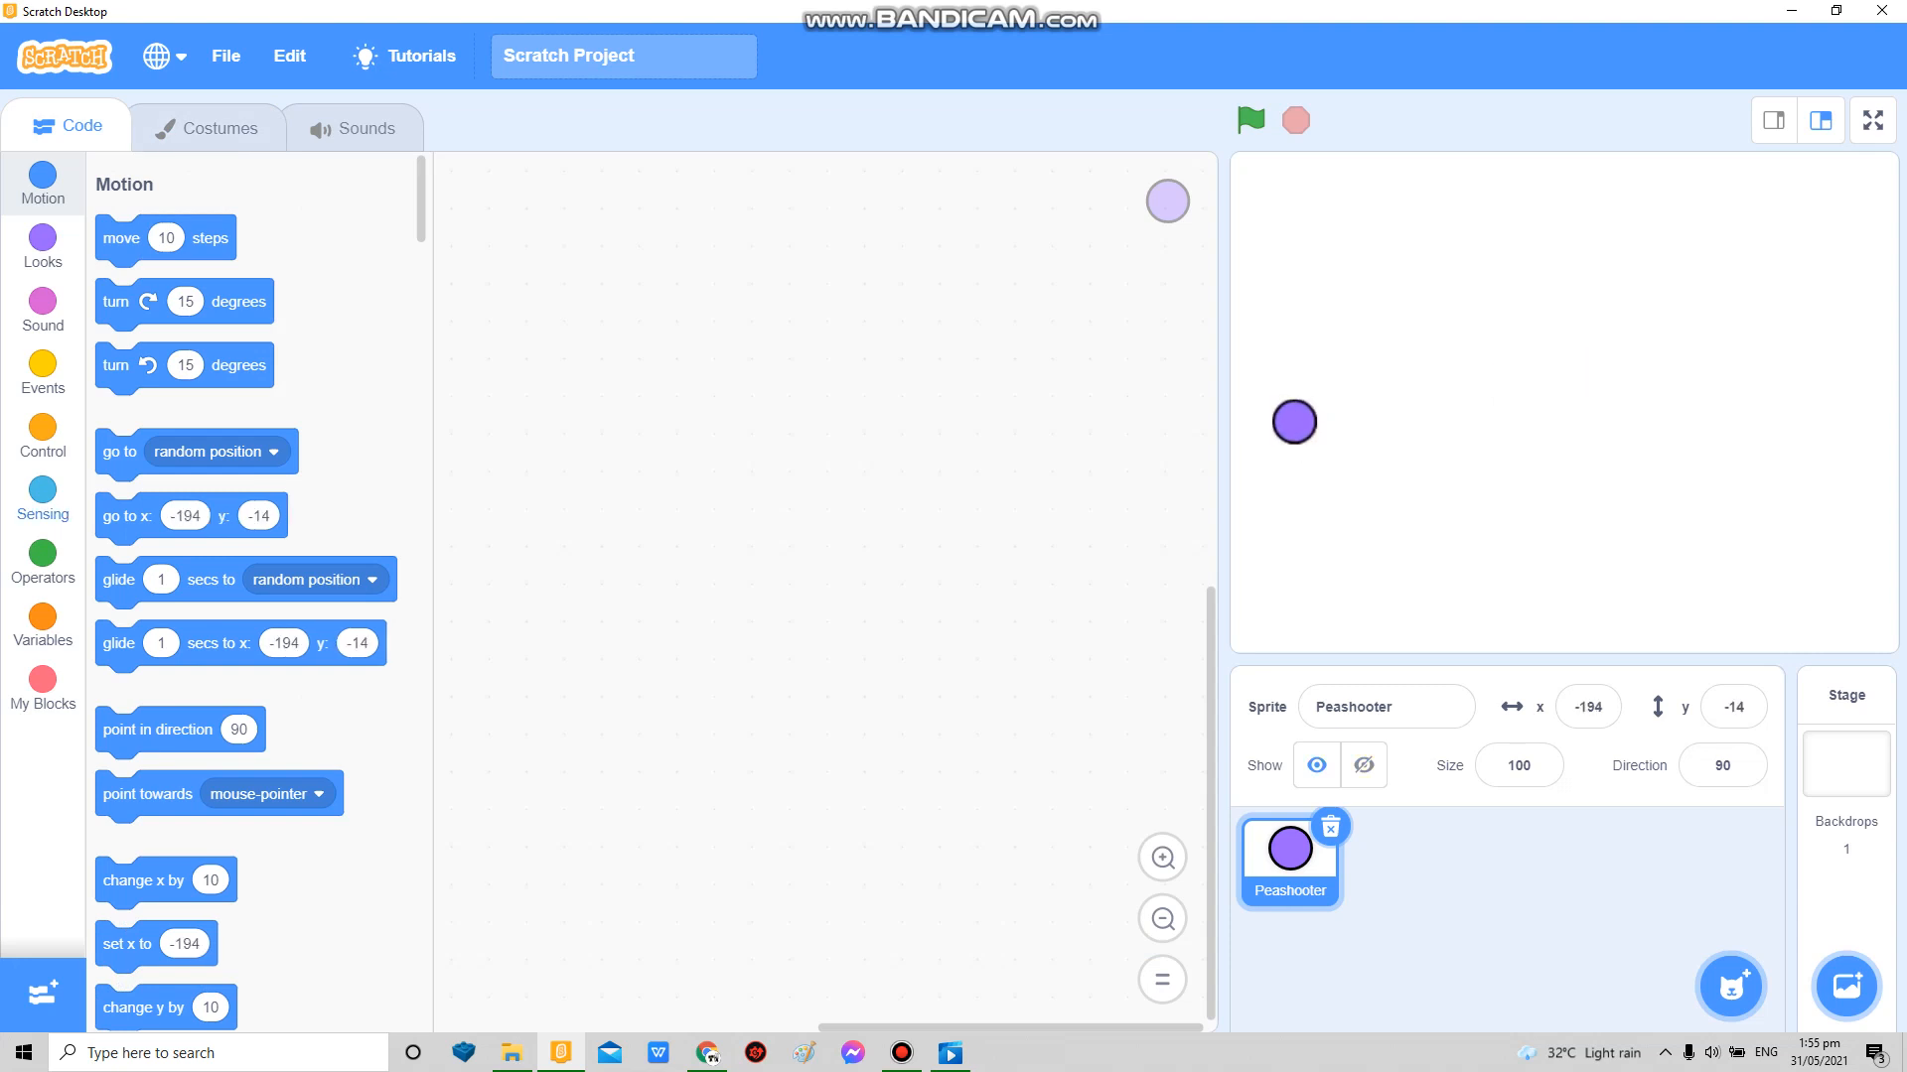
Step: On green flag, forever set brightness 50 while touching mouse-pointer, else 0
{"action": "left_click", "coordinate": [41, 373]}
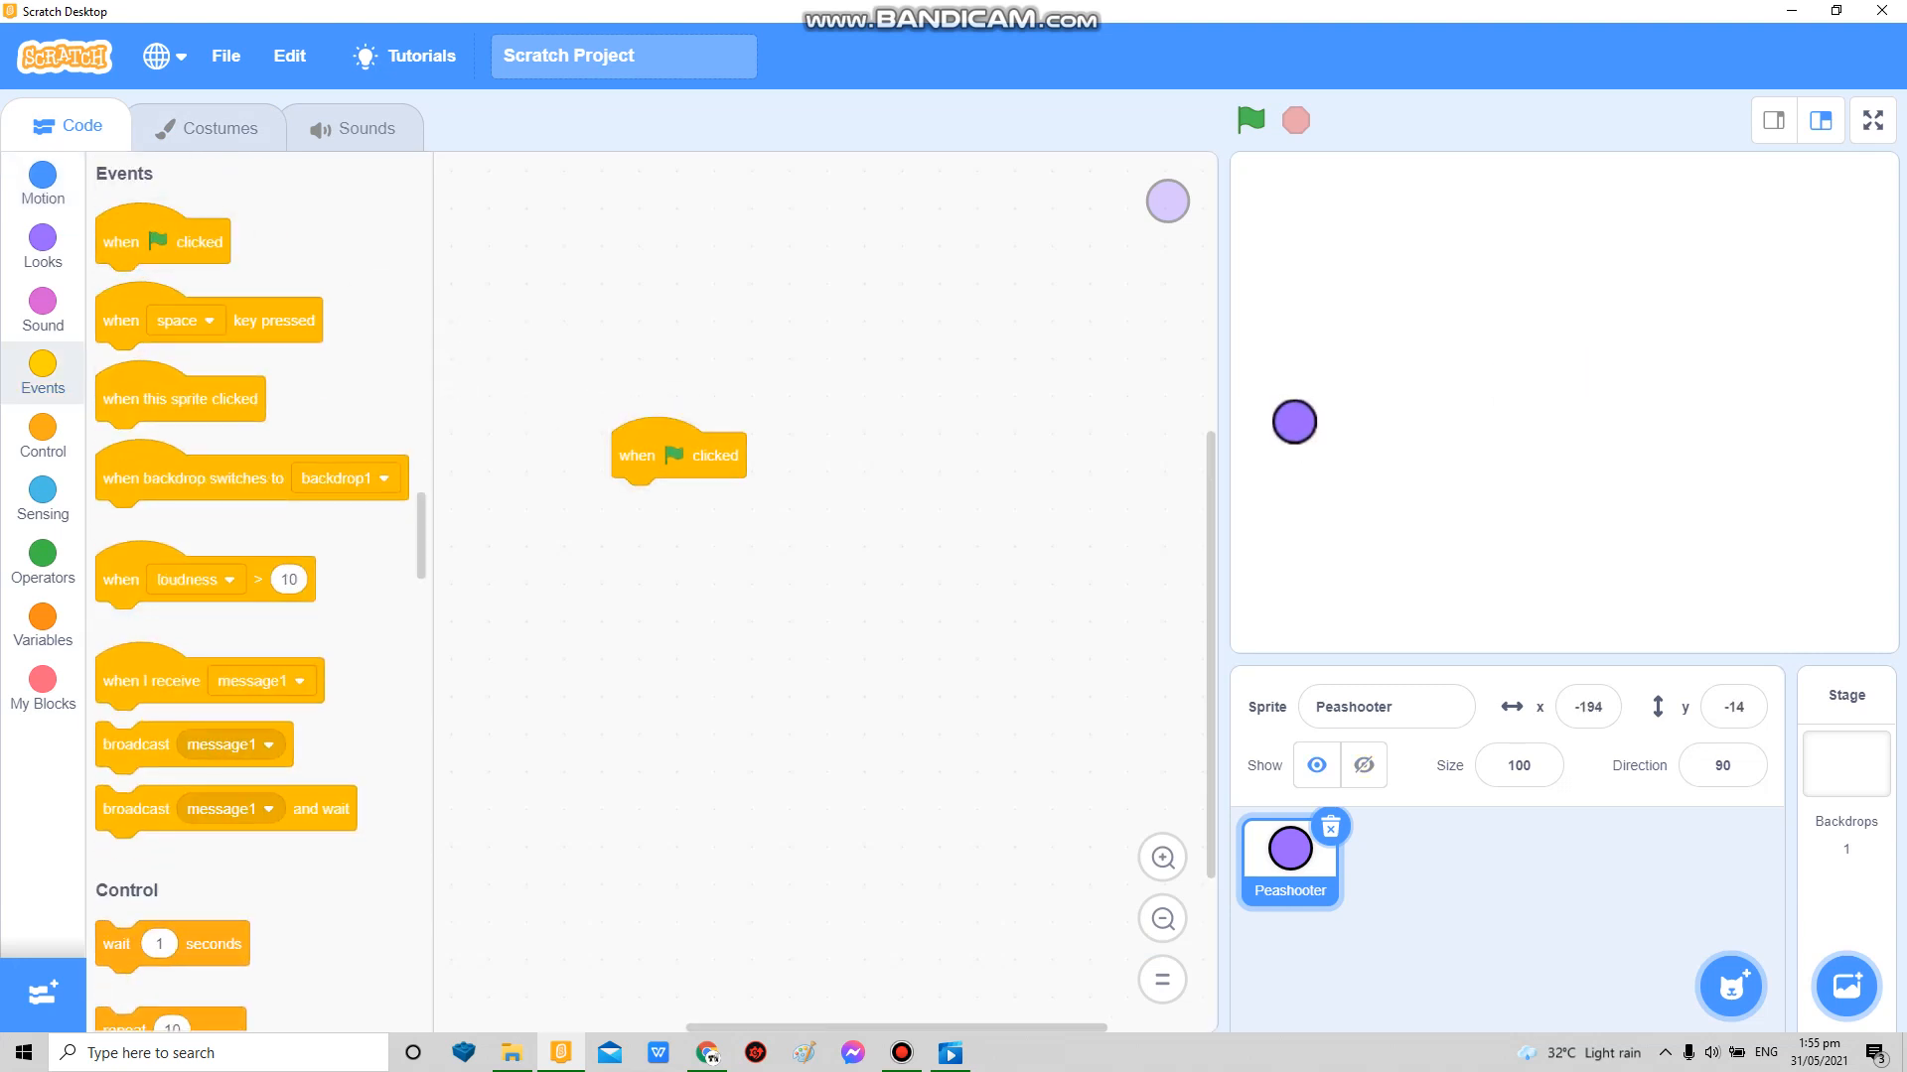
{"action": "scroll", "scroll_direction": "down", "scroll_amount": 3}
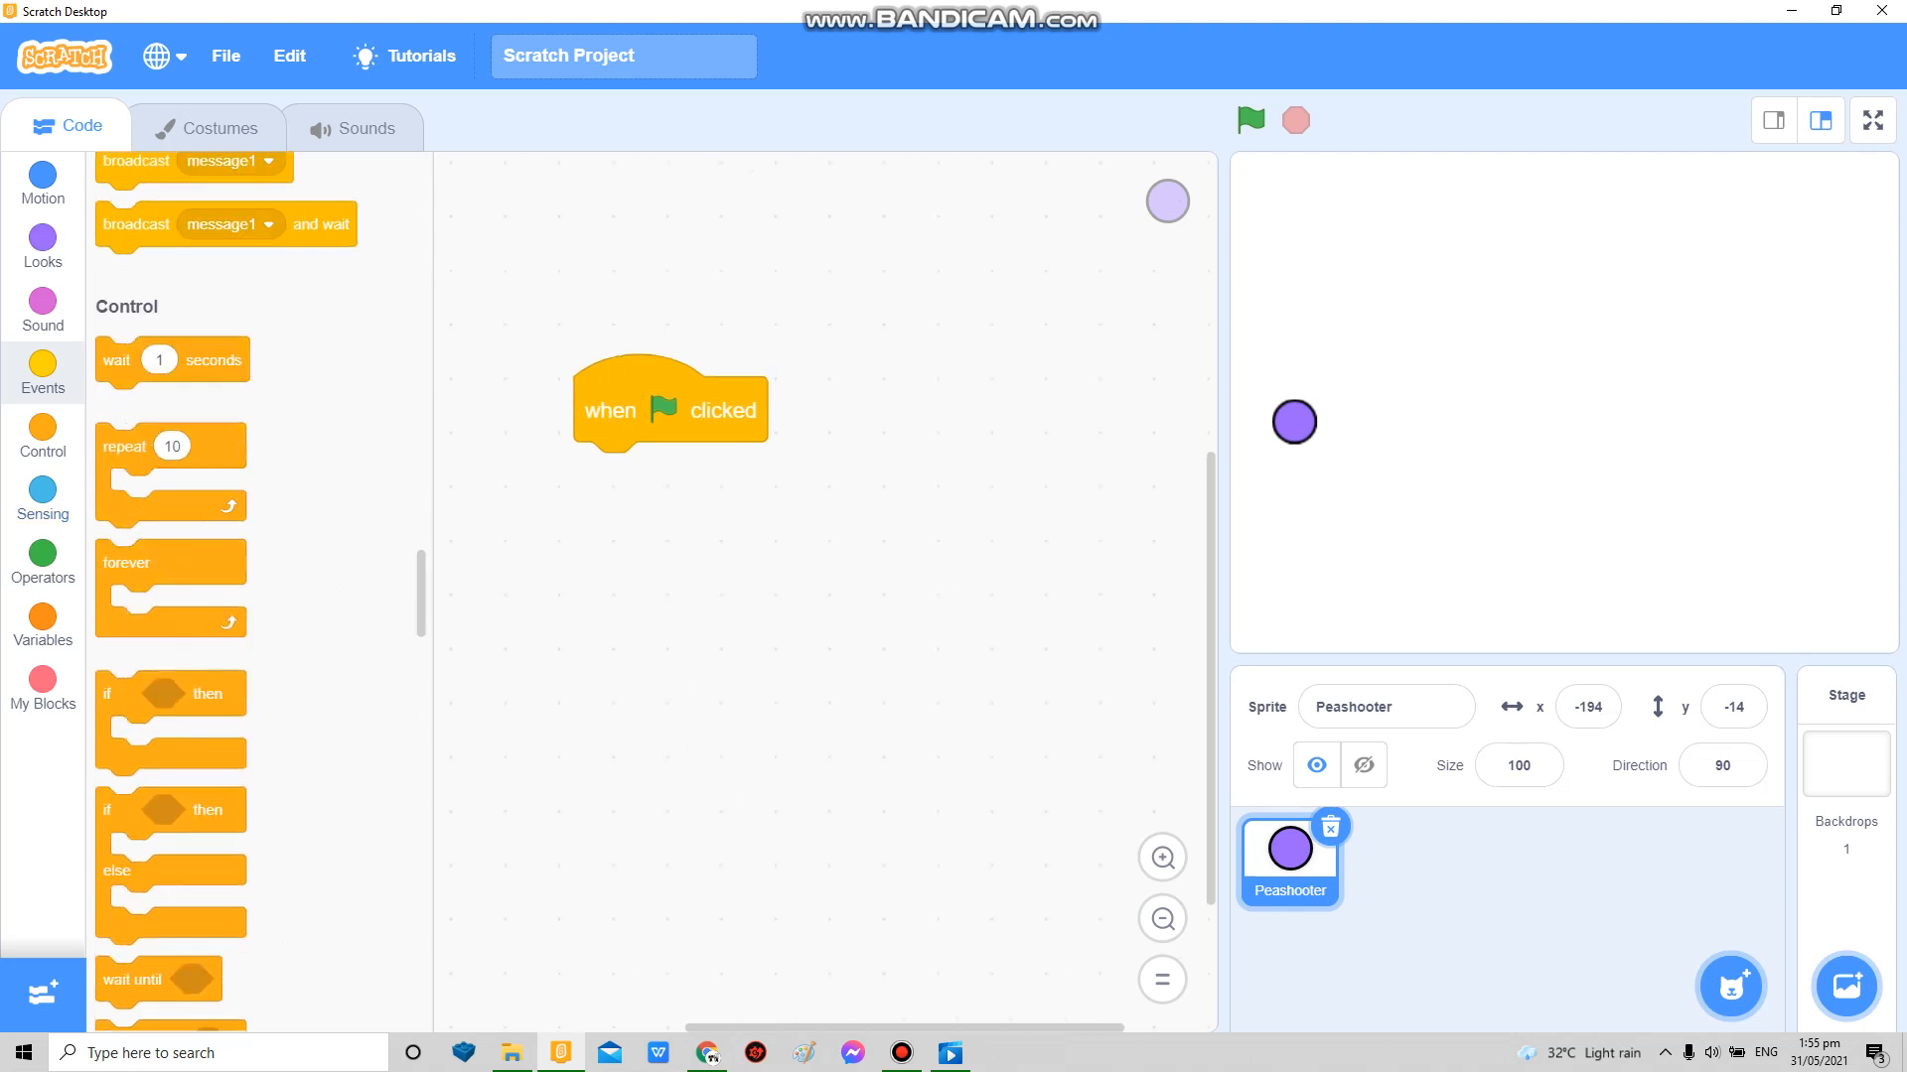
{"action": "left_click_drag", "start_coordinate": [125, 562], "coordinate": [616, 474]}
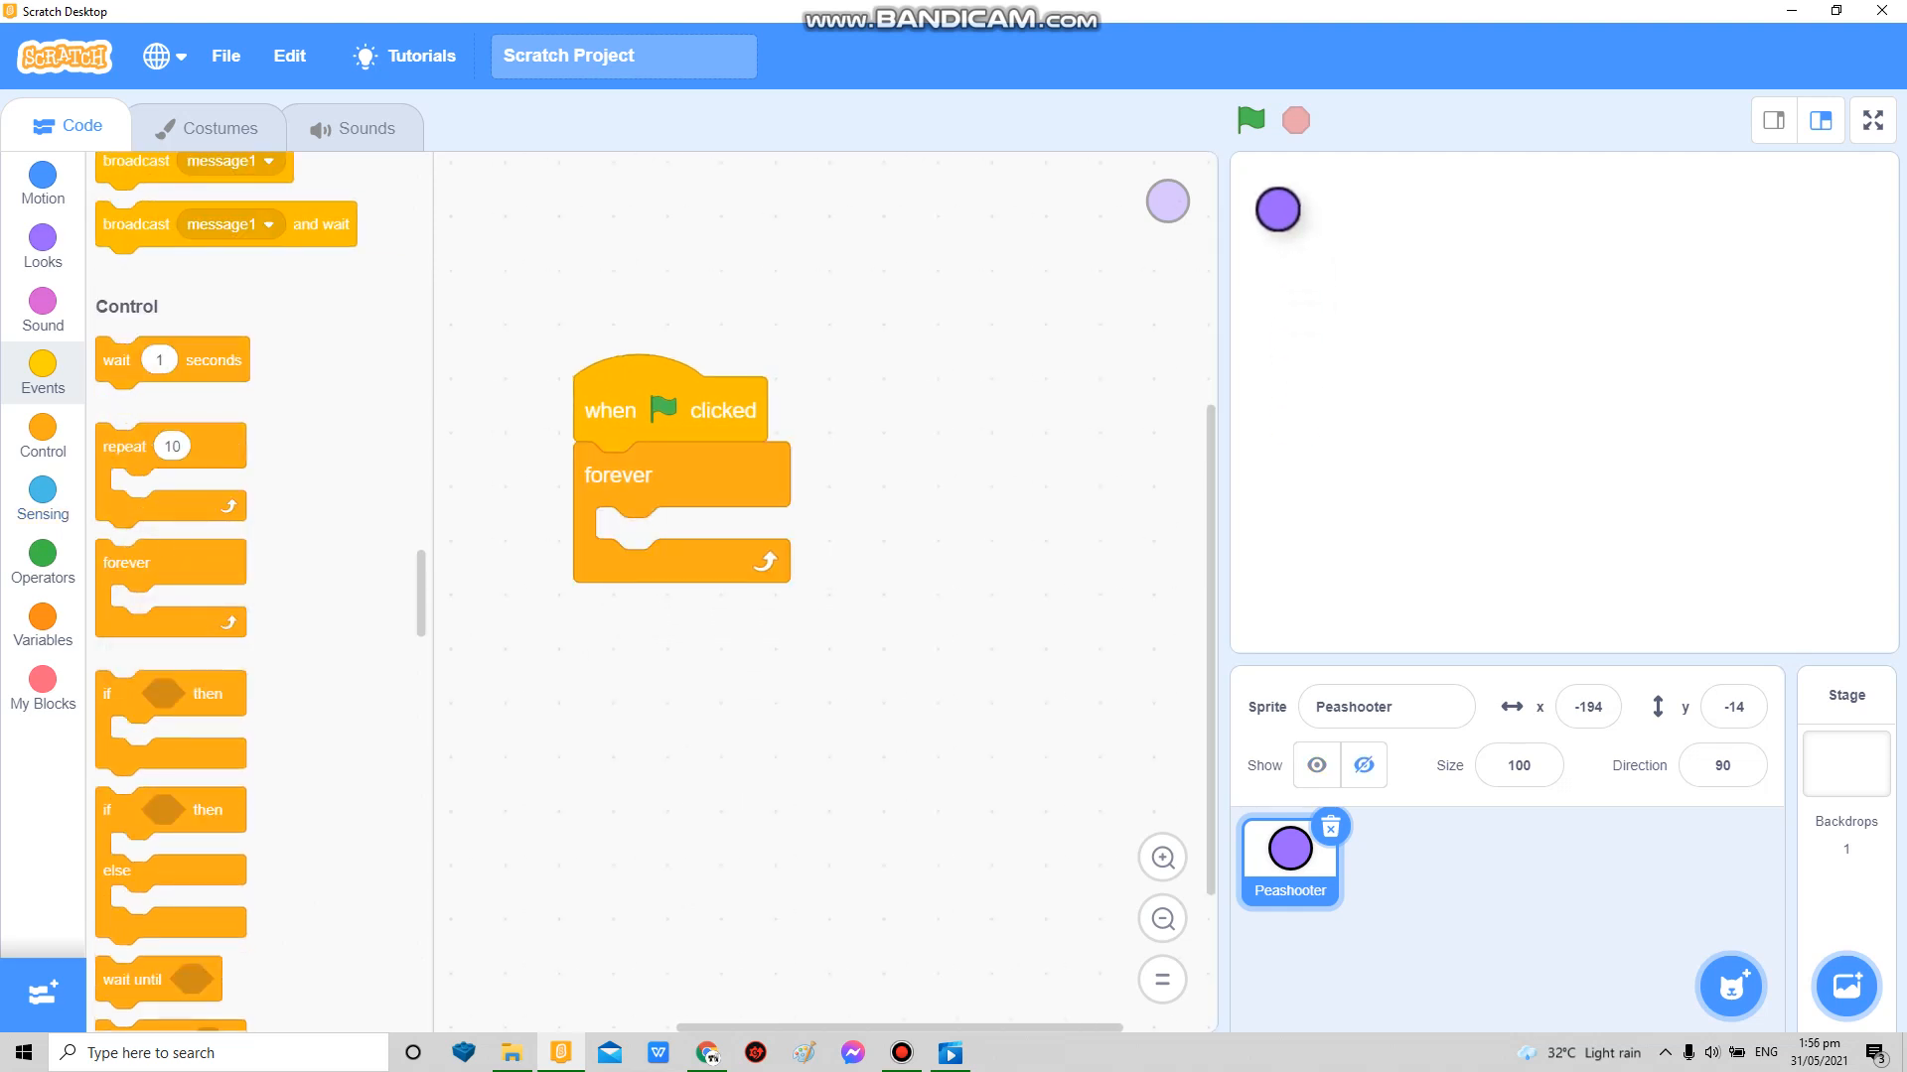
{"action": "left_click_drag", "start_coordinate": [171, 693], "coordinate": [681, 548]}
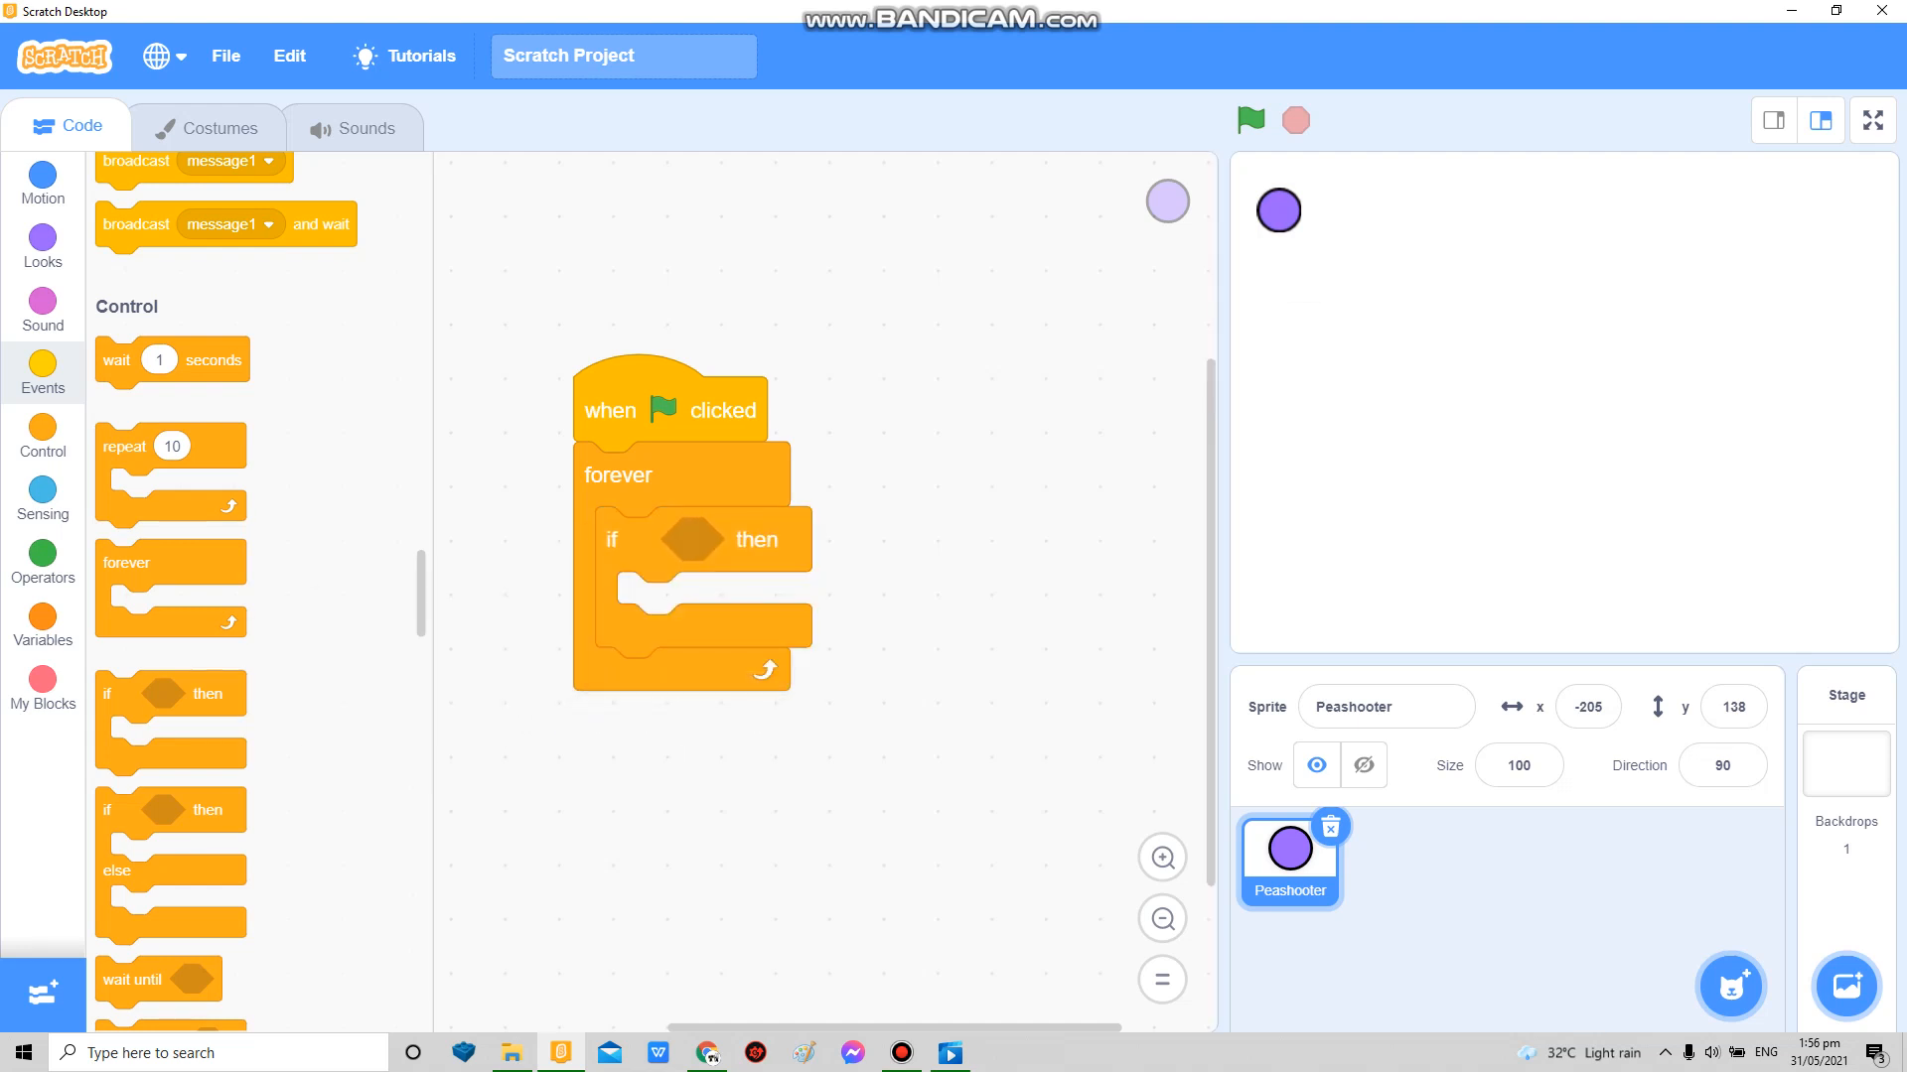
{"action": "left_click", "coordinate": [42, 499]}
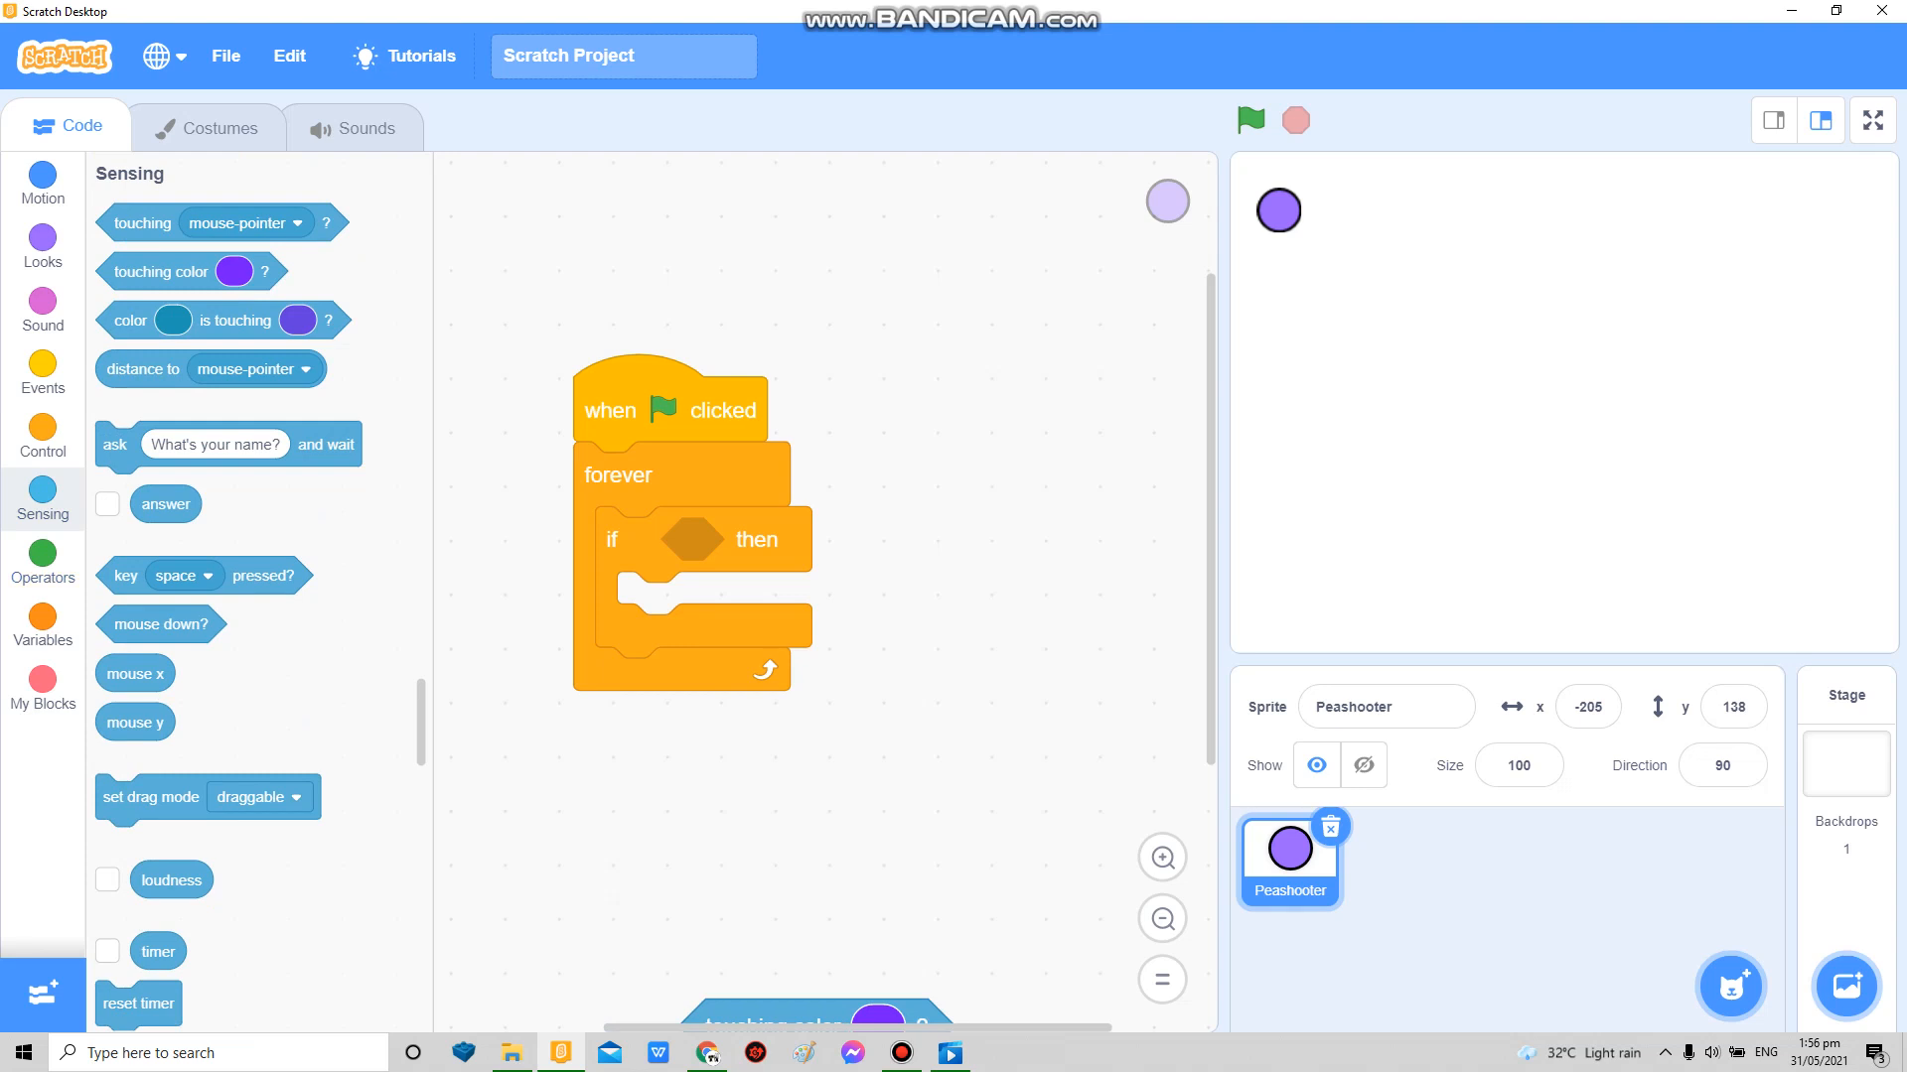
{"action": "left_click", "coordinate": [42, 435]}
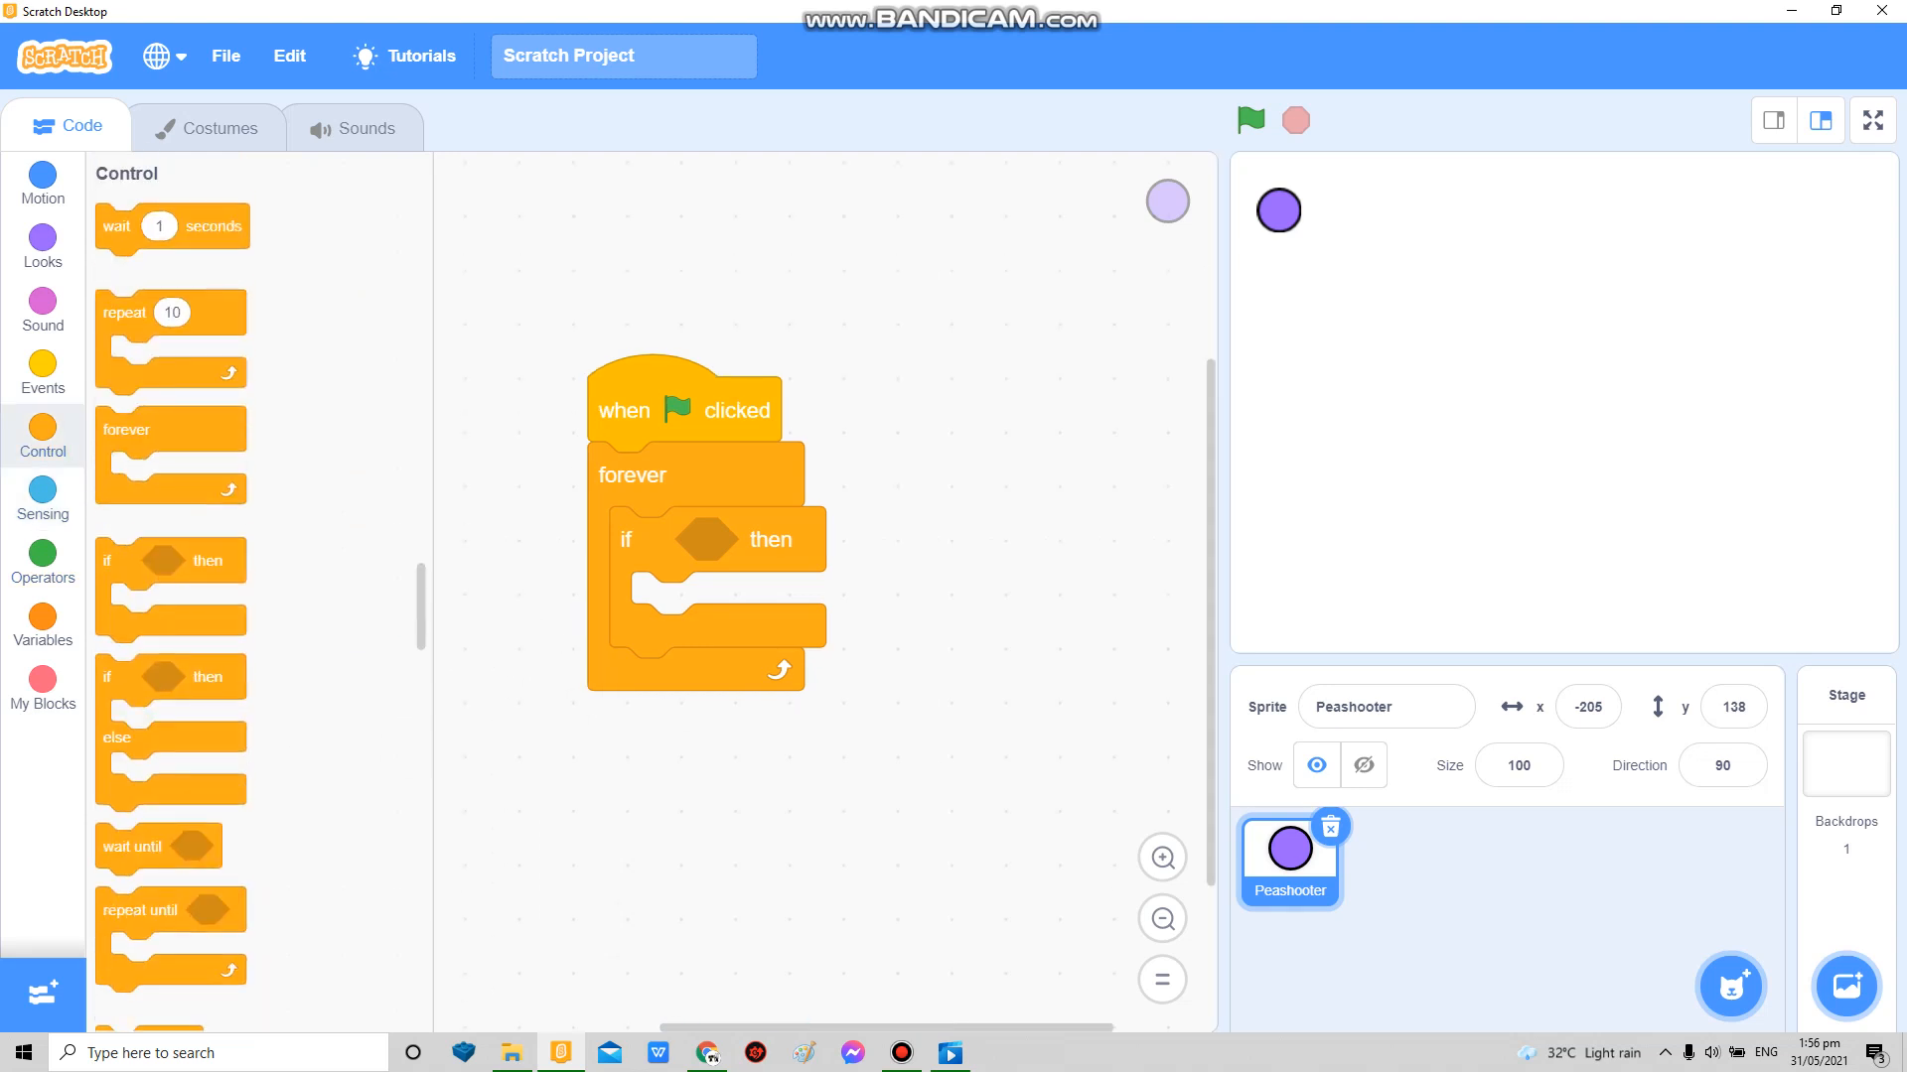
{"action": "left_click", "coordinate": [42, 498]}
{"action": "type", "text": "50"}
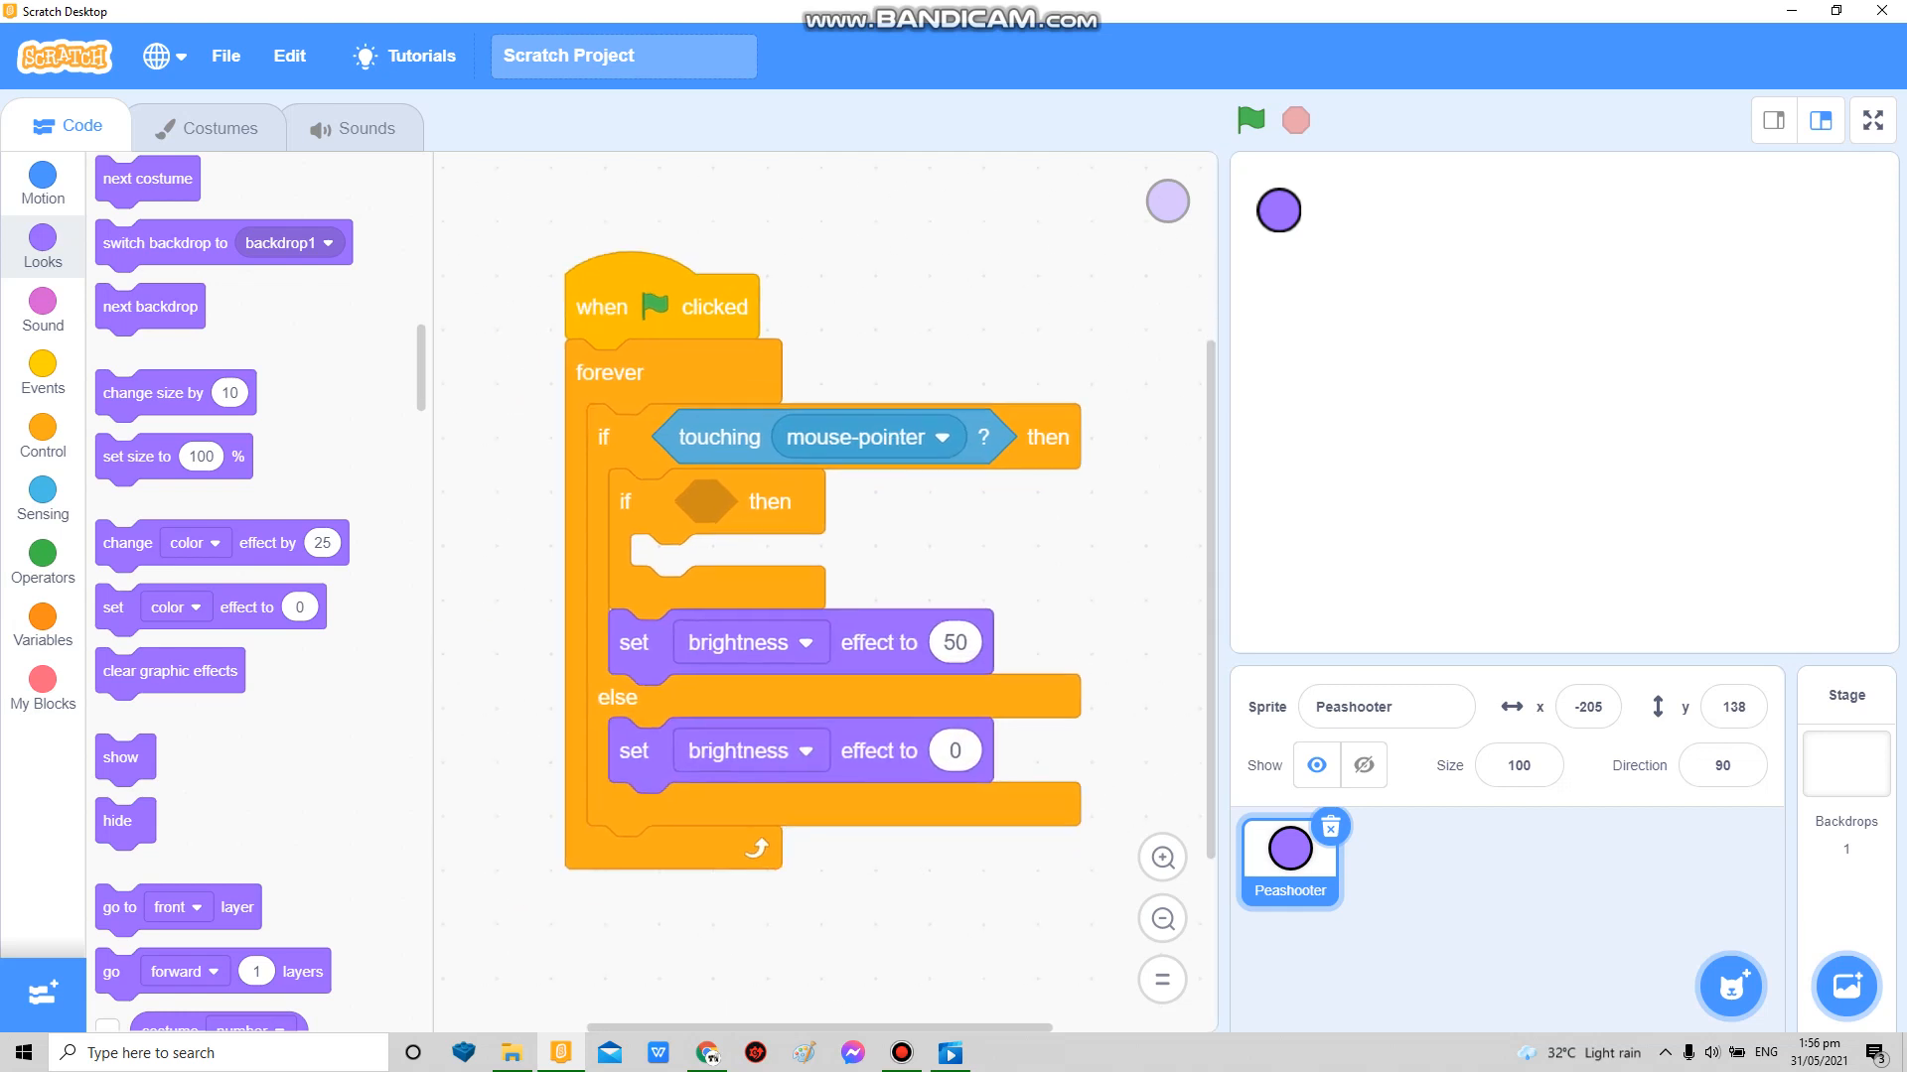
Step: Clone Peashooter when the mouse is pressed and released over it, then run the project
{"action": "left_click", "coordinate": [42, 556]}
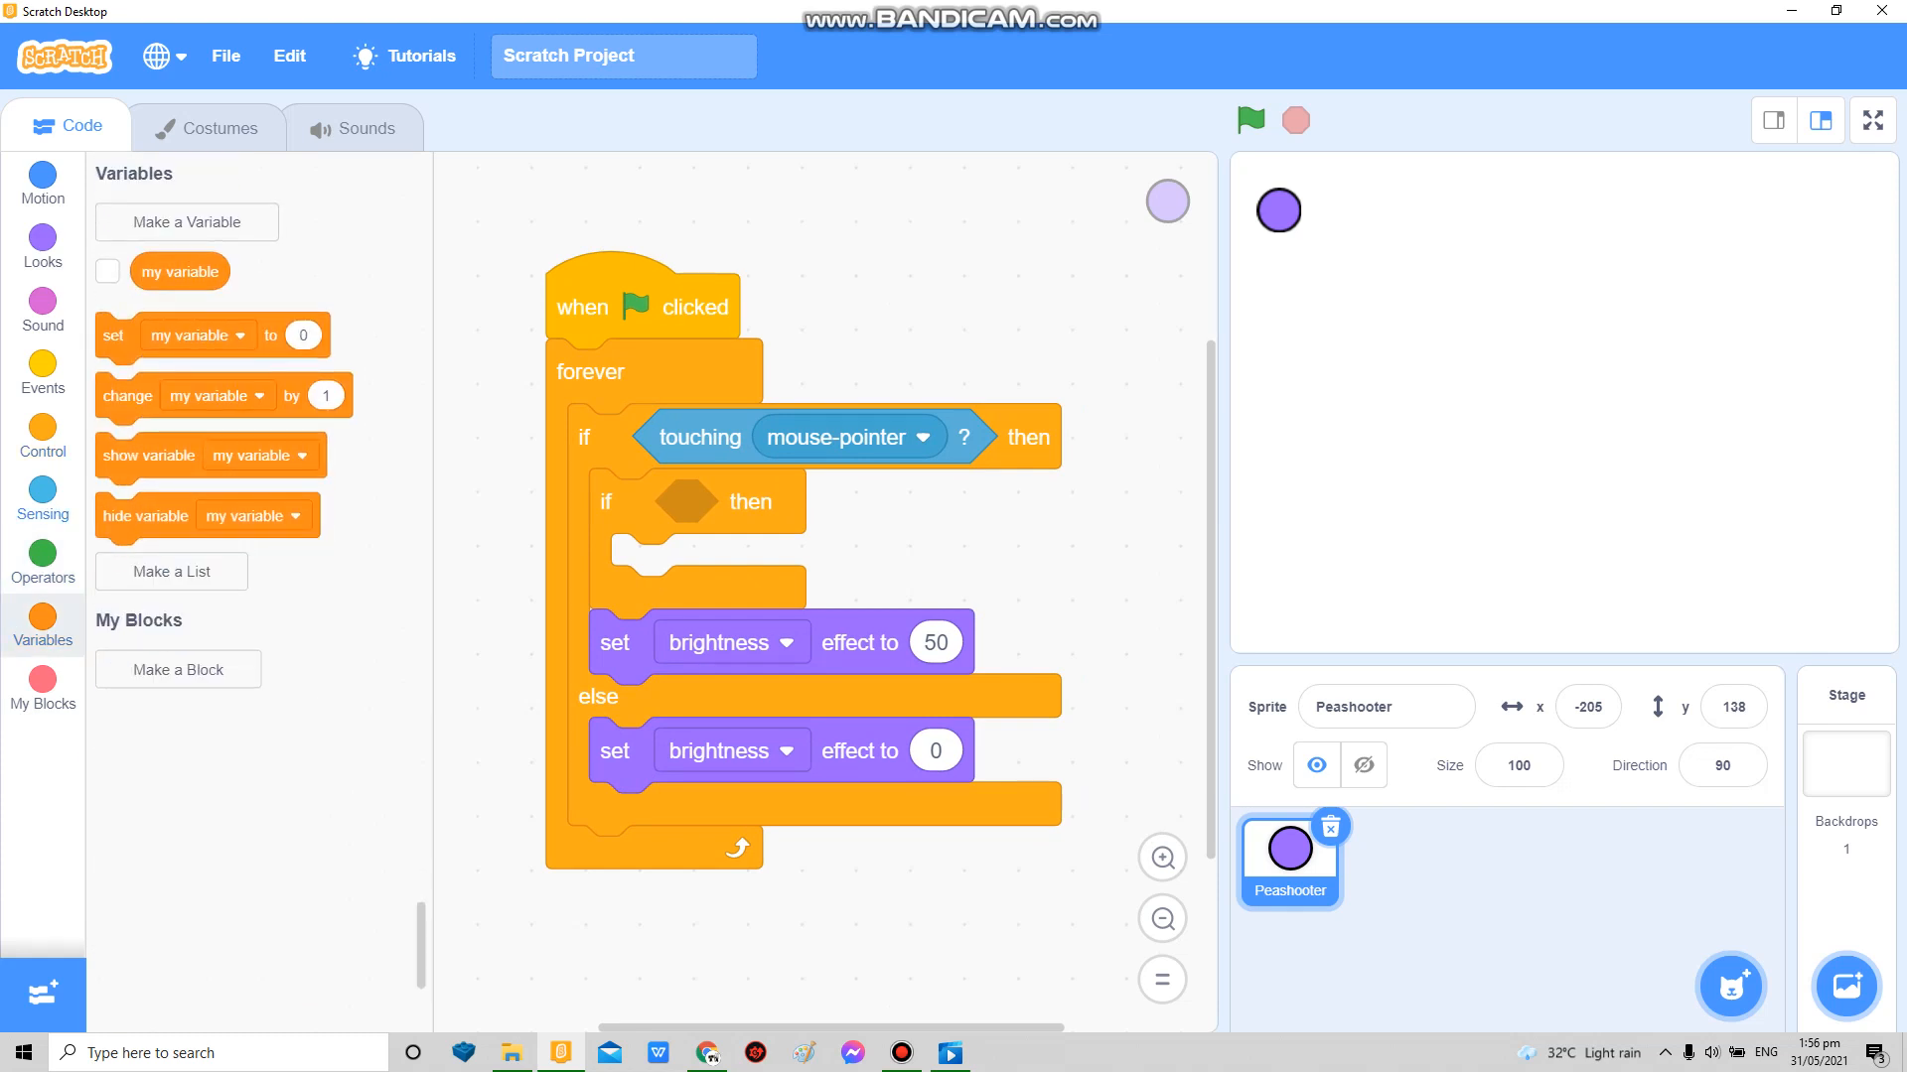
{"action": "left_click", "coordinate": [41, 496]}
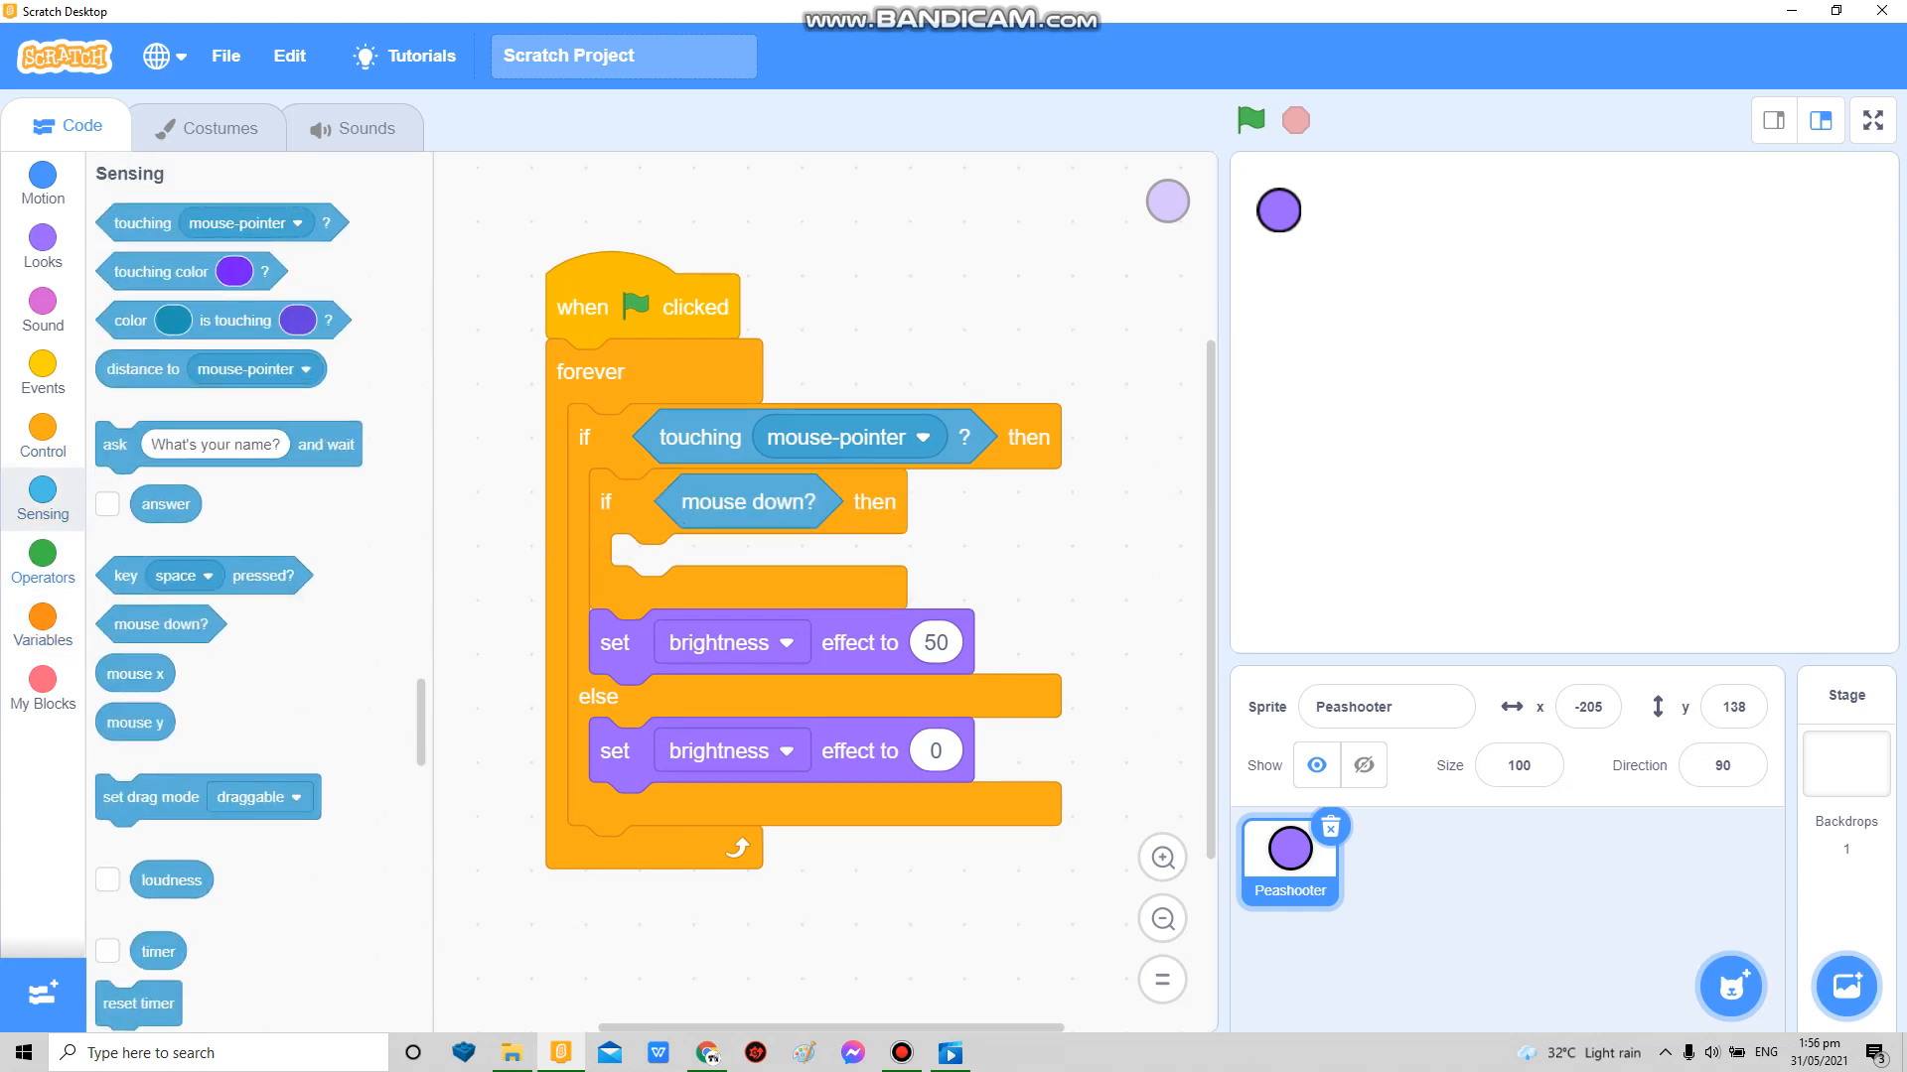
{"action": "left_click", "coordinate": [41, 435]}
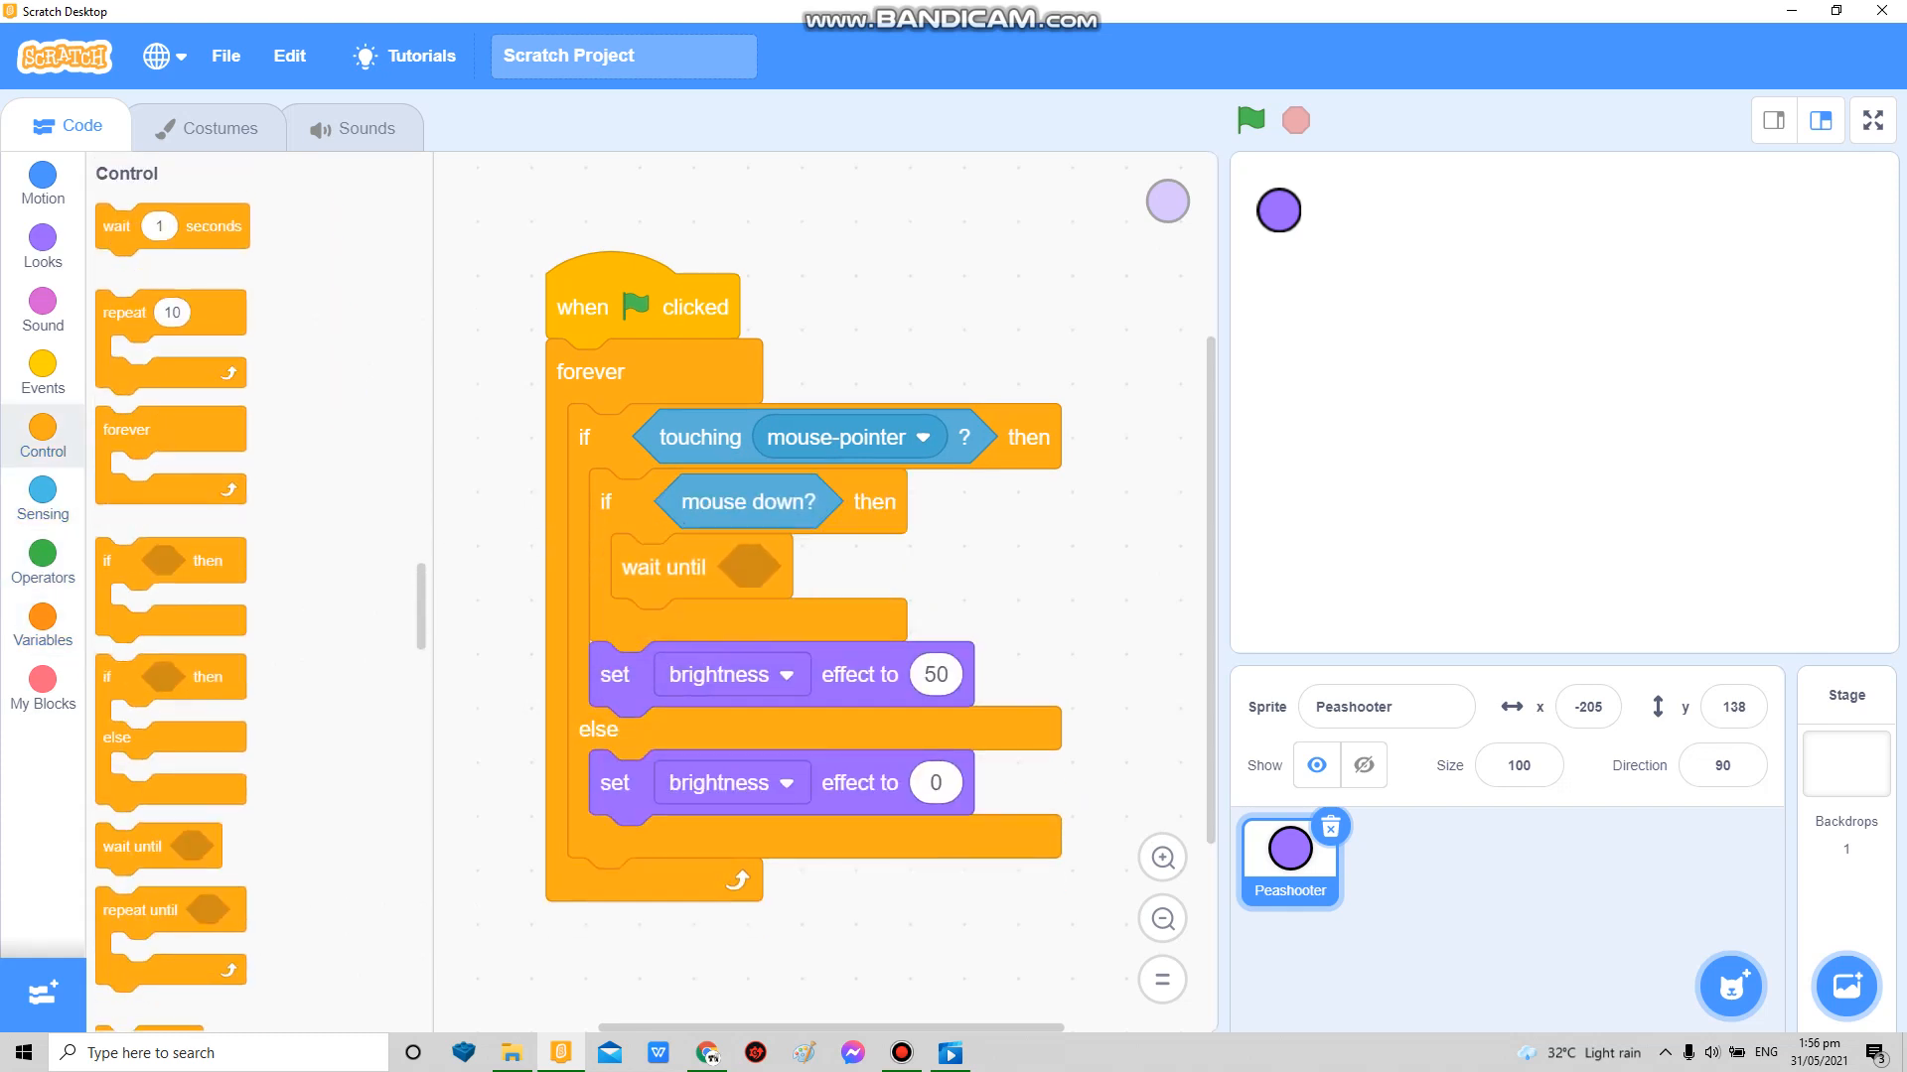
{"action": "right_click", "coordinate": [745, 502]}
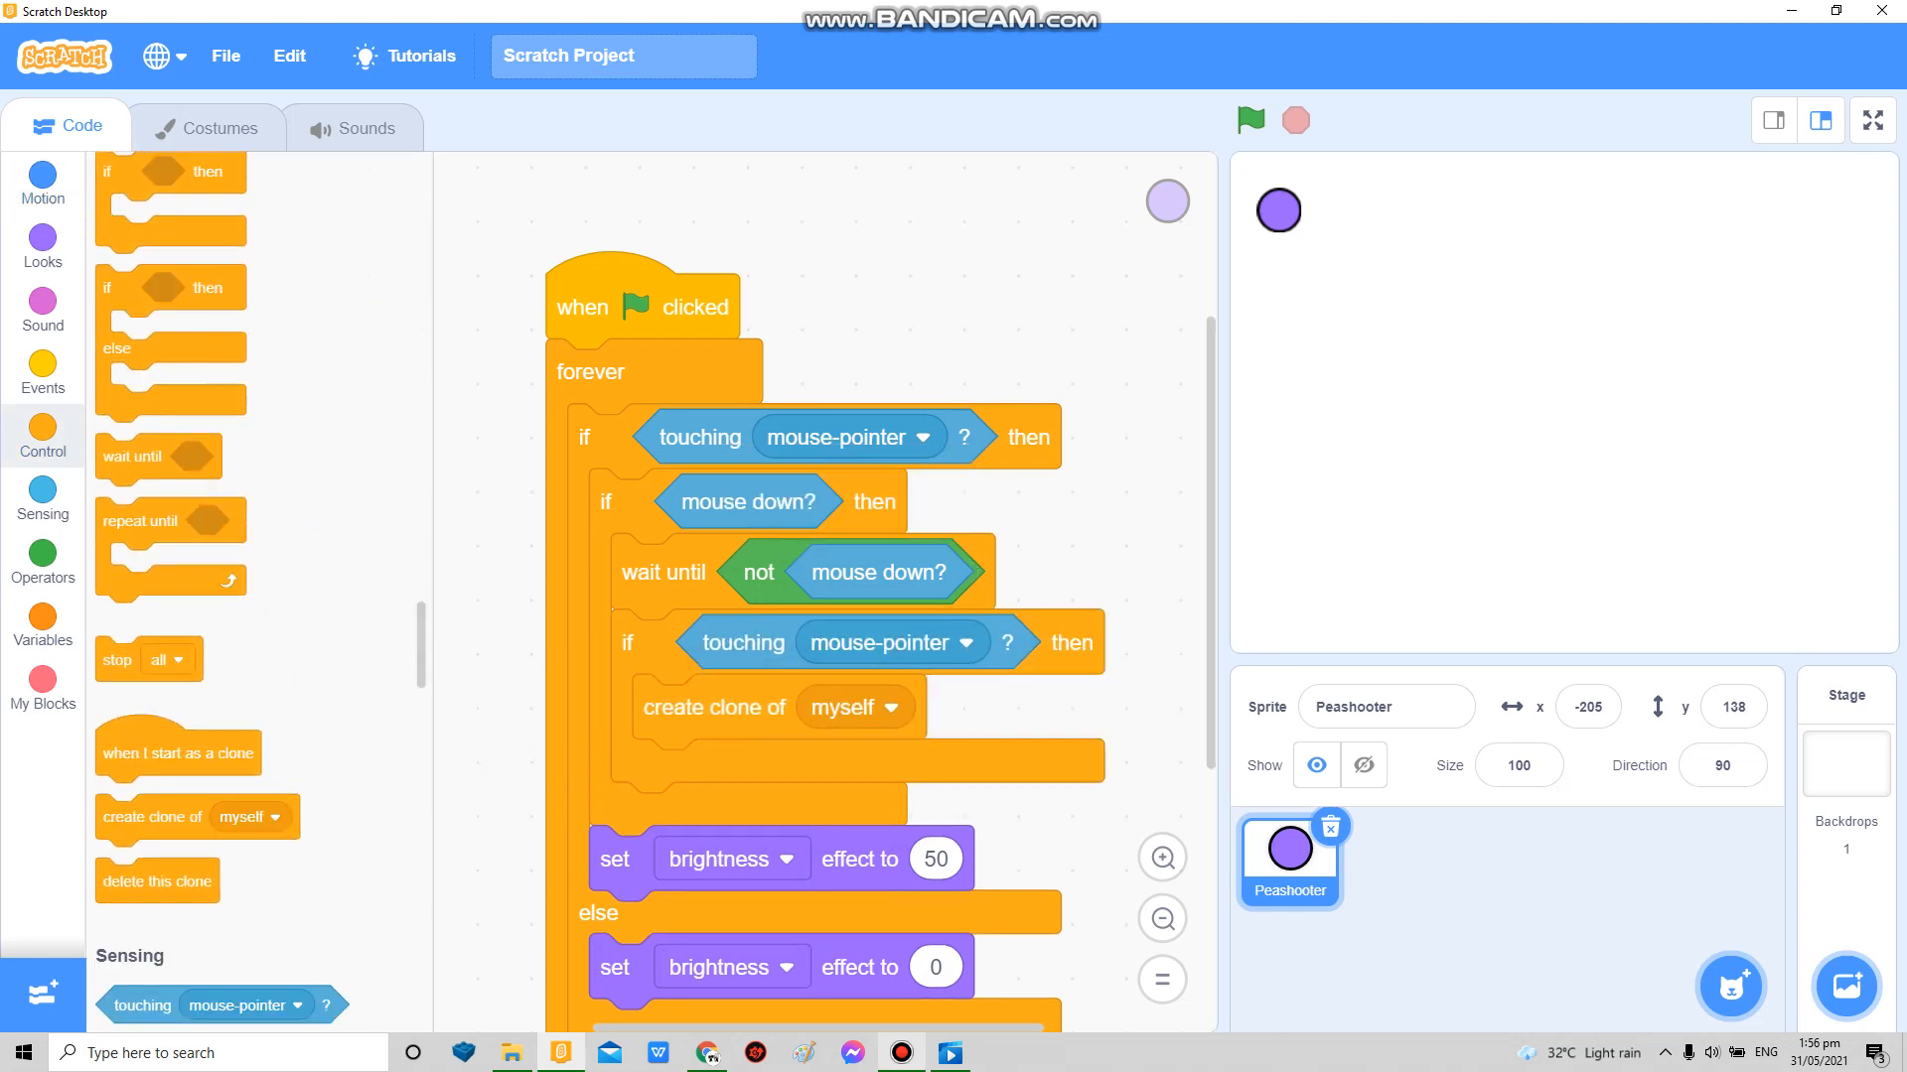
{"action": "left_click", "coordinate": [900, 1052]}
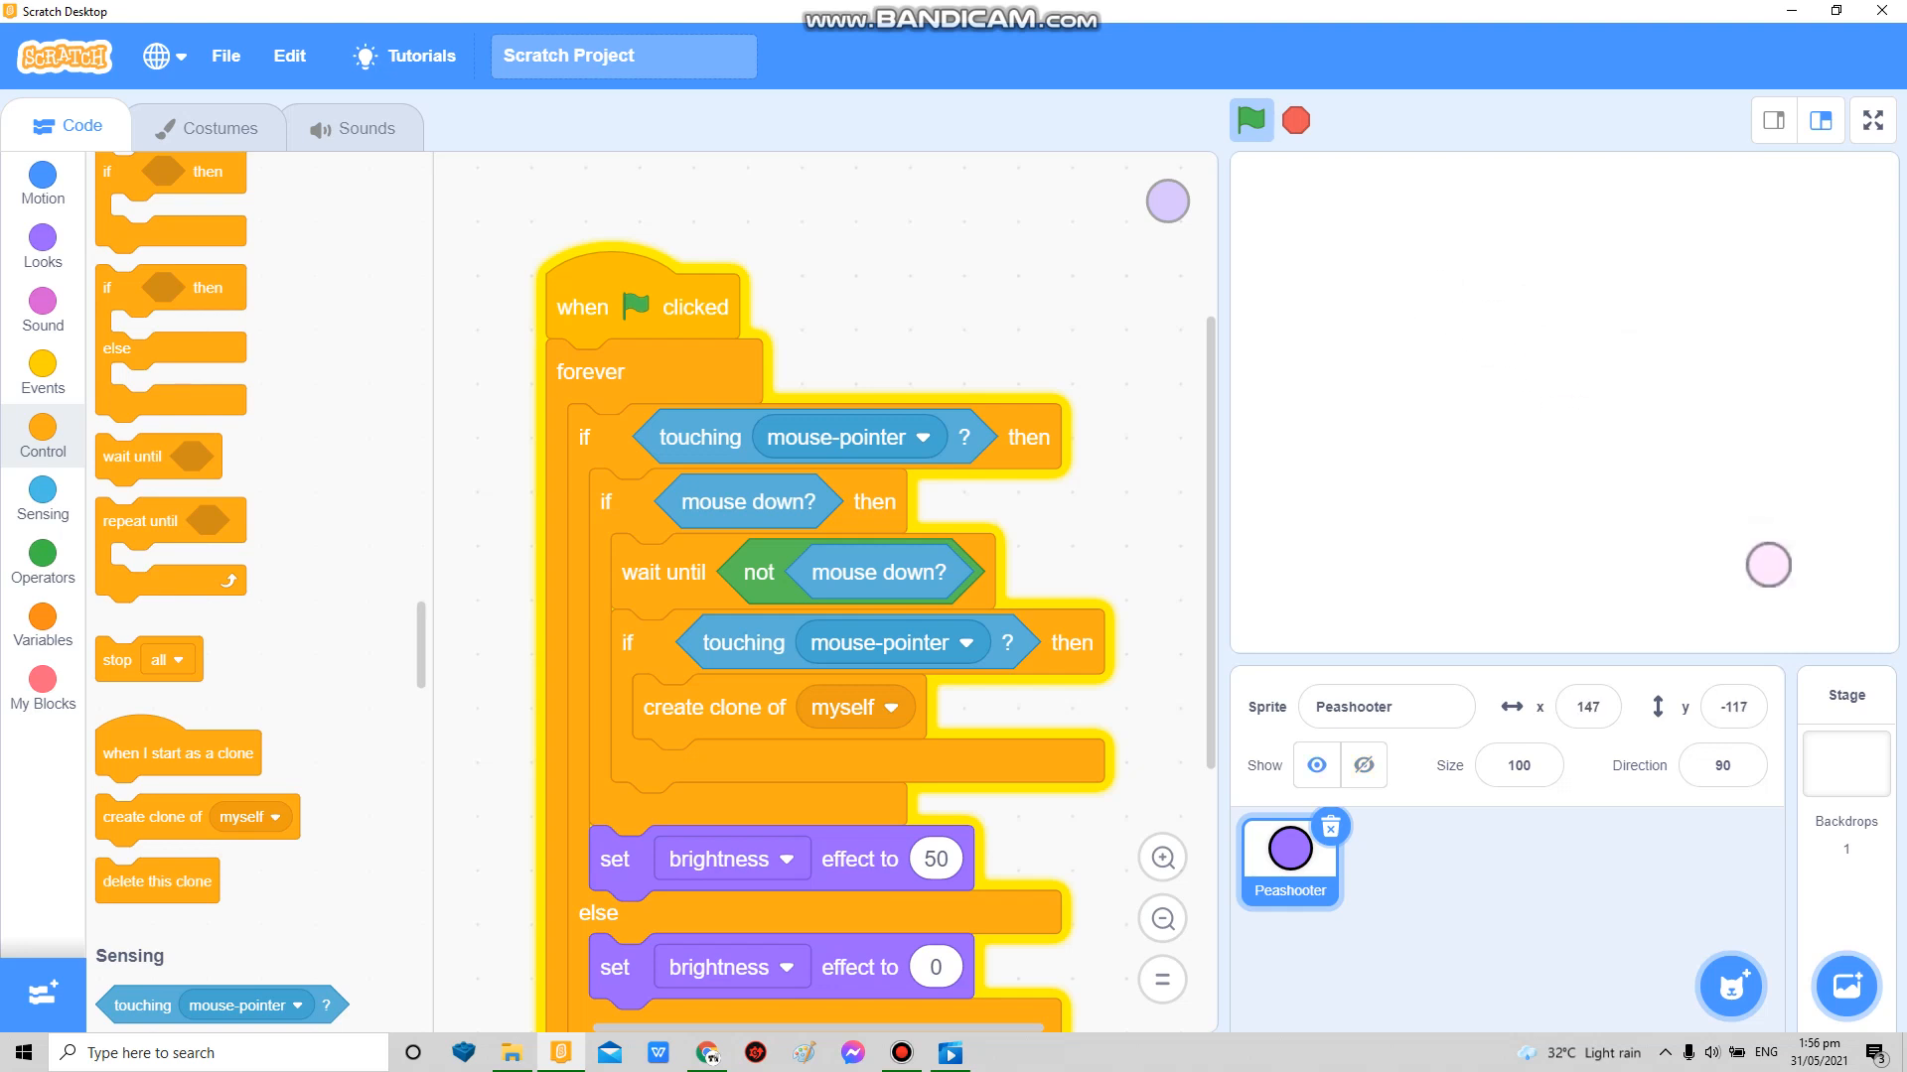
{"action": "mouse_move", "coordinate": [1292, 120]}
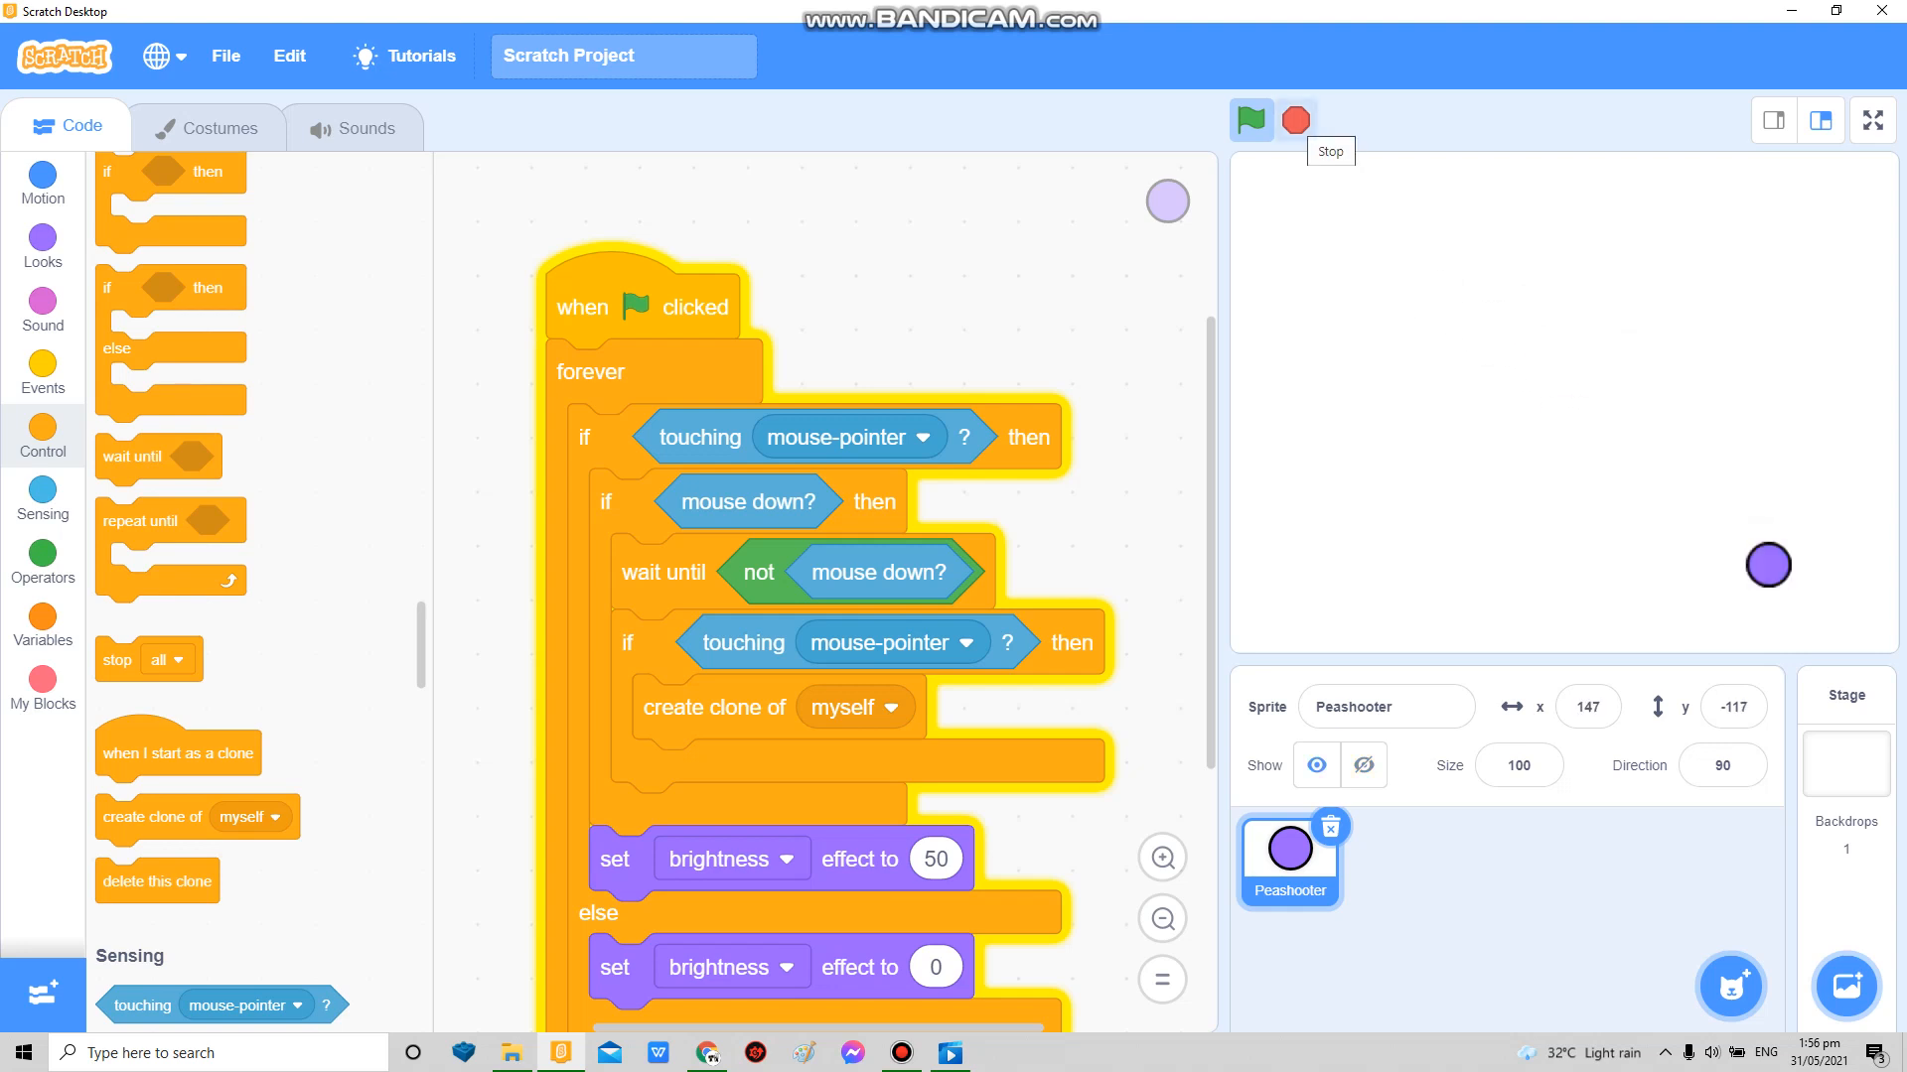
Step: Start Peashooter at x:-192 y:136 on green flag and test the colour change in full screen
{"action": "left_click", "coordinate": [1293, 119]}
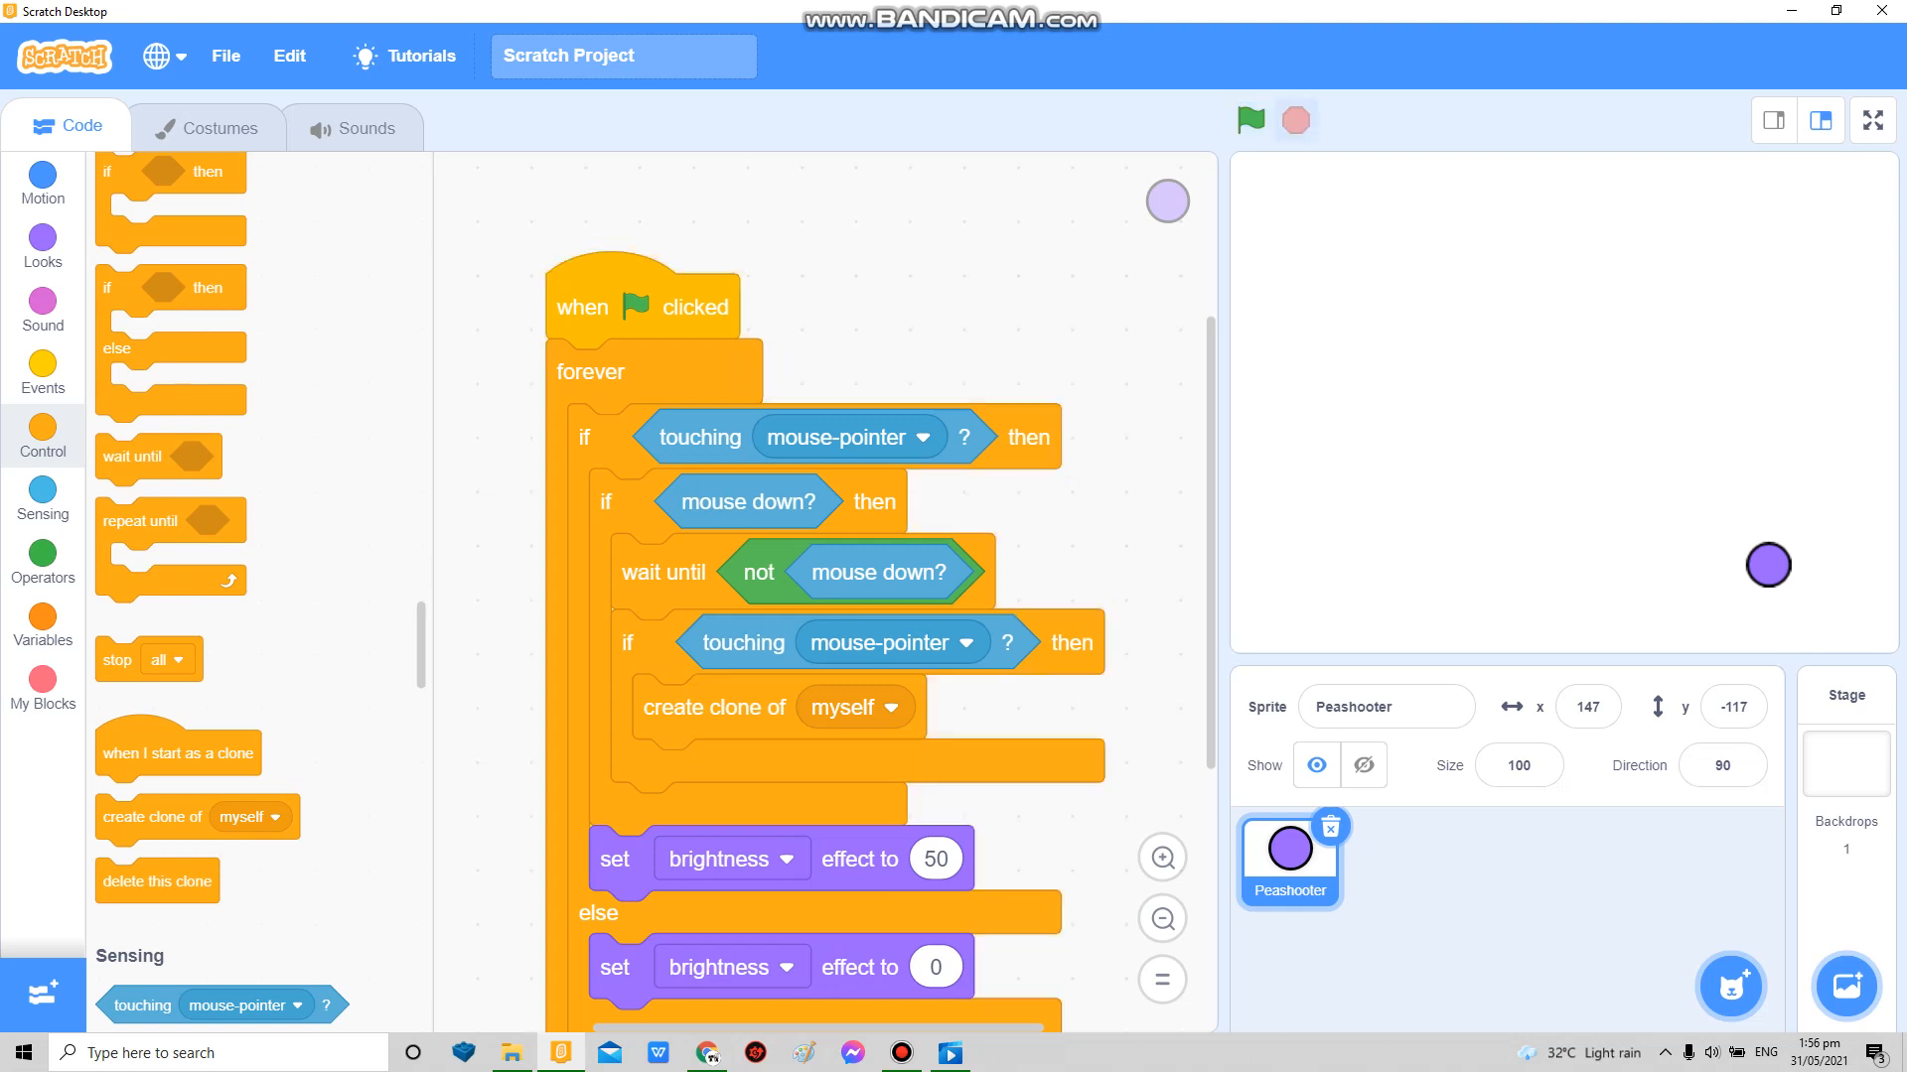
{"action": "left_click_drag", "start_coordinate": [1768, 564], "coordinate": [1297, 213]}
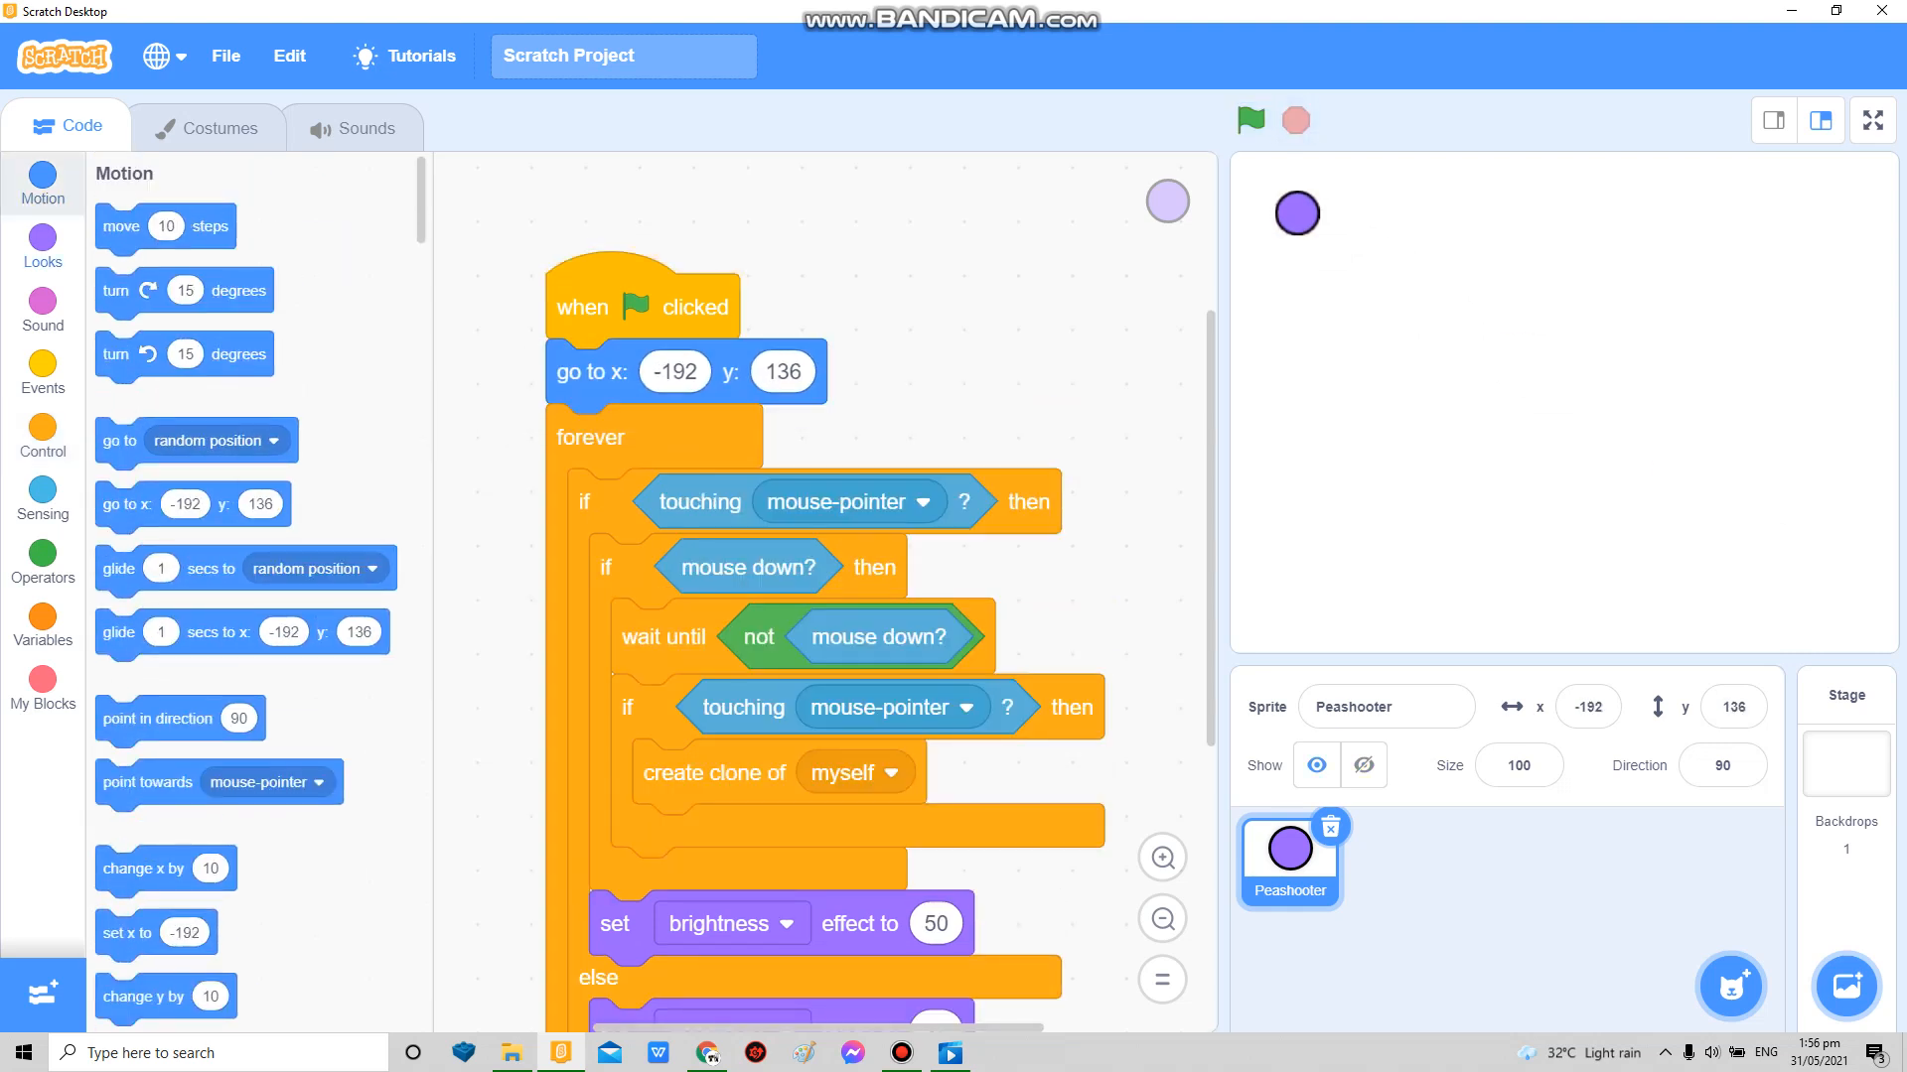
{"action": "left_click", "coordinate": [42, 246]}
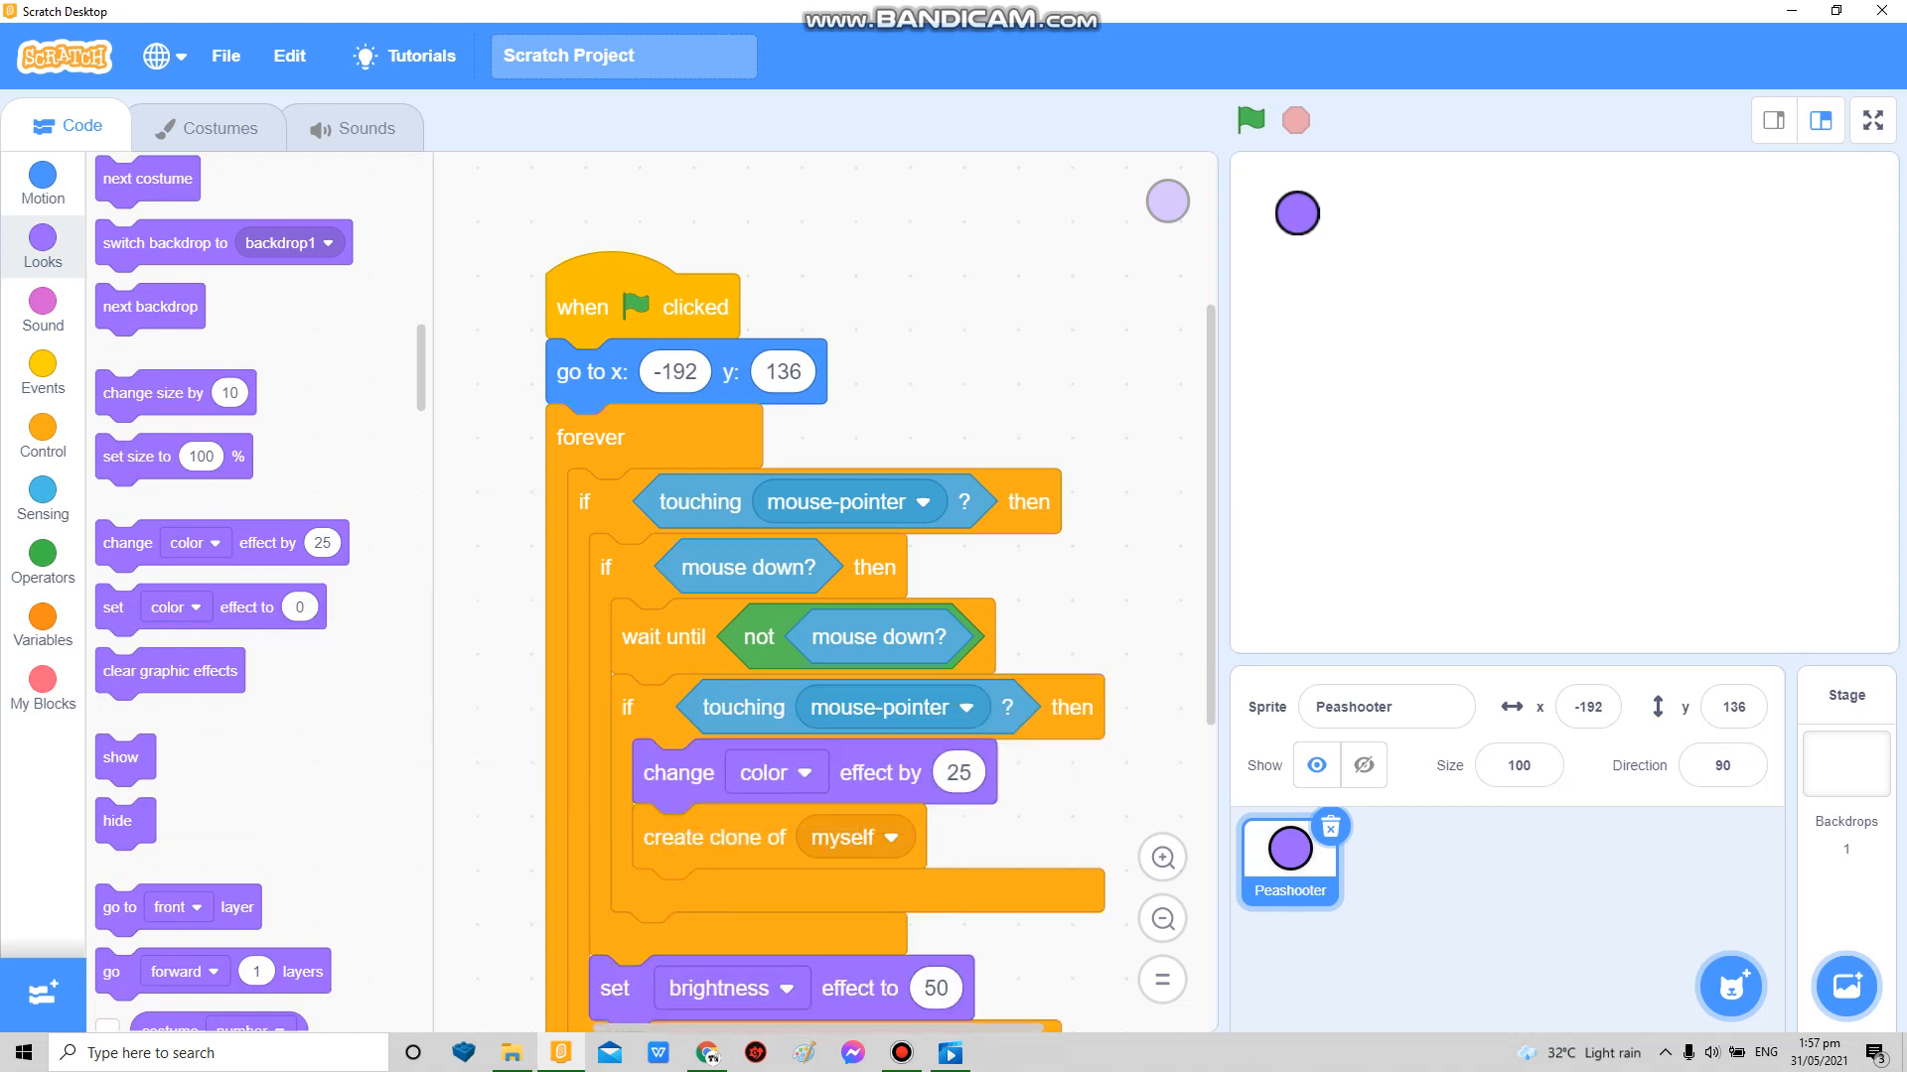
{"action": "left_click", "coordinate": [1871, 119]}
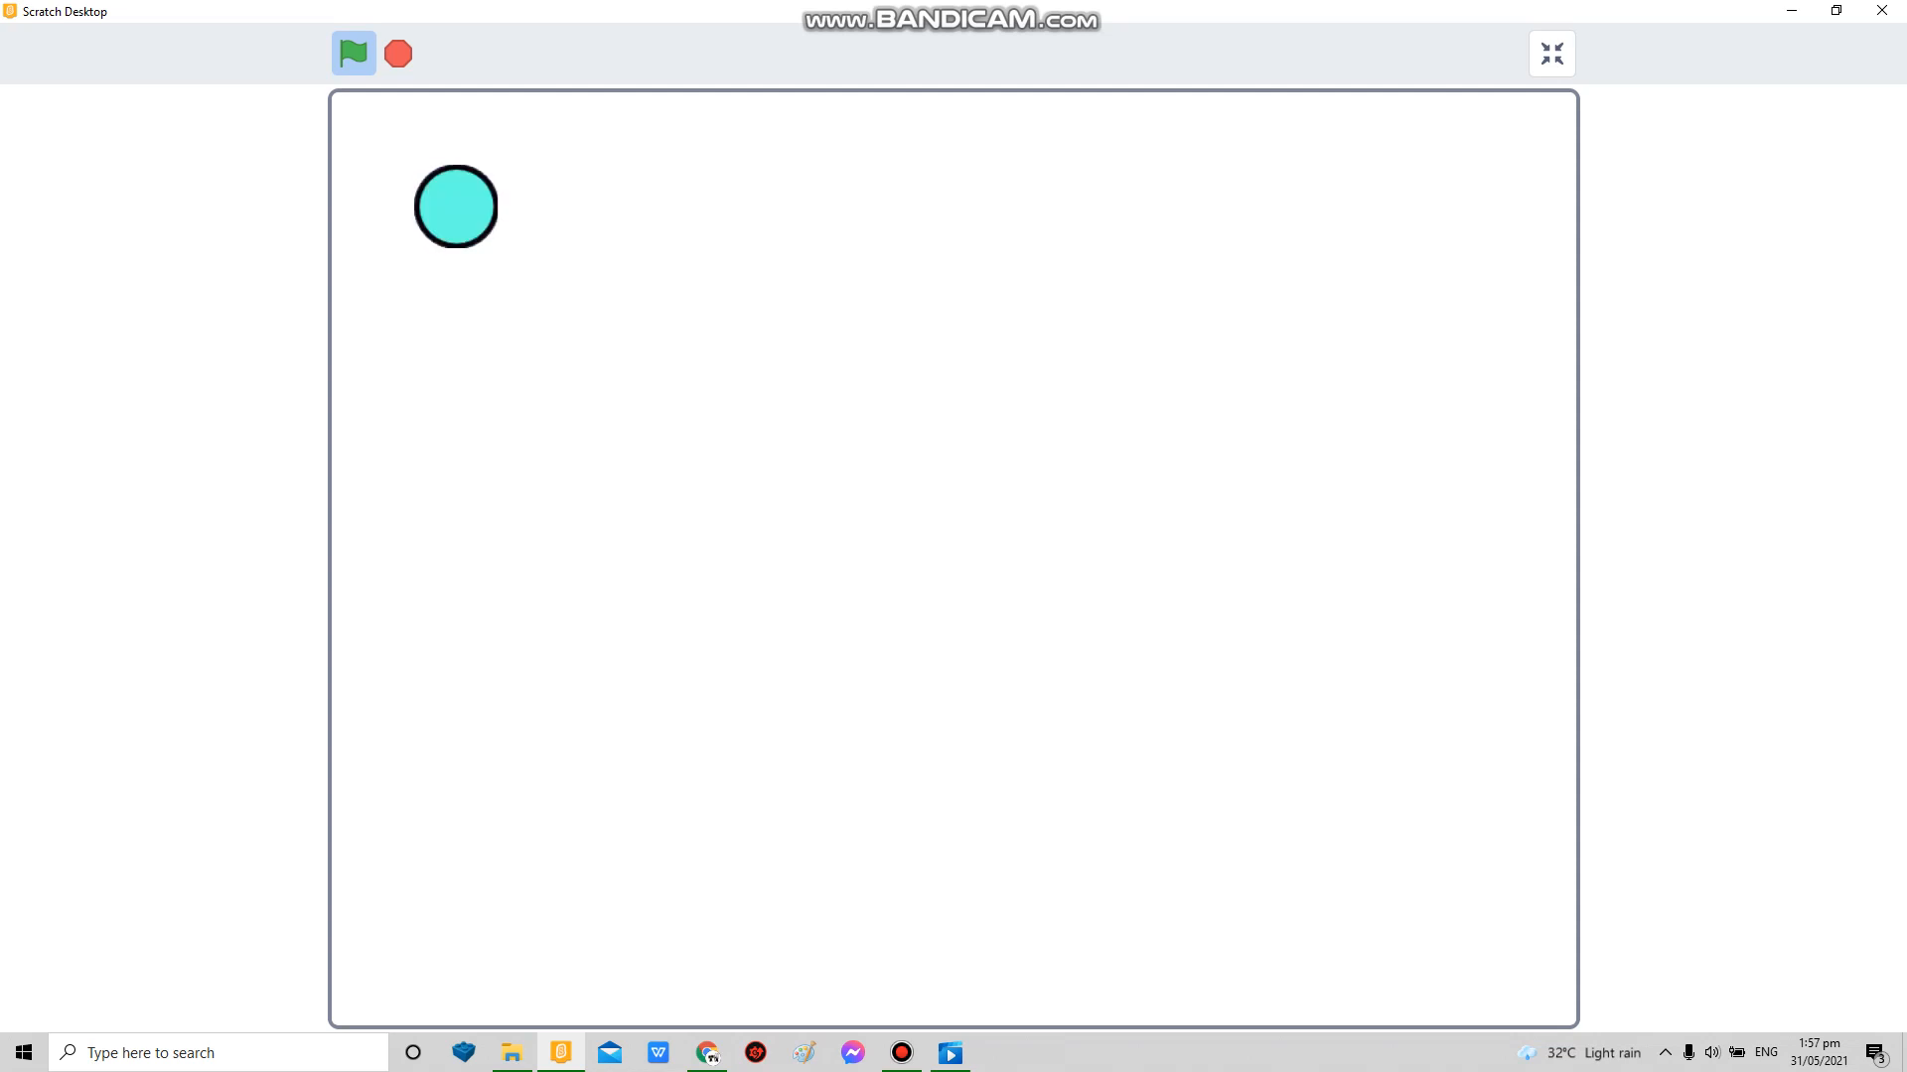
{"action": "left_click", "coordinate": [1552, 52]}
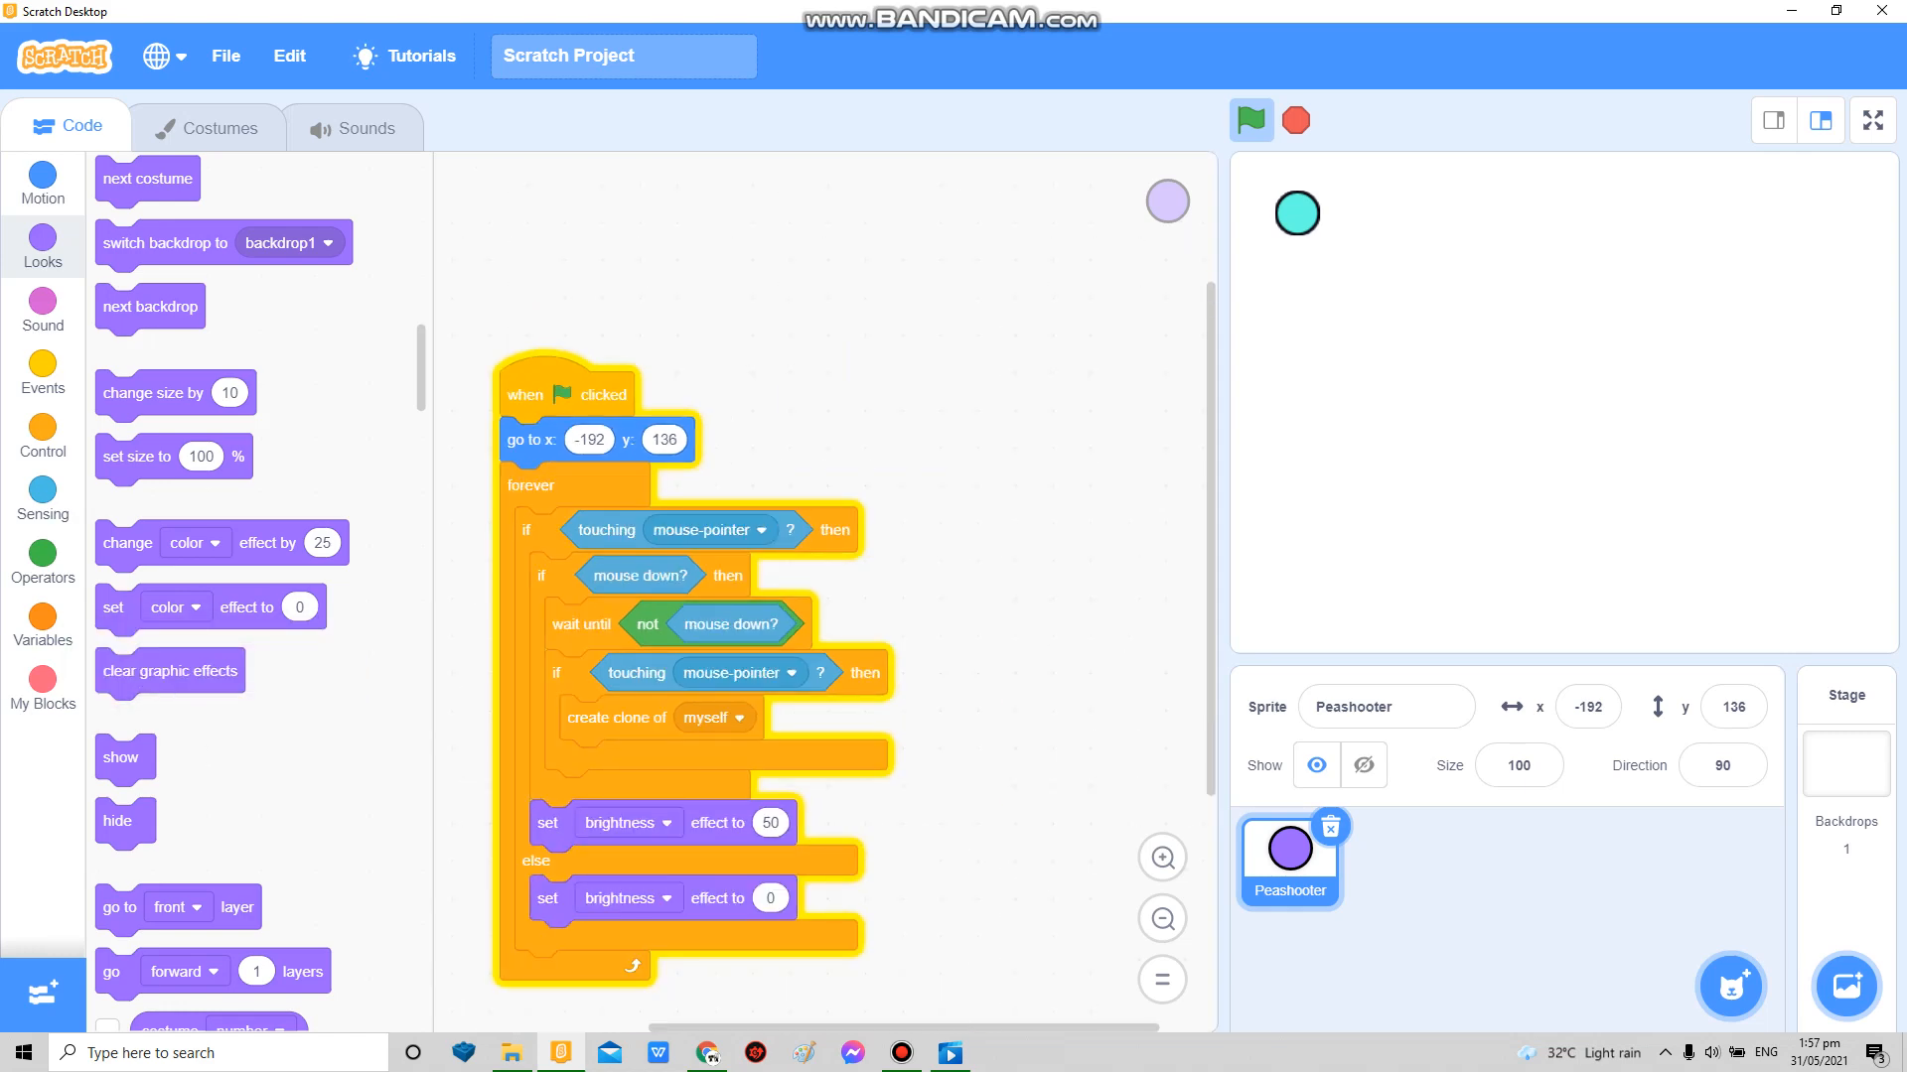
Step: Label the boxed costume with a purple 1, rename it Seed and make it the first costume
{"action": "left_click", "coordinate": [207, 127]}
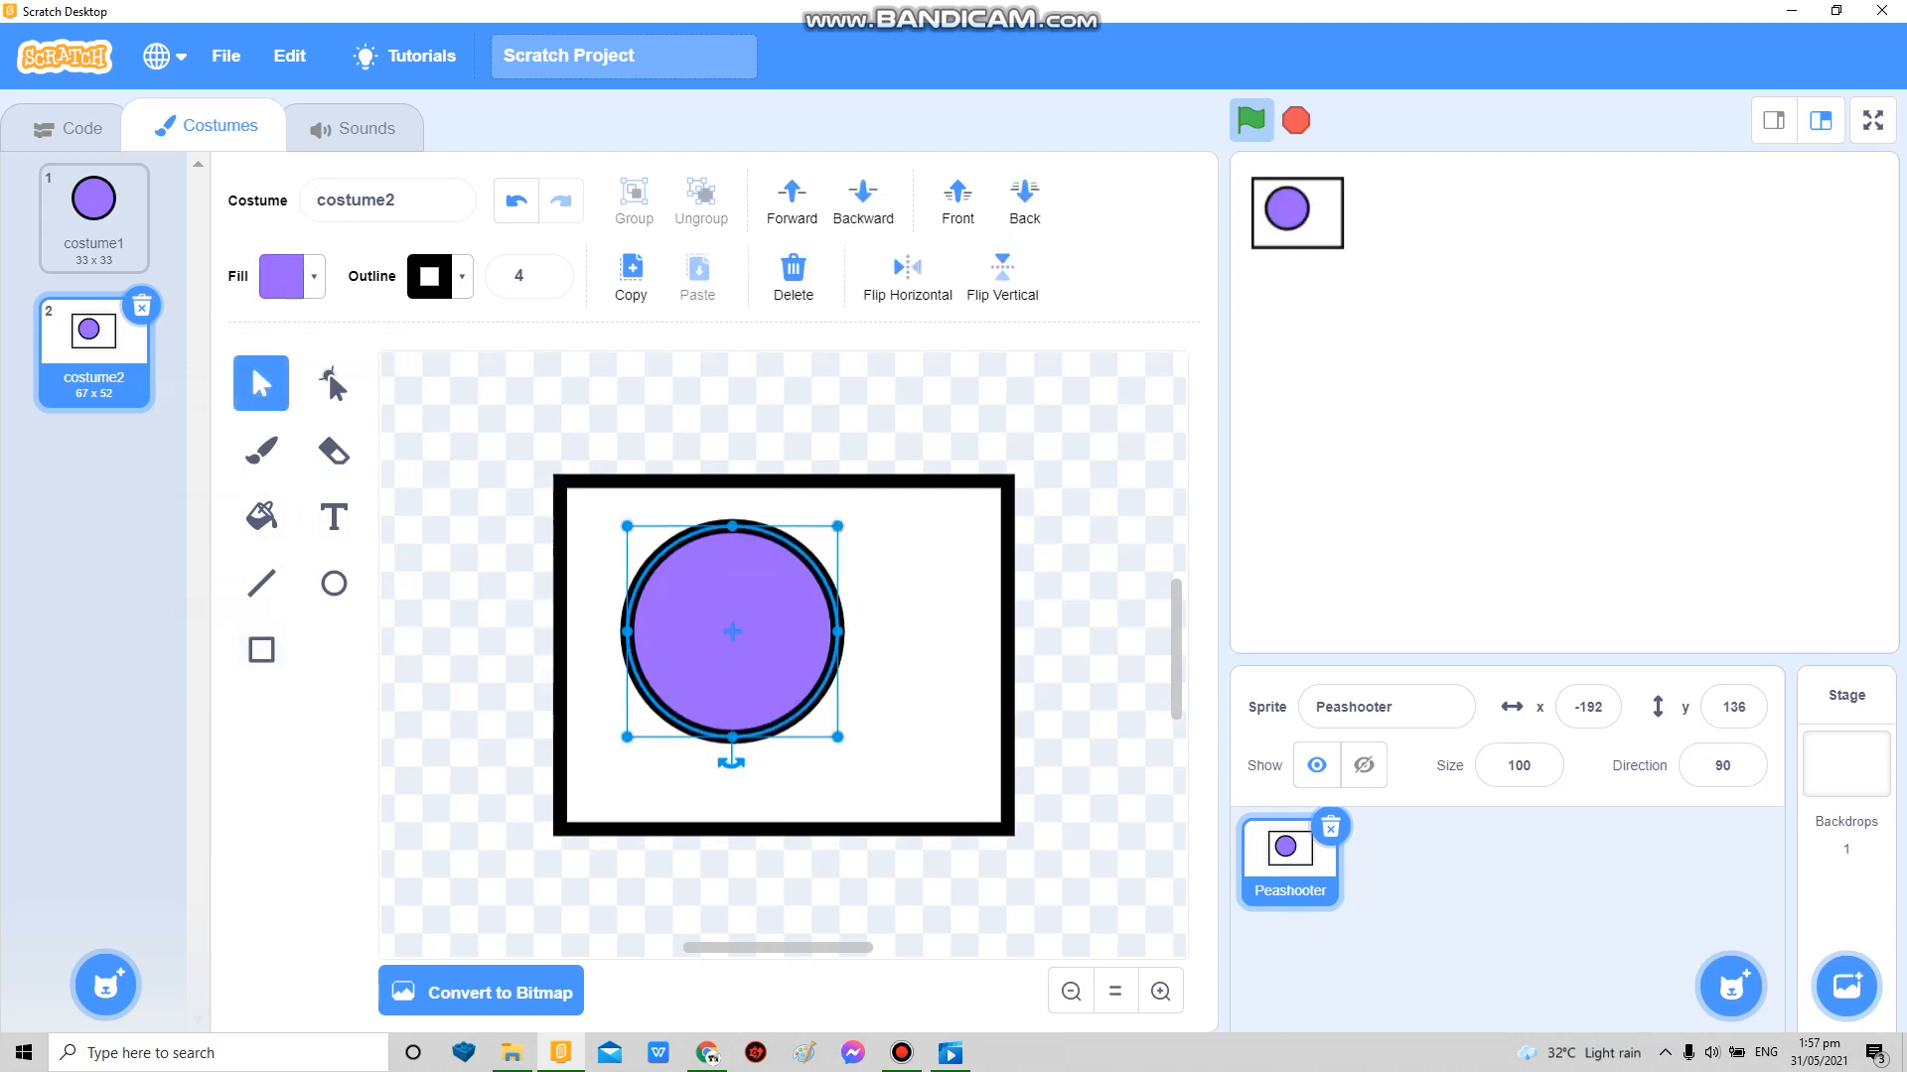
{"action": "left_click", "coordinate": [331, 517]}
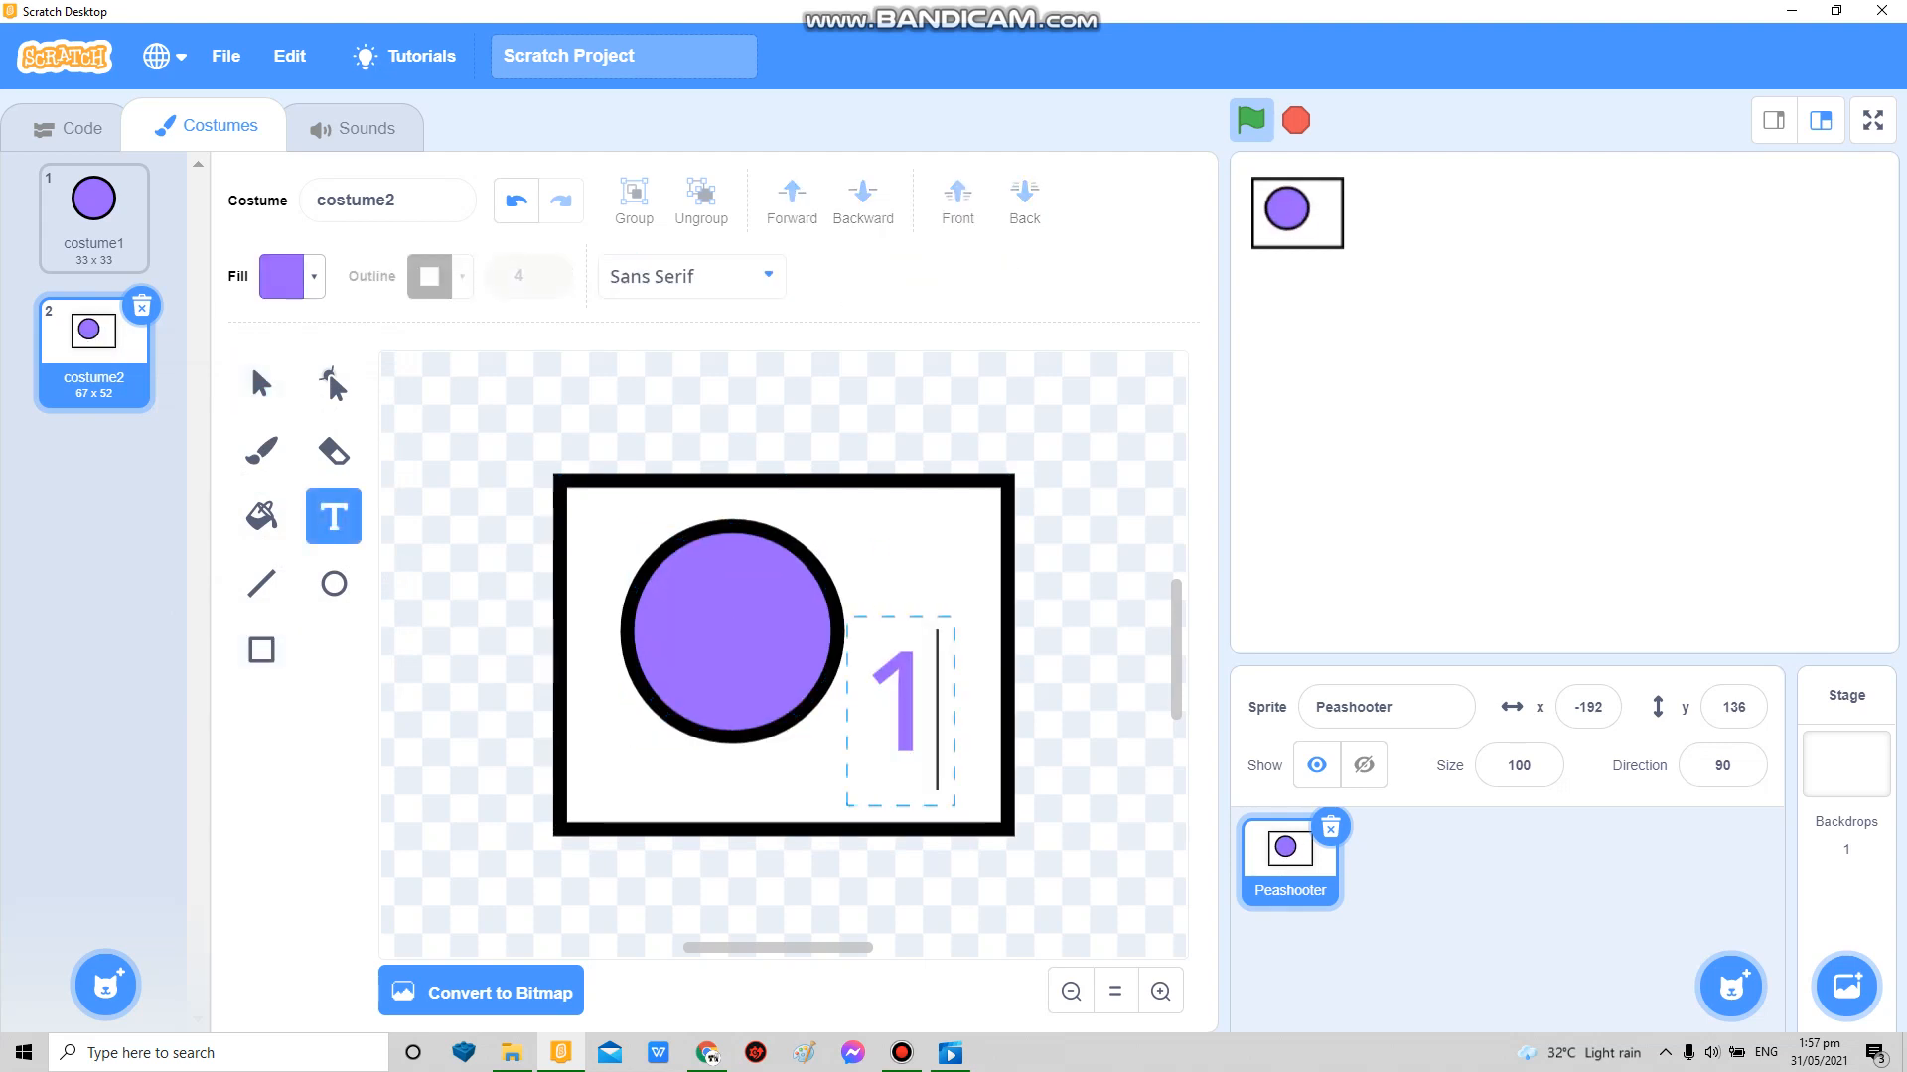
{"action": "left_click", "coordinate": [260, 383]}
{"action": "type", "text": "See"}
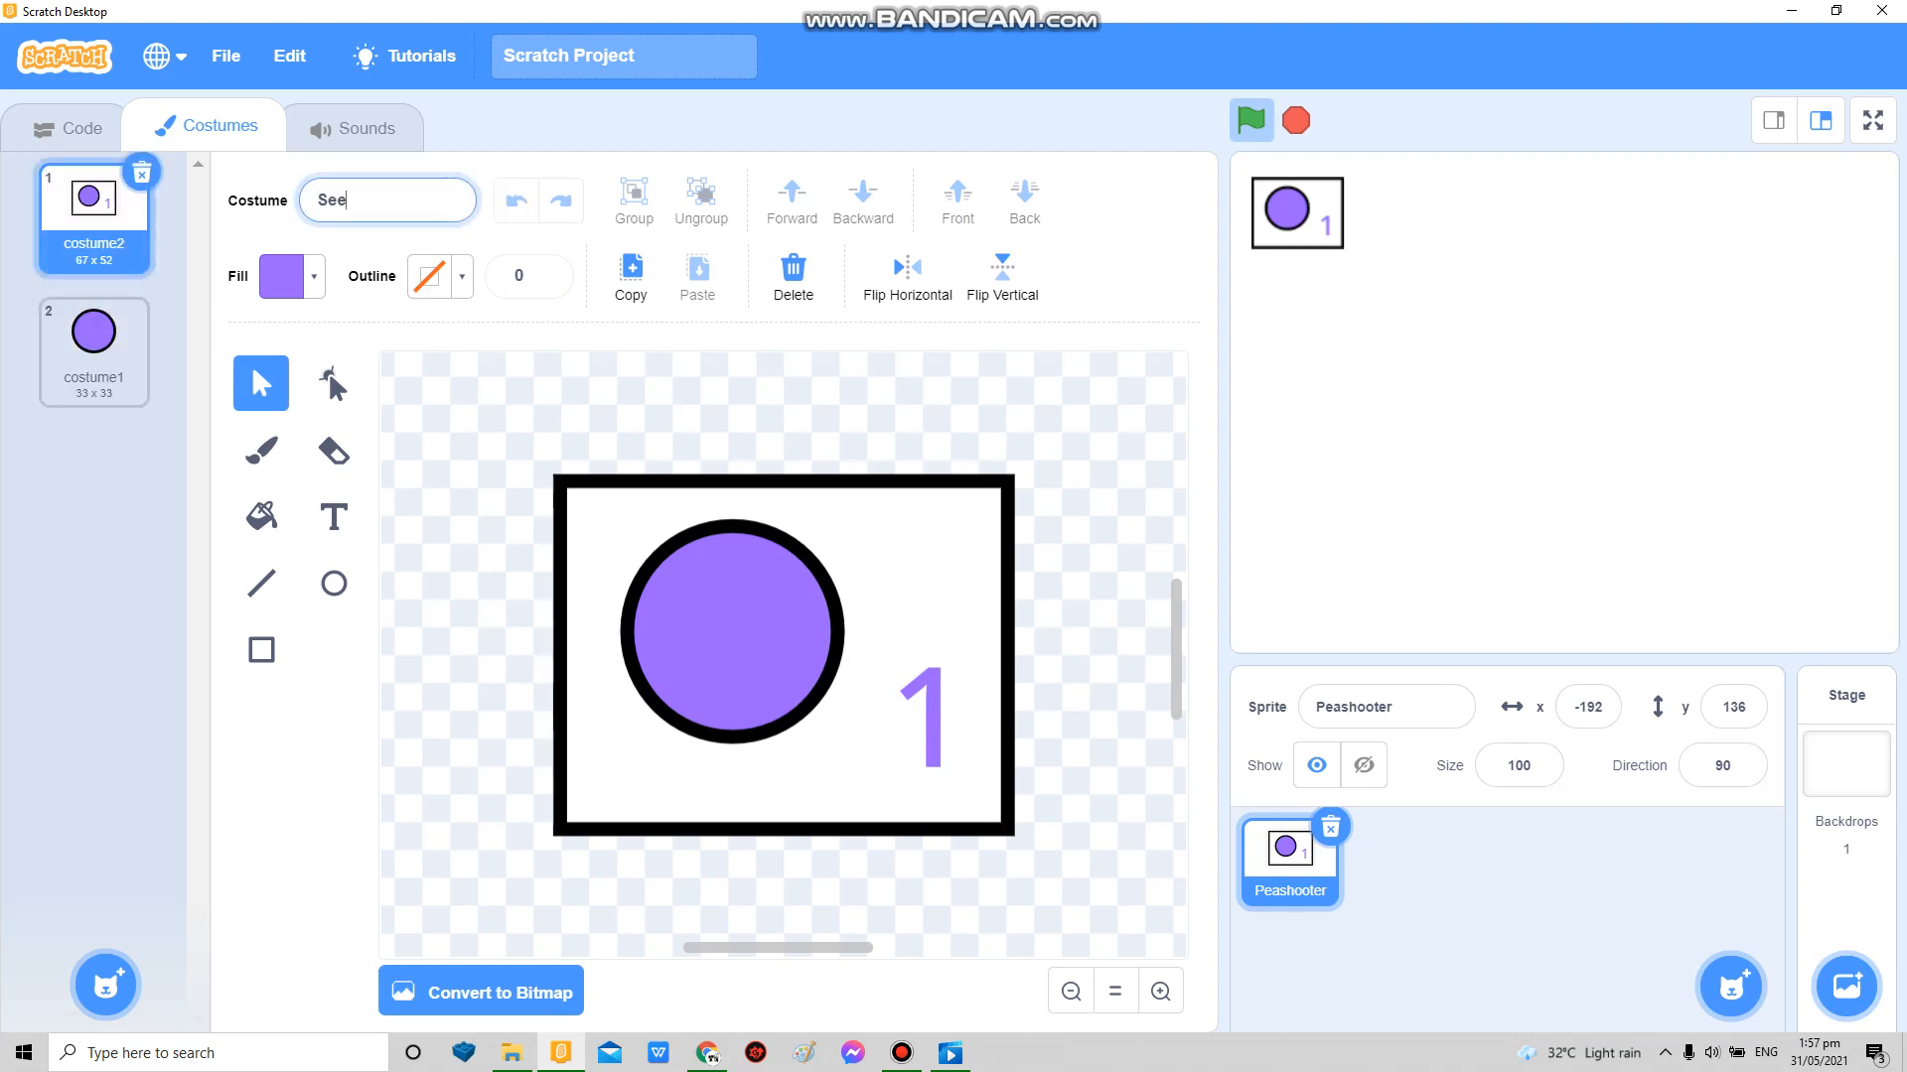
{"action": "left_click", "coordinate": [81, 125]}
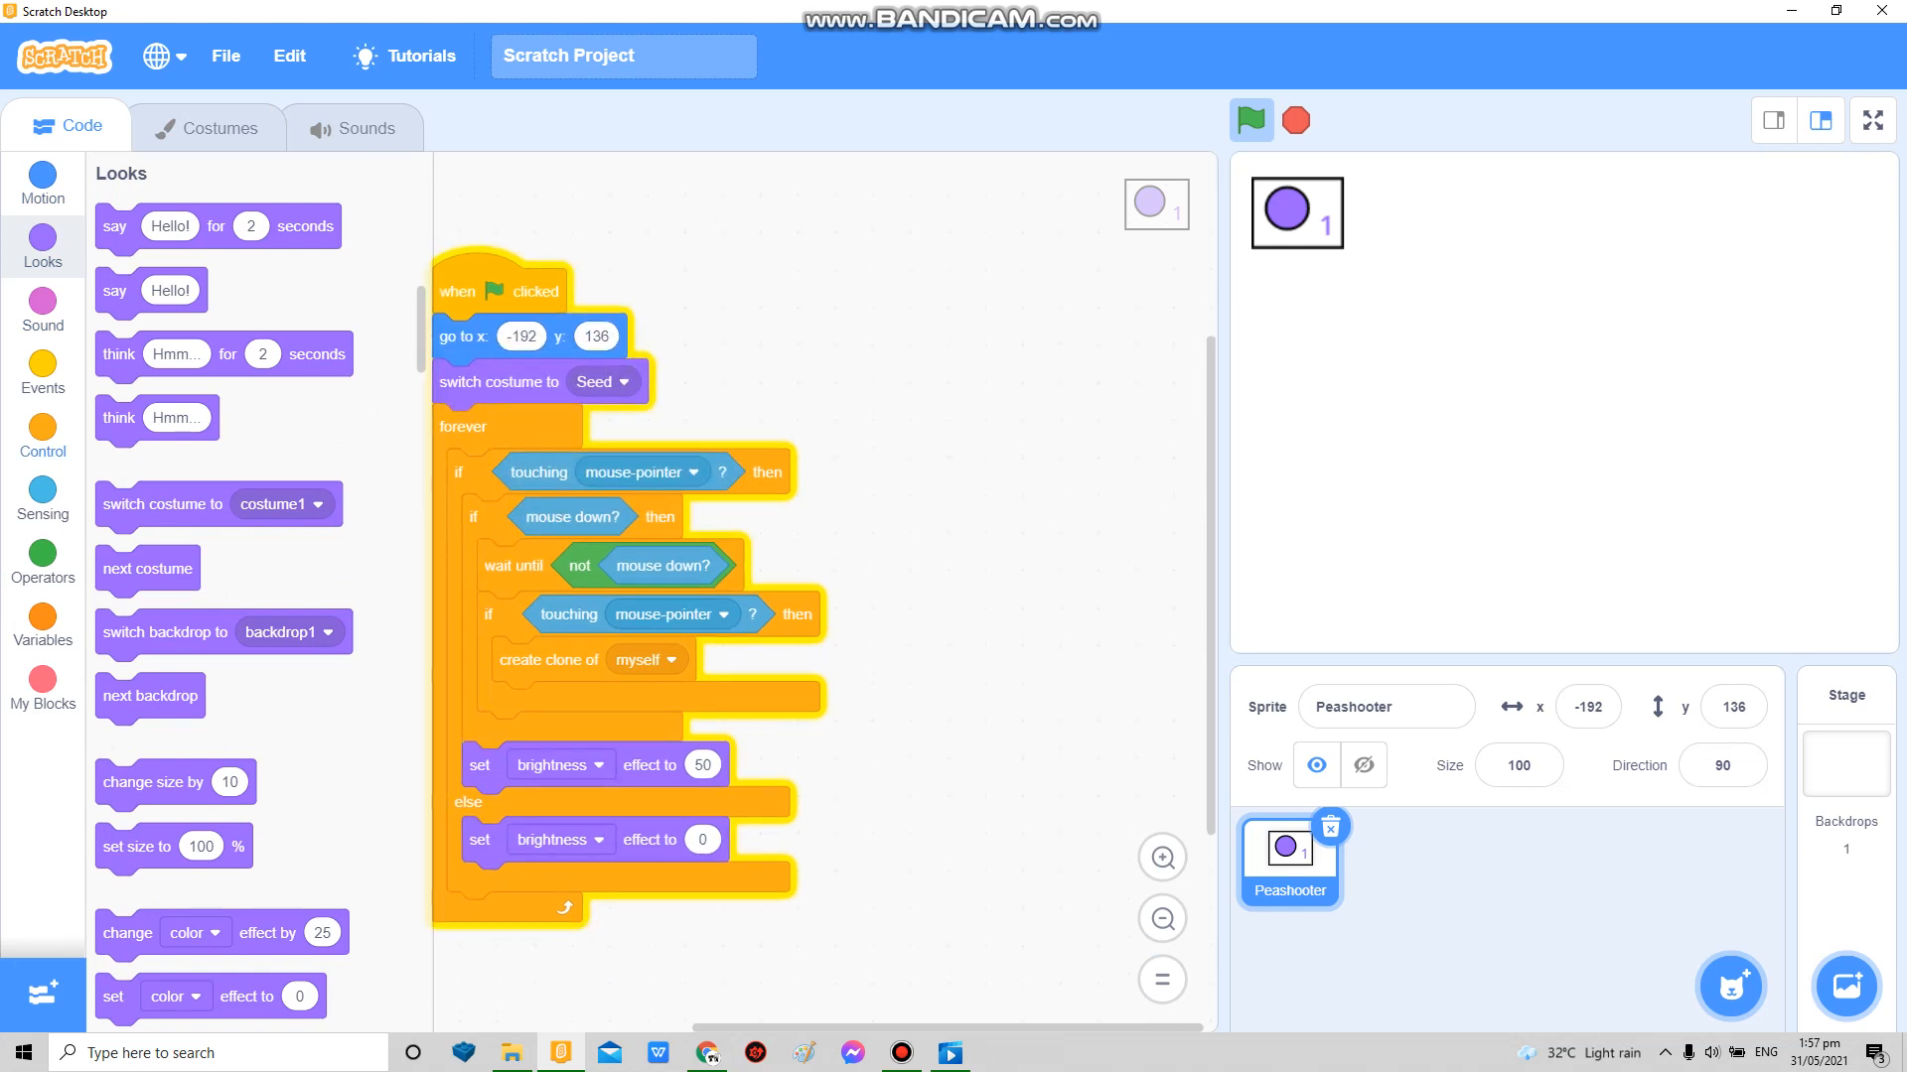
Step: New clones show with effects cleared, switch to costume1 and follow the mouse until clicked
{"action": "left_click", "coordinate": [42, 419]}
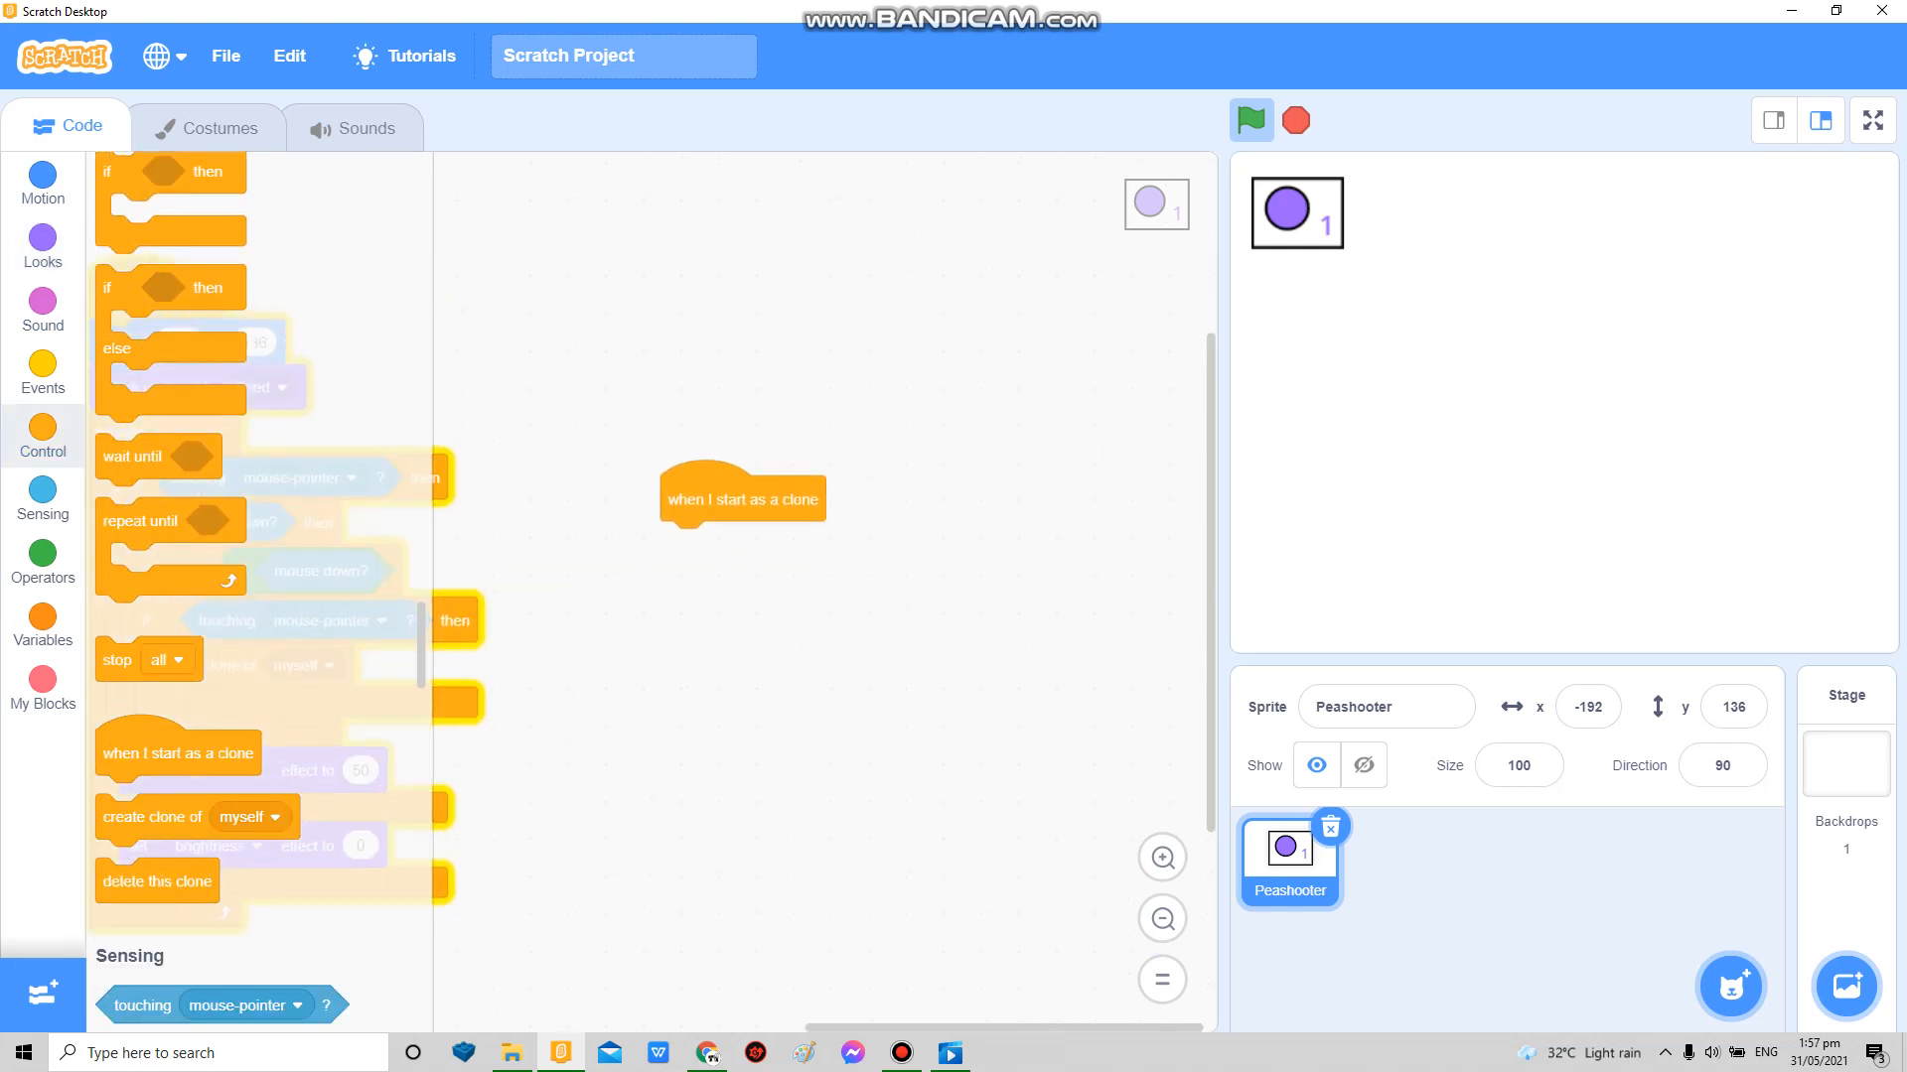
{"action": "left_click", "coordinate": [42, 182]}
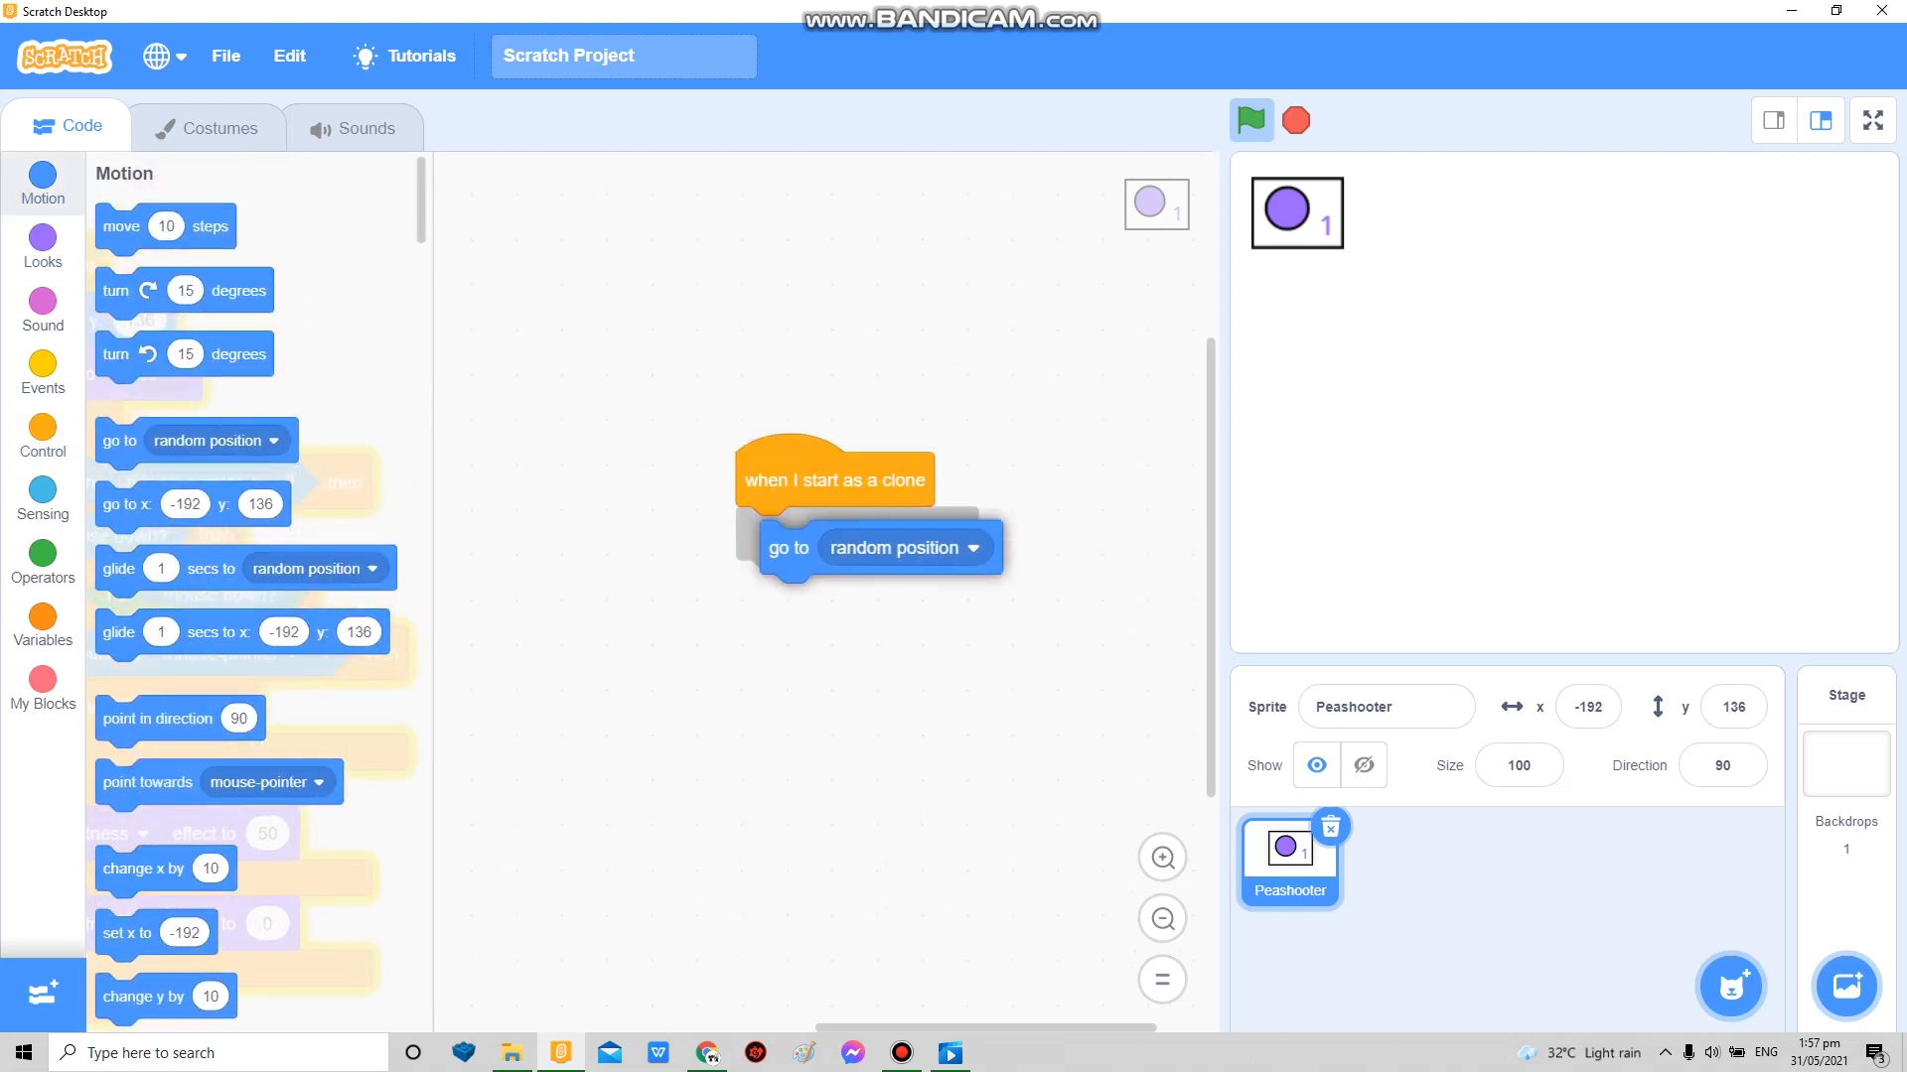
{"action": "left_click", "coordinate": [42, 437]}
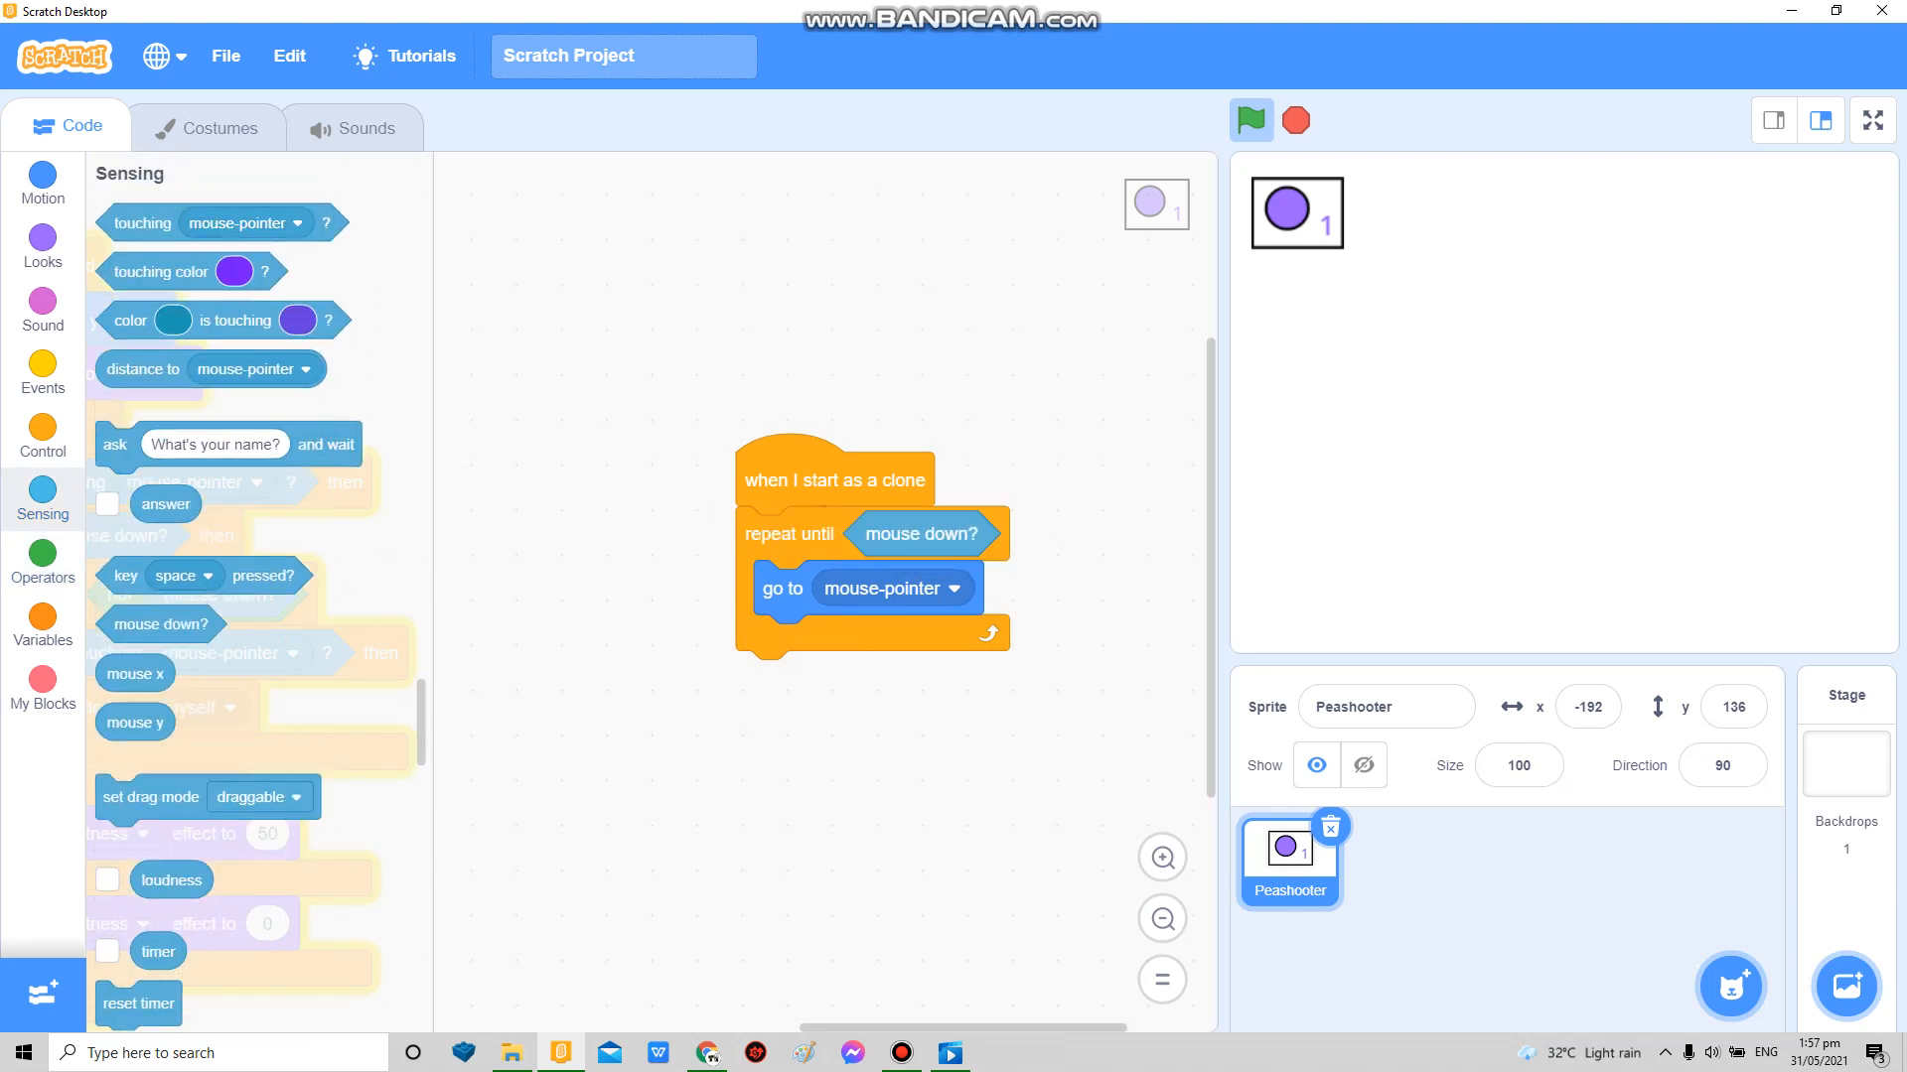
{"action": "left_click", "coordinate": [42, 246]}
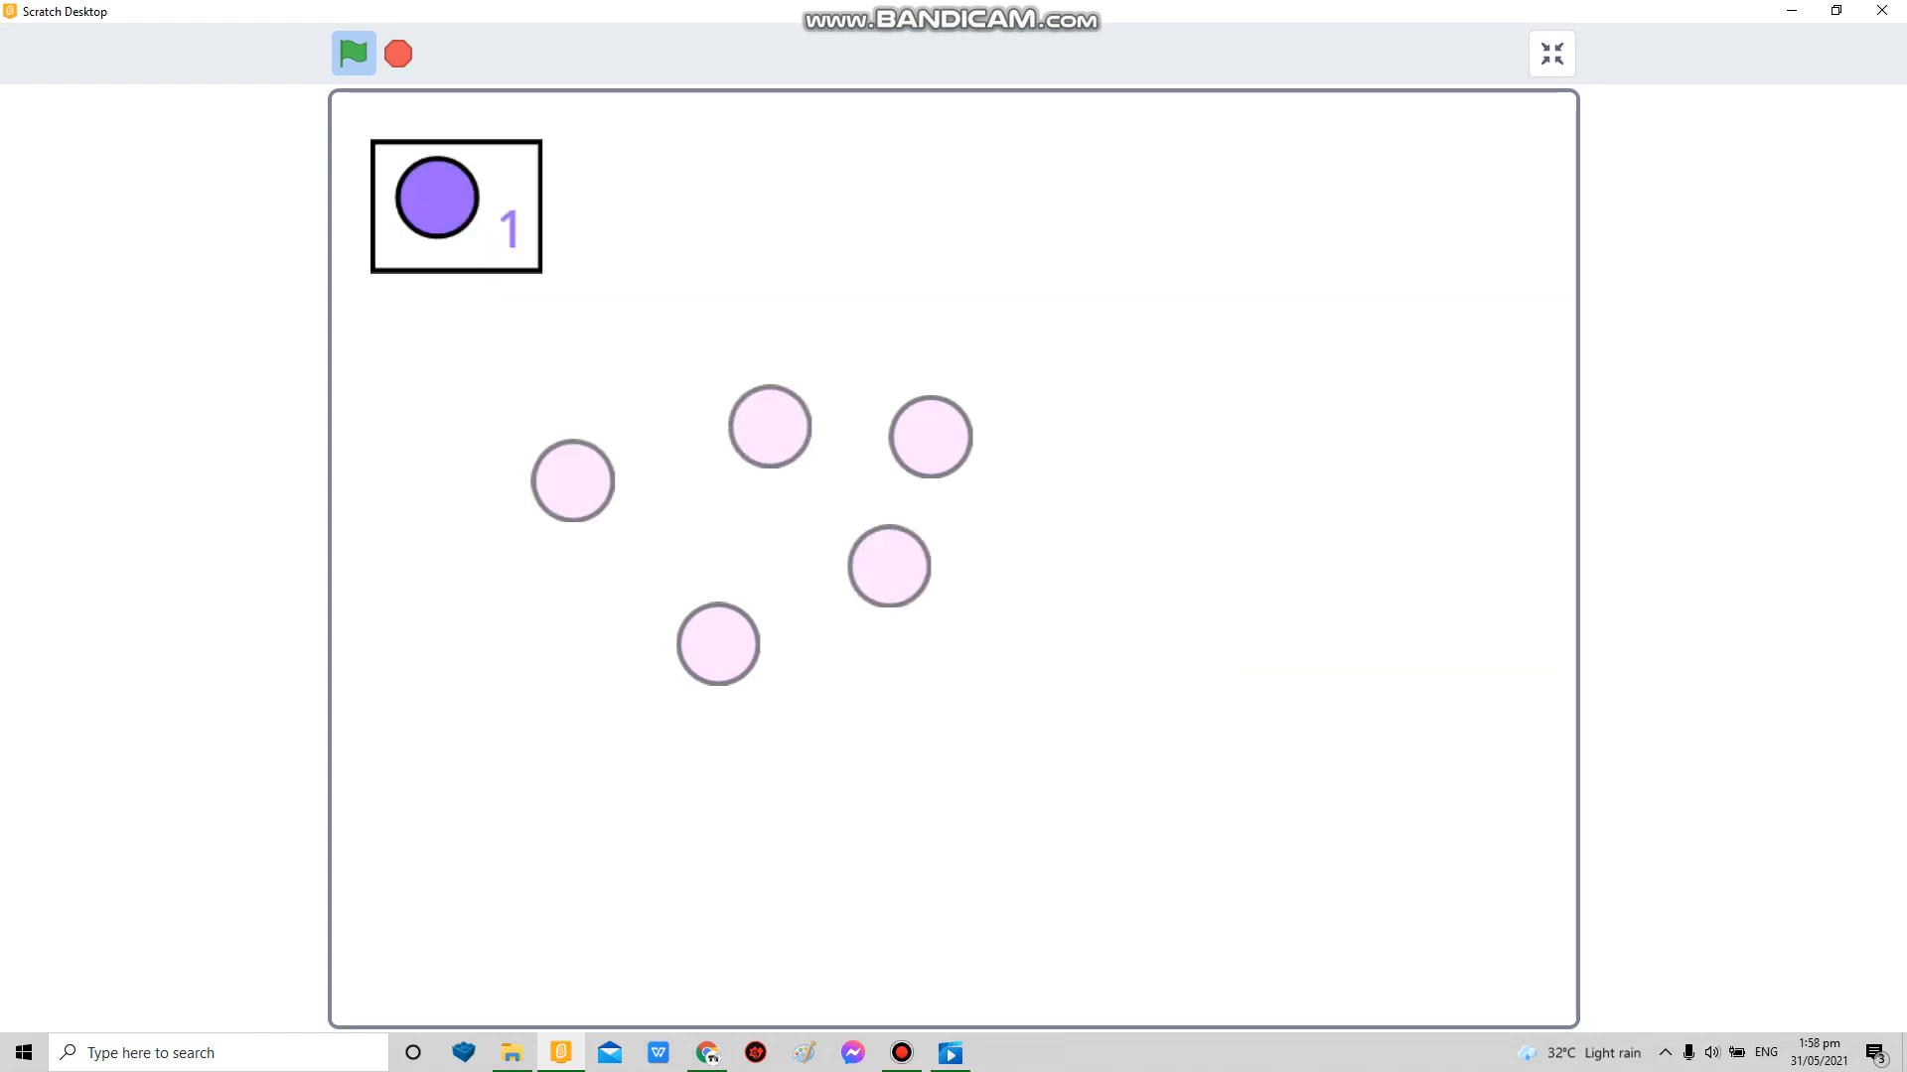
{"action": "left_click", "coordinate": [1551, 51]}
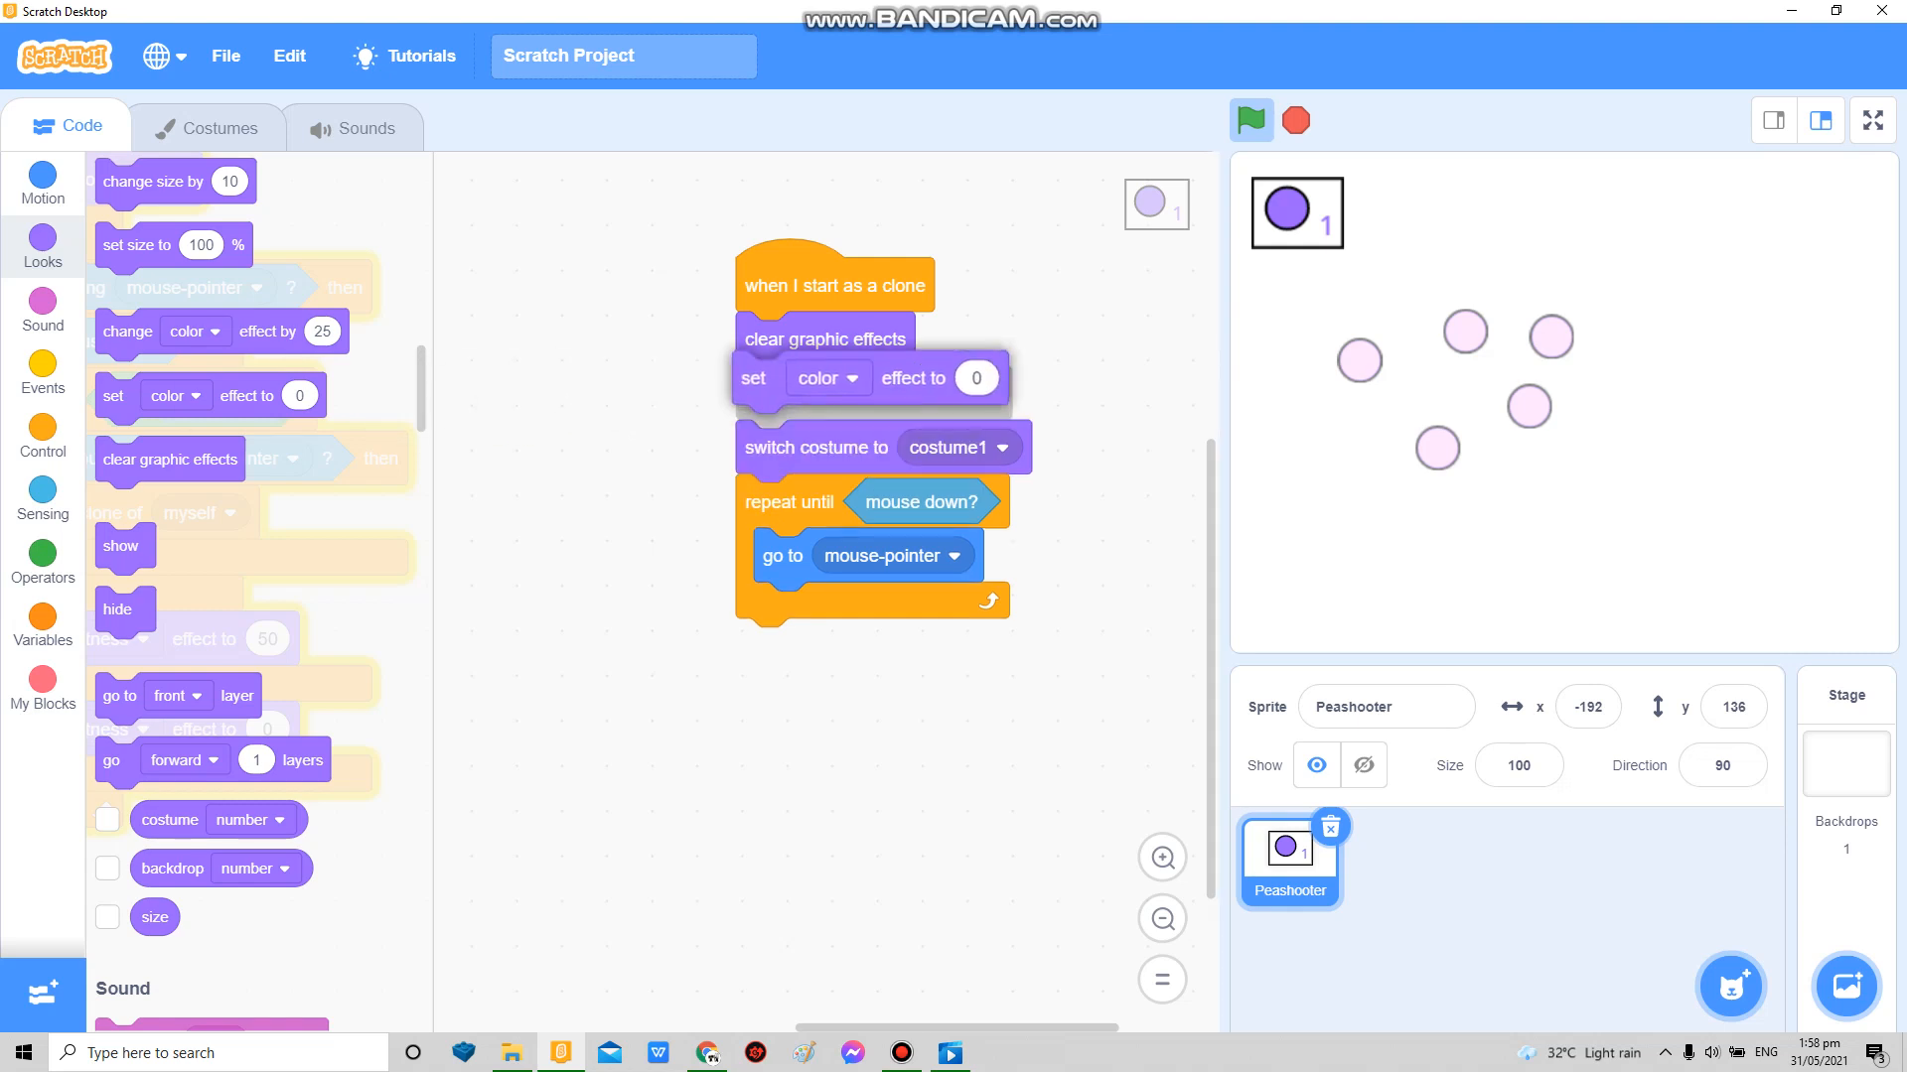
Step: Use ghost 50 instead of colour while placing, ghost 0 once planted, and test planting clones
{"action": "left_click", "coordinate": [828, 378]}
{"action": "type", "text": "50"}
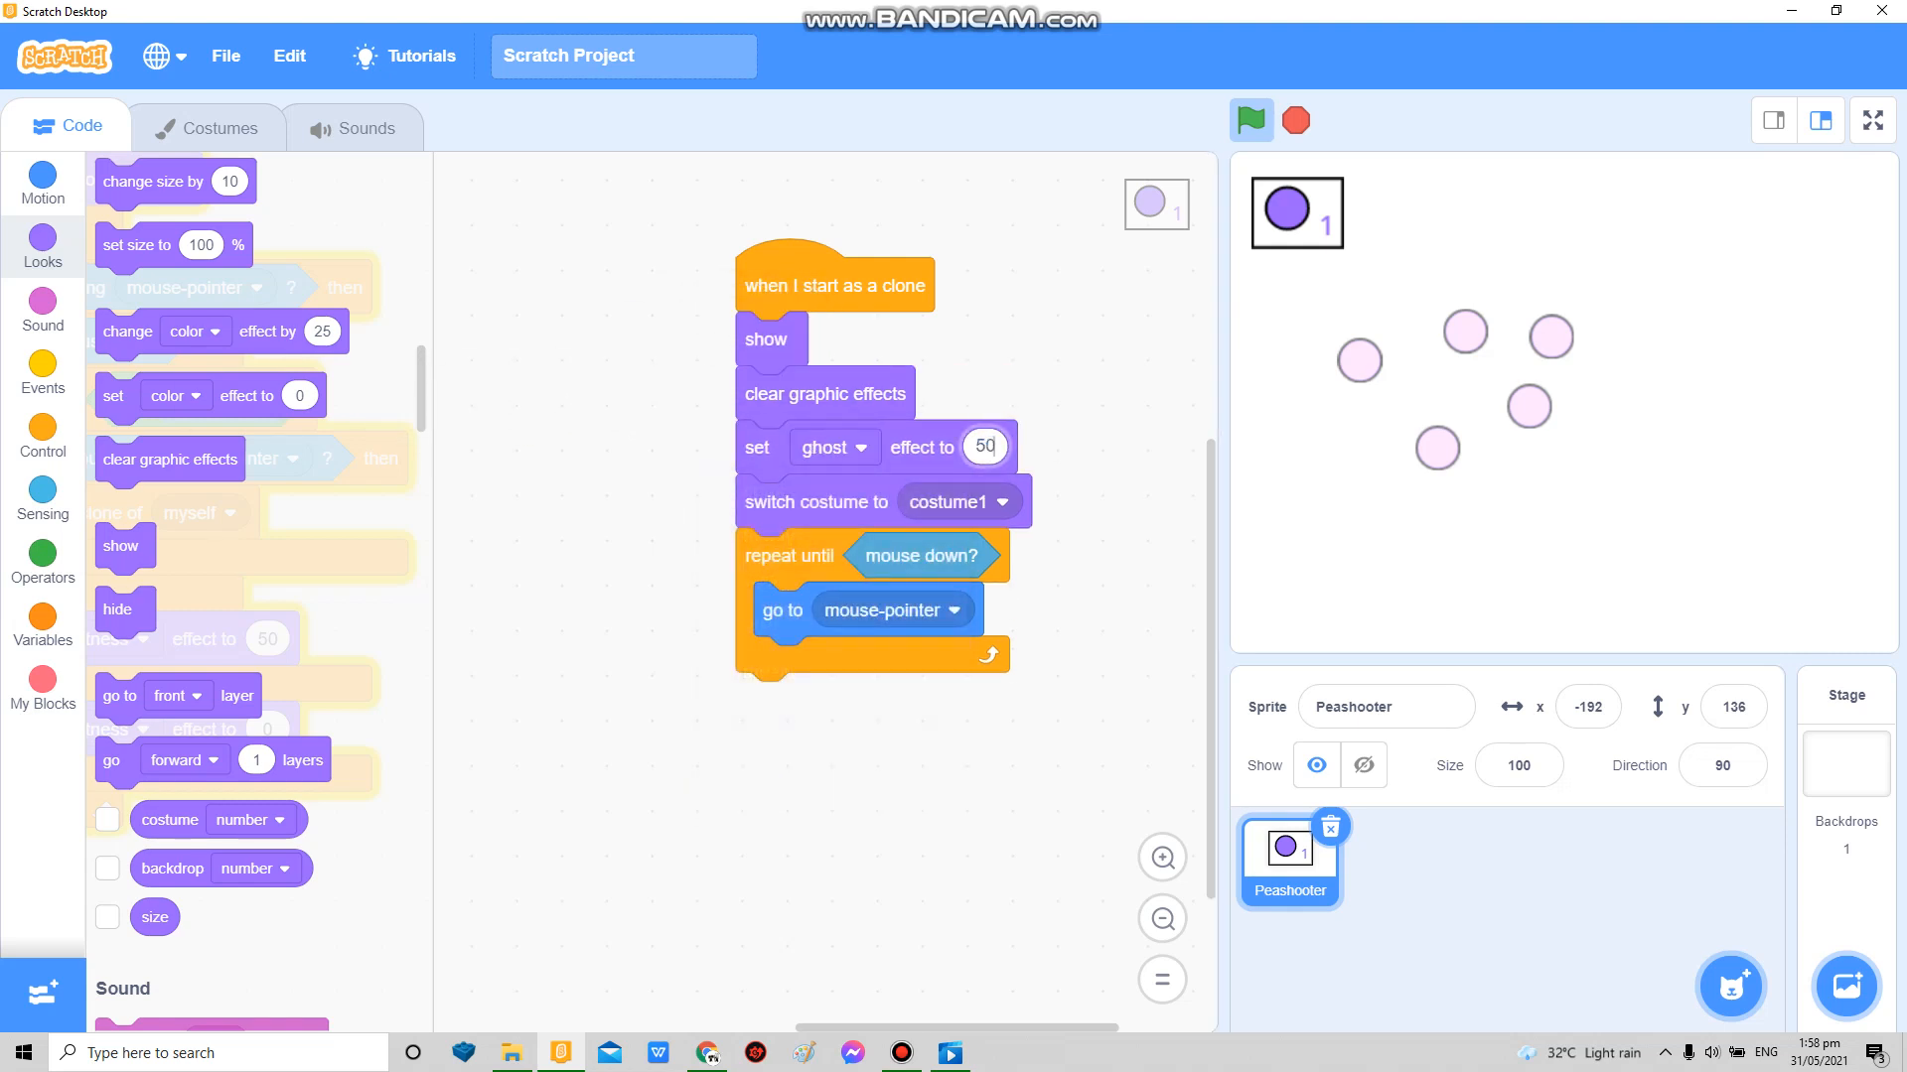
{"action": "left_click", "coordinate": [1871, 121]}
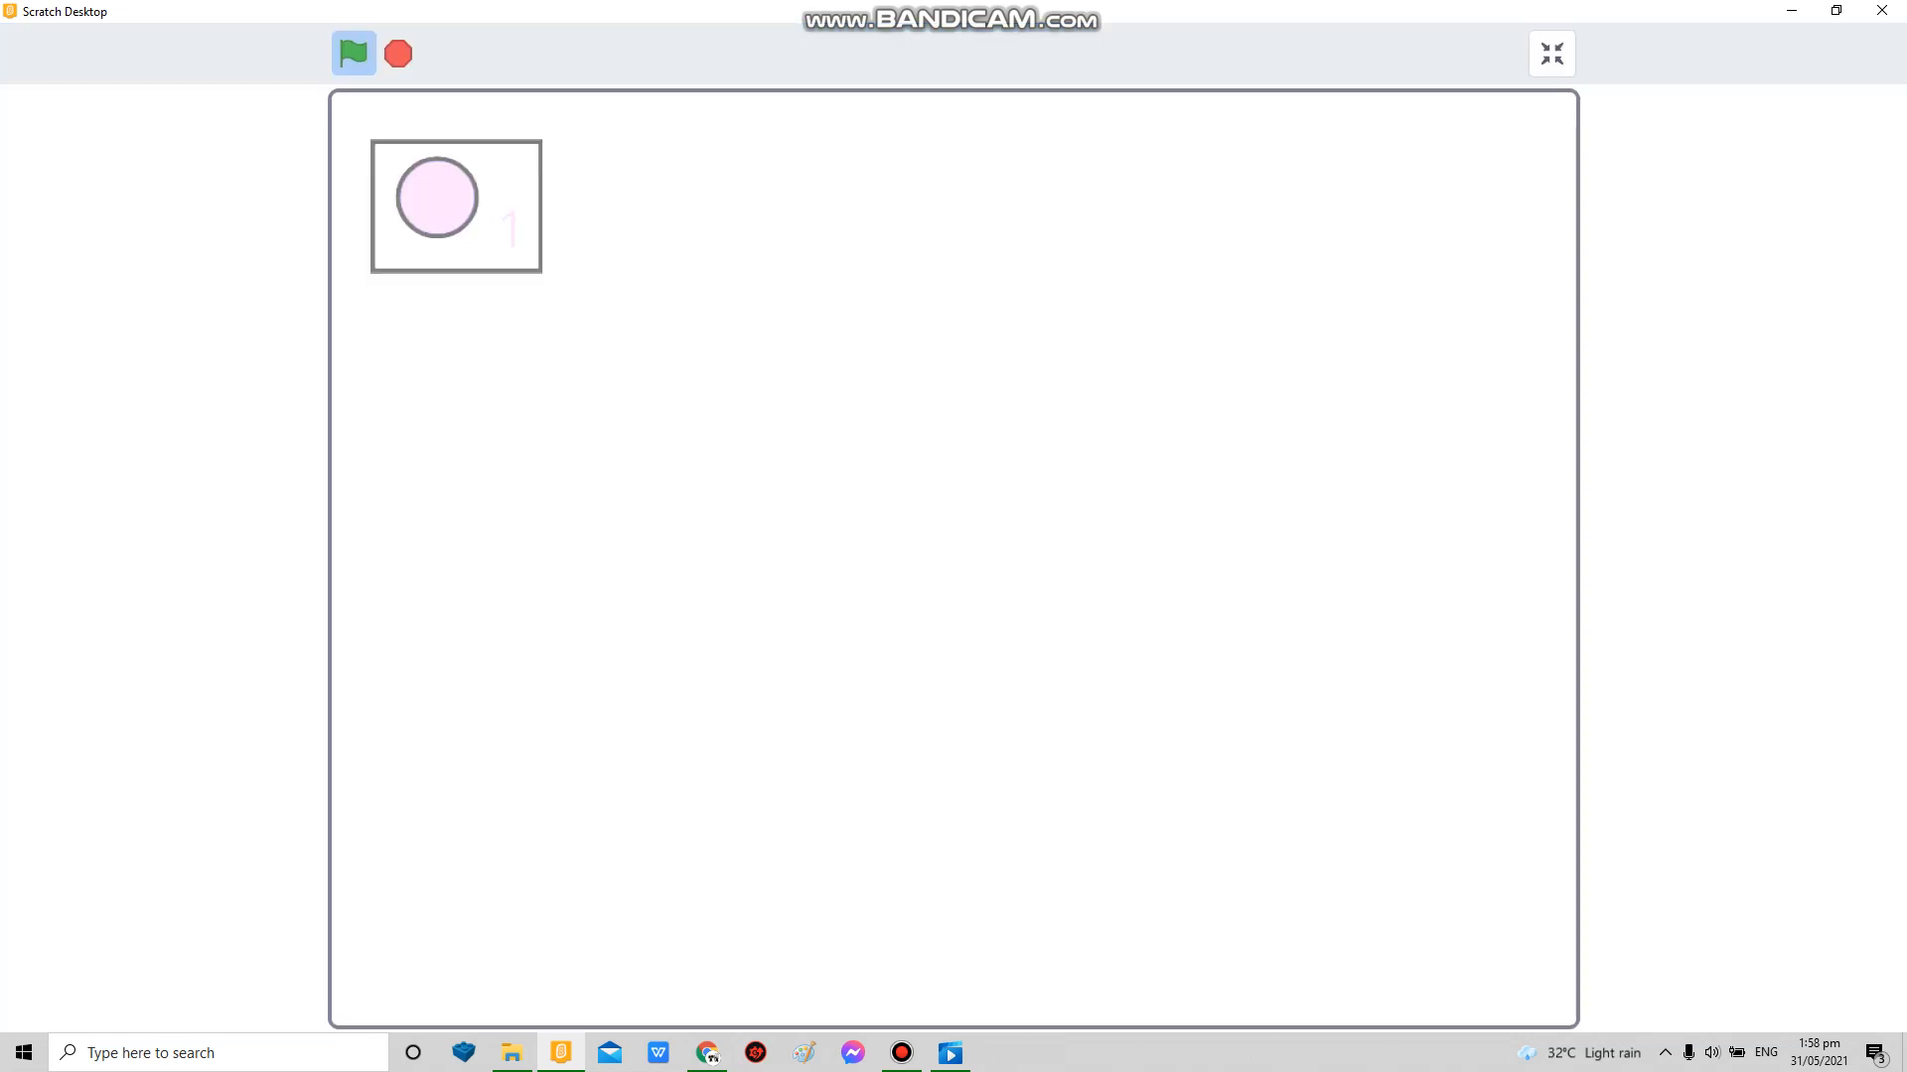
{"action": "left_click", "coordinate": [354, 52]}
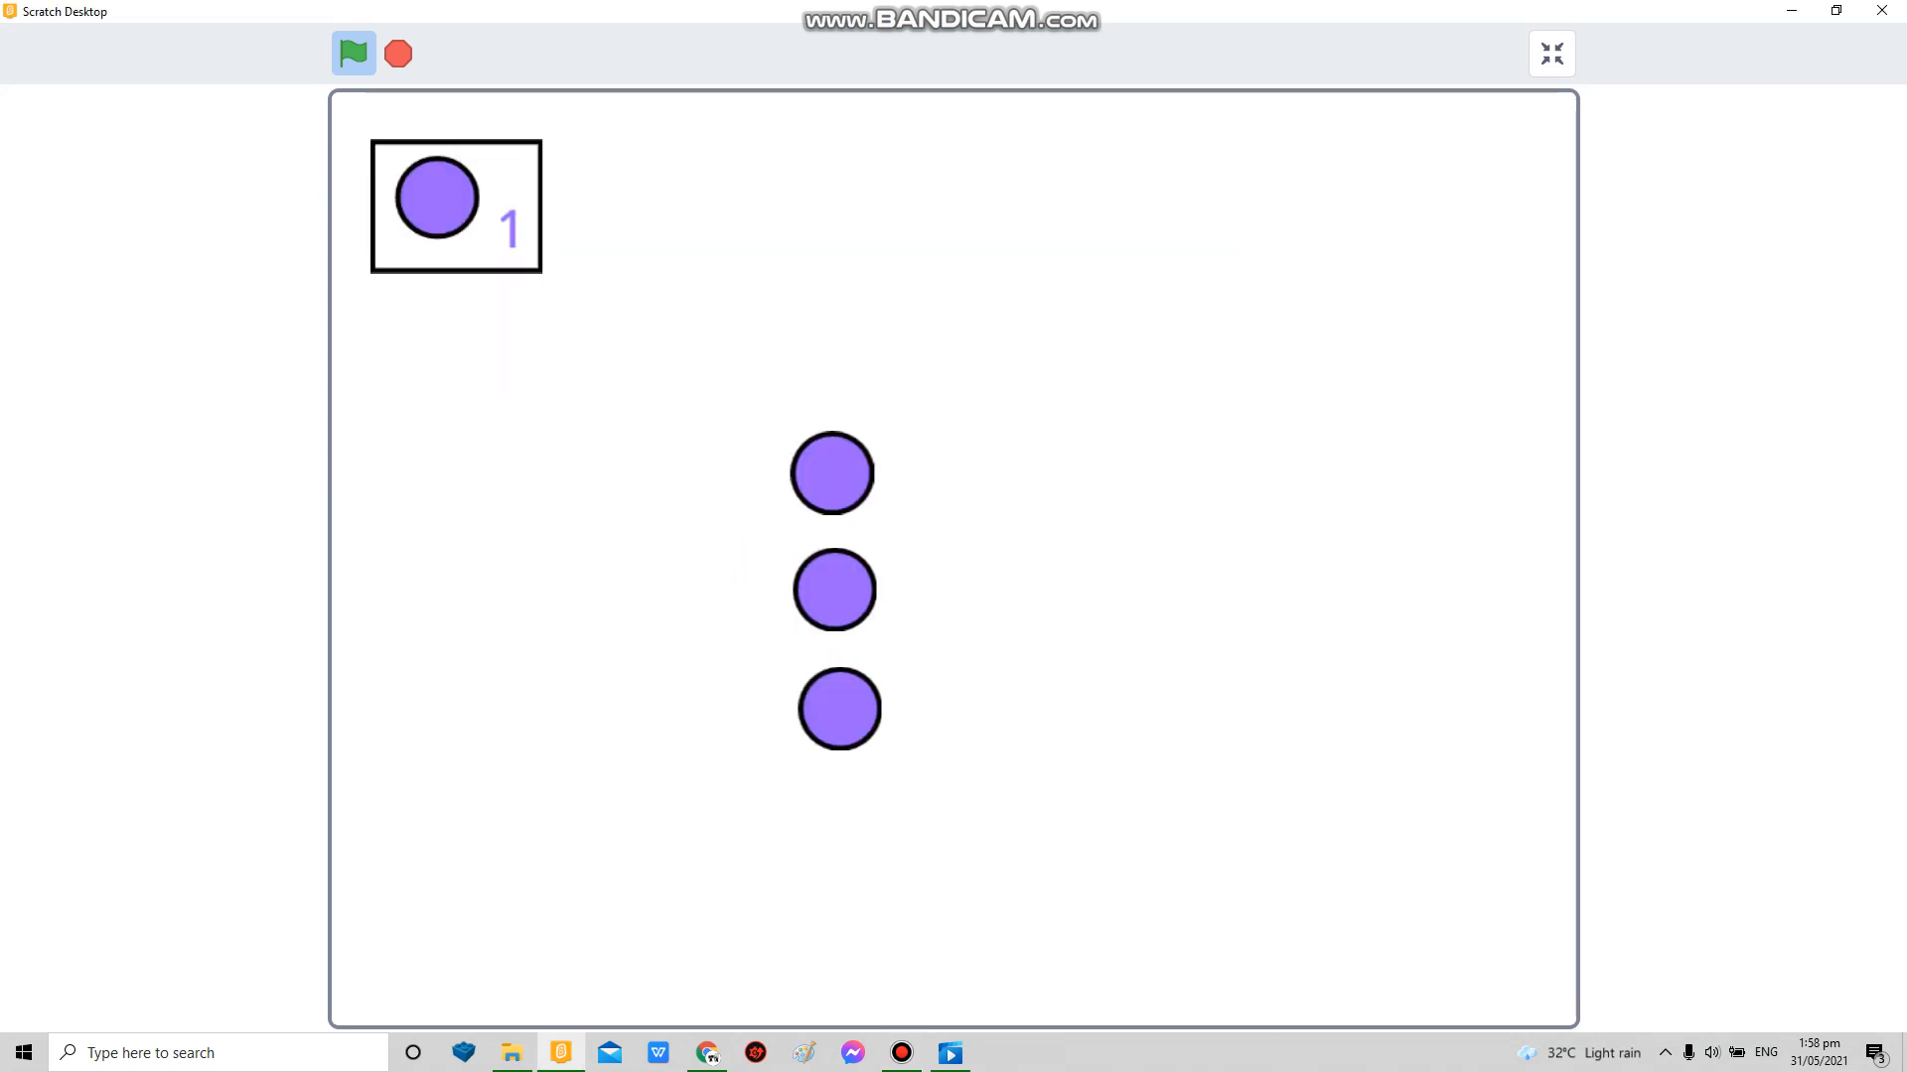
{"action": "left_click", "coordinate": [1551, 53]}
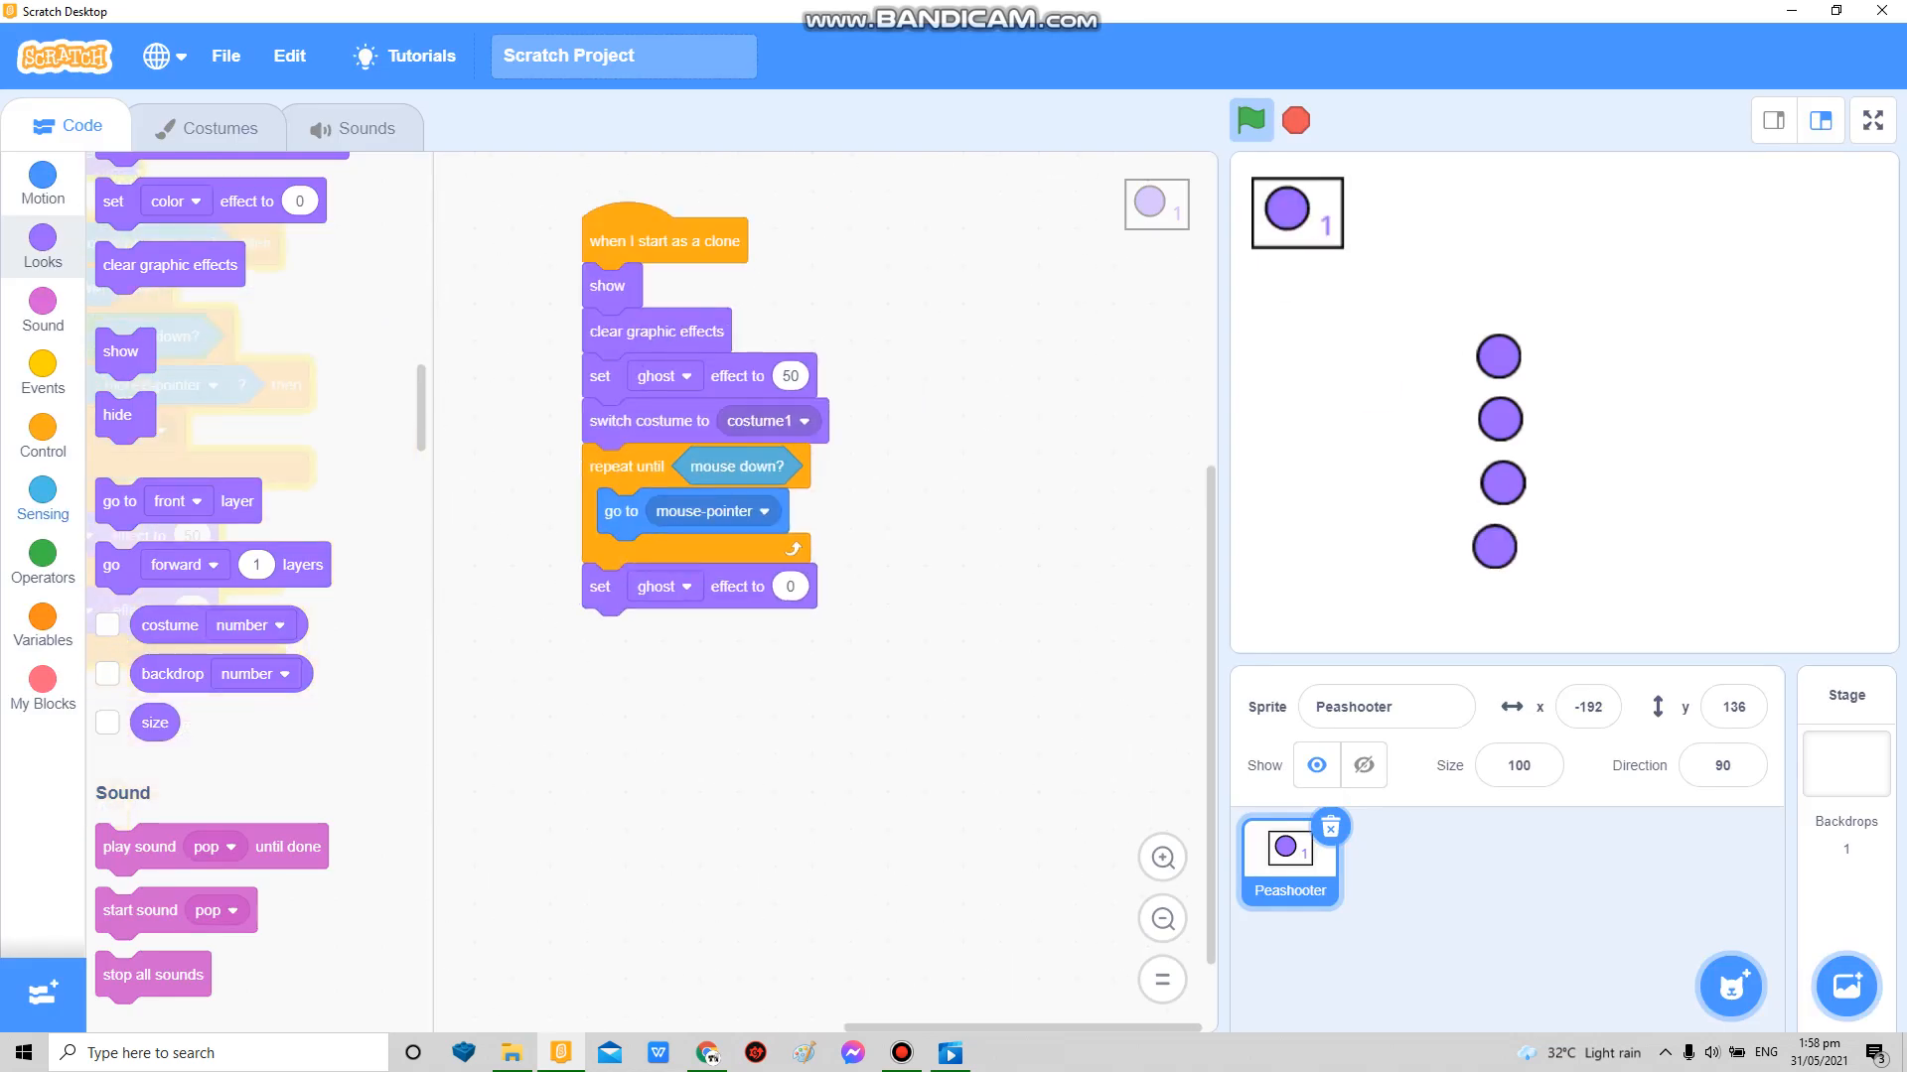
Step: Create a Planted? variable and start a clone script that waits before changing colour by 25
{"action": "left_click", "coordinate": [42, 621]}
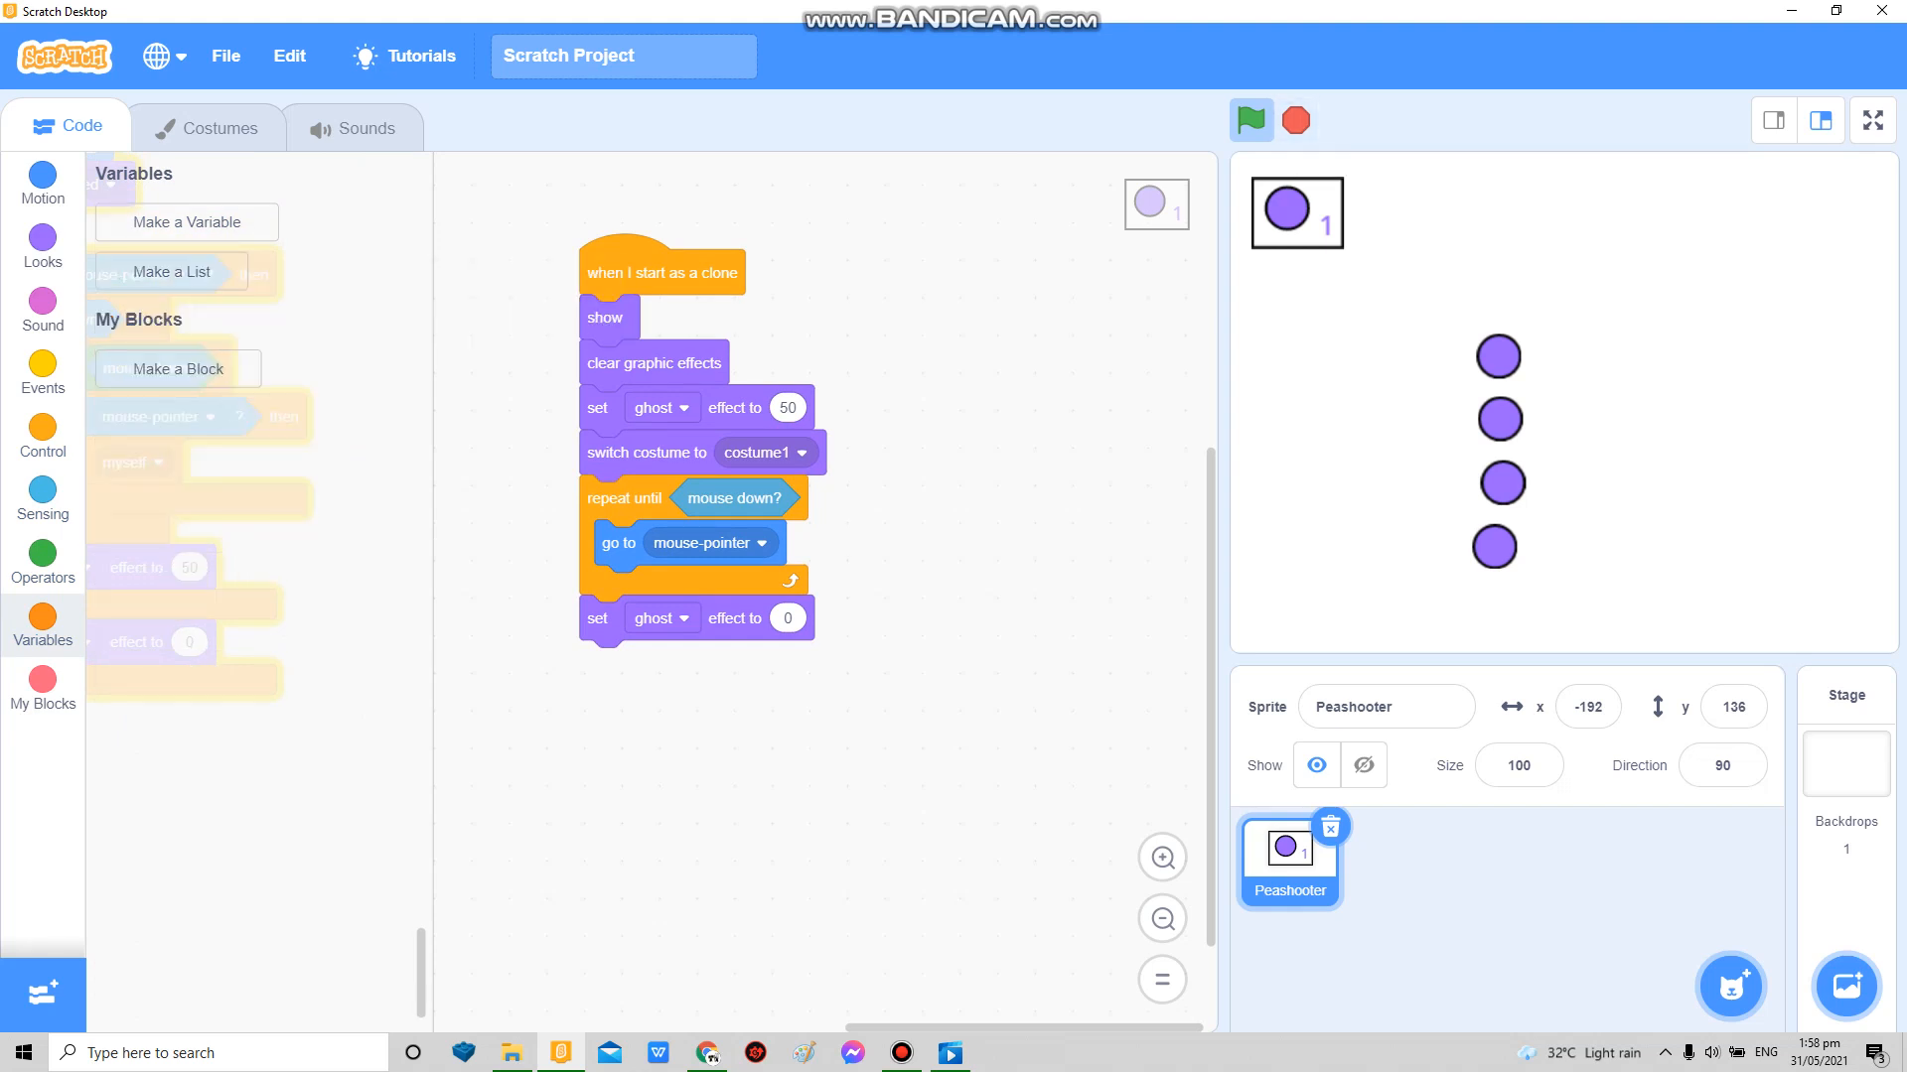
{"action": "type", "text": "Planted?"}
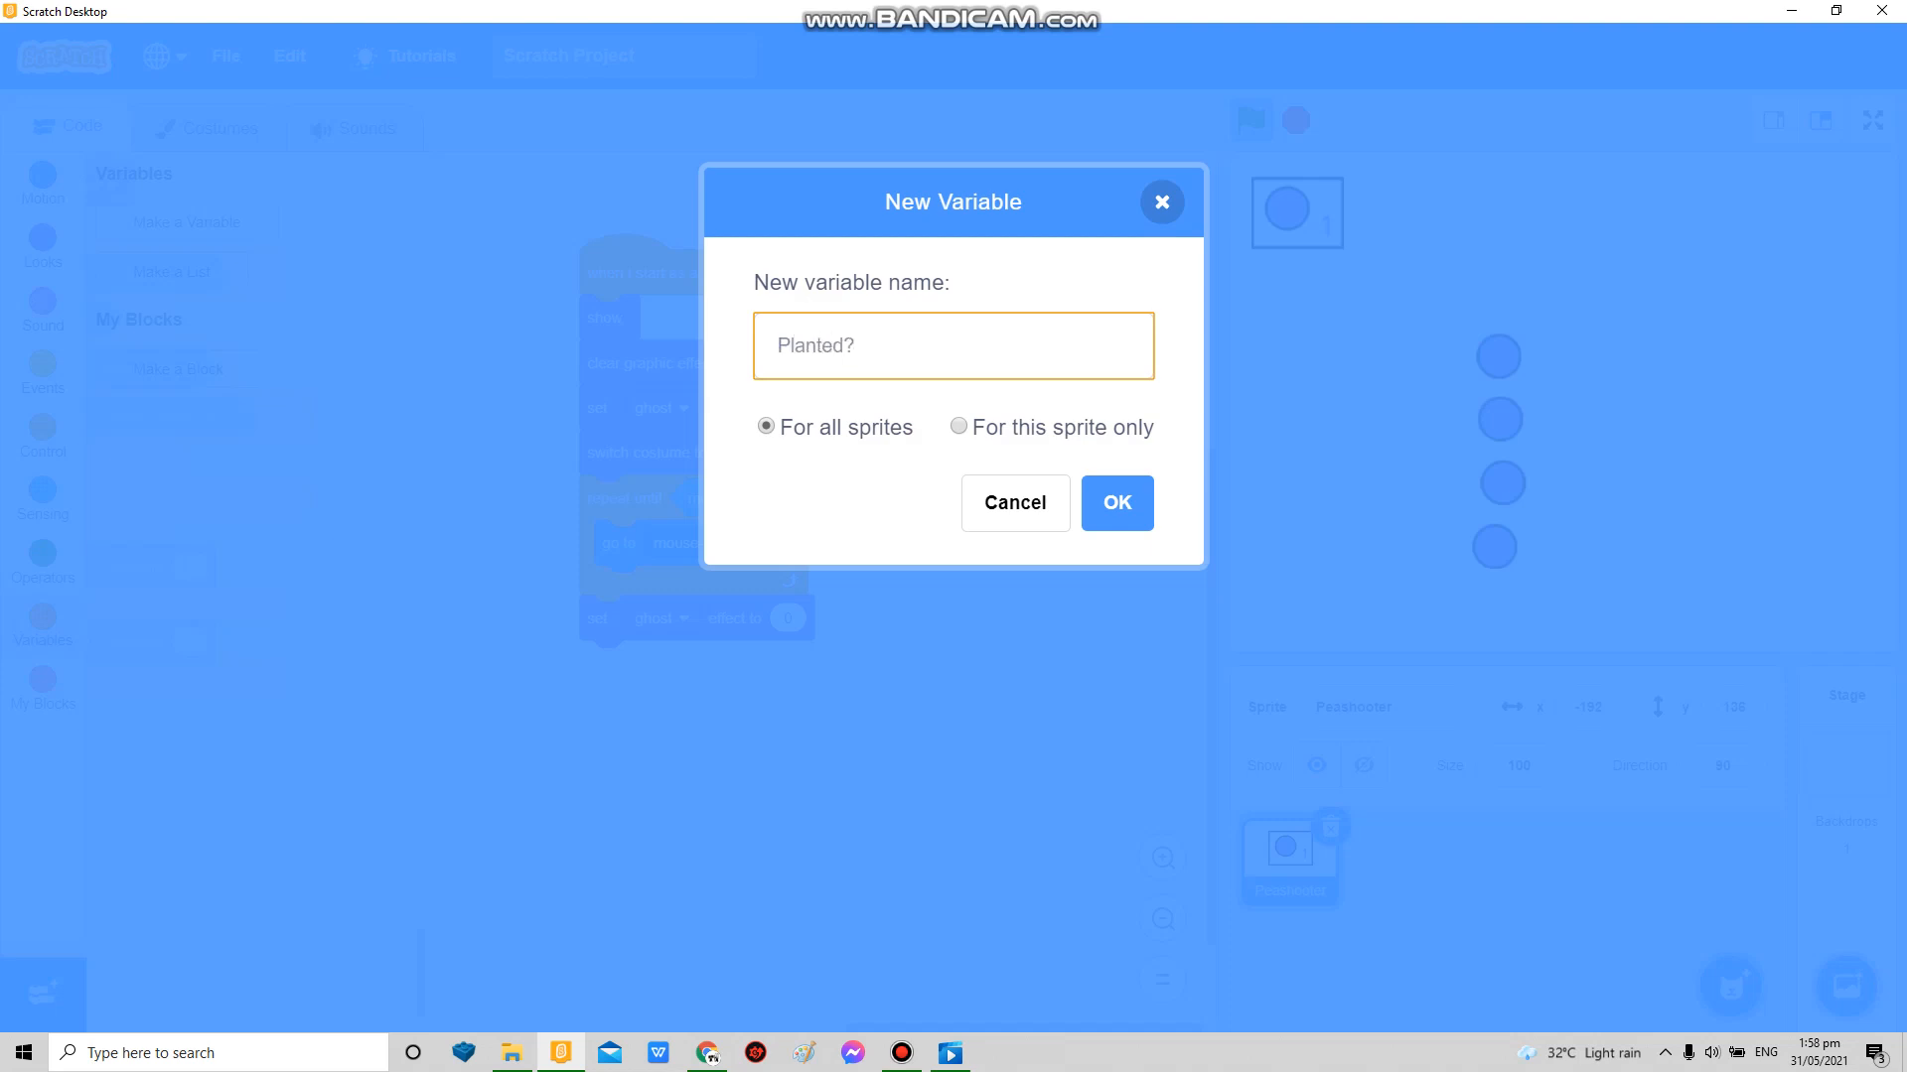
{"action": "left_click", "coordinate": [1114, 503]}
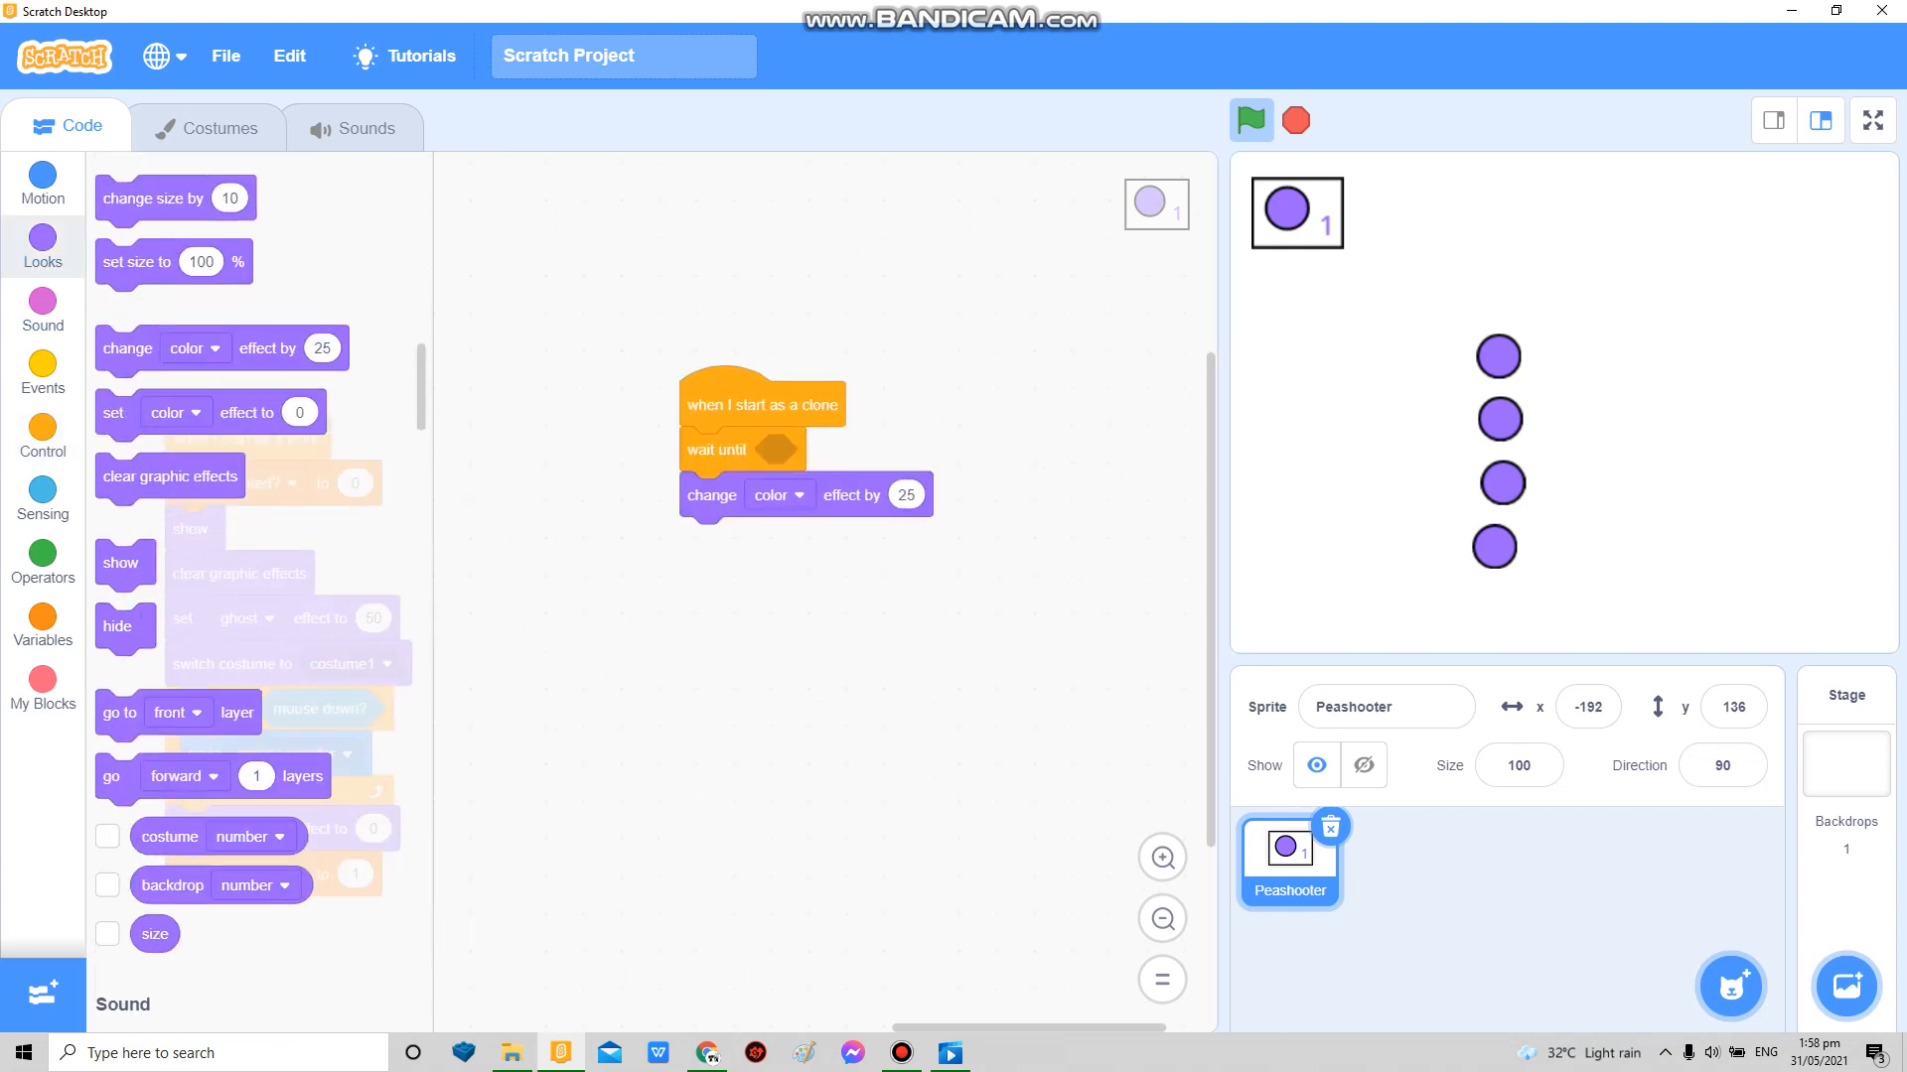
Step: Make clones wait until Planted? equals 1, then test the colour change of 50
{"action": "left_click", "coordinate": [42, 562]}
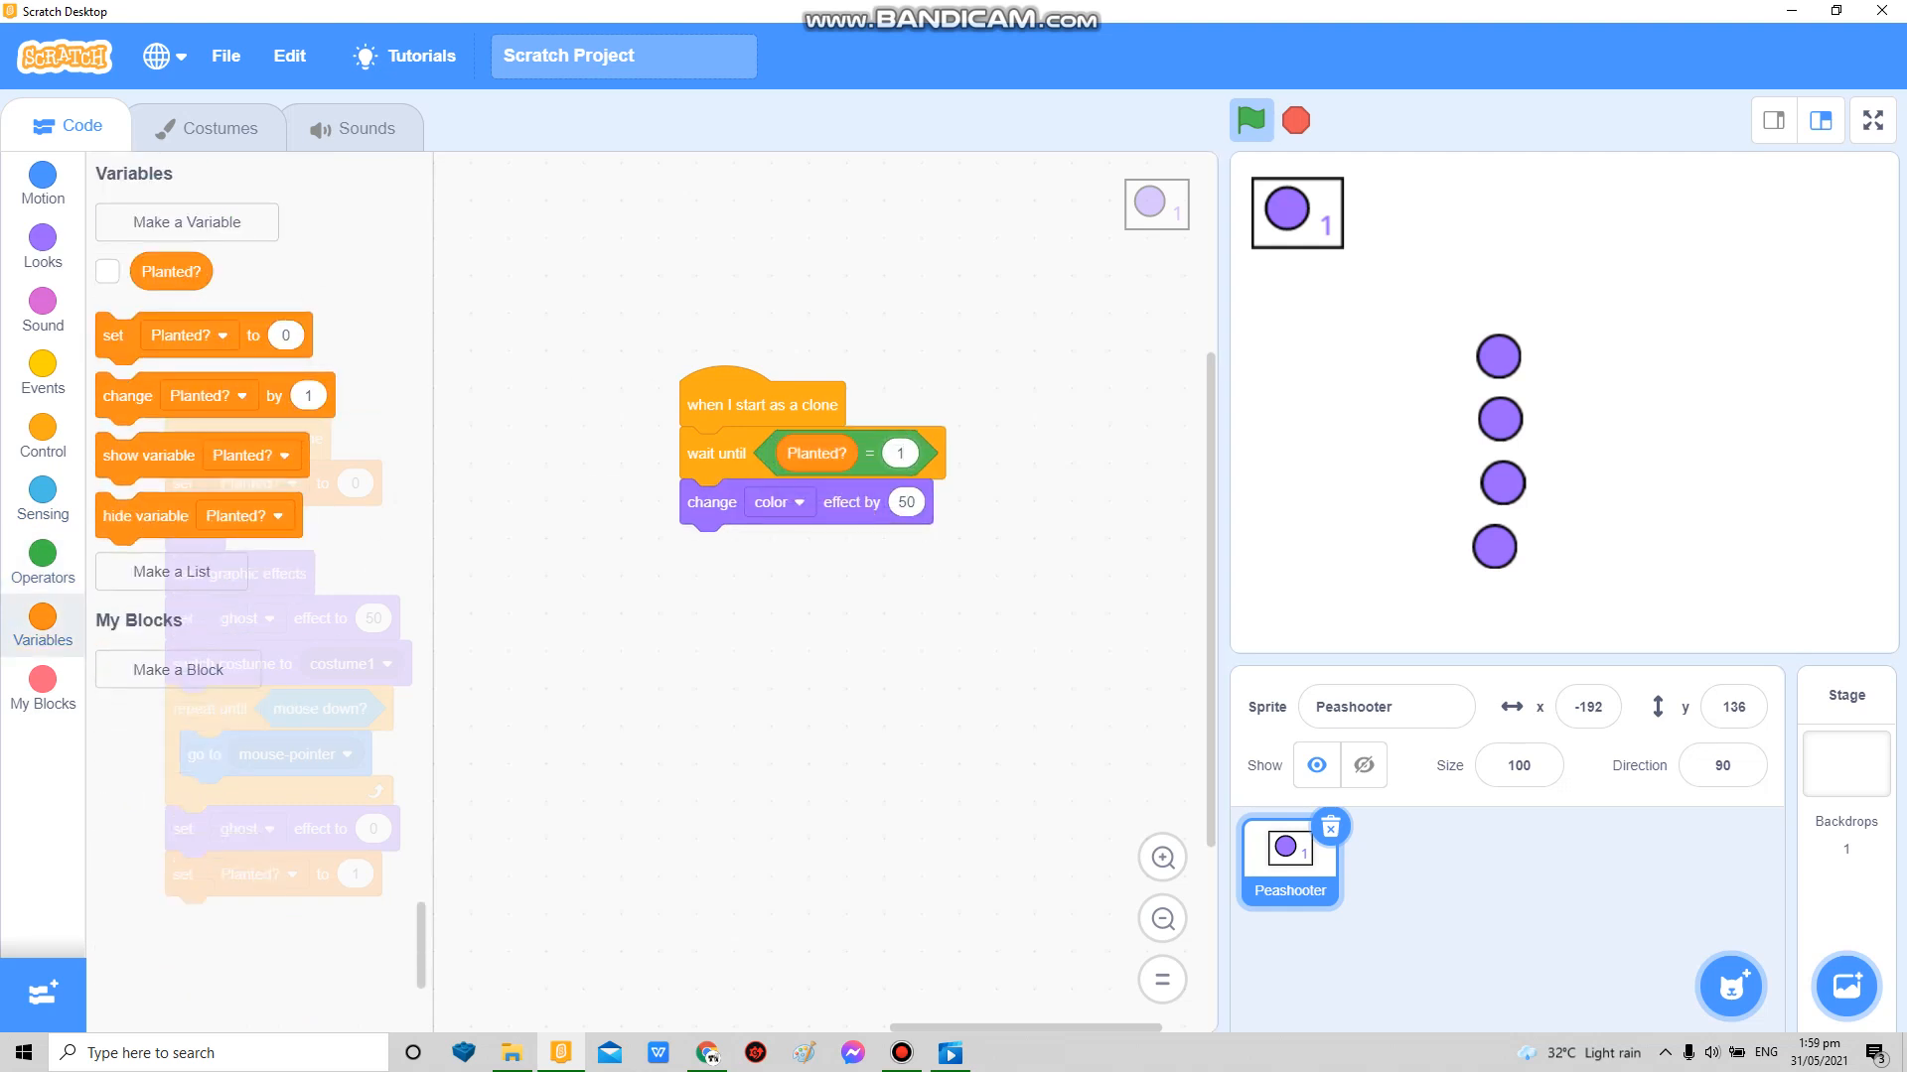
{"action": "left_click", "coordinate": [1871, 121]}
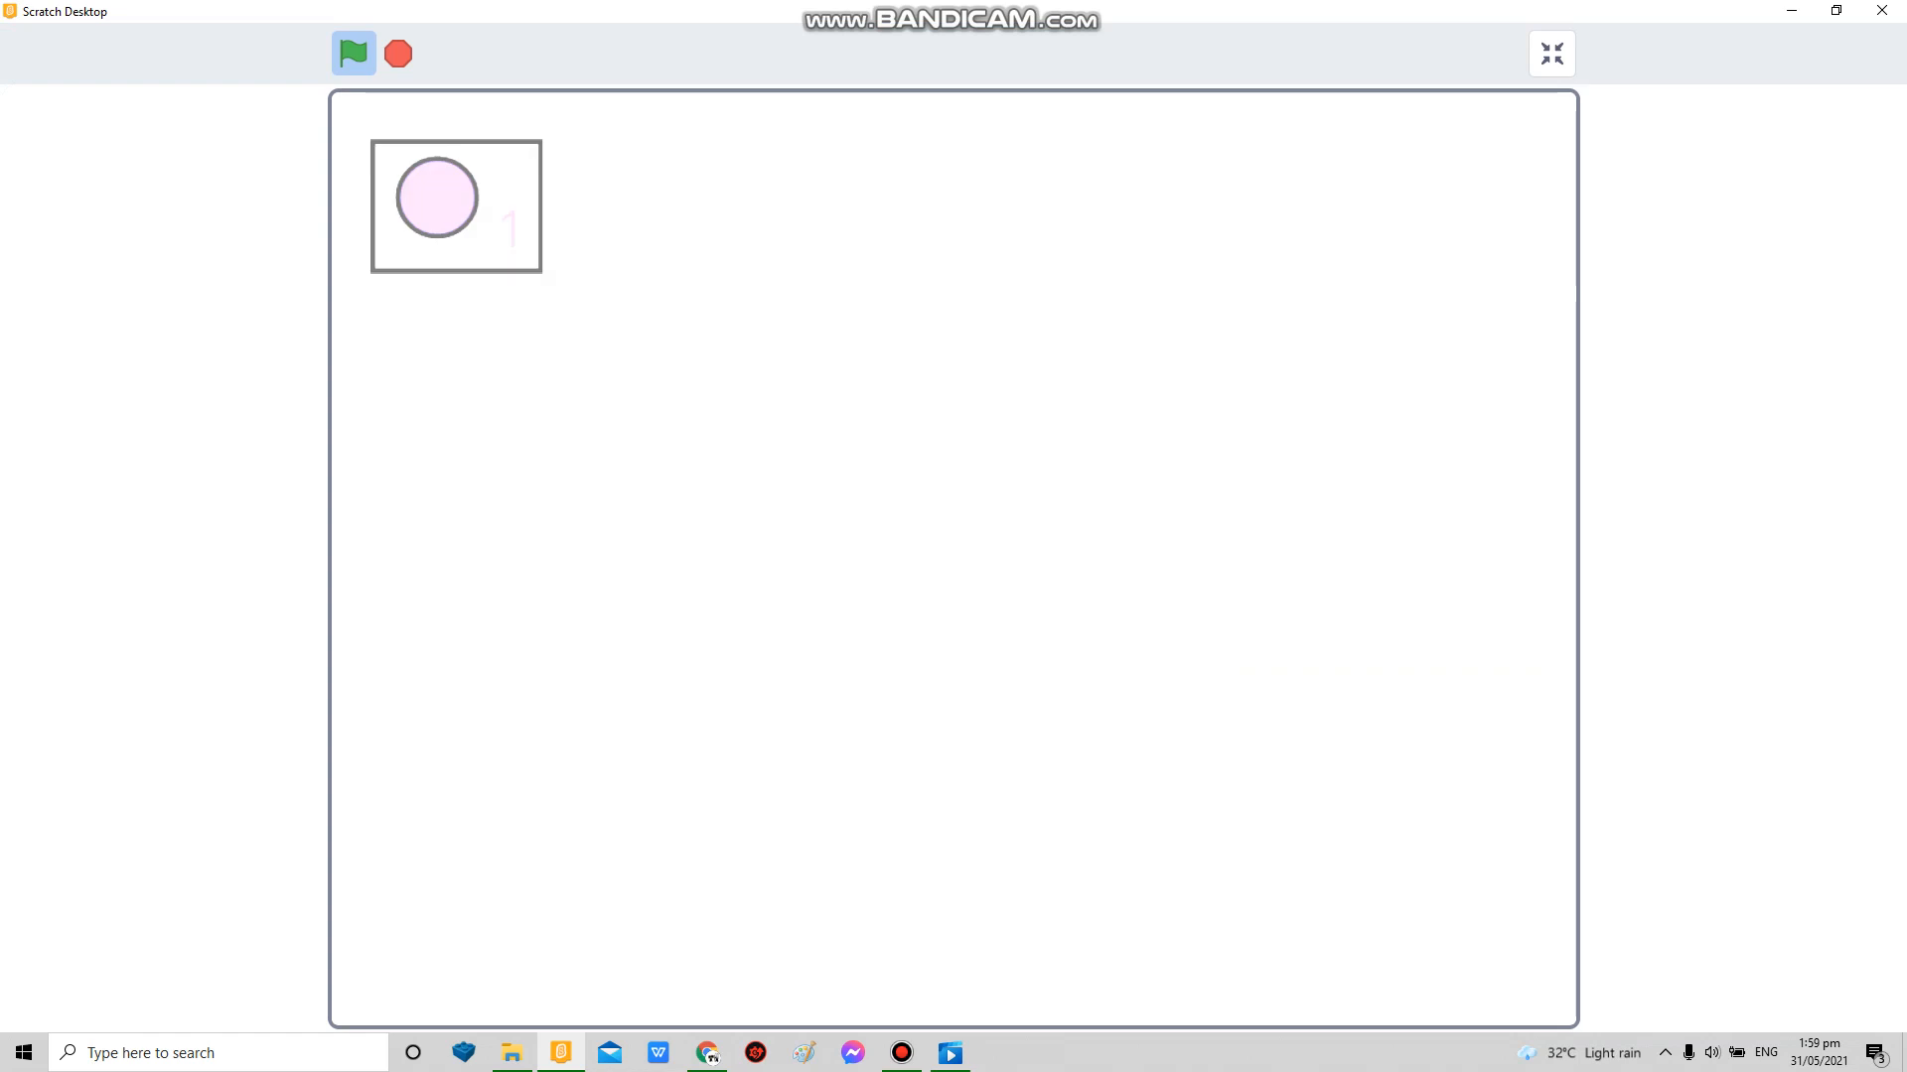
{"action": "left_click", "coordinate": [354, 52]}
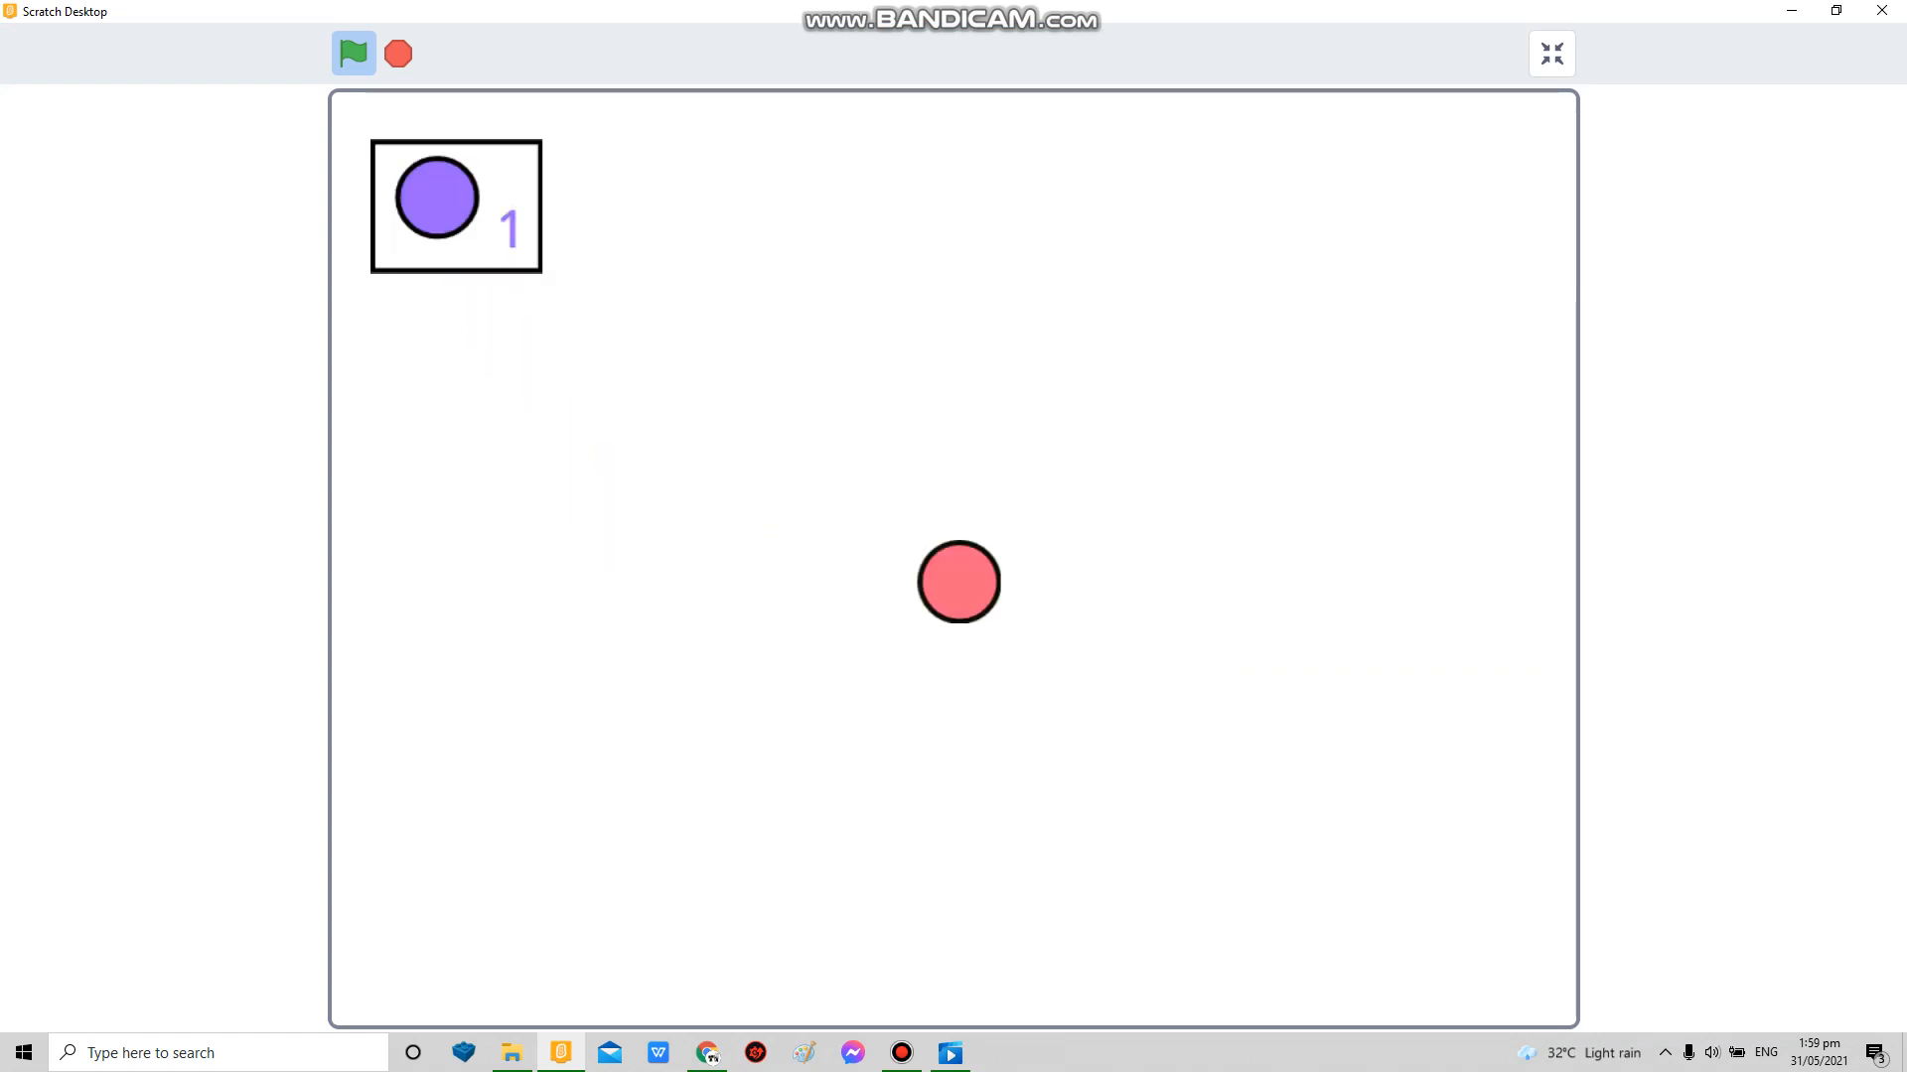
{"action": "left_click", "coordinate": [1551, 52]}
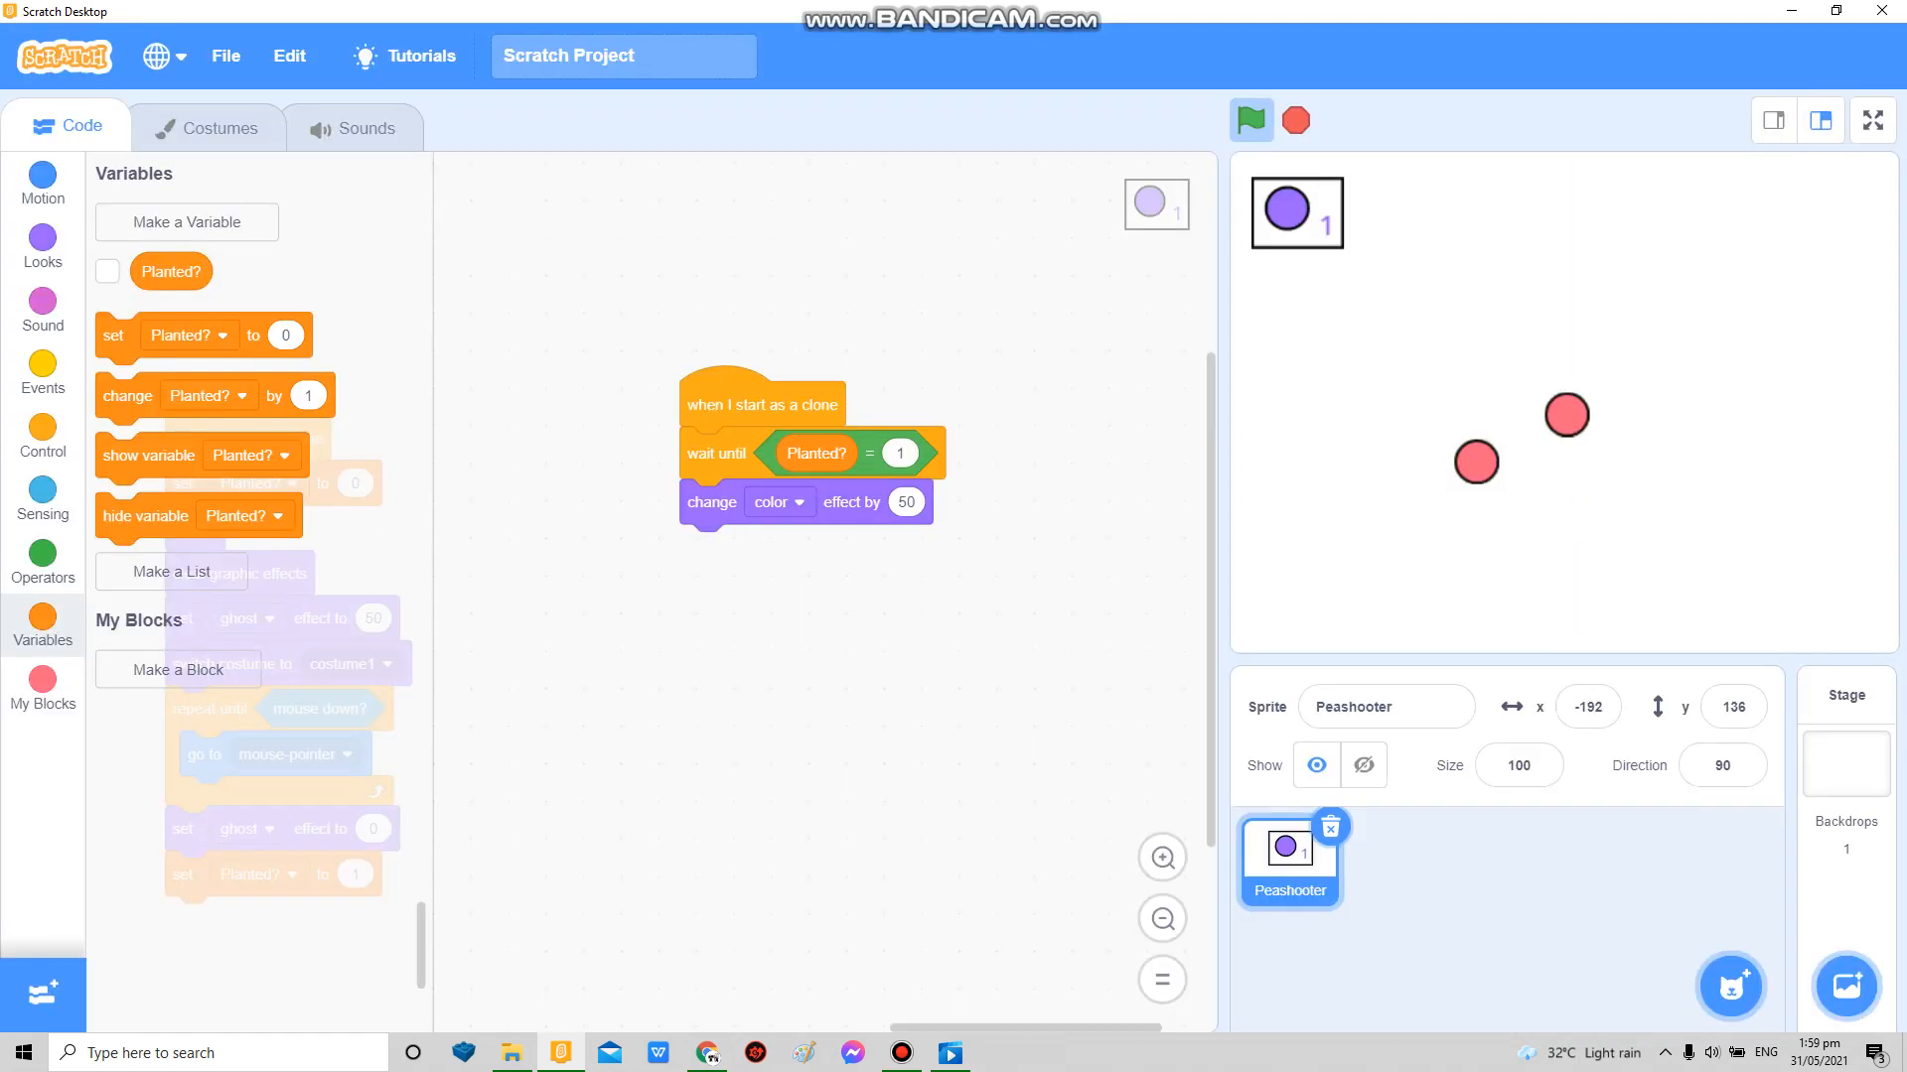
Step: Add a wait 0 seconds first, retest, and remove the colour change block
{"action": "left_click", "coordinate": [42, 435]}
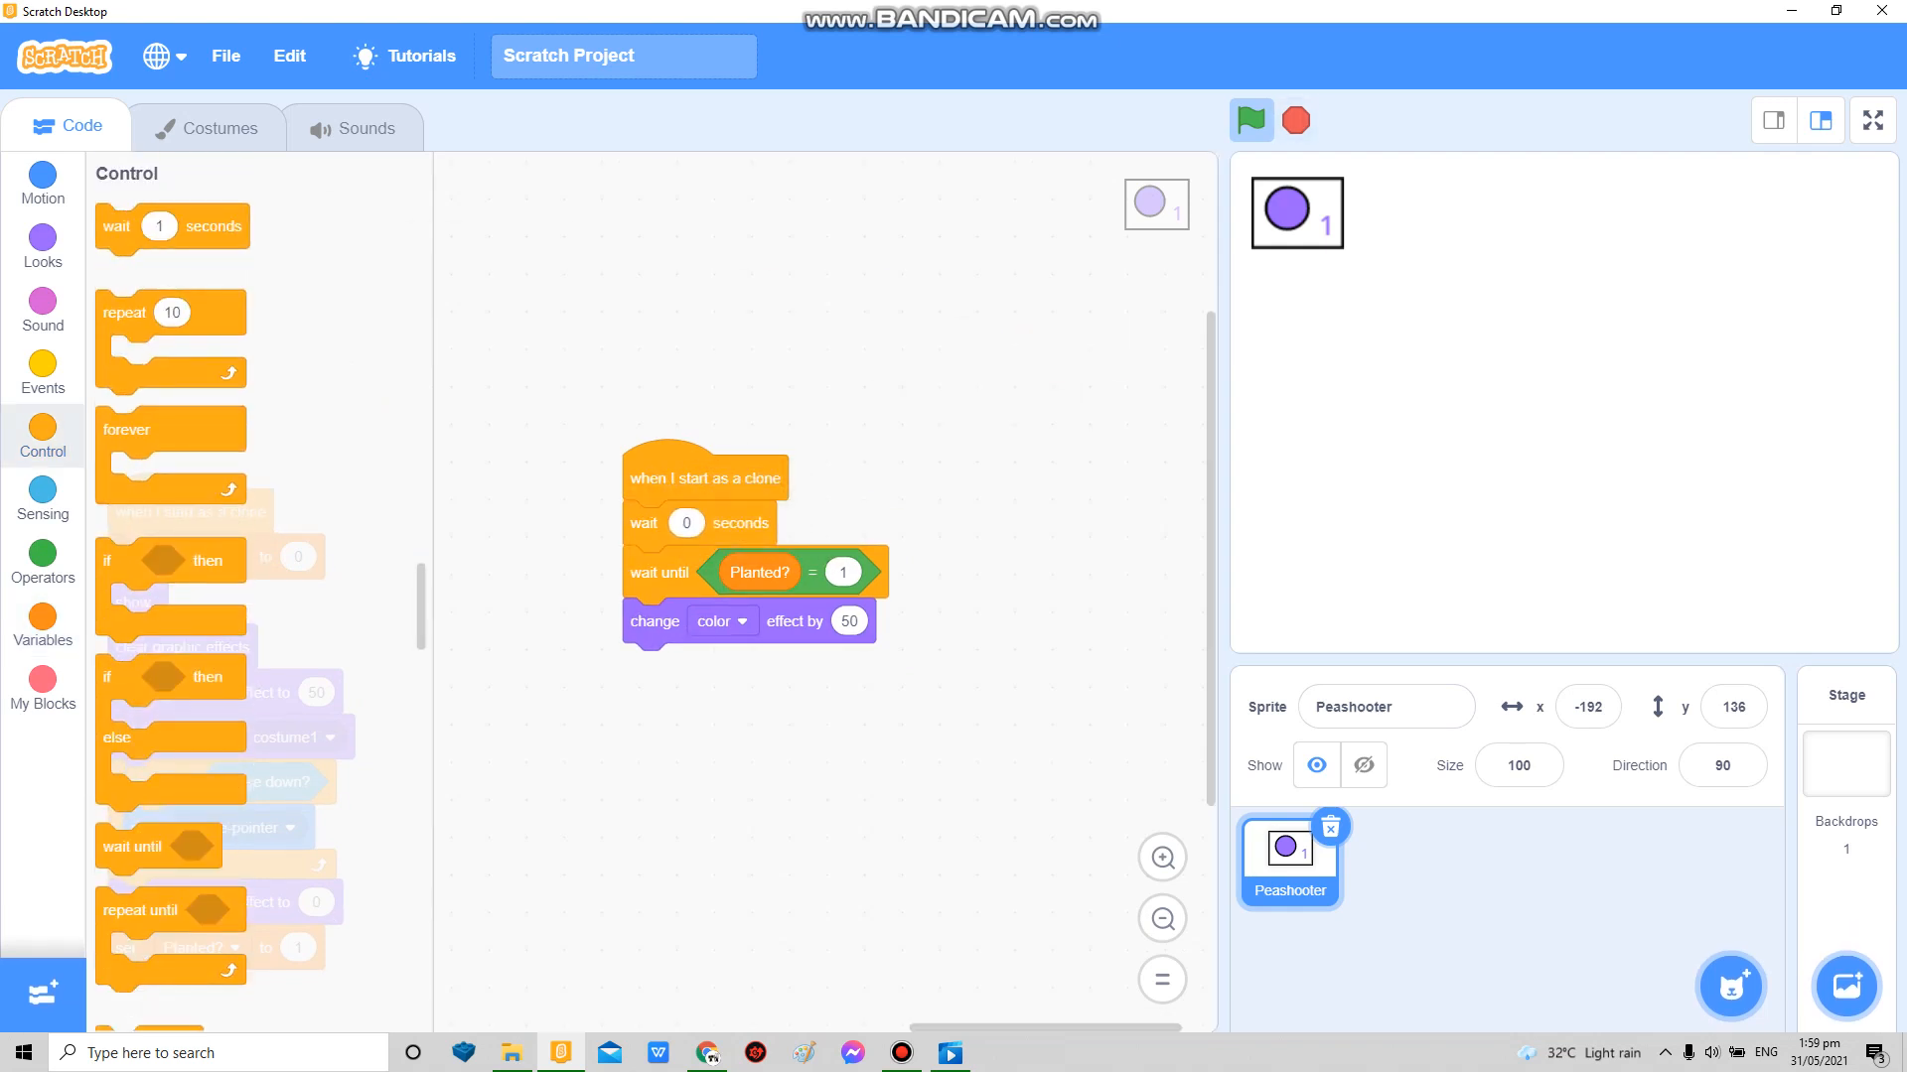
{"action": "left_click", "coordinate": [1871, 121]}
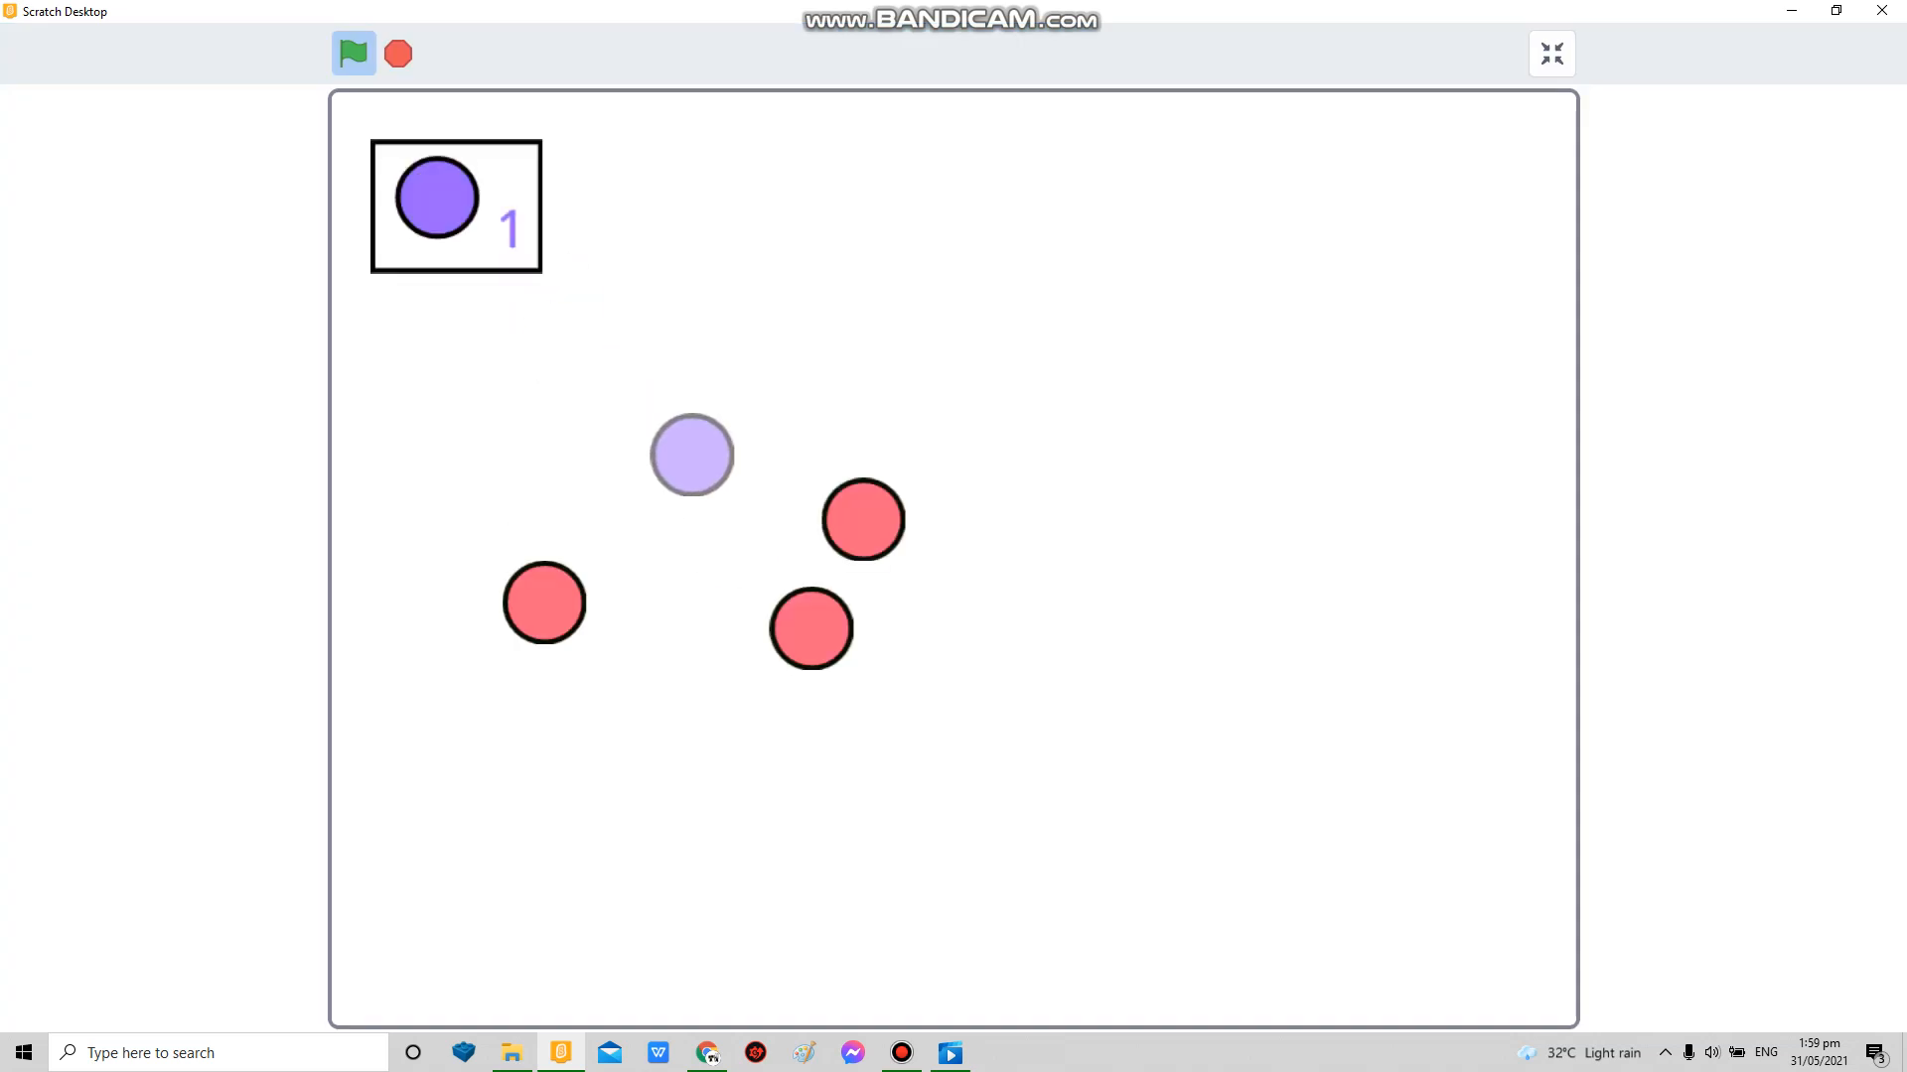
{"action": "left_click", "coordinate": [1551, 54]}
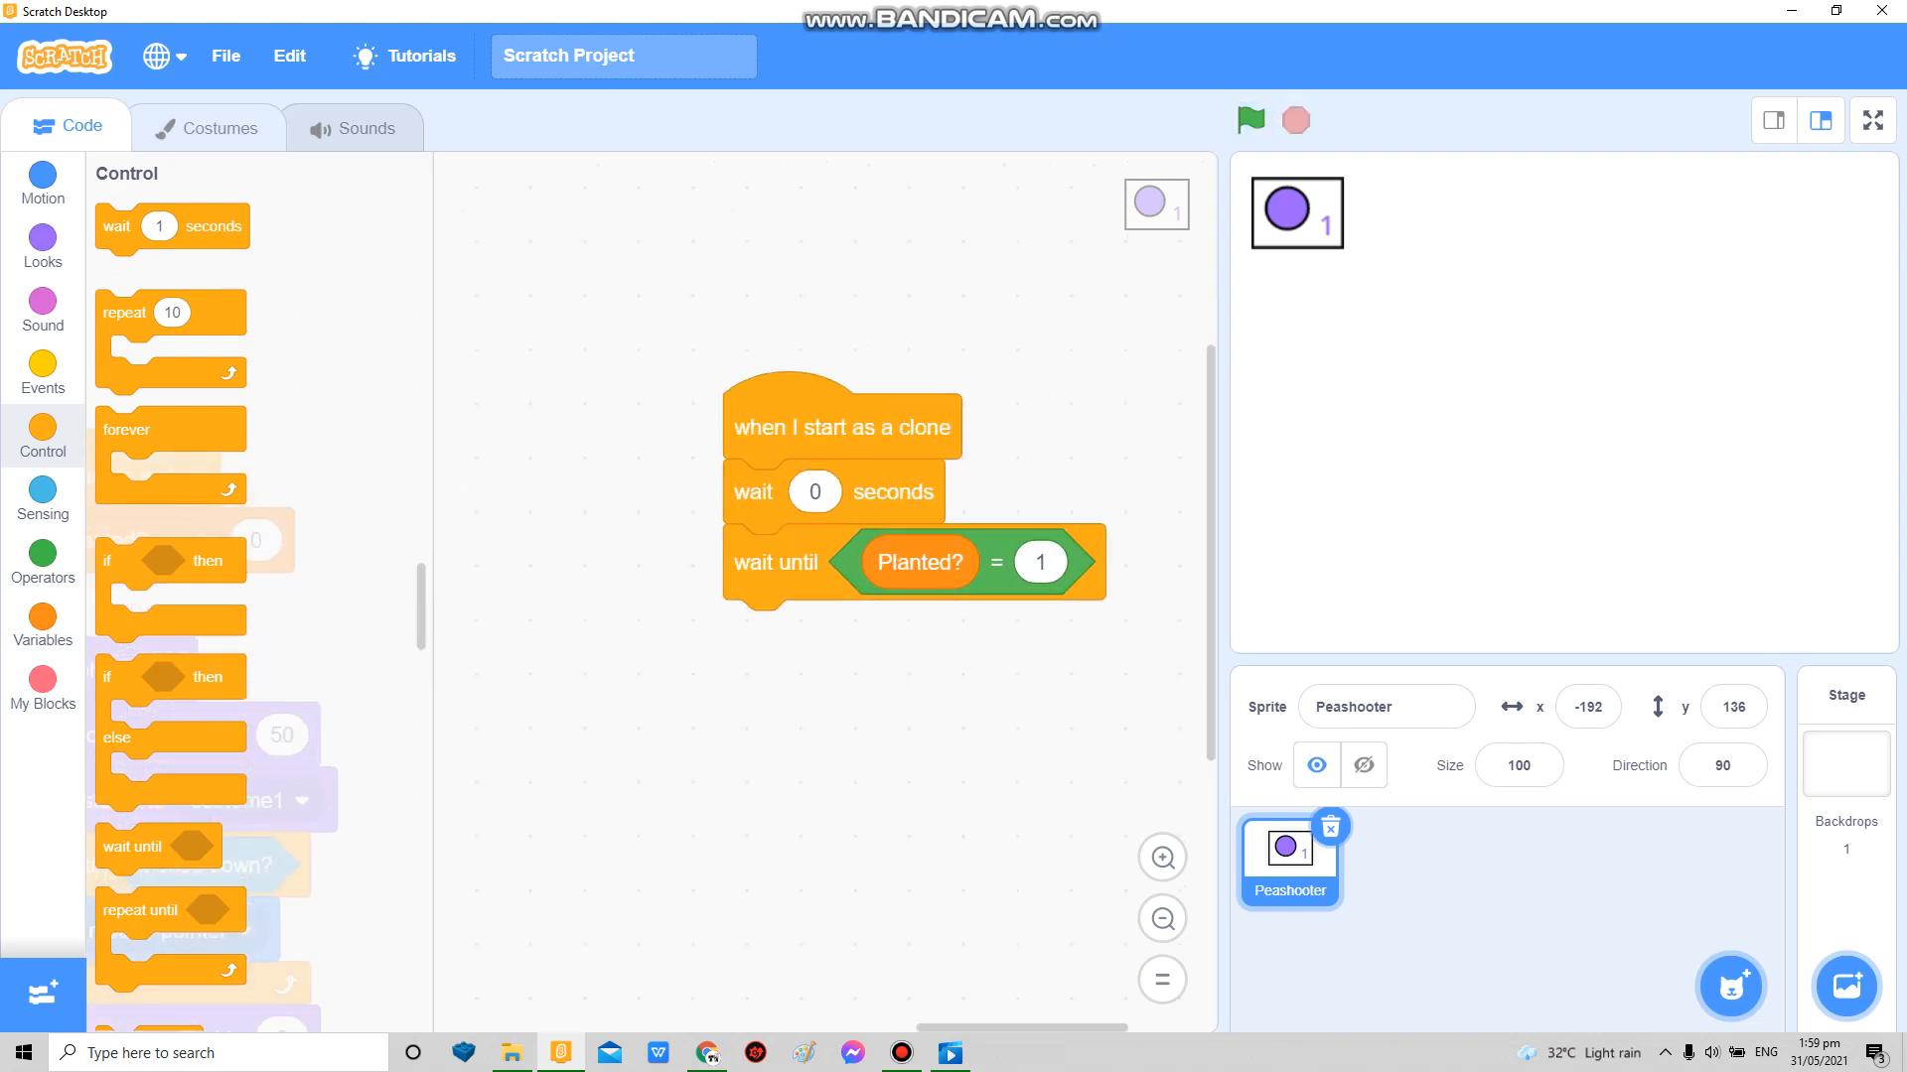
{"action": "left_click", "coordinate": [219, 127]}
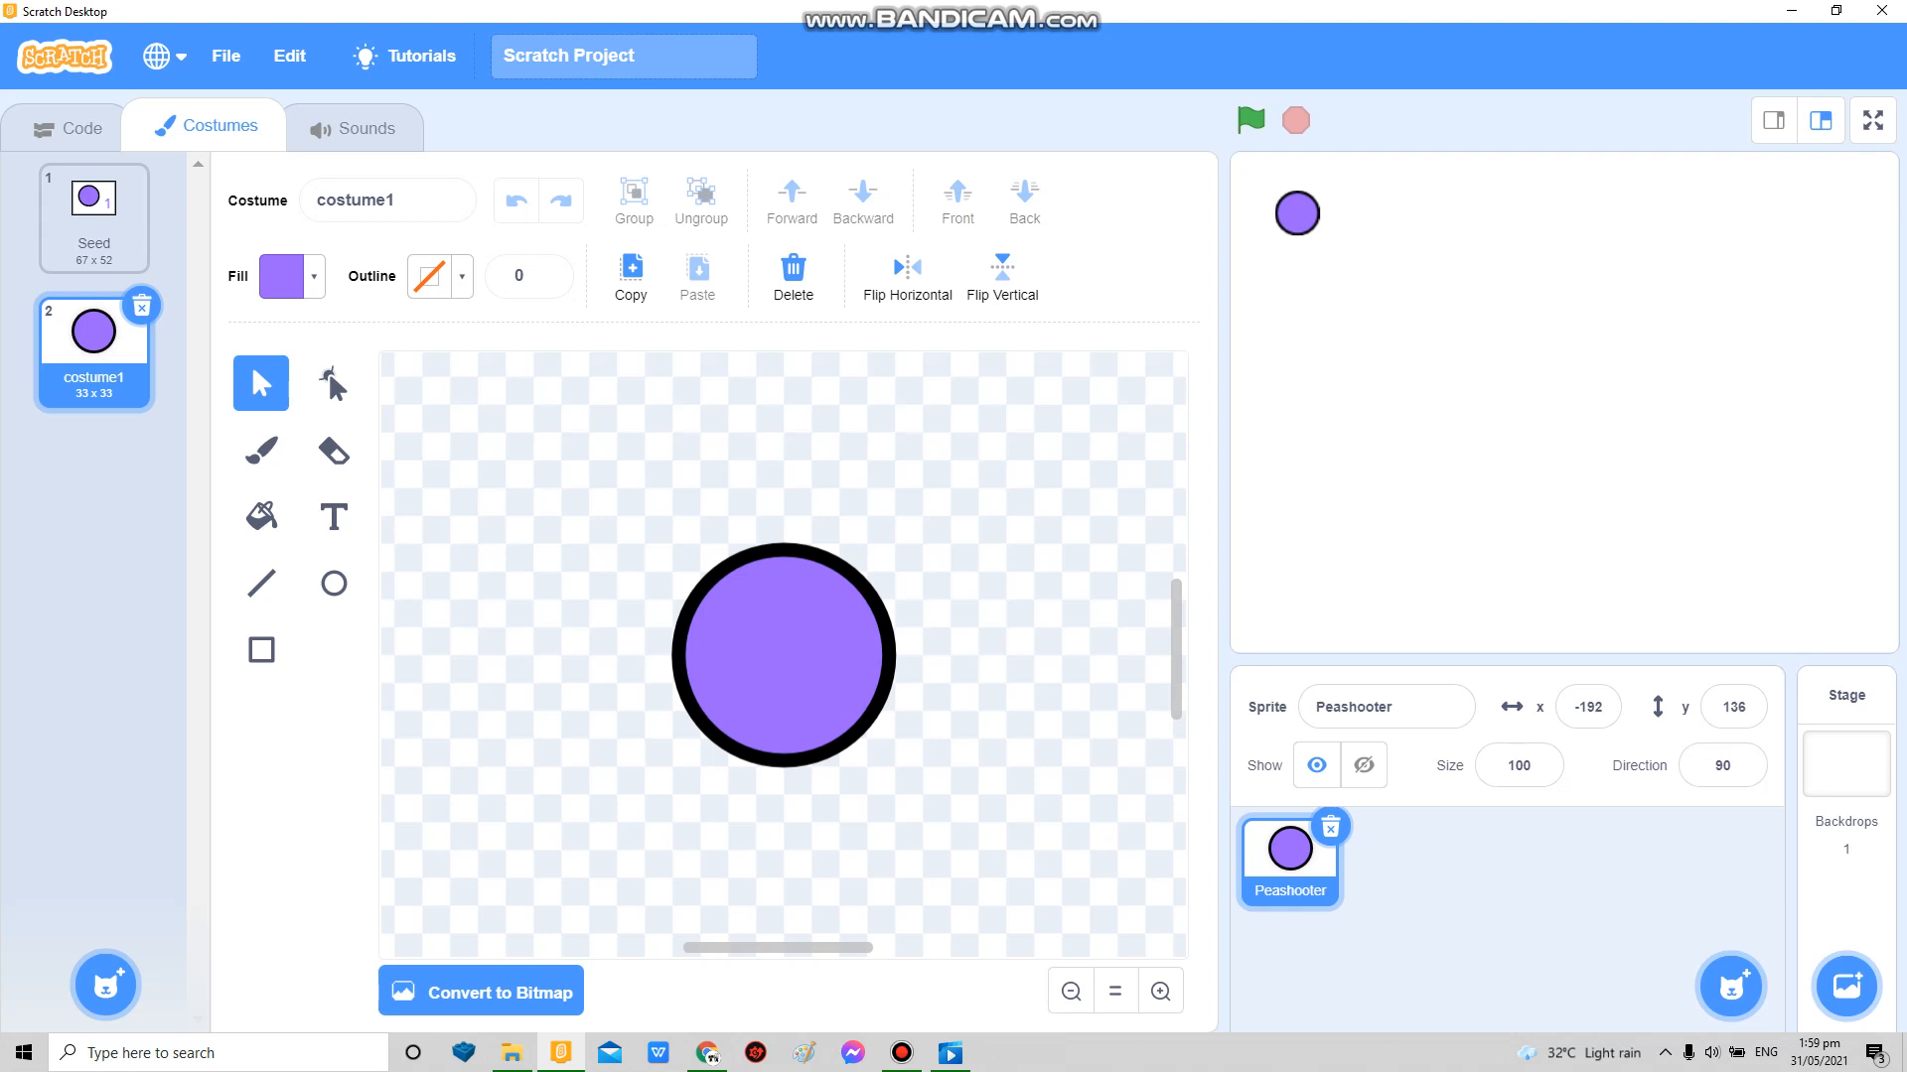
Step: Rename the peashooter costume Idle and the circle Hitbox, and shrink Idle to 35x45
{"action": "right_click", "coordinate": [93, 331]}
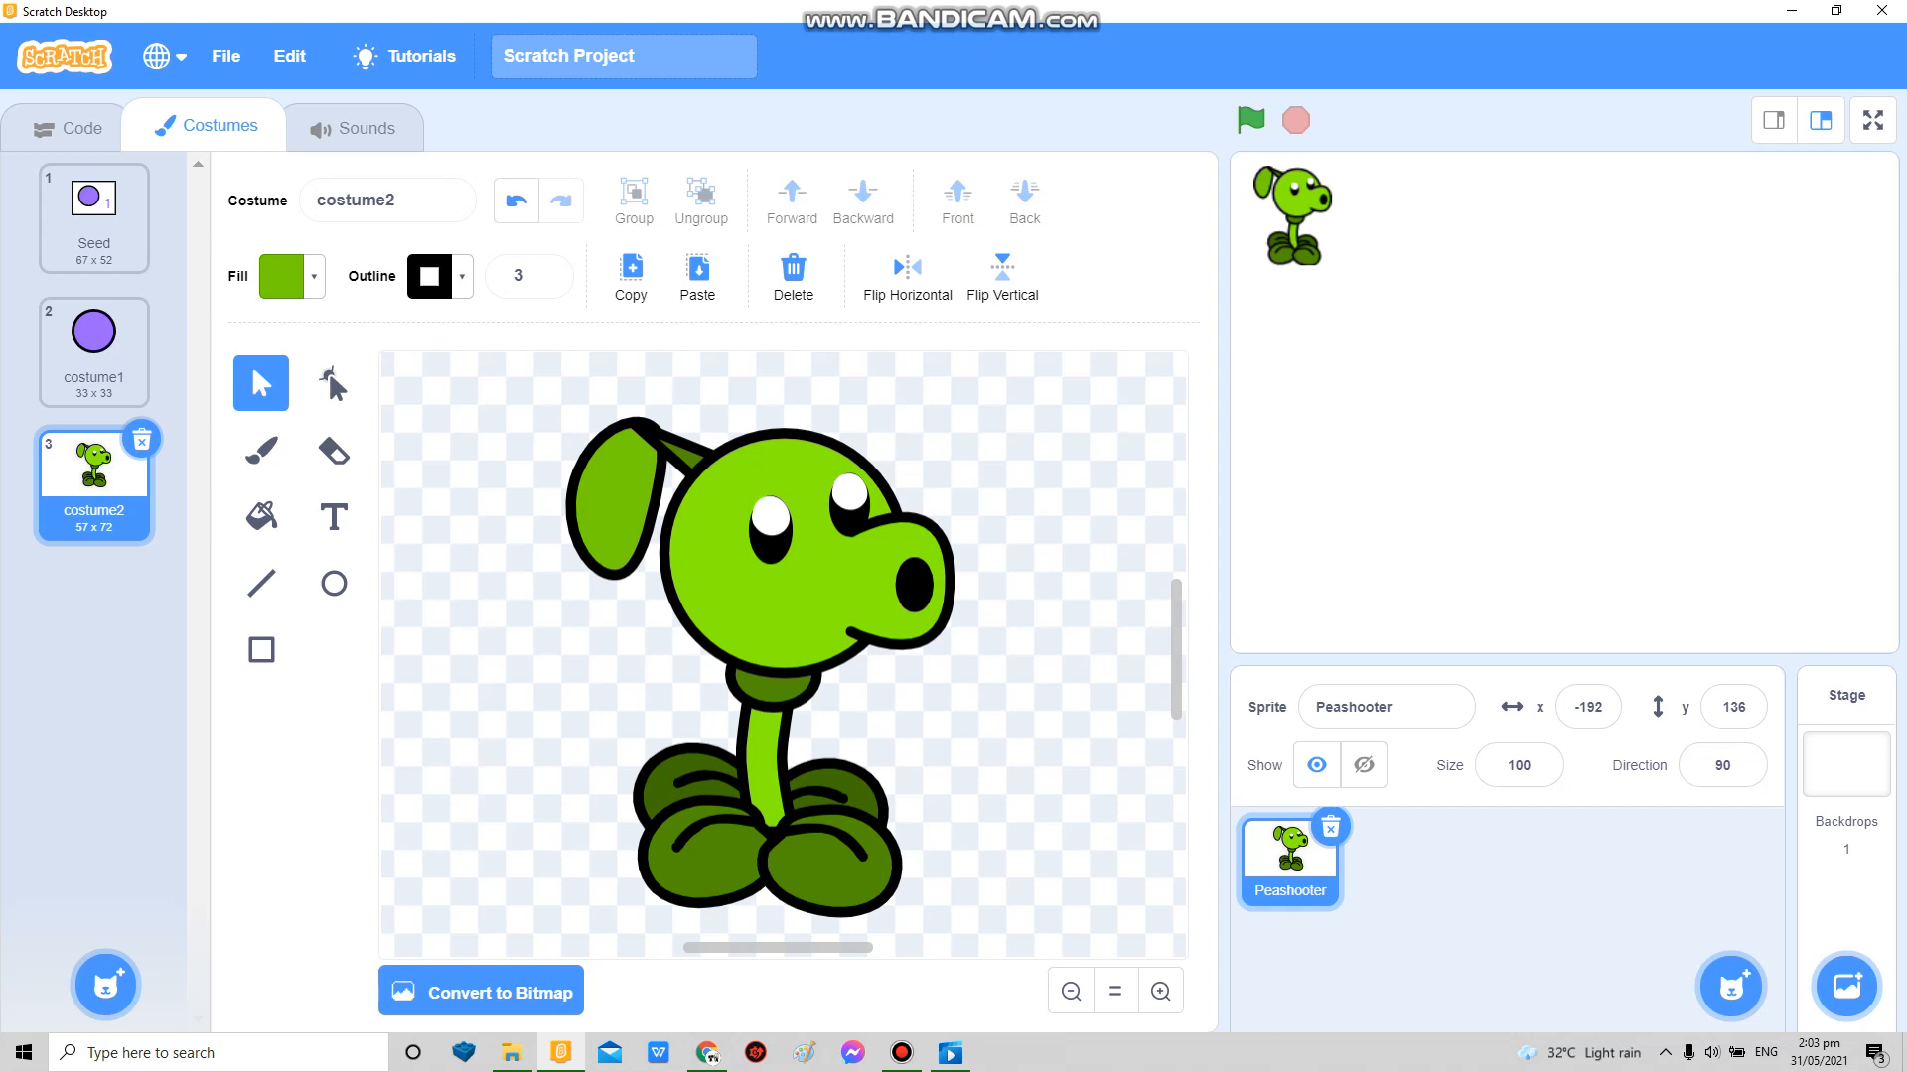
{"action": "left_click", "coordinate": [388, 198]}
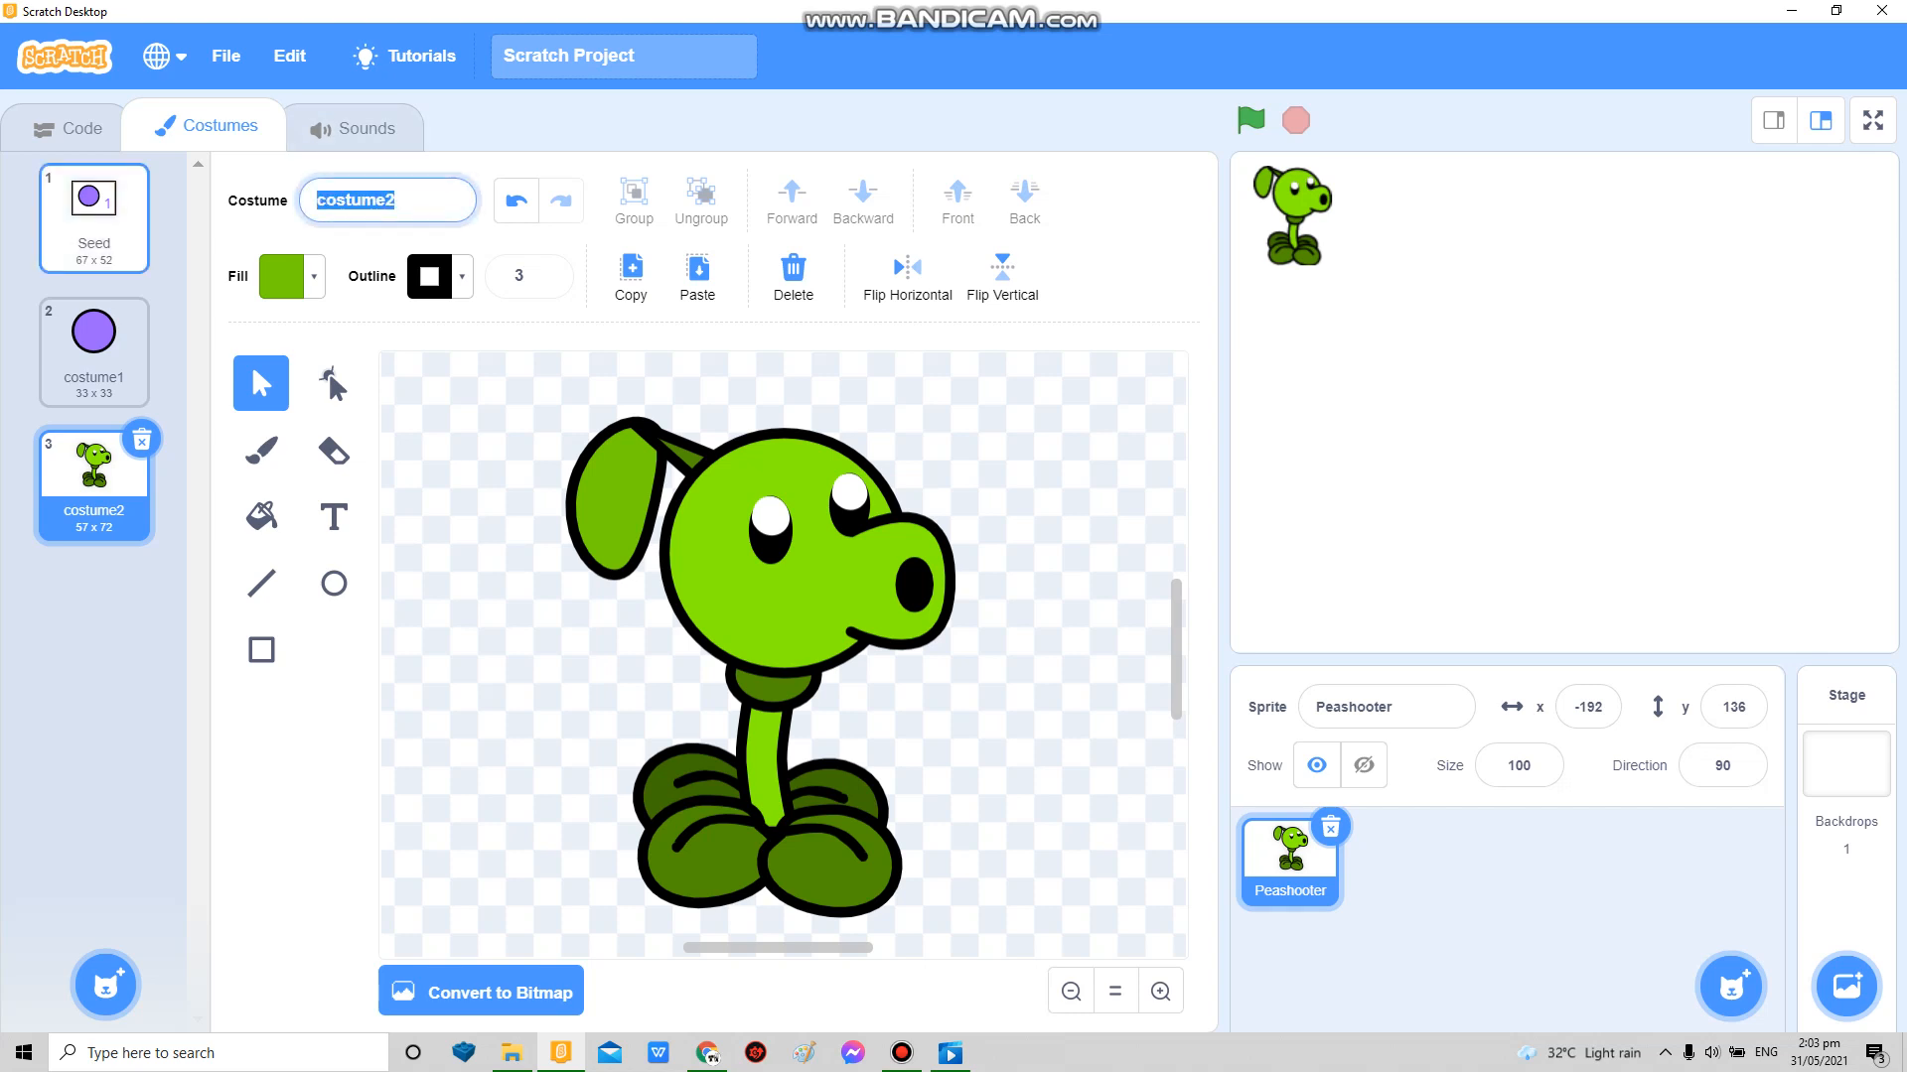
{"action": "type", "text": "Idle"}
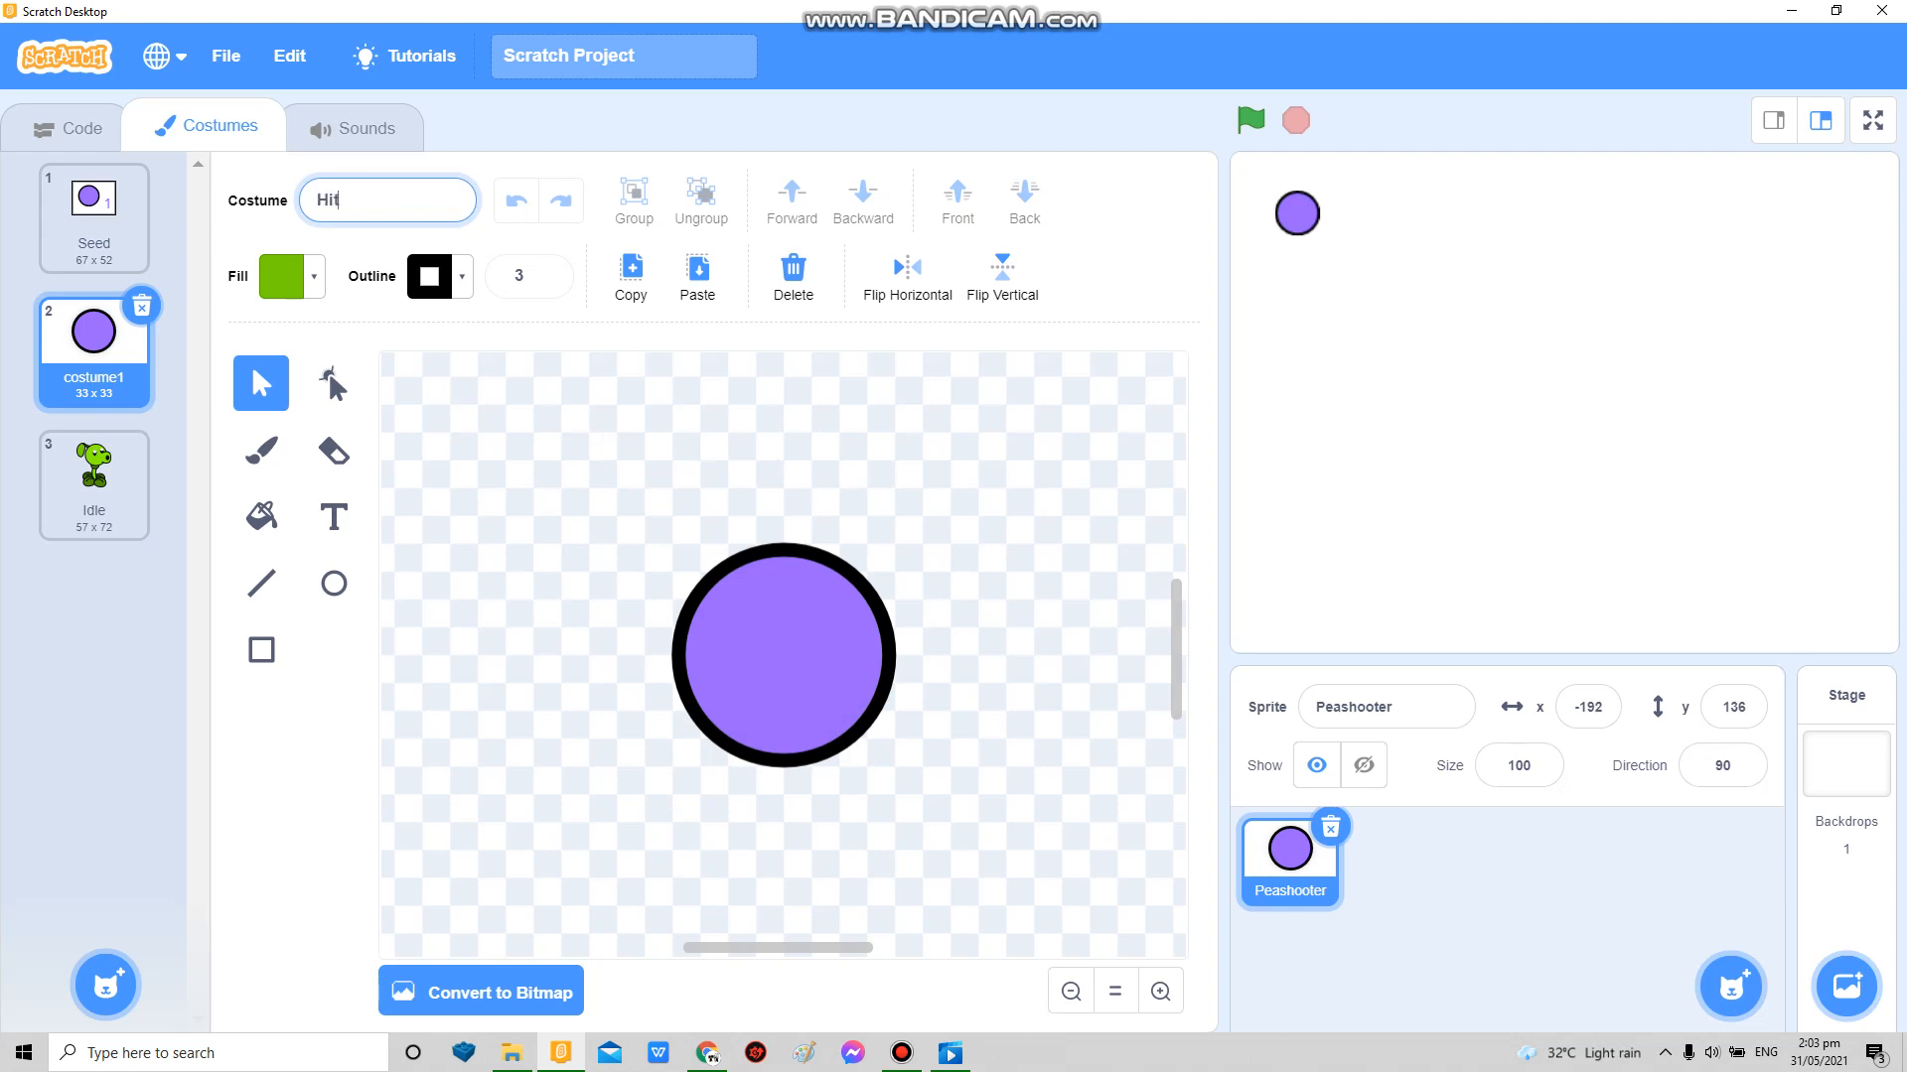
{"action": "type", "text": "box"}
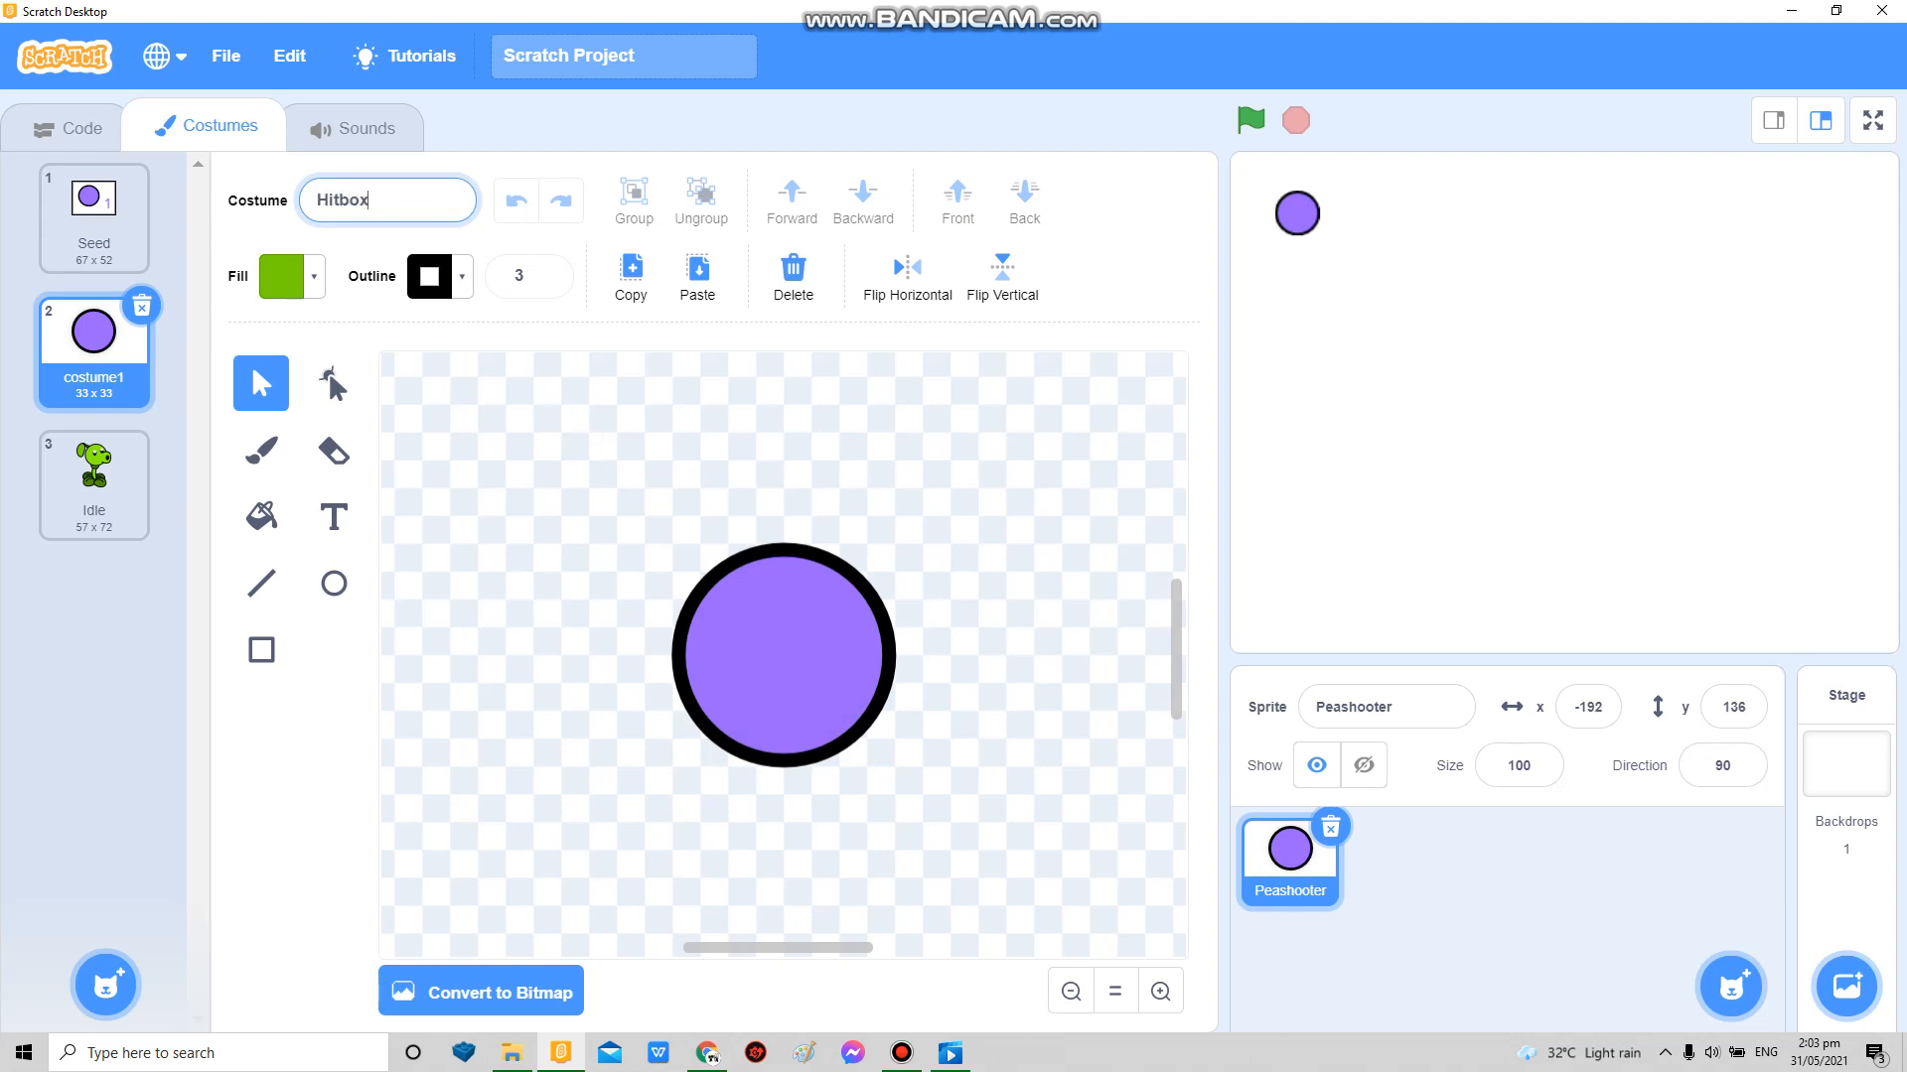
{"action": "left_click", "coordinate": [93, 482]}
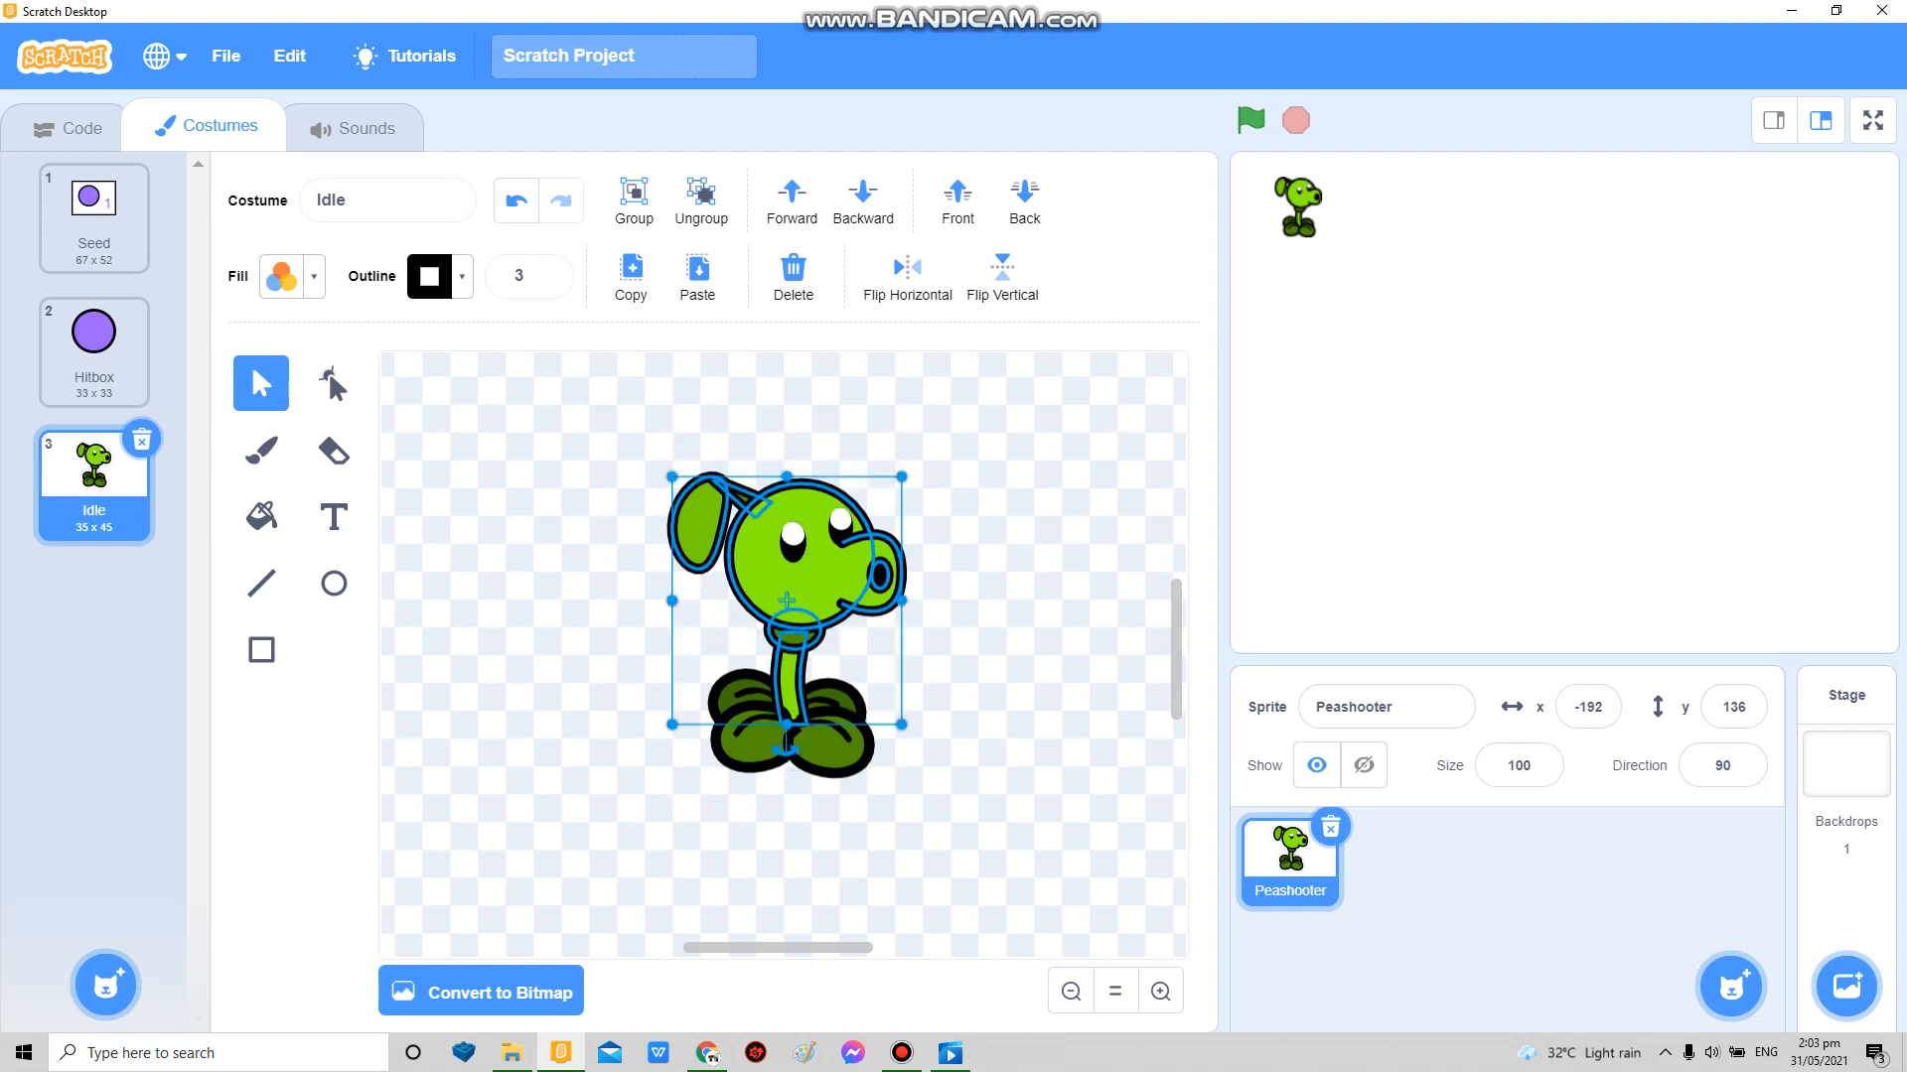
Step: Copy the peashooter drawing via a temporary Idle2 costume into the Seed costume beside the purple 1
{"action": "left_click", "coordinate": [332, 383]}
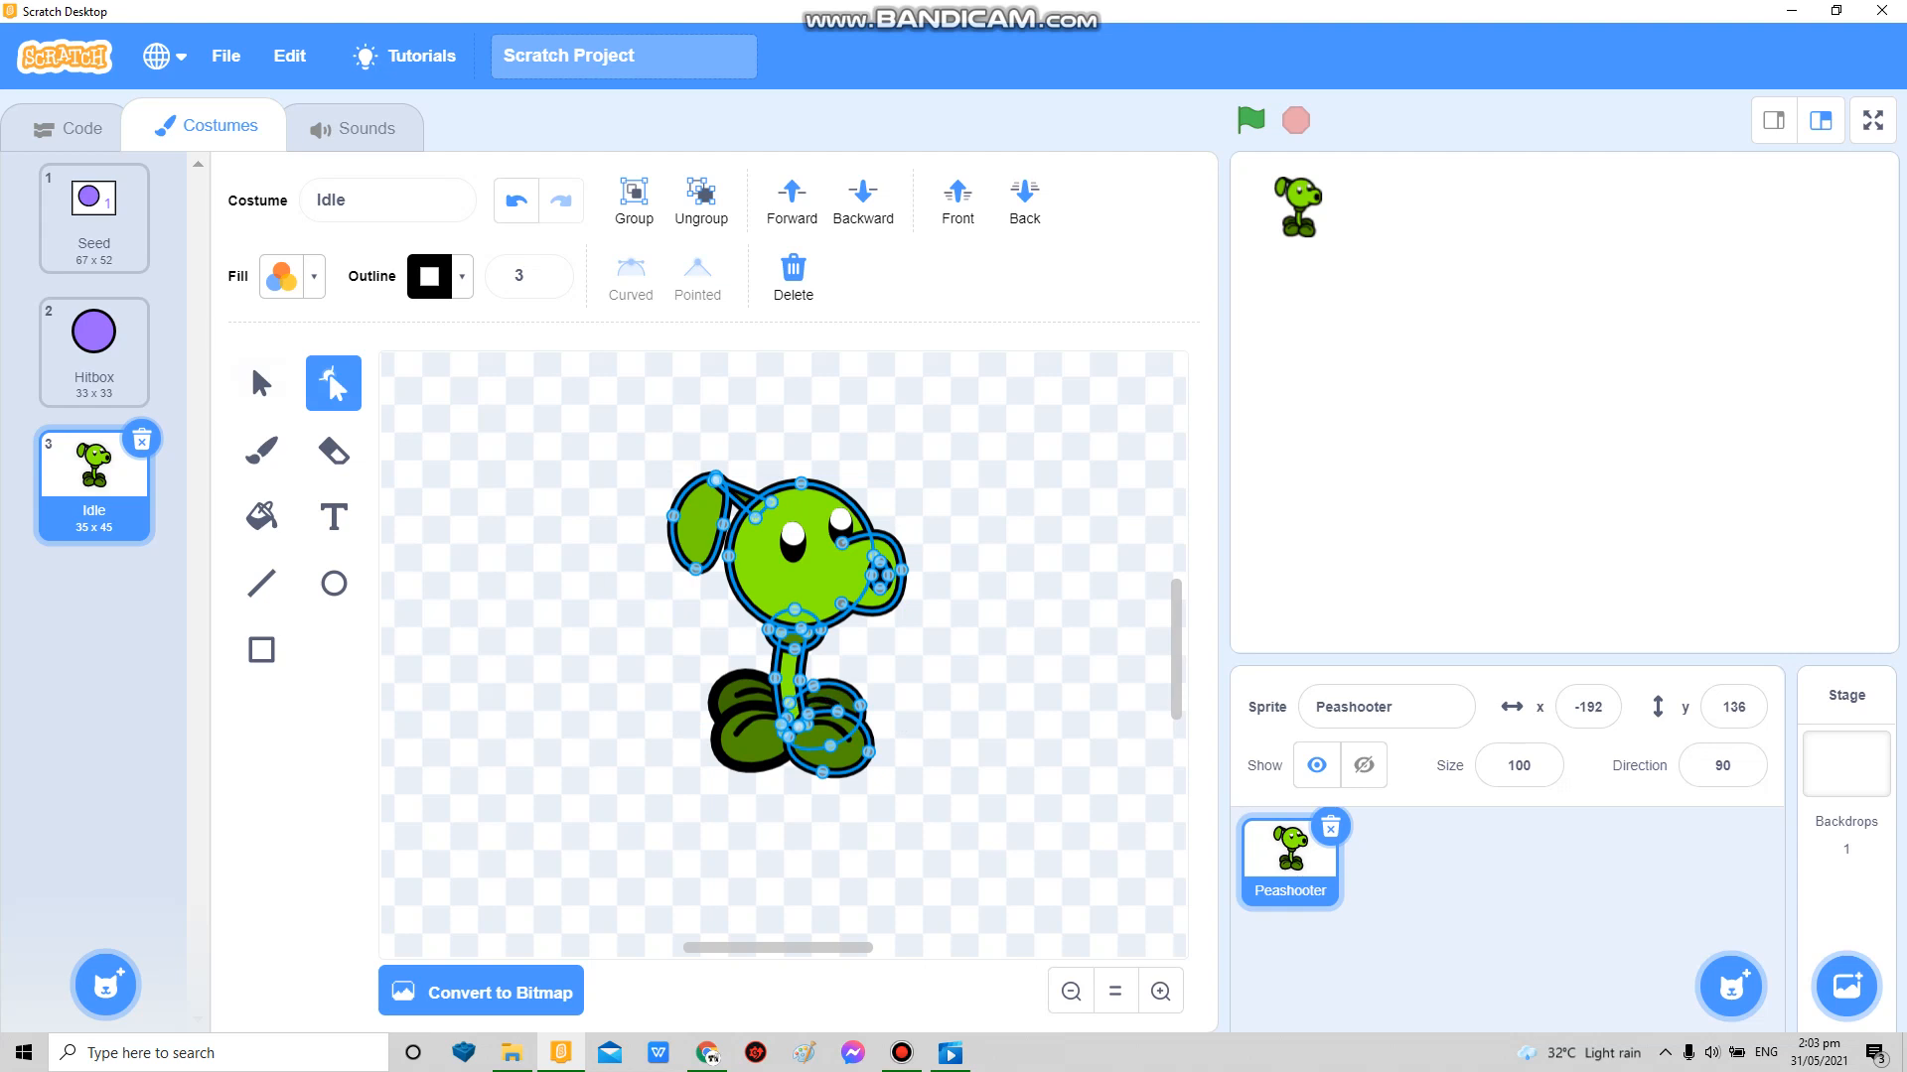
{"action": "left_click", "coordinate": [548, 282]}
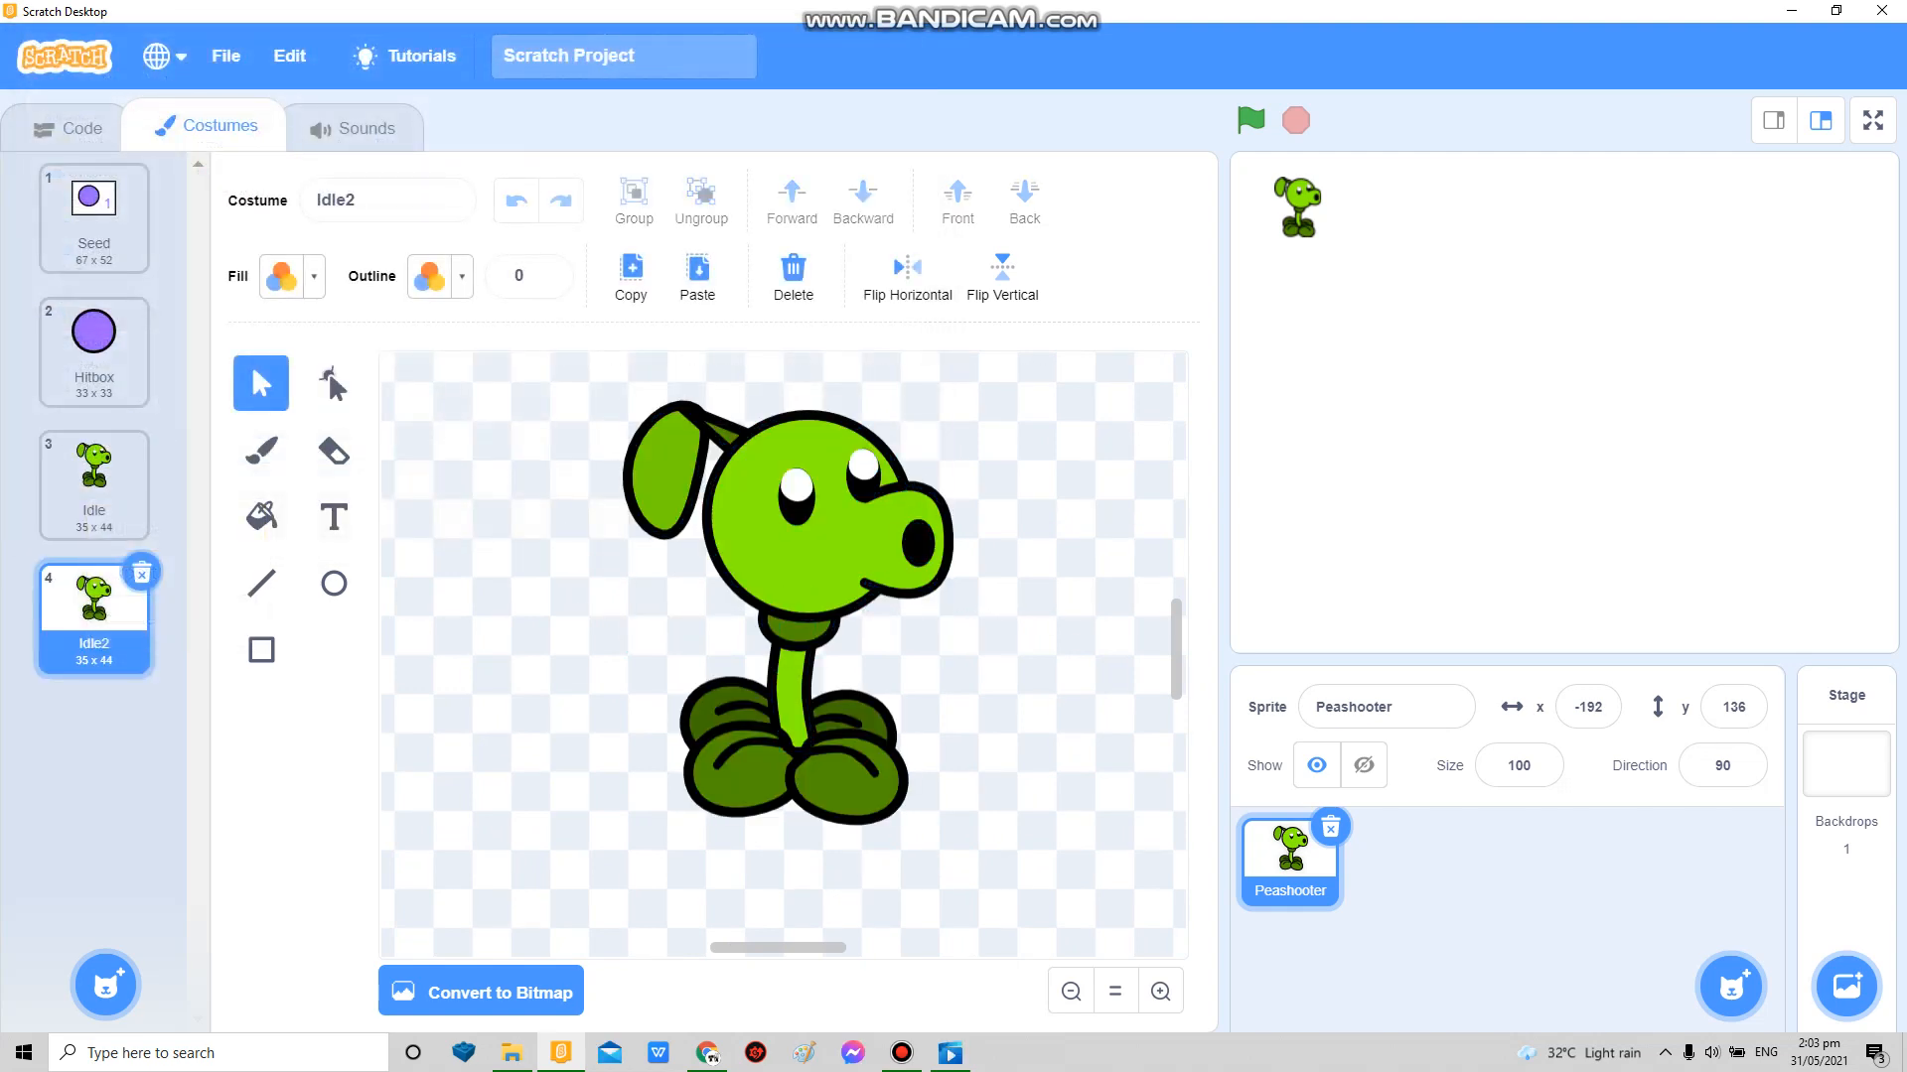
{"action": "left_click", "coordinate": [387, 200]}
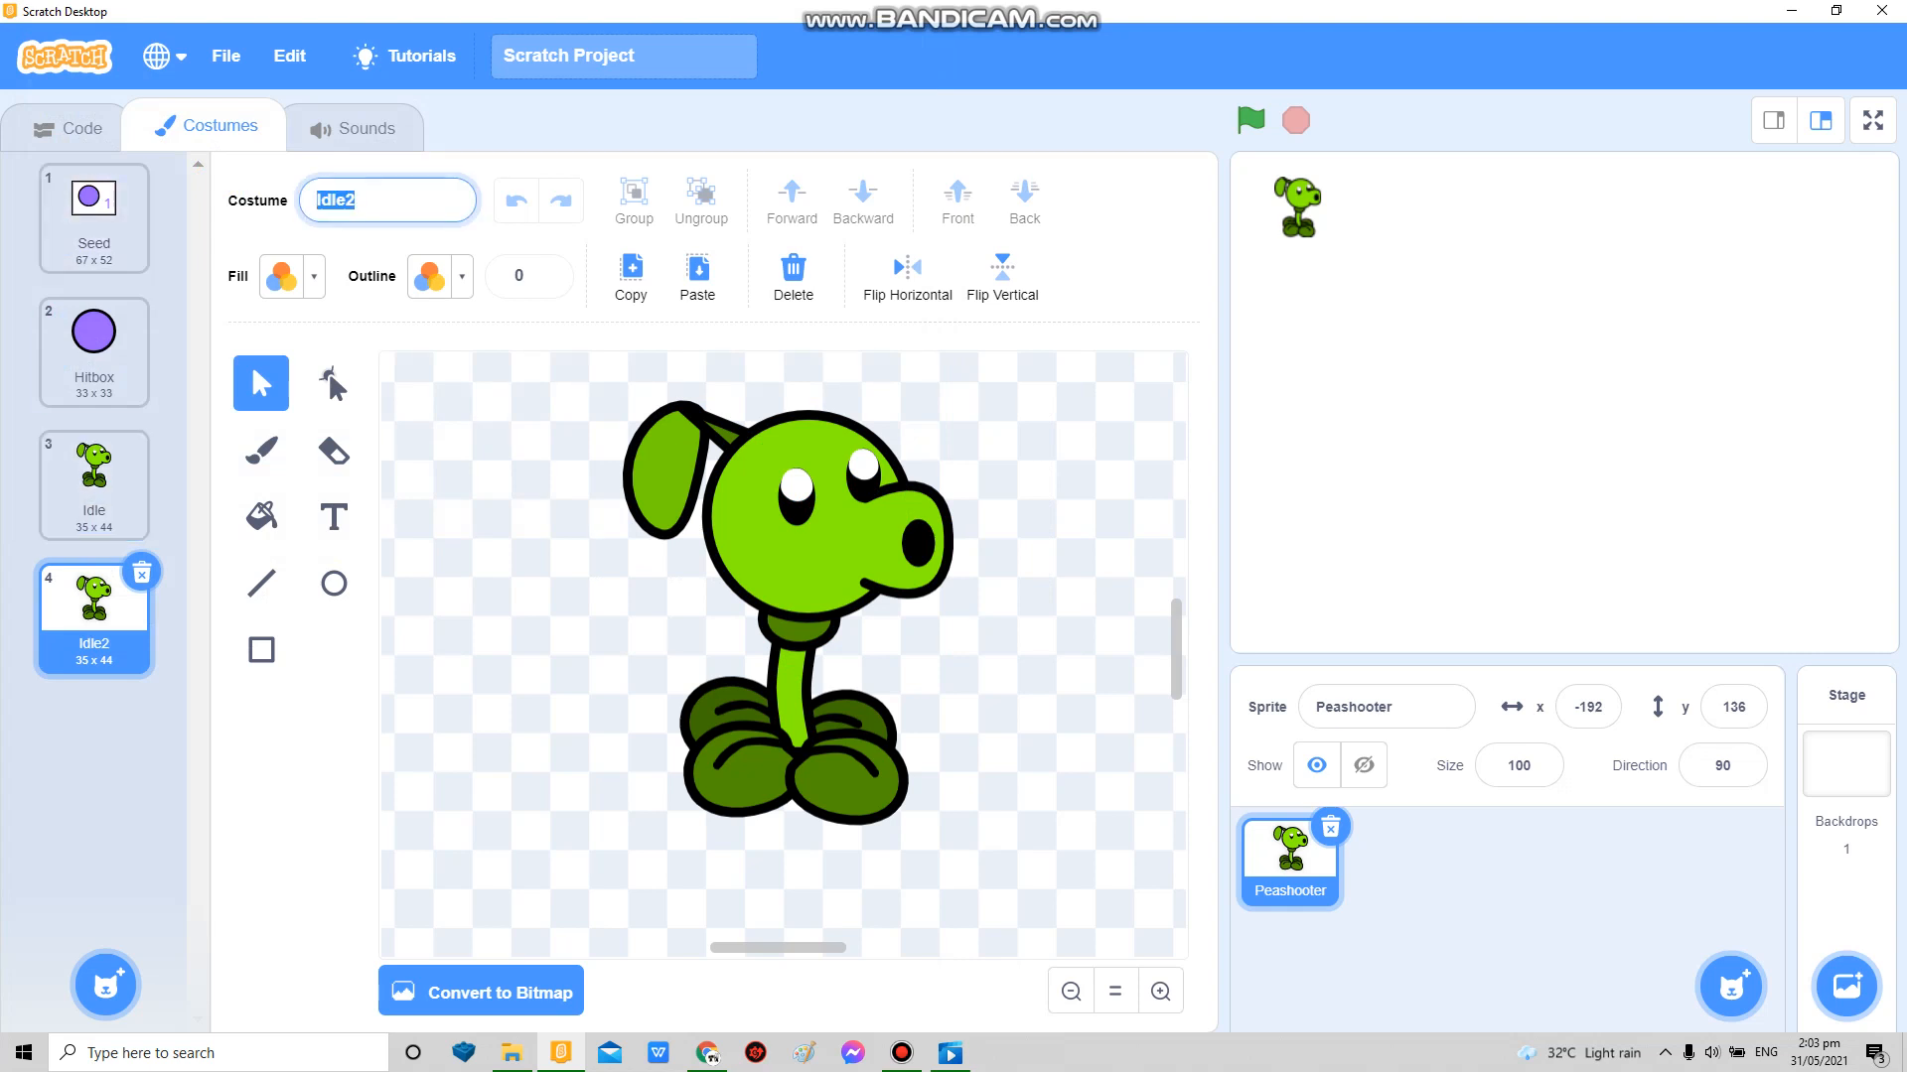
{"action": "left_click", "coordinate": [84, 128]}
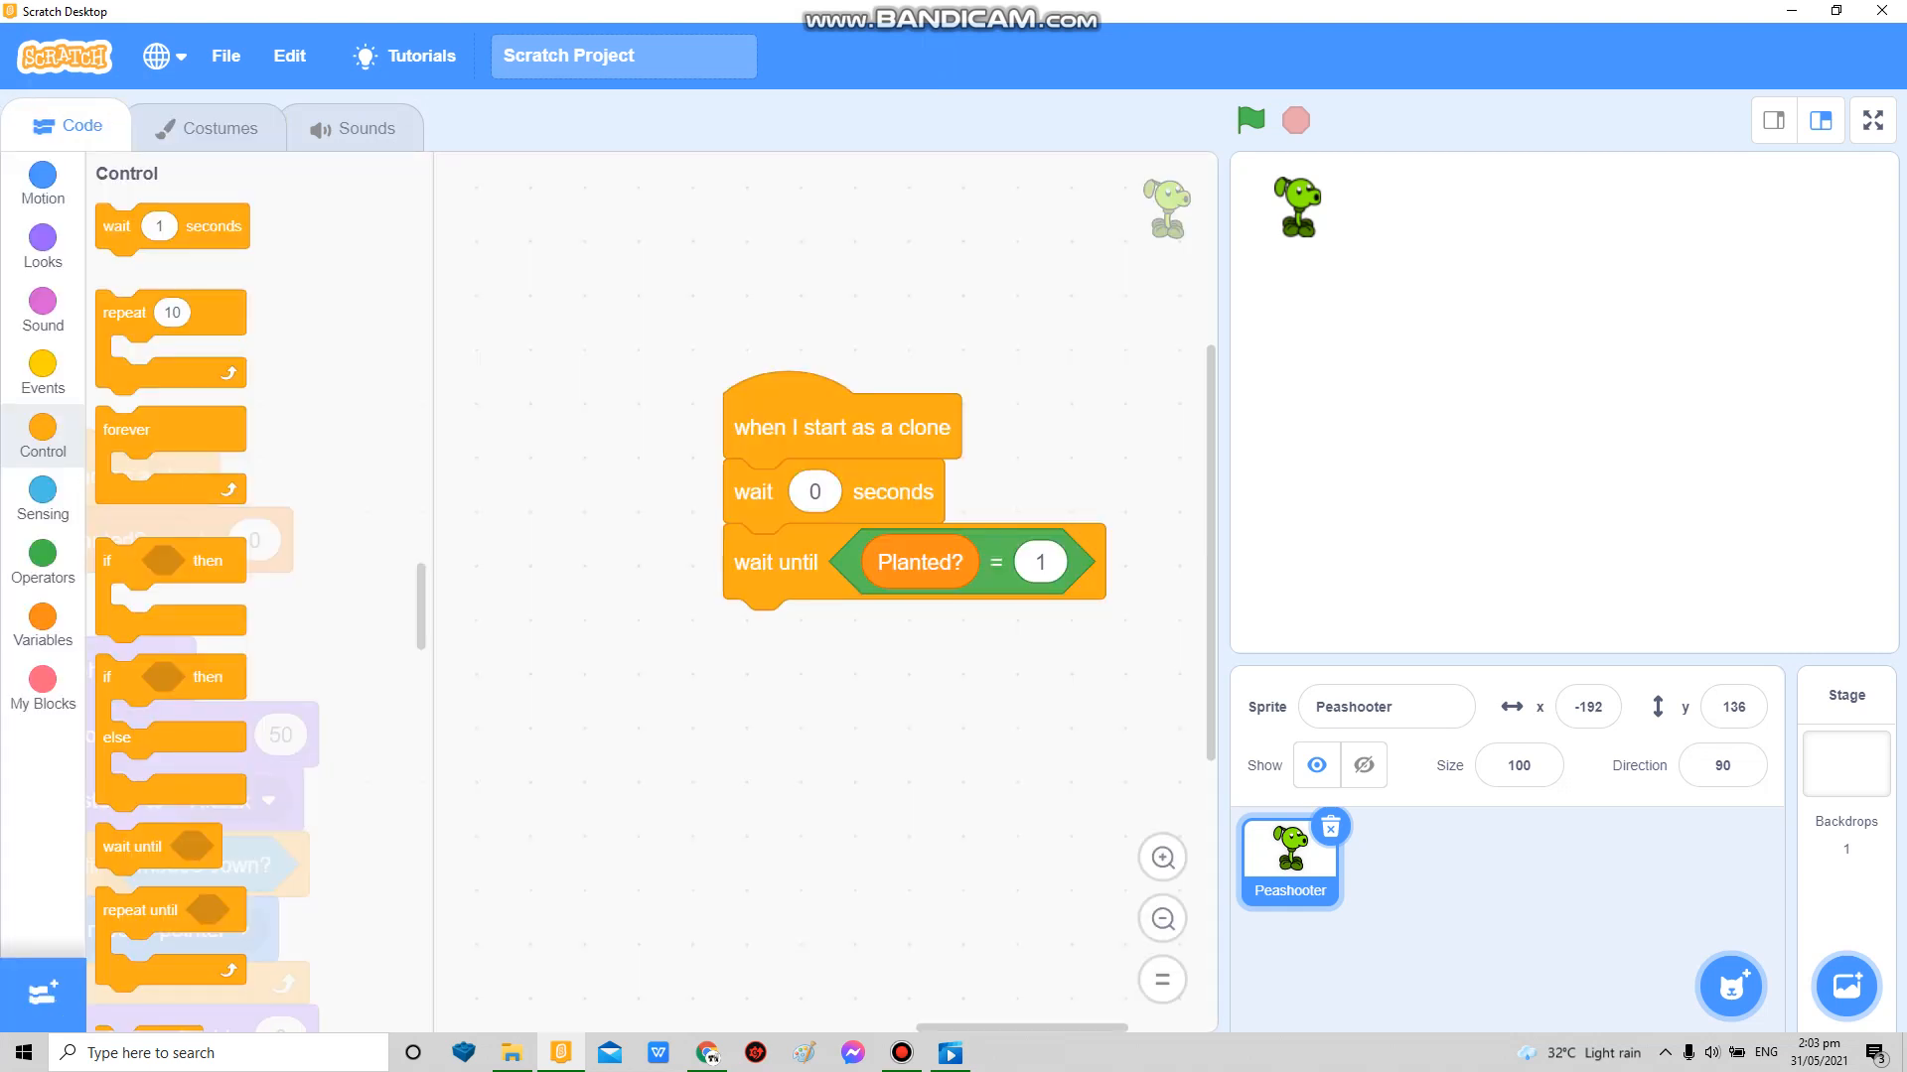
{"action": "left_click", "coordinate": [42, 246]}
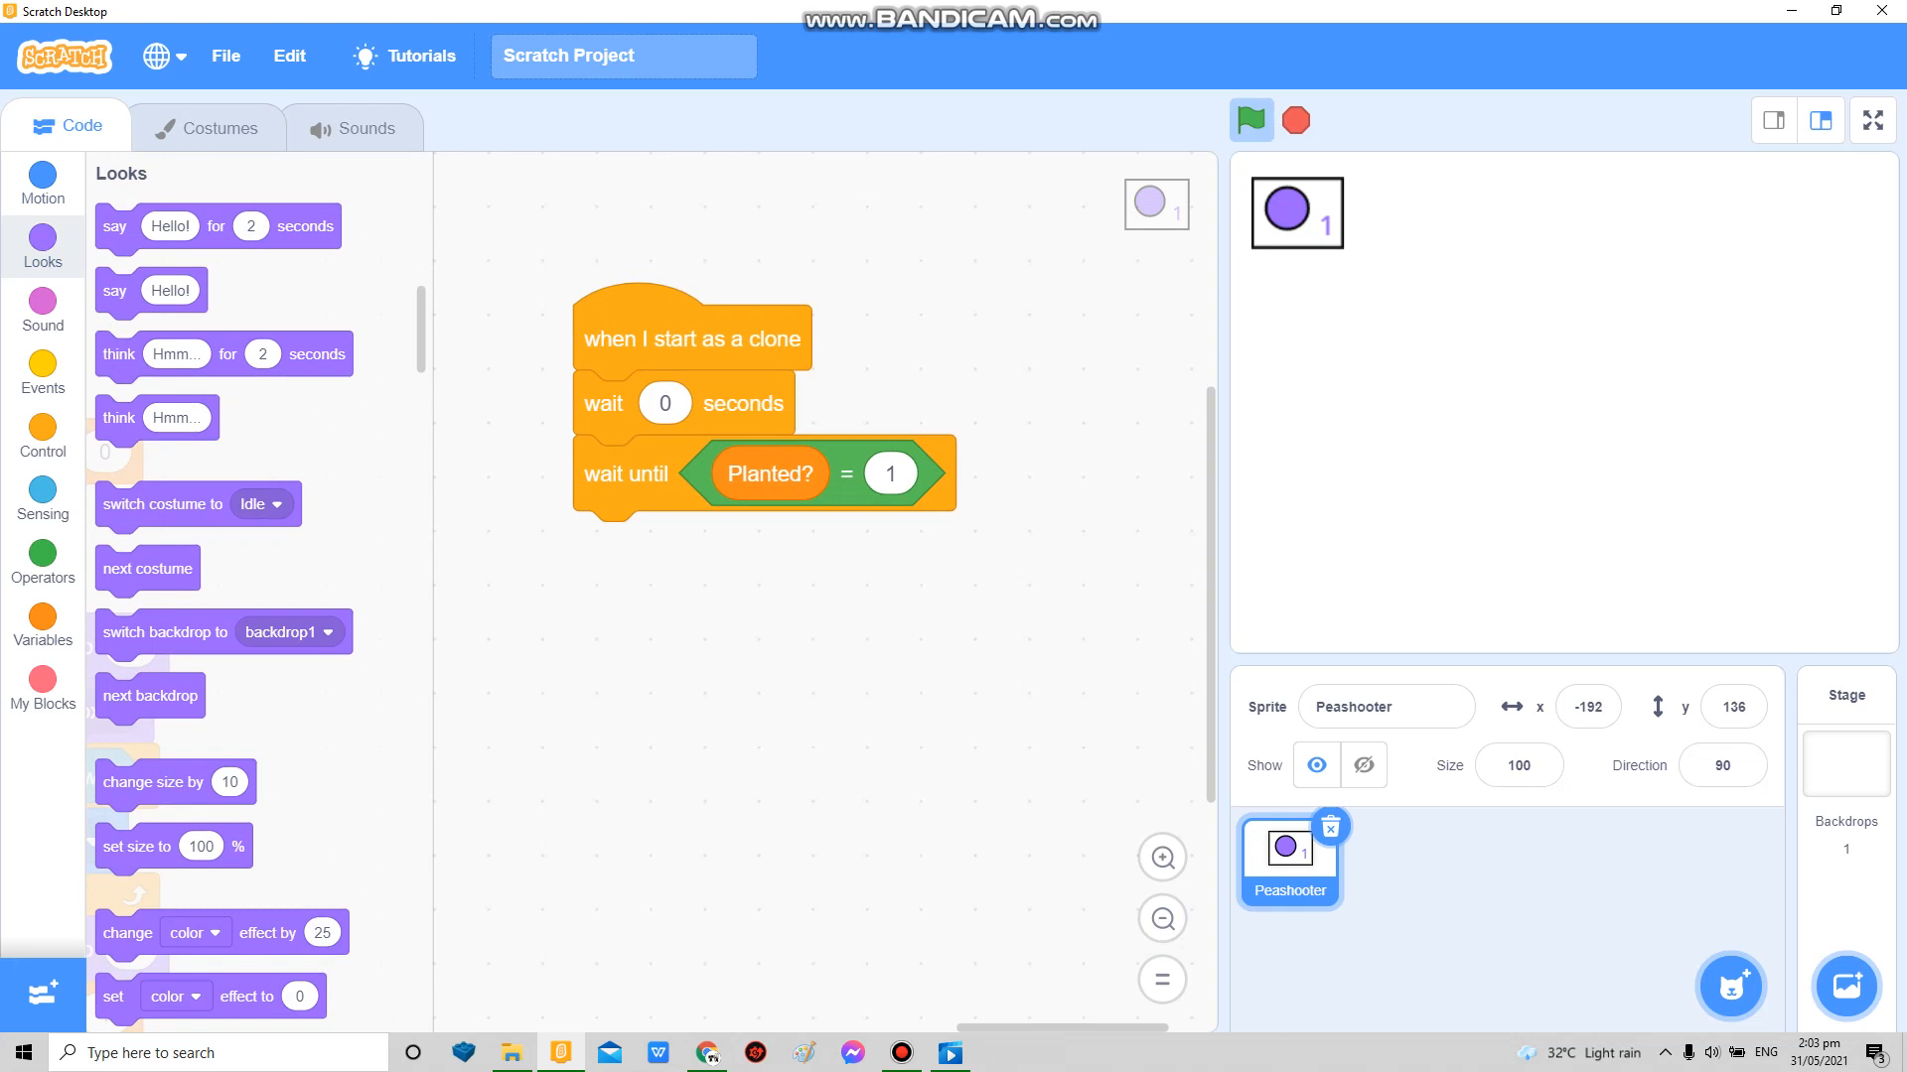
{"action": "left_click", "coordinate": [218, 128]}
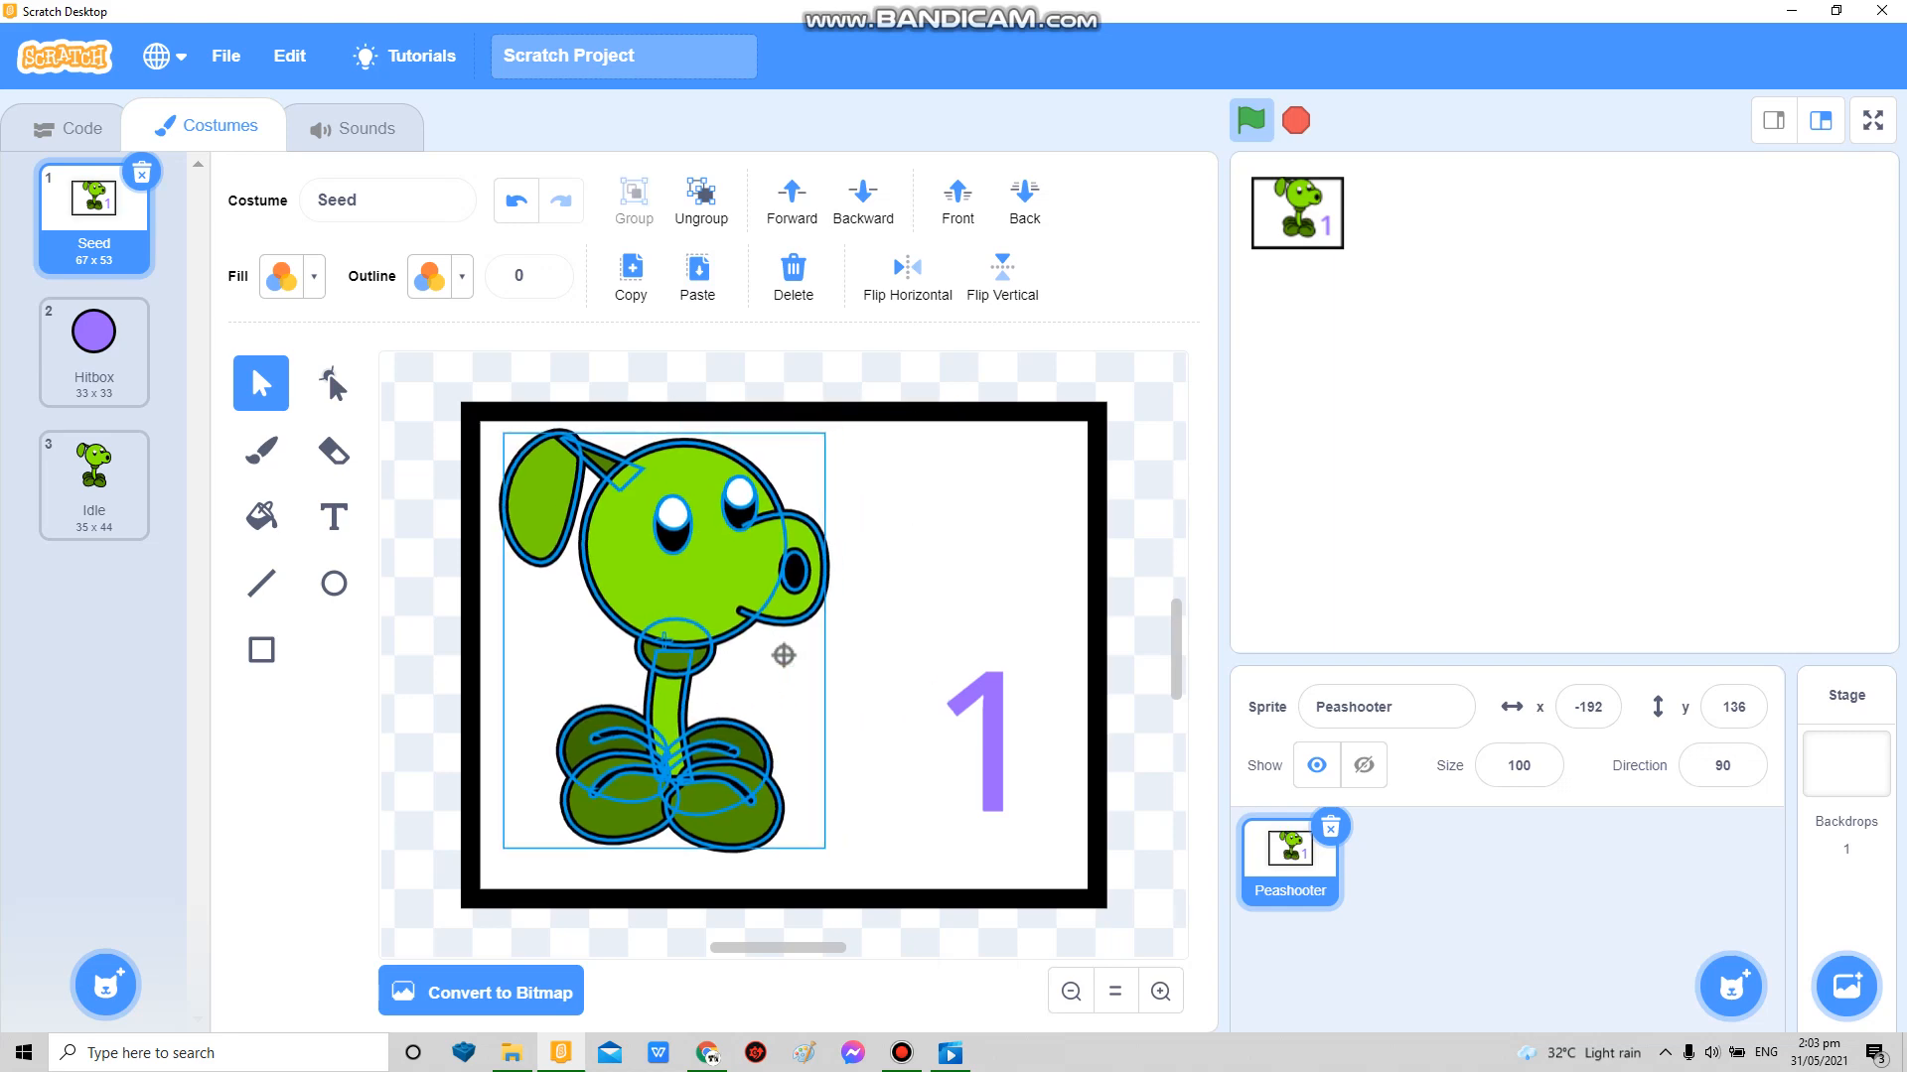
Step: Place an empty if-then block in the peashooter's repeat-until loop and add a blank Sprite1
{"action": "left_click", "coordinate": [68, 127]}
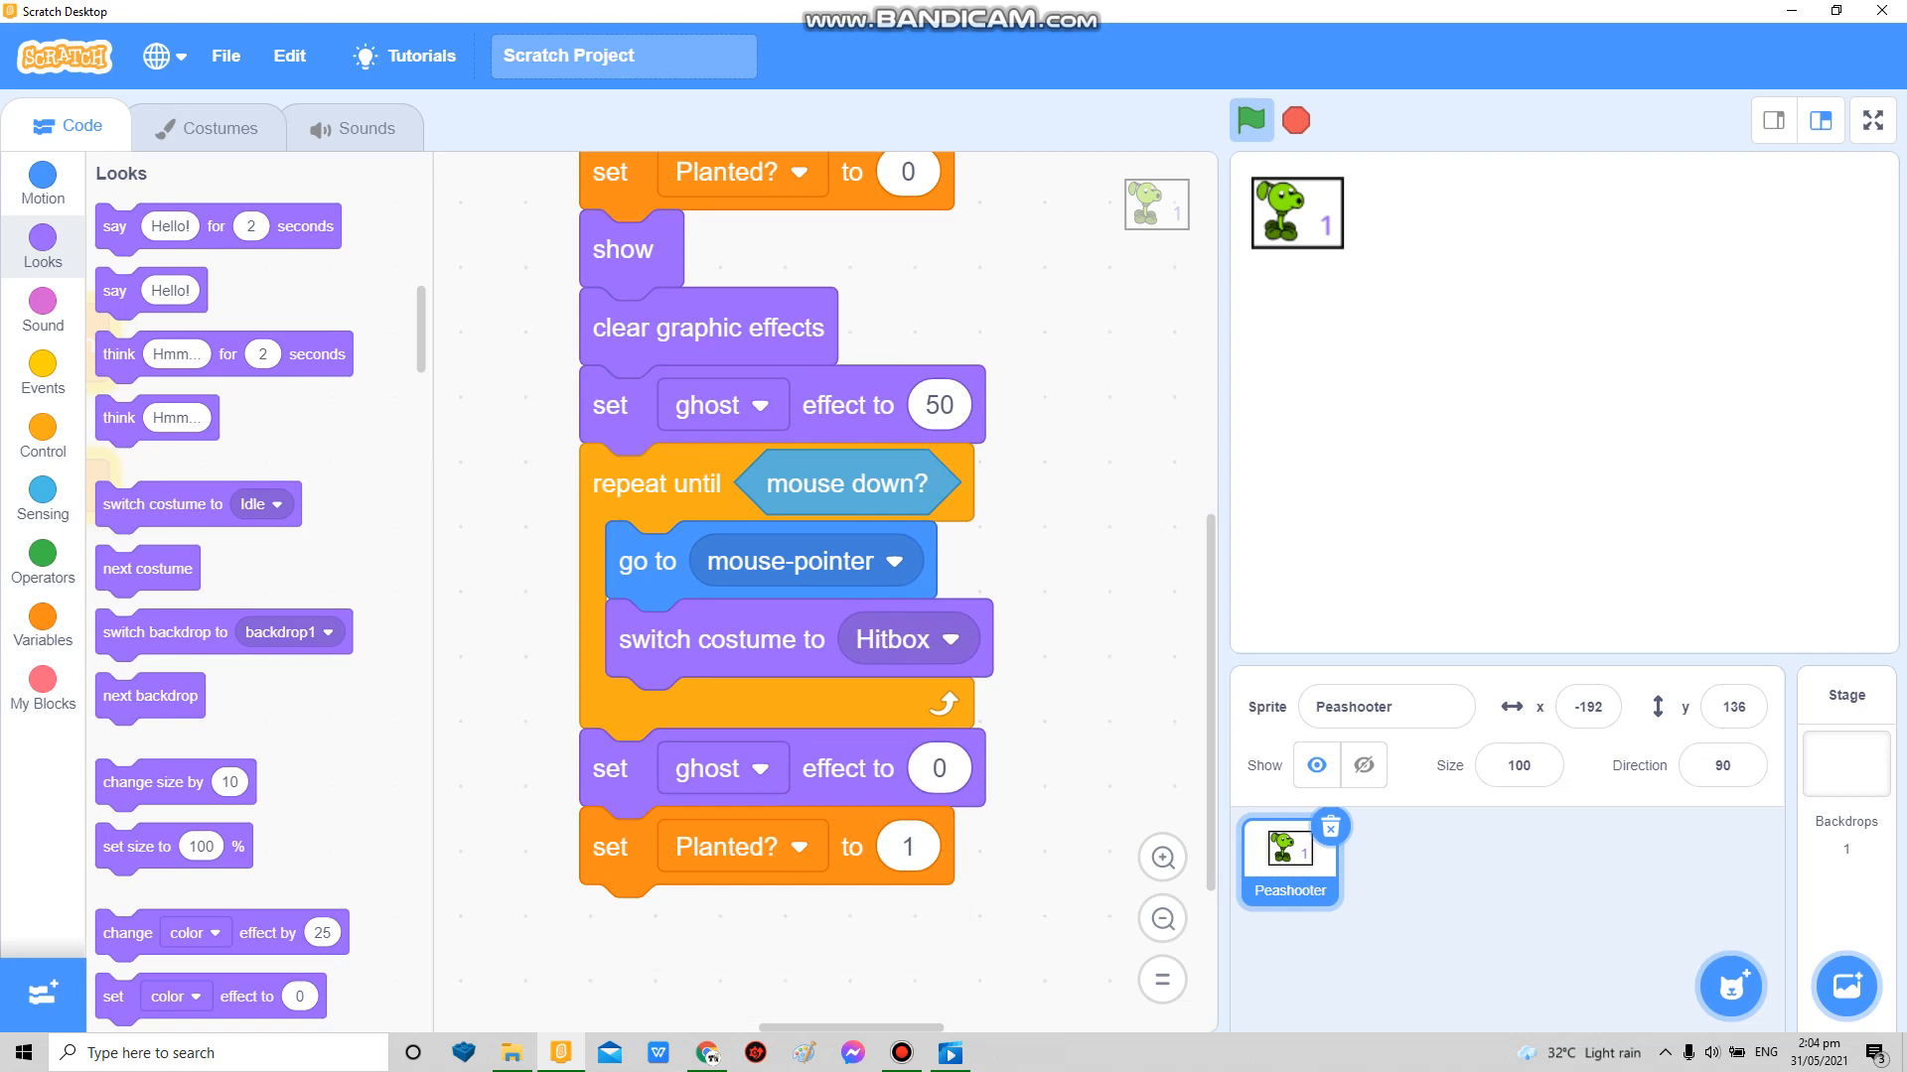
{"action": "left_click", "coordinate": [41, 431]}
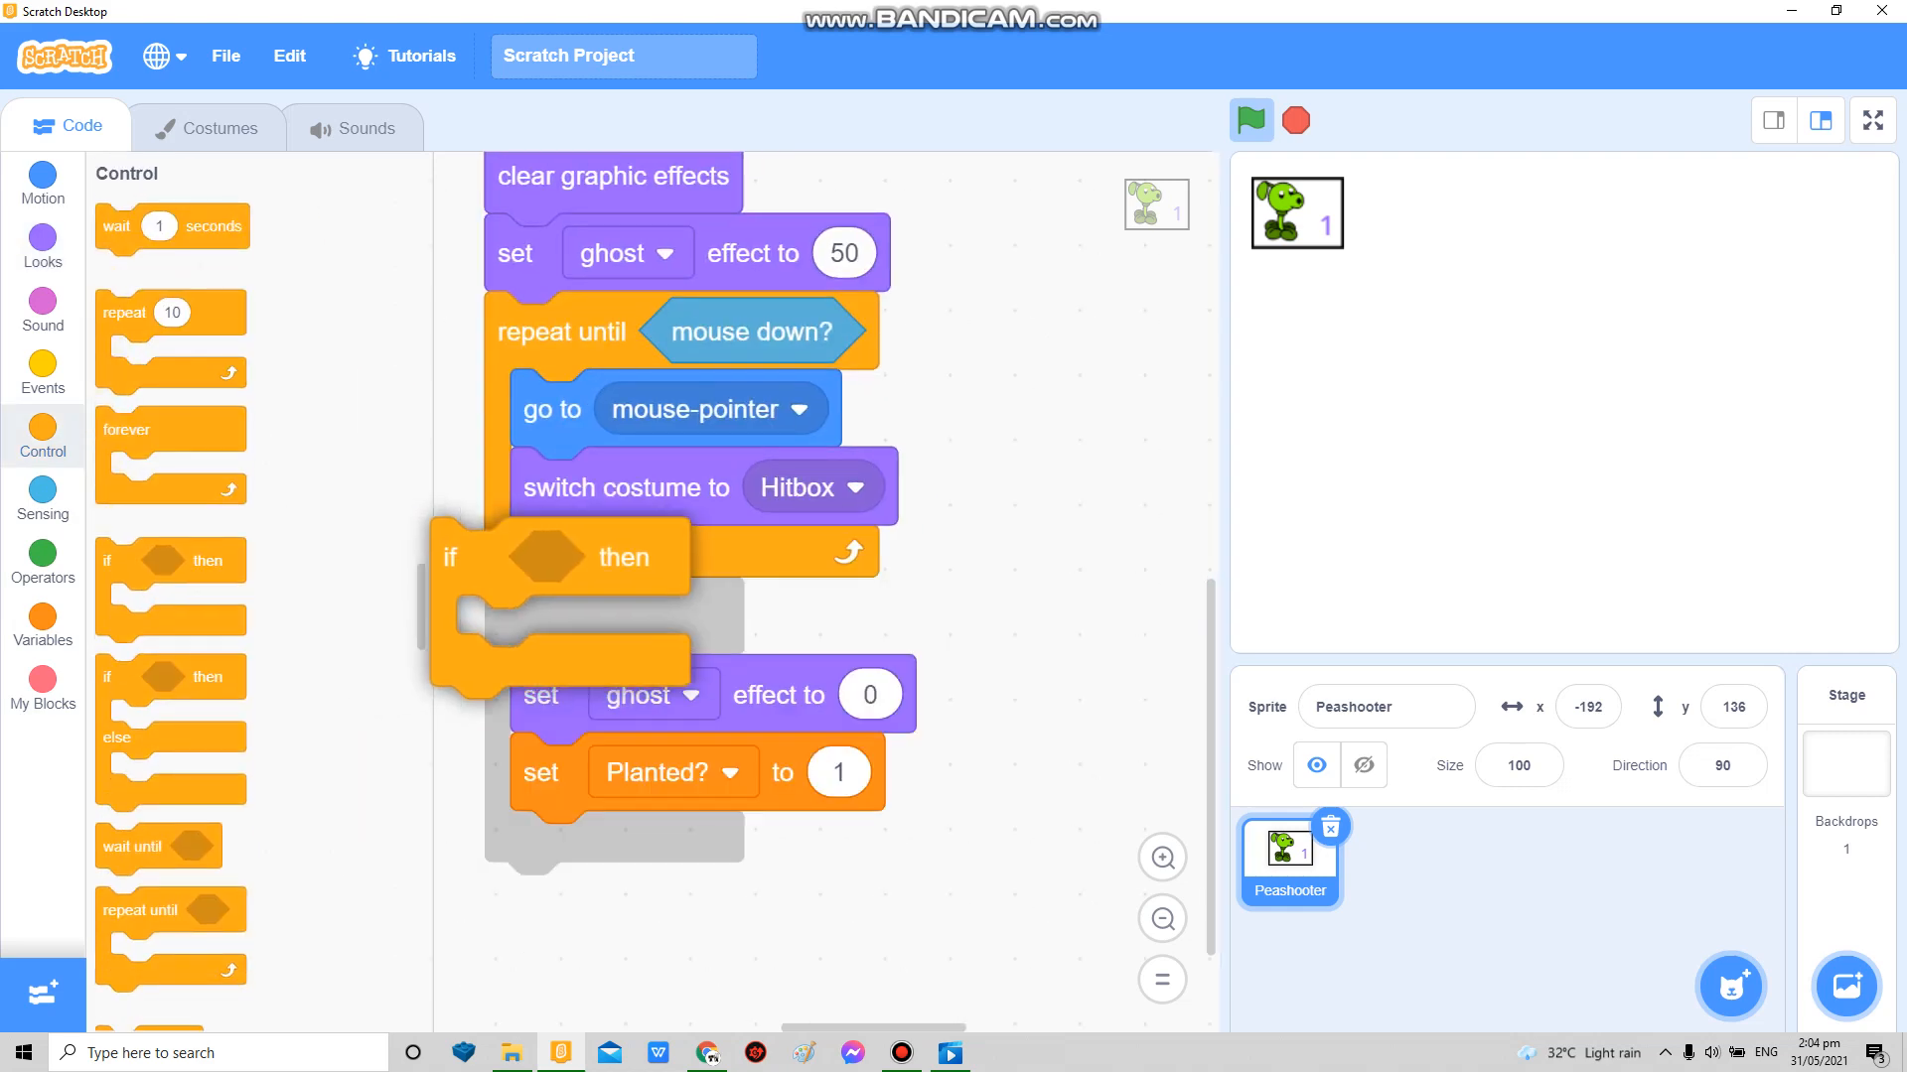
{"action": "left_click", "coordinate": [42, 499]}
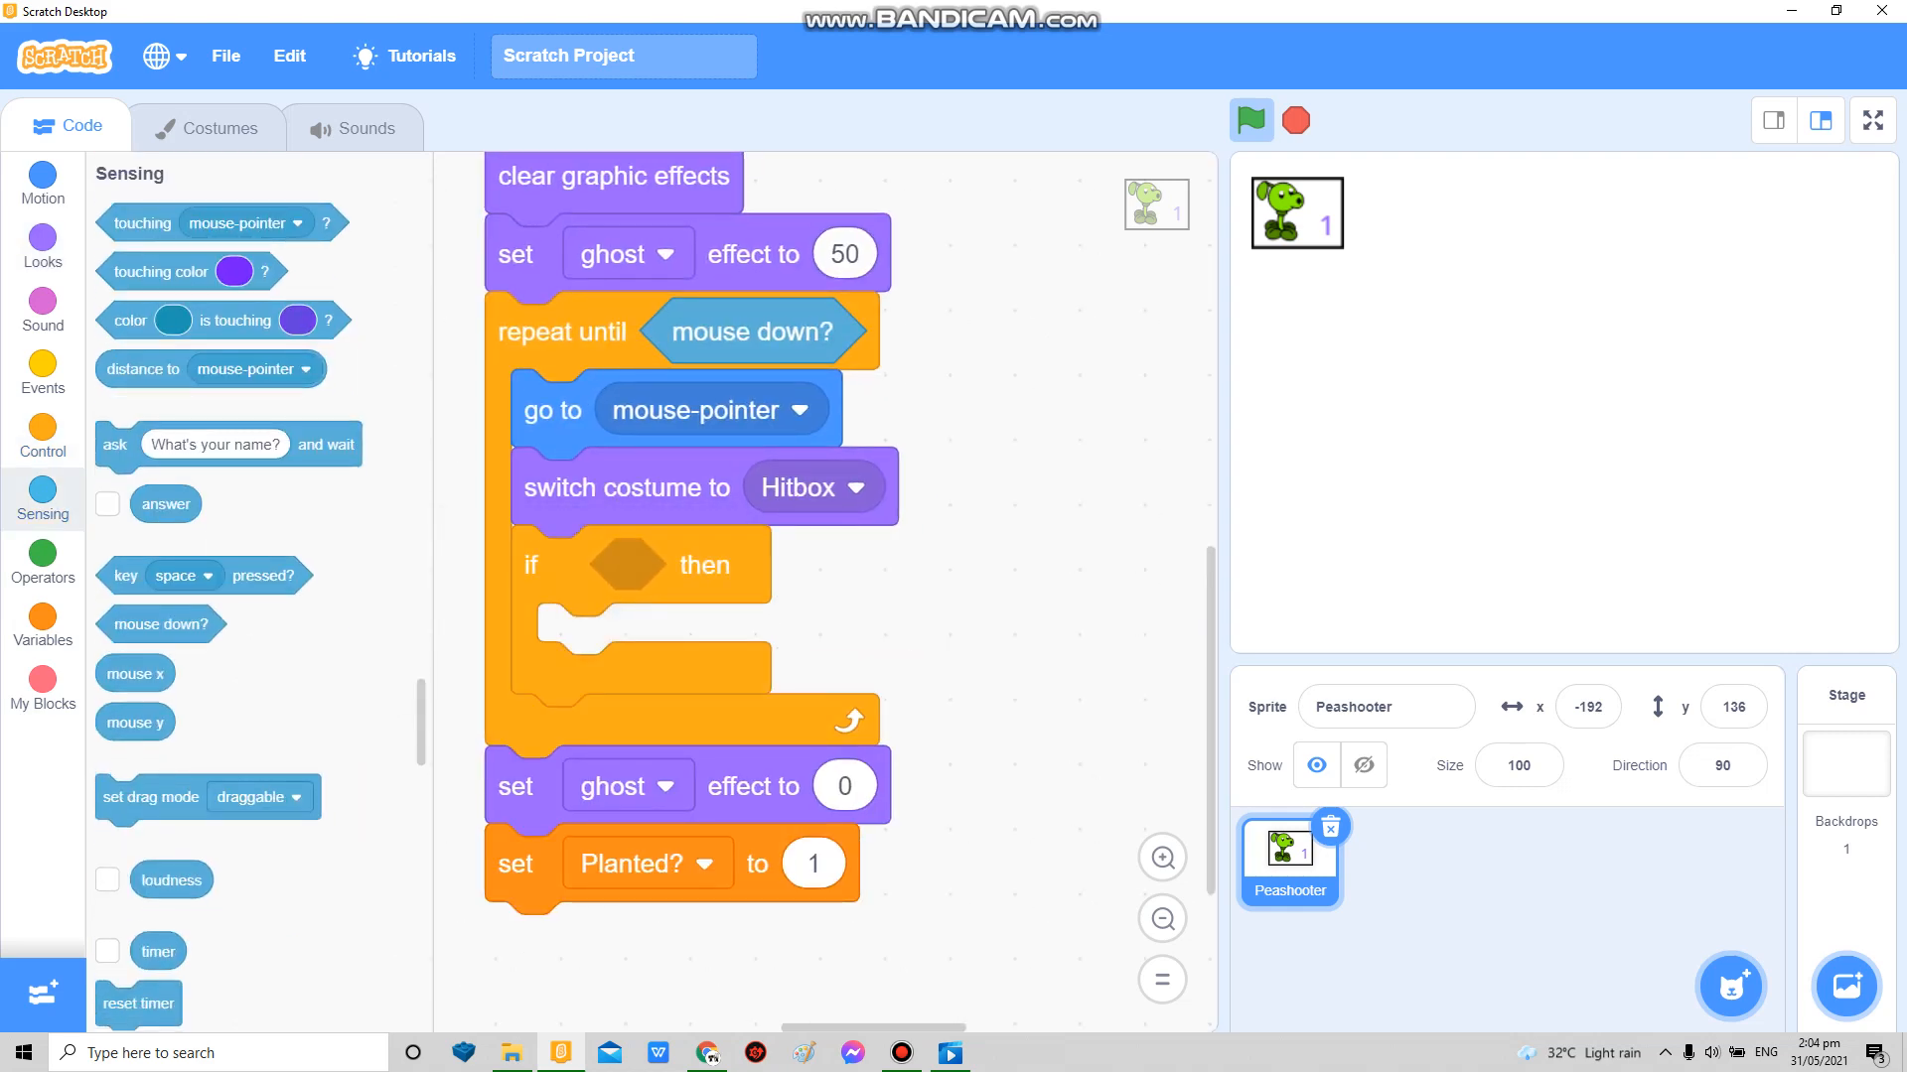
{"action": "left_click", "coordinate": [42, 246]}
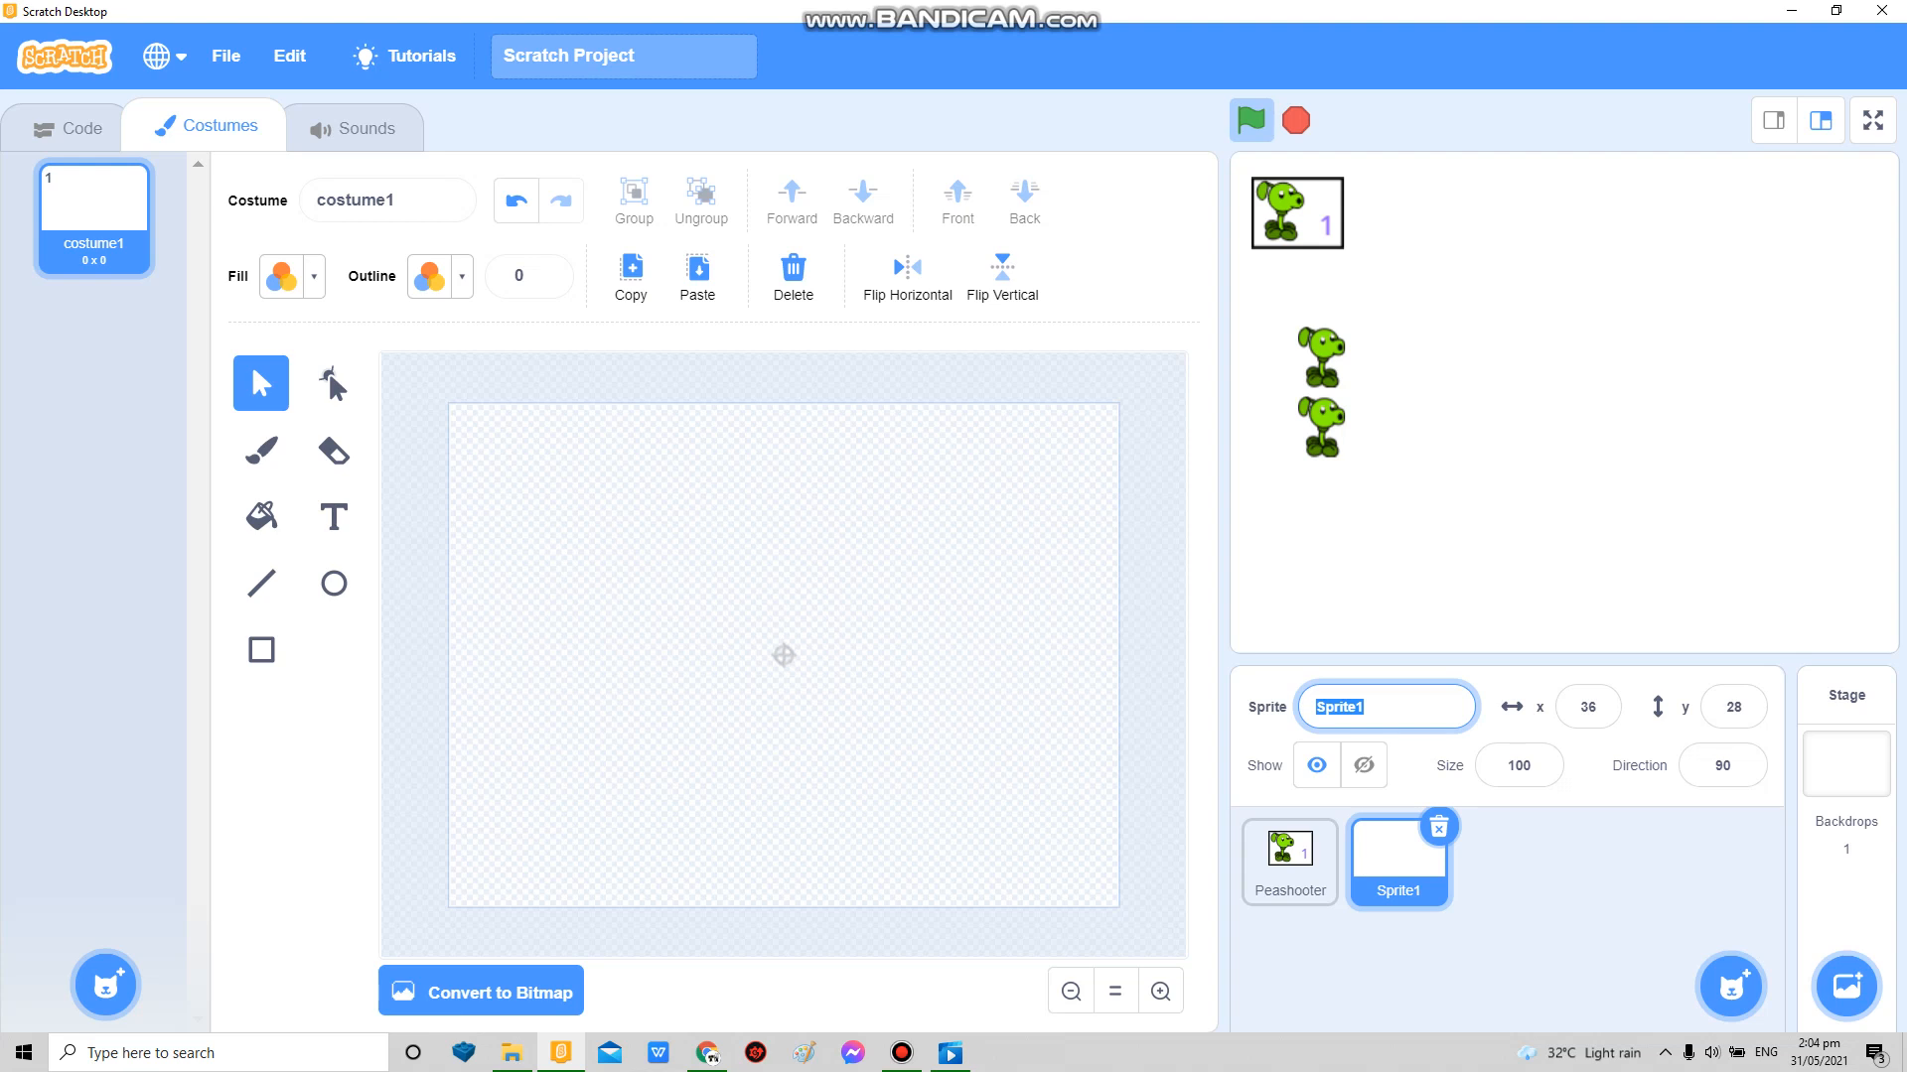
Step: Draw a purple circle costume and script it to start at (187, -14) and forever follow mouse y
{"action": "left_click", "coordinate": [332, 584]}
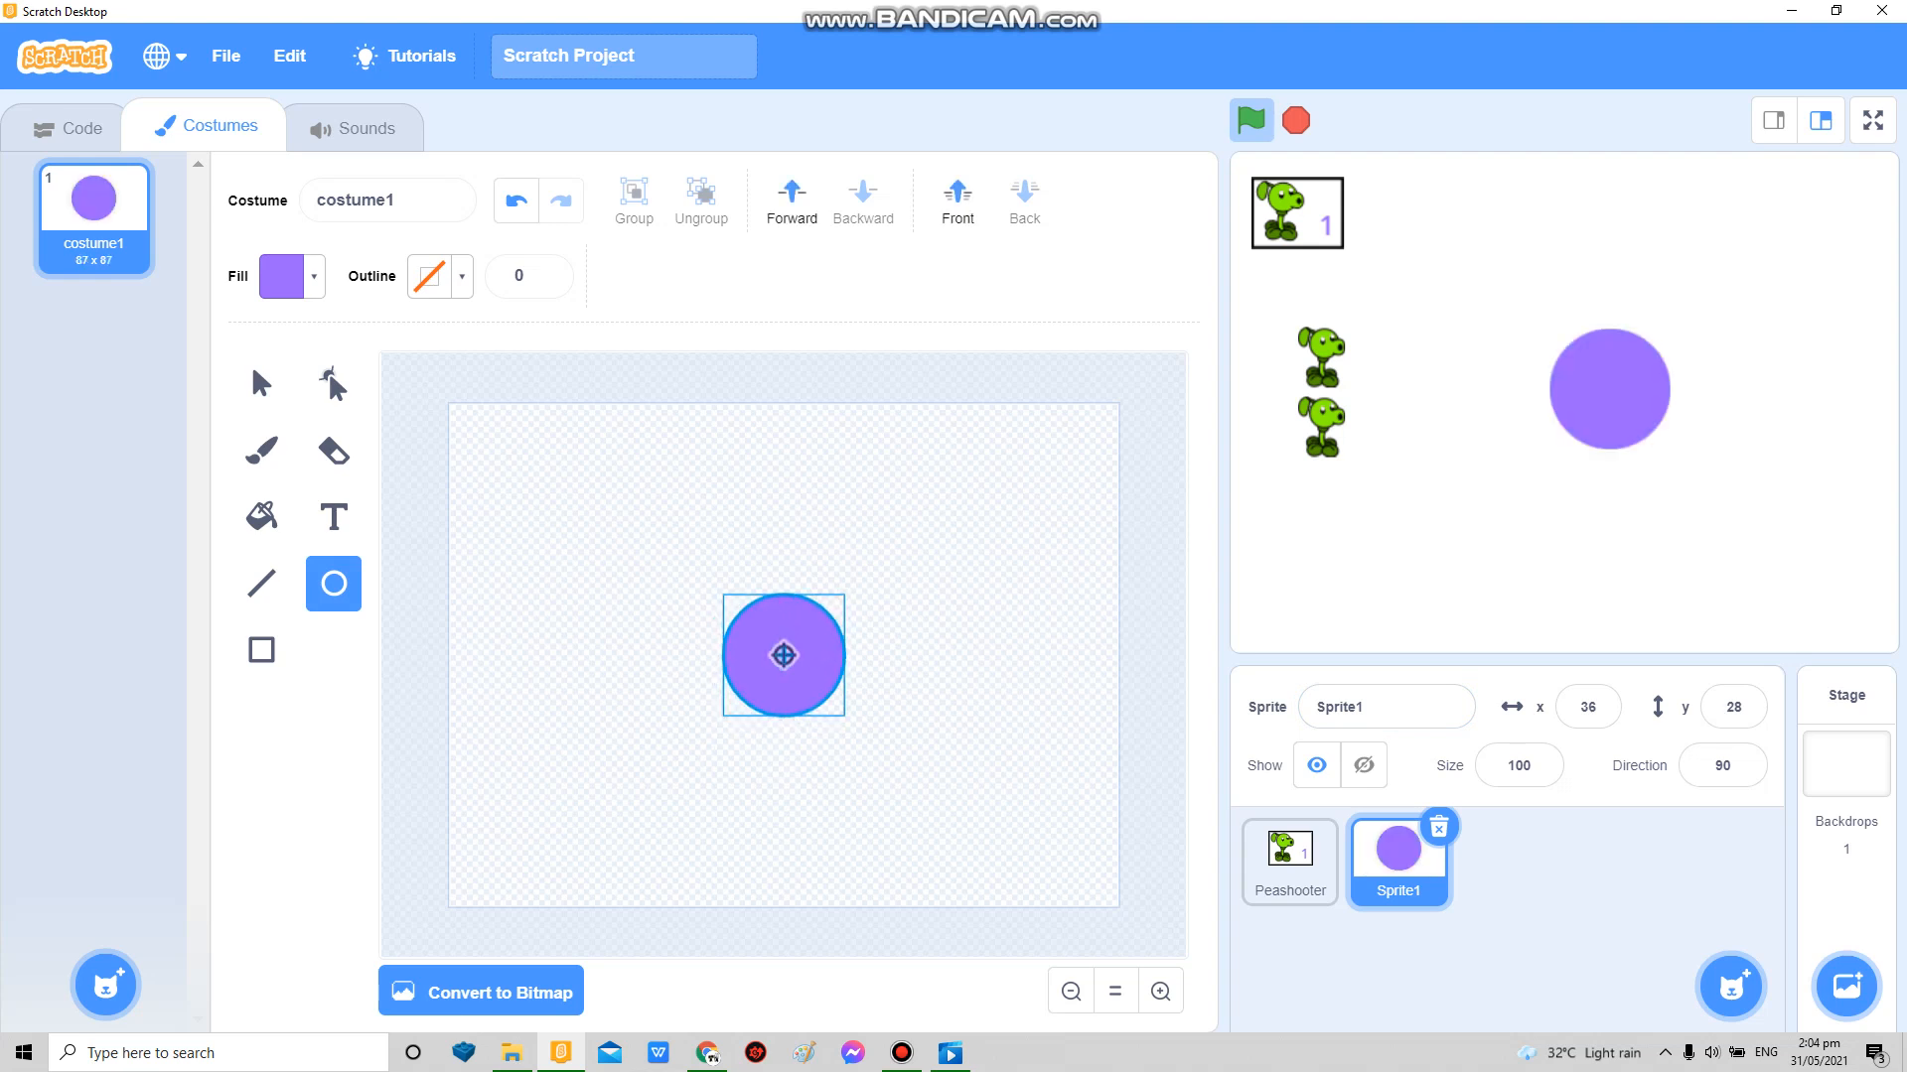
{"action": "left_click", "coordinate": [81, 127]}
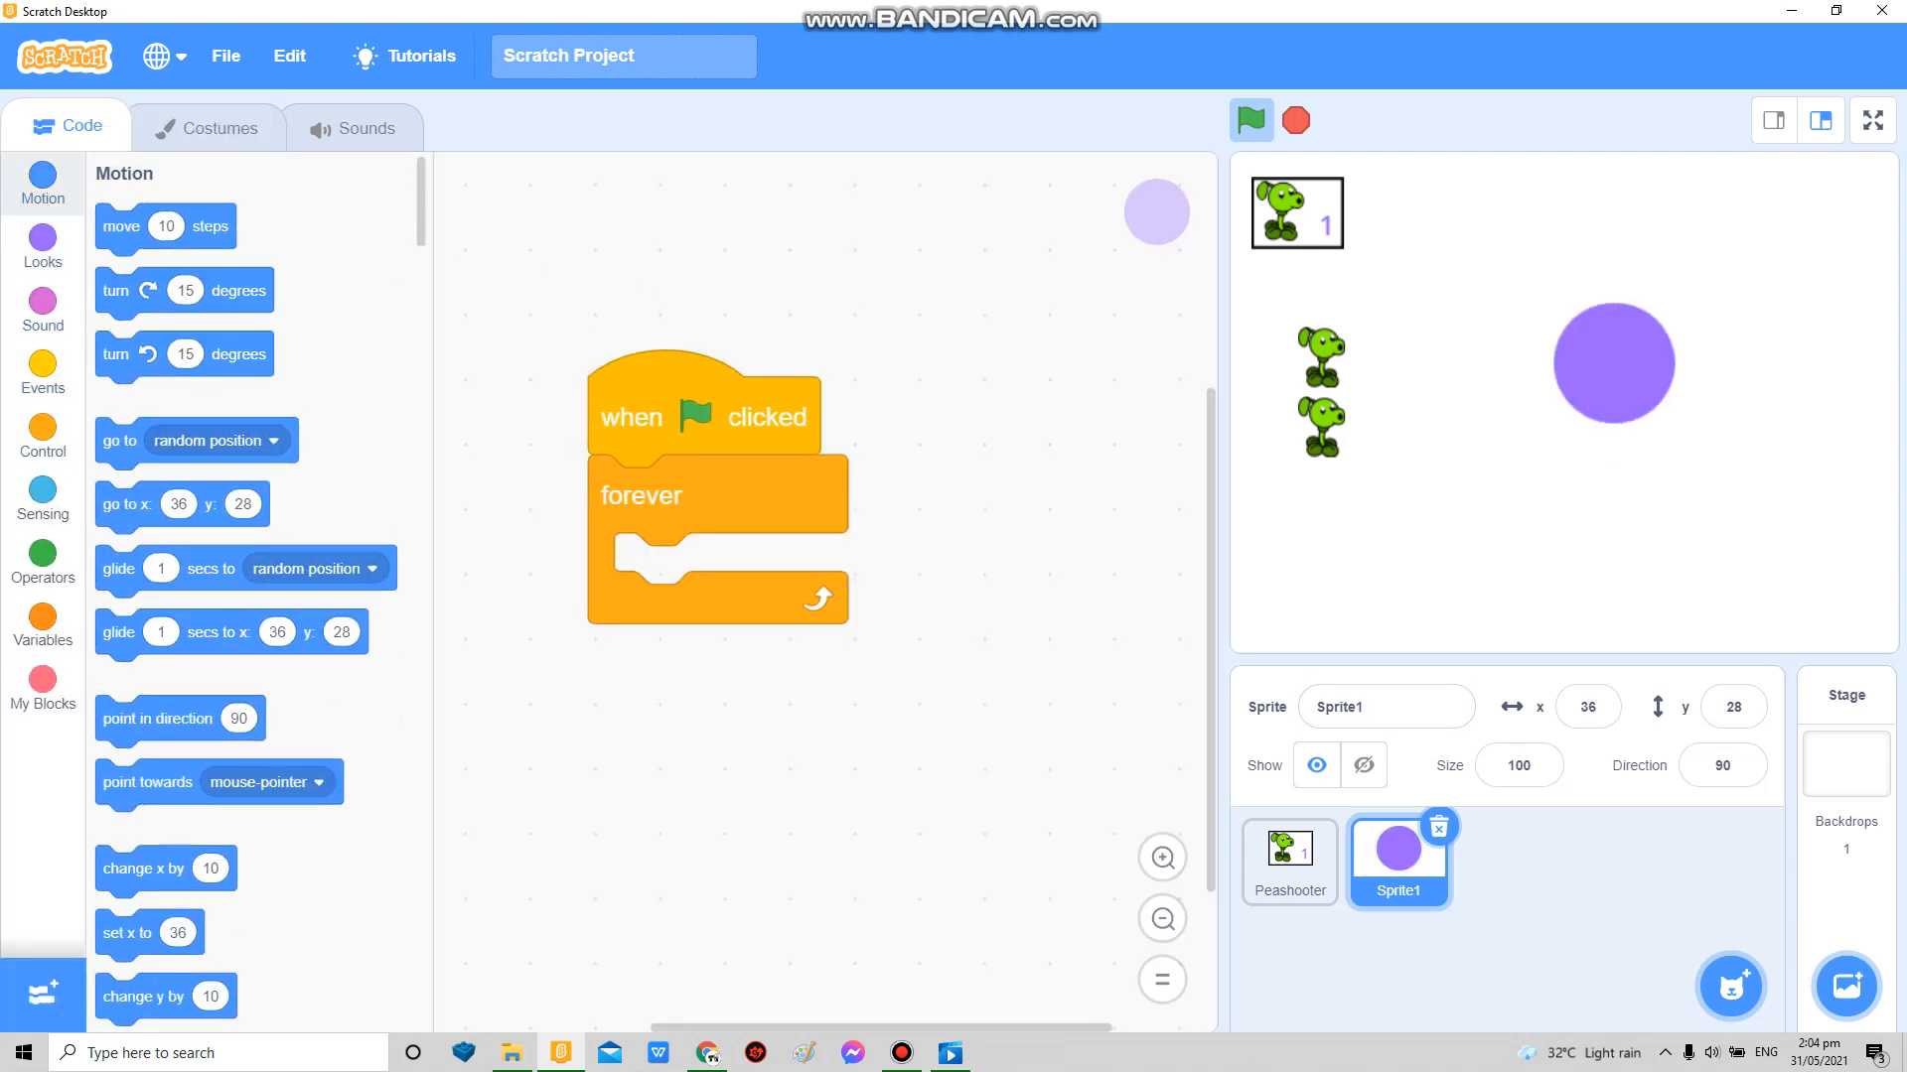
{"action": "left_click_drag", "start_coordinate": [195, 441], "coordinate": [657, 572]}
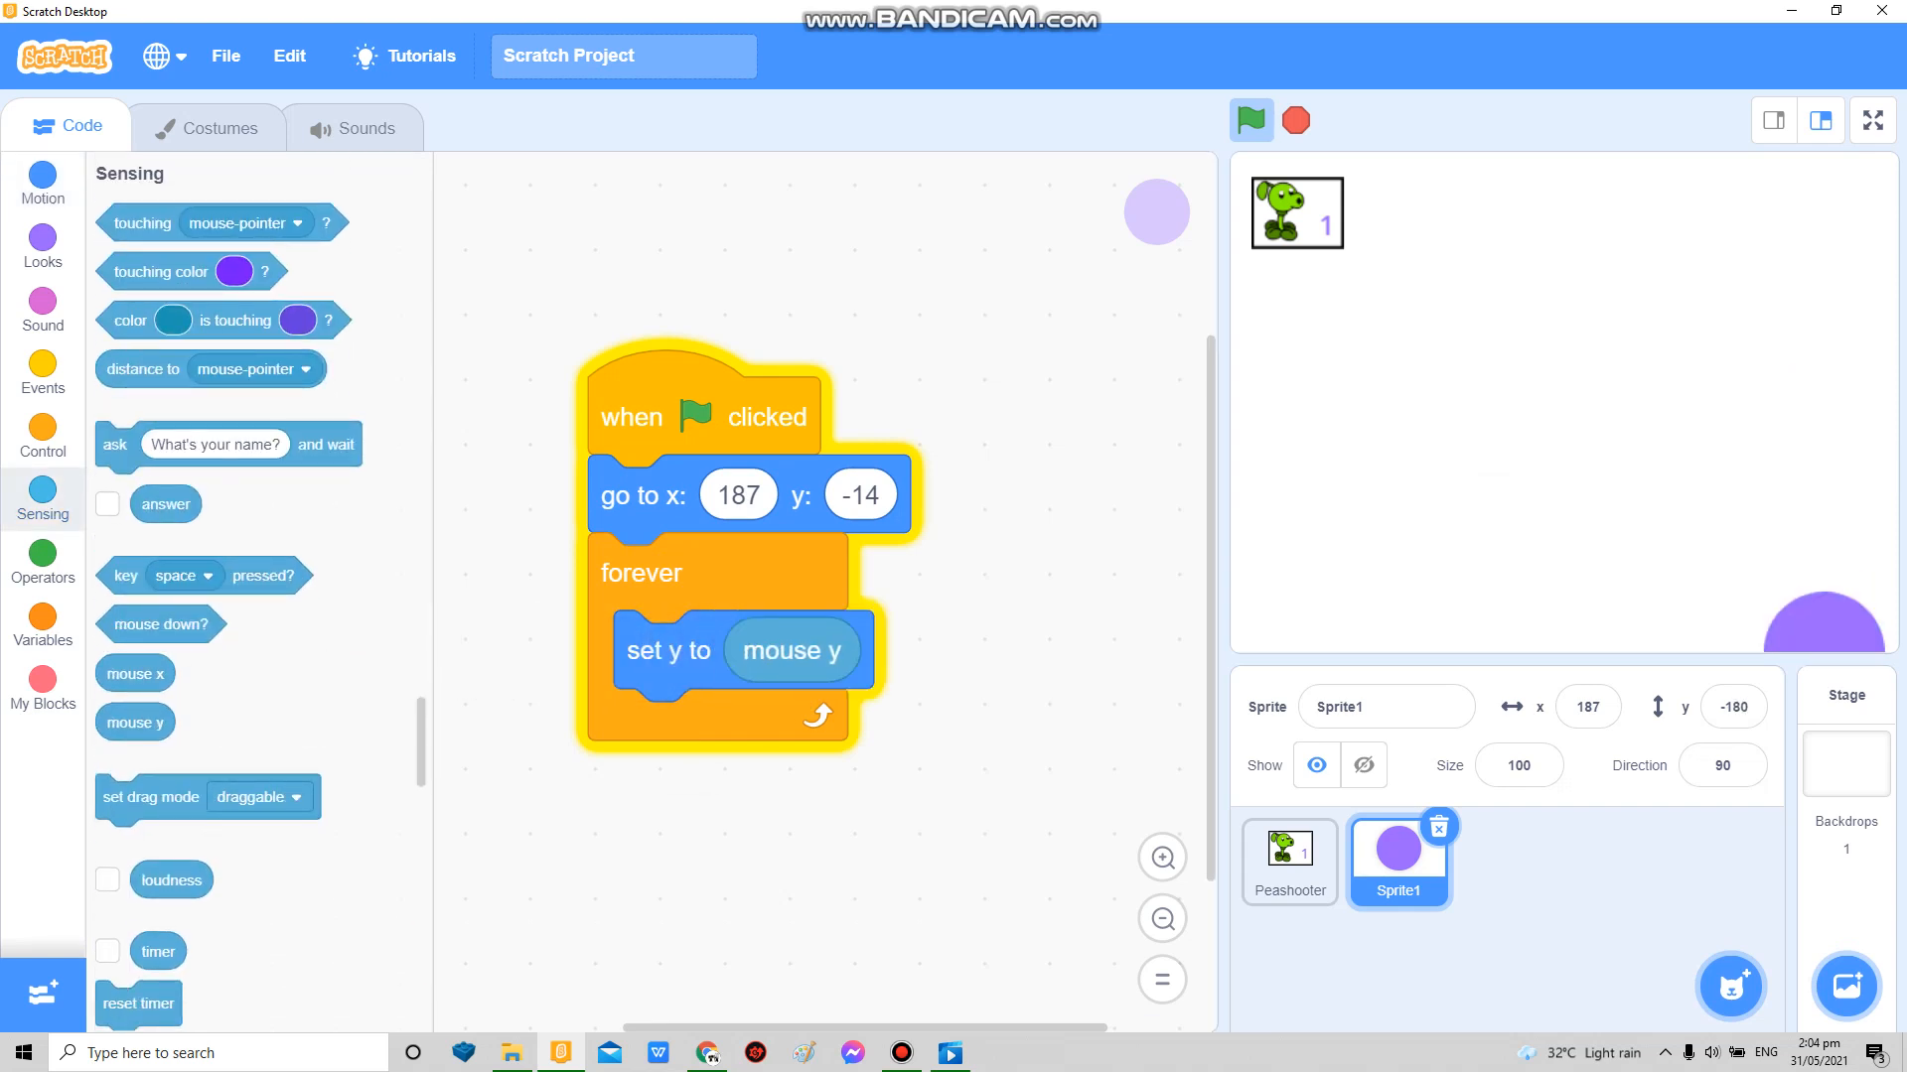
{"action": "left_click", "coordinate": [1249, 122]}
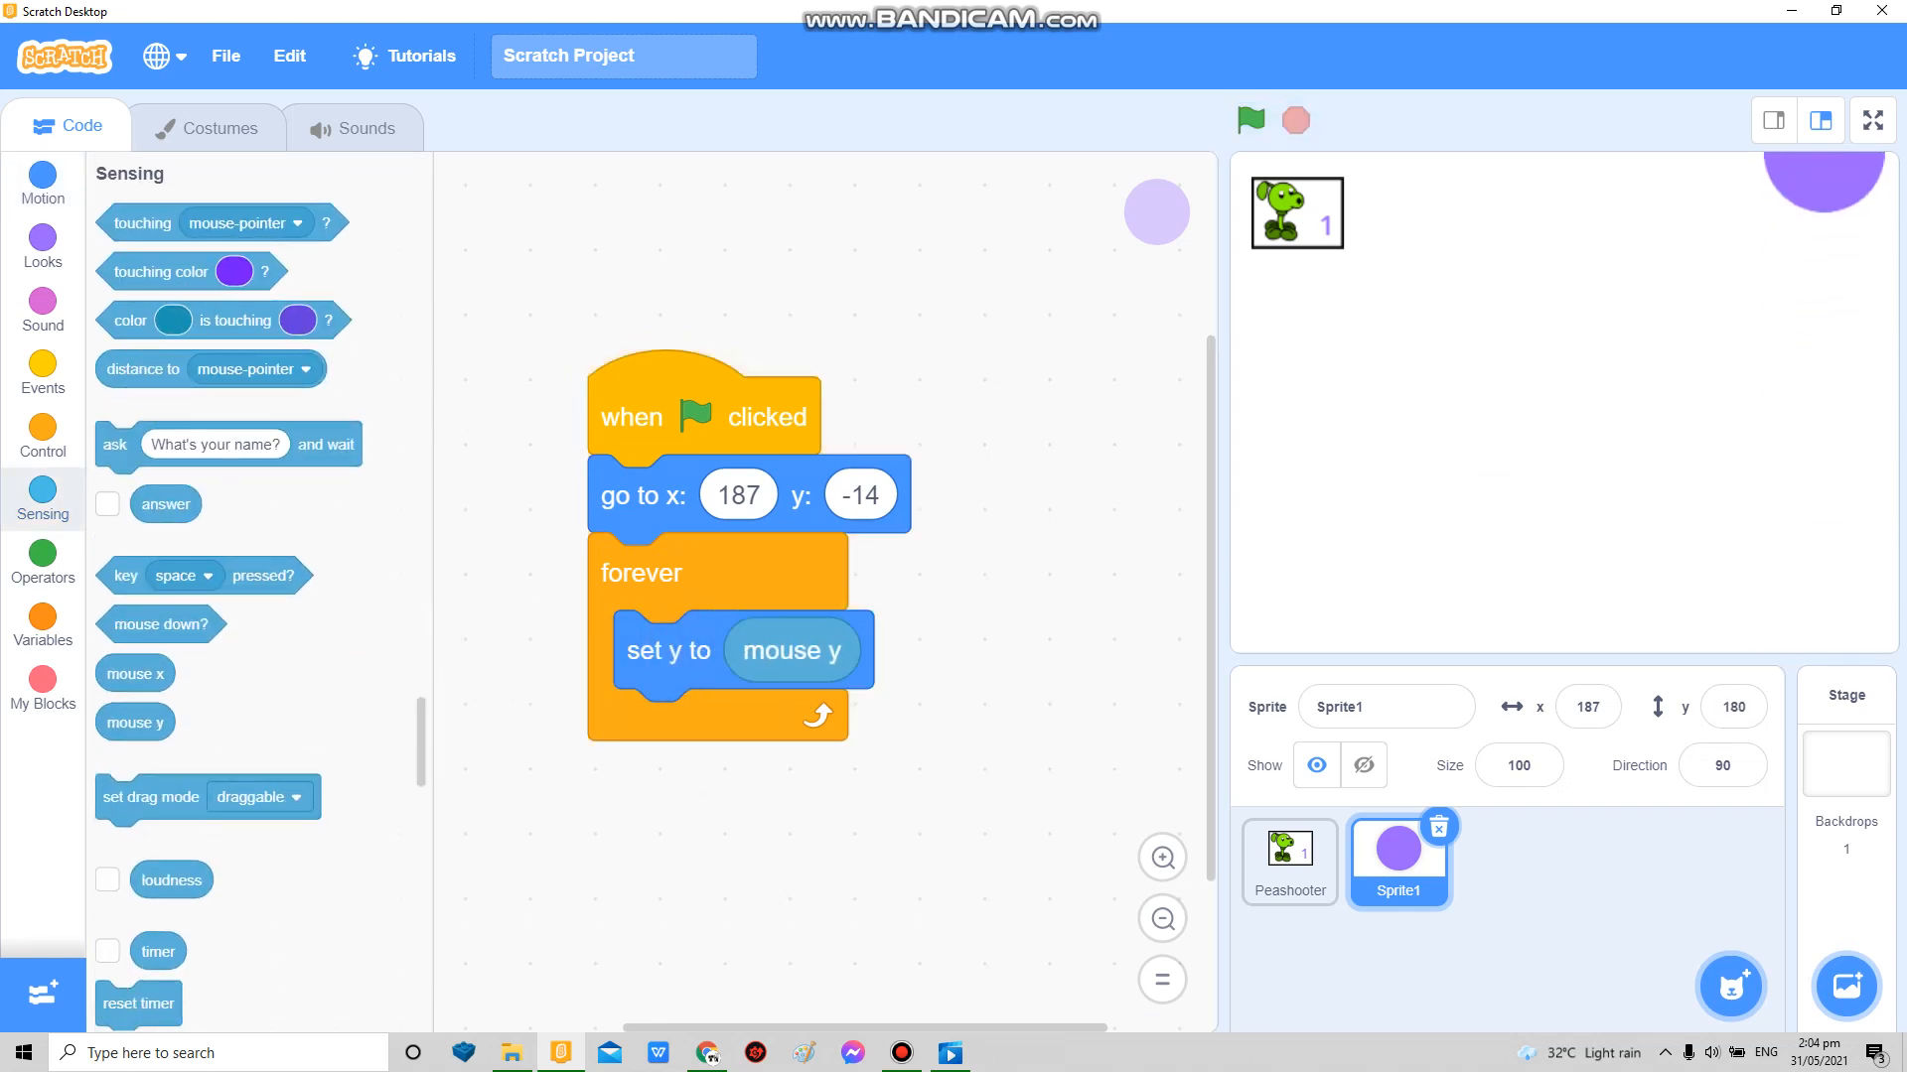
Step: Attach a forever loop with an empty if block under Peashooter's 'wait until Planted? = 1'
{"action": "left_click", "coordinate": [1286, 864]}
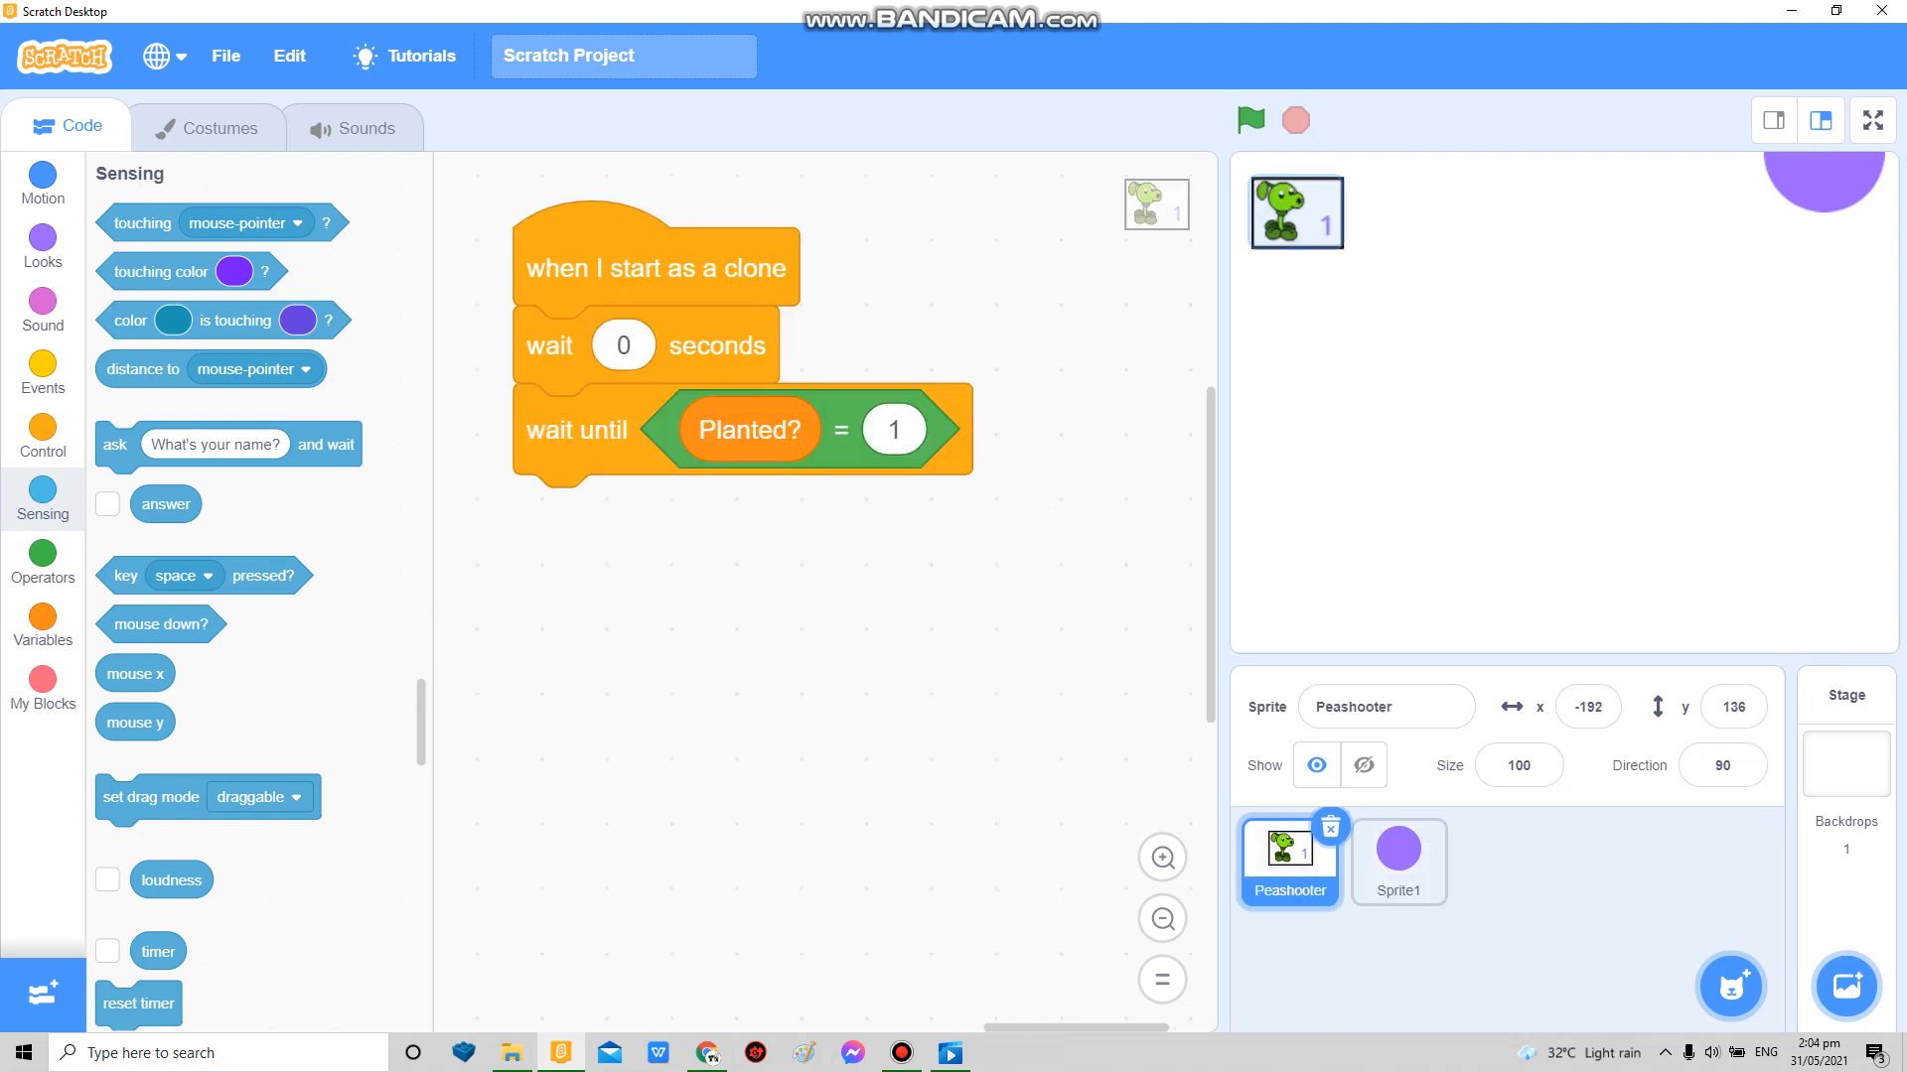
{"action": "left_click", "coordinate": [1396, 860]}
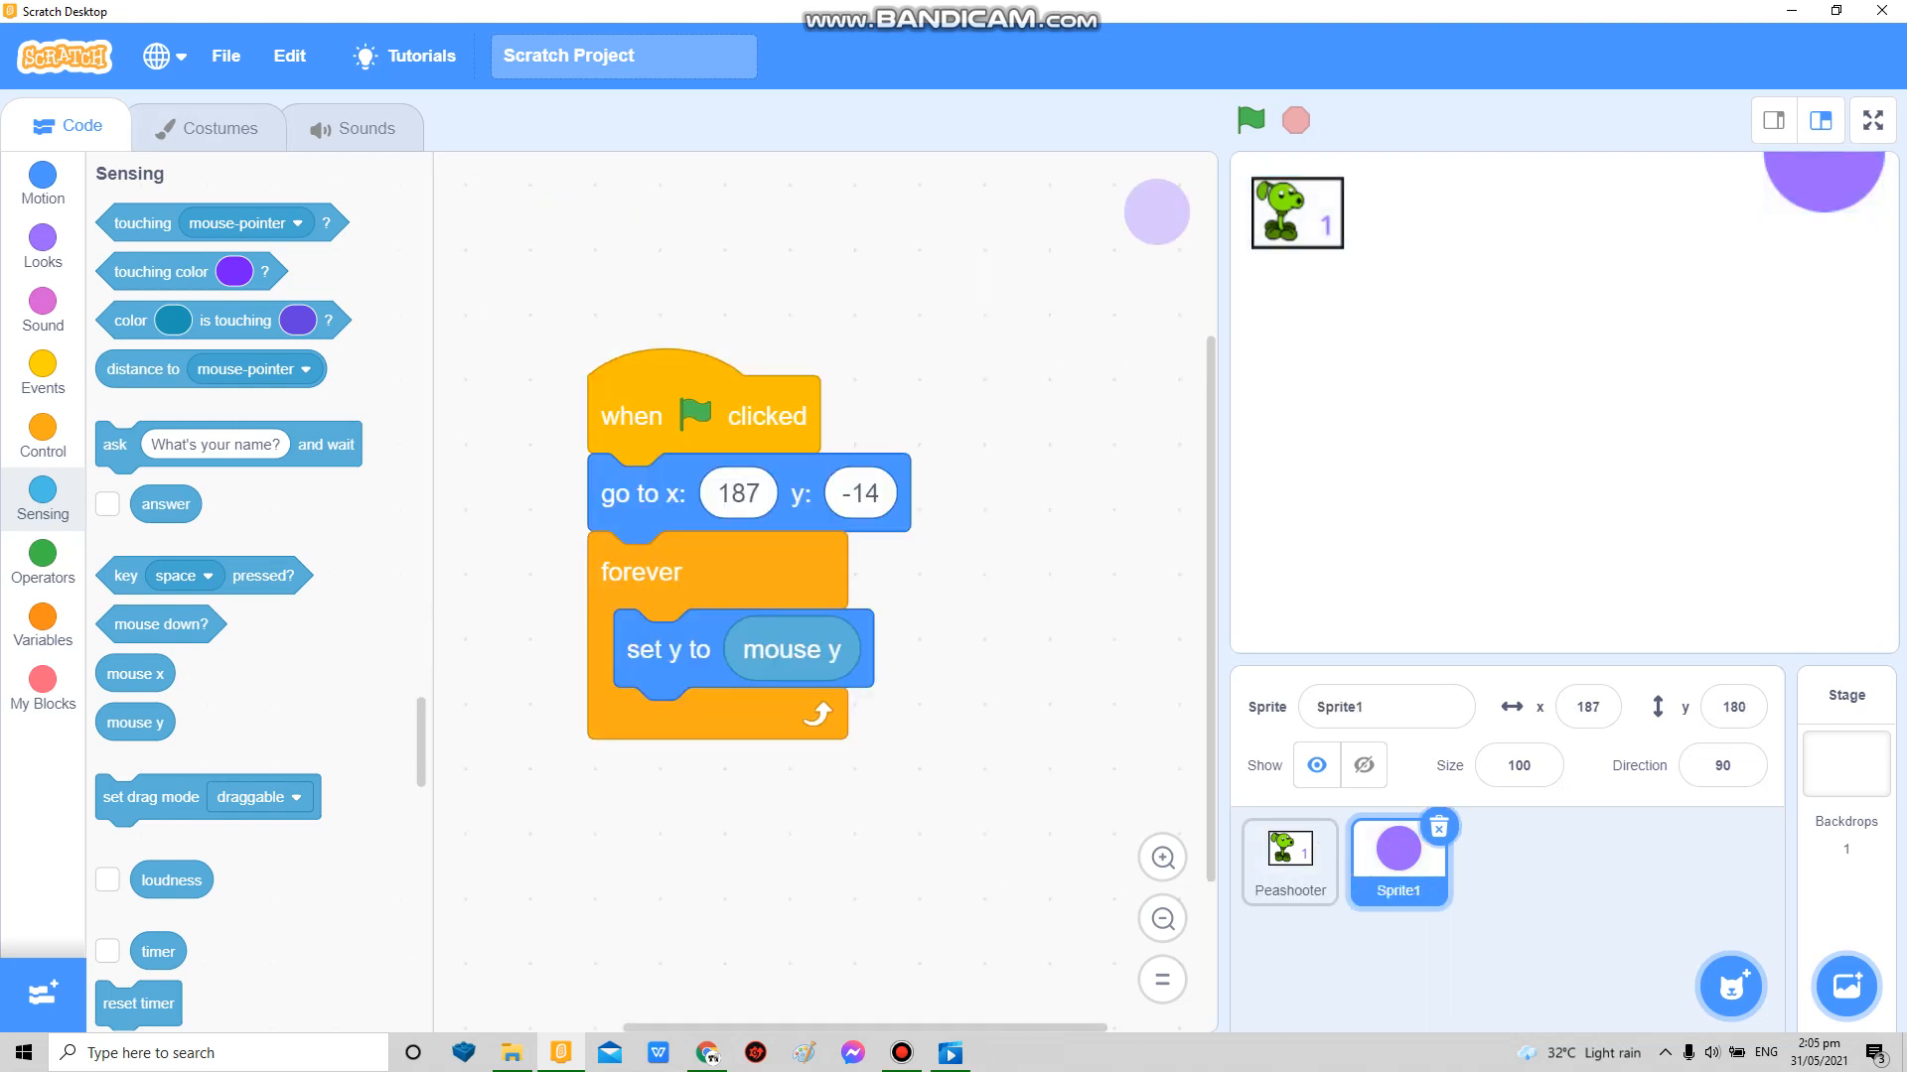
{"action": "left_click", "coordinate": [1287, 860]}
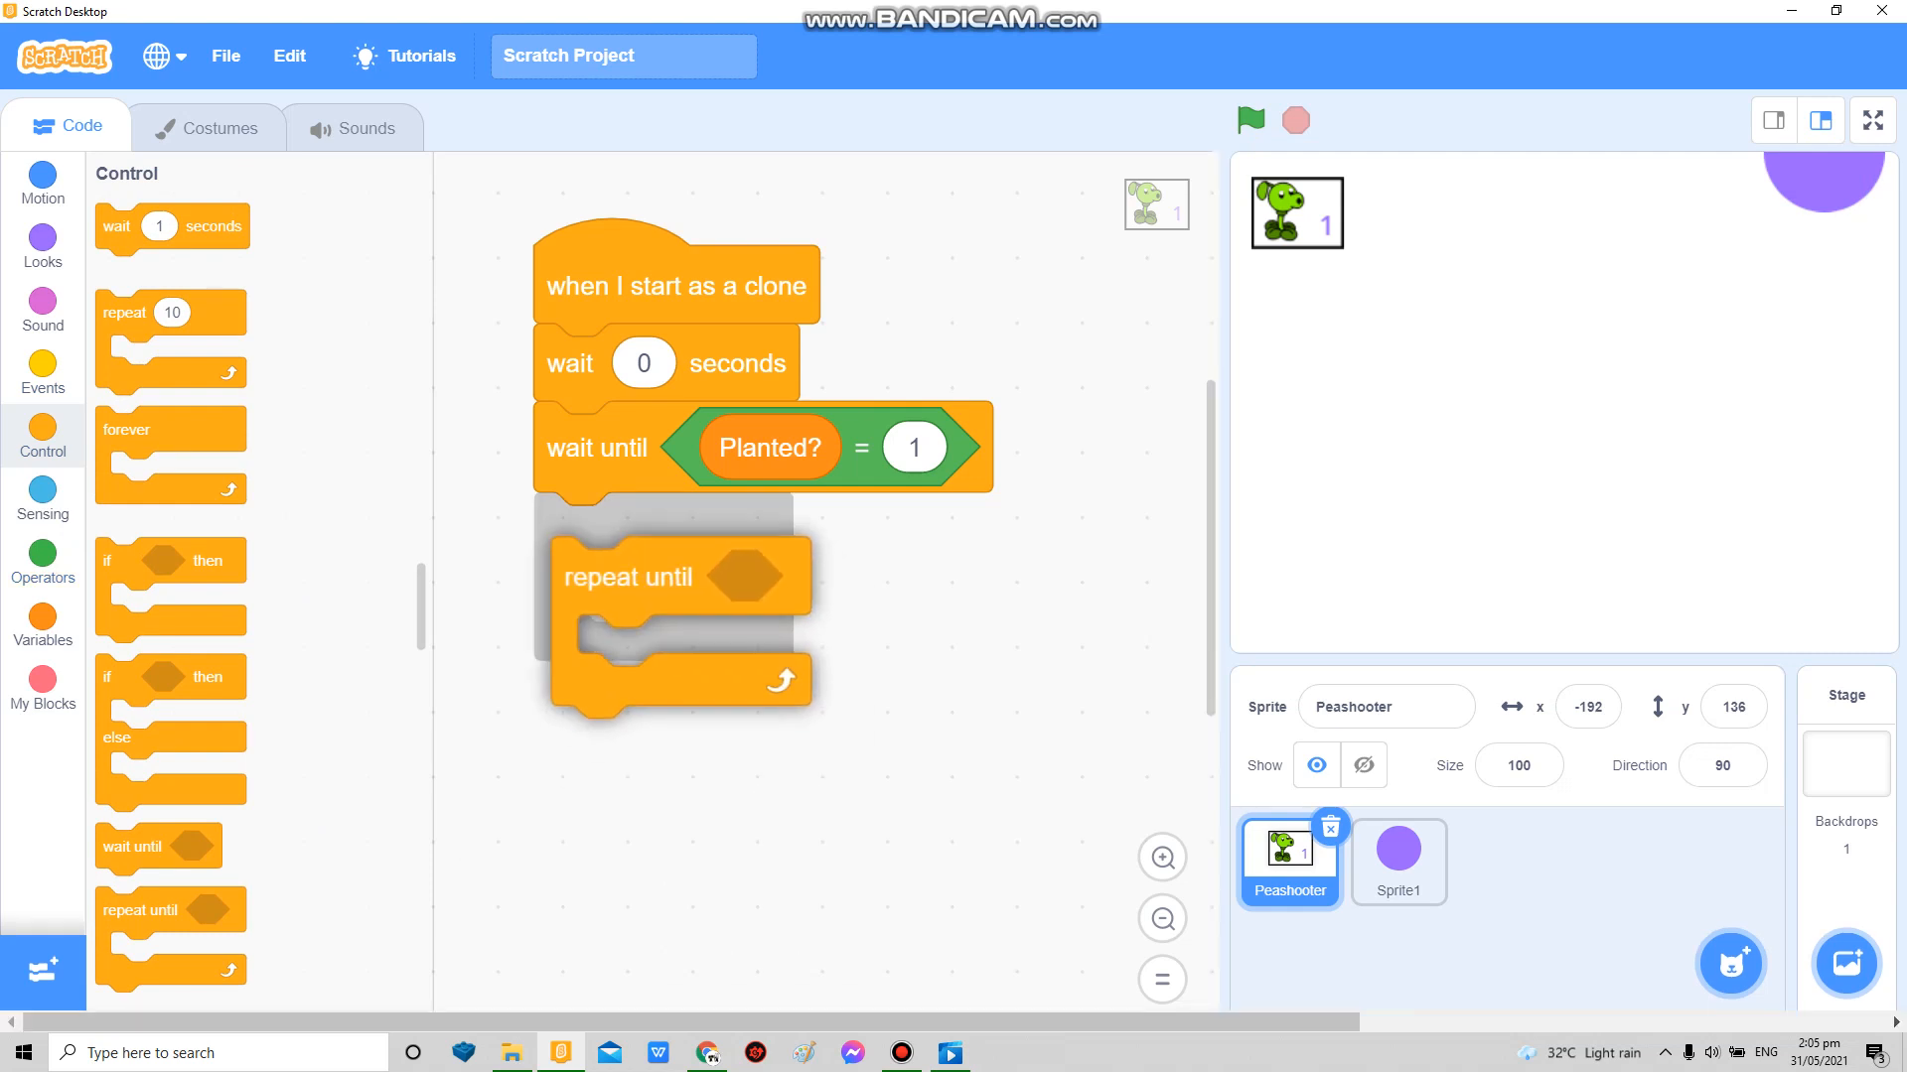
{"action": "left_click_drag", "start_coordinate": [125, 429], "coordinate": [629, 539]}
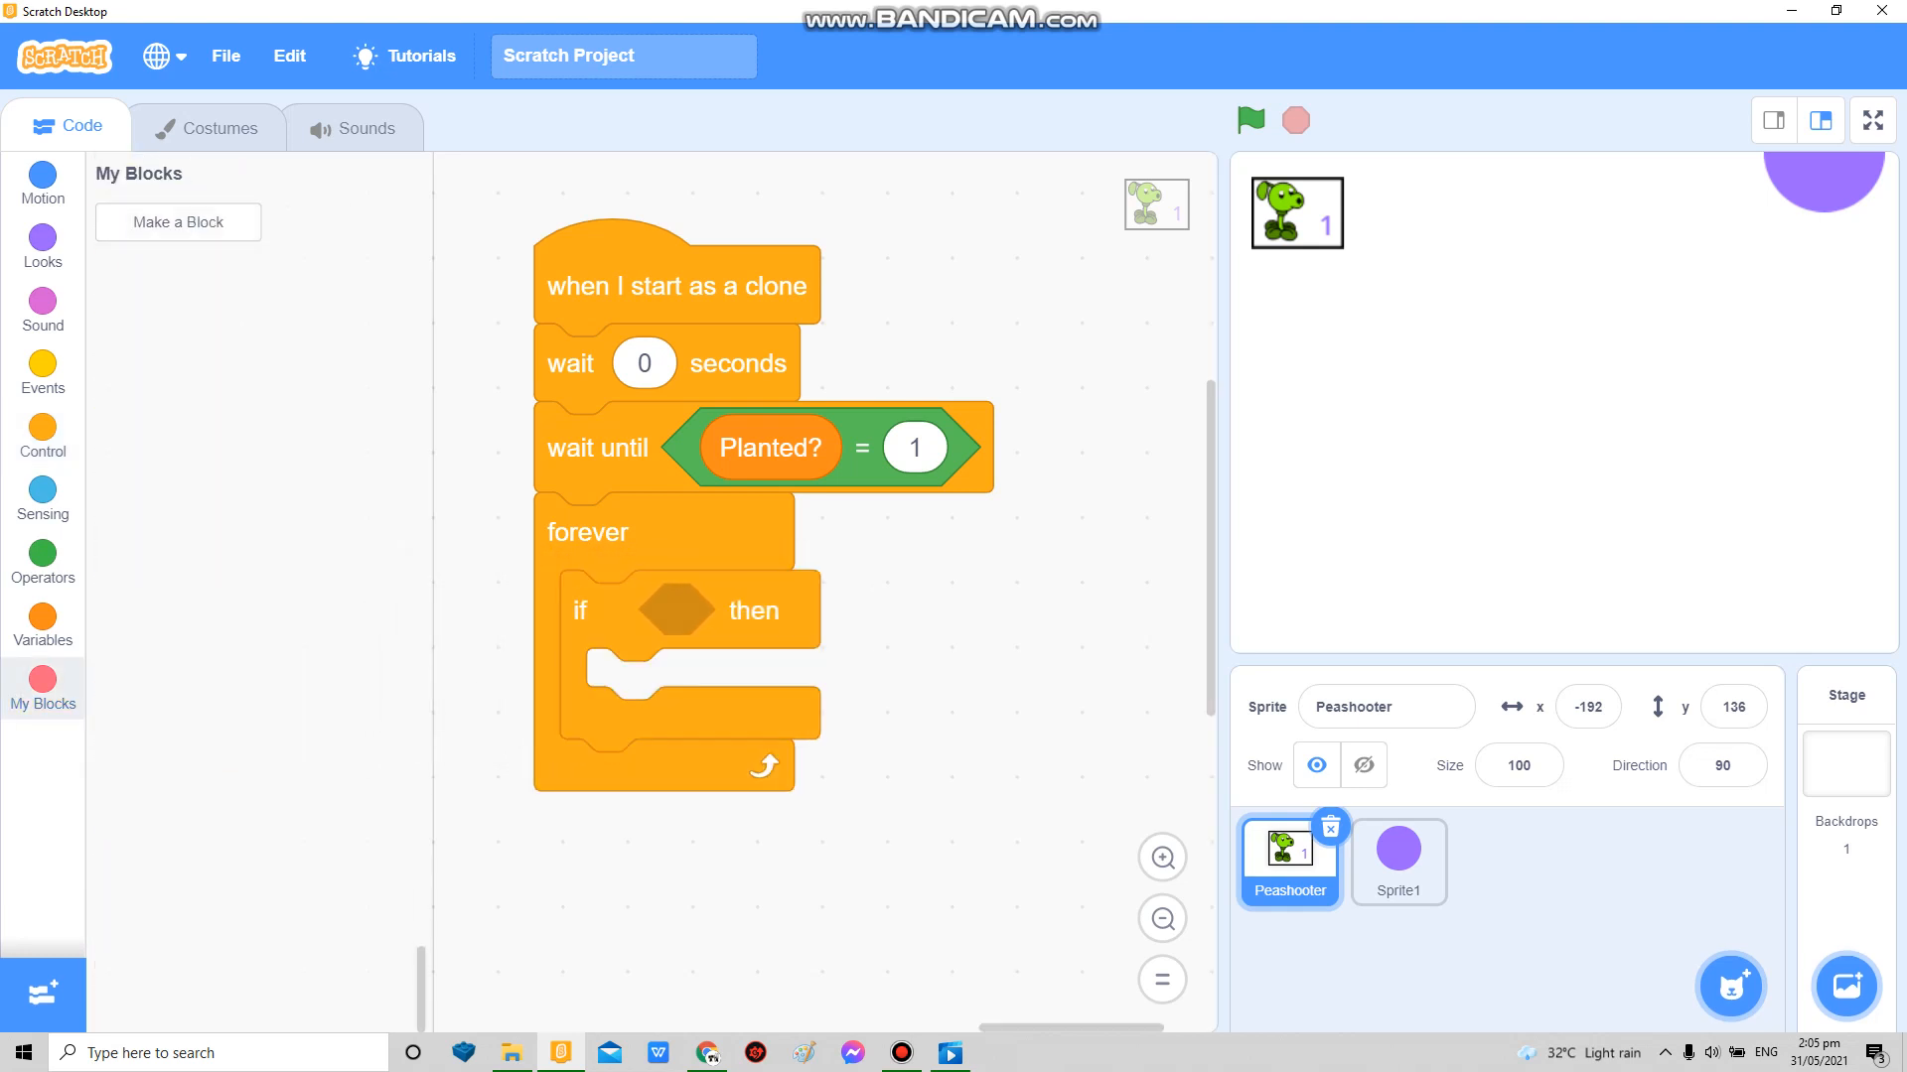
Step: Create the DetectZomboiz custom block and pull the if block out of the clone loop
{"action": "left_click", "coordinate": [177, 220]}
{"action": "type", "text": "DetectZomboiz"}
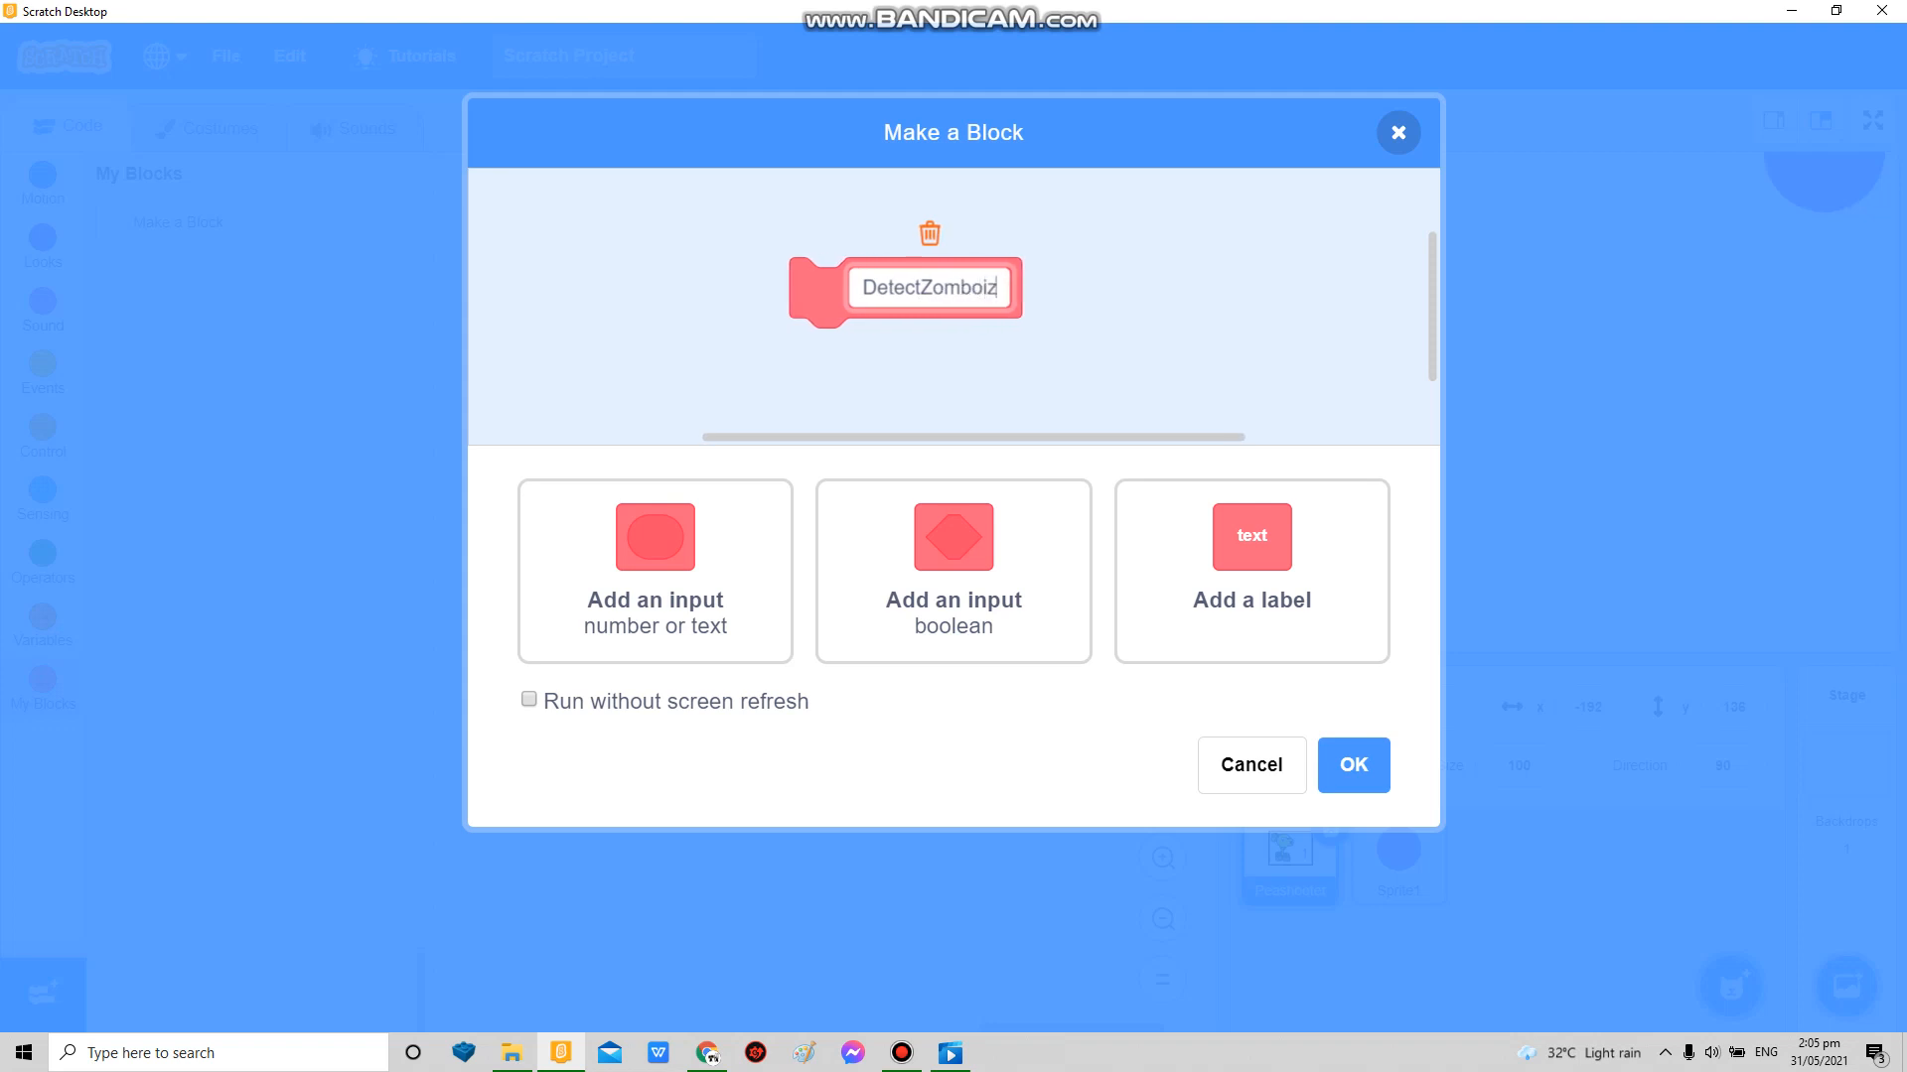
{"action": "left_click", "coordinate": [1352, 765]}
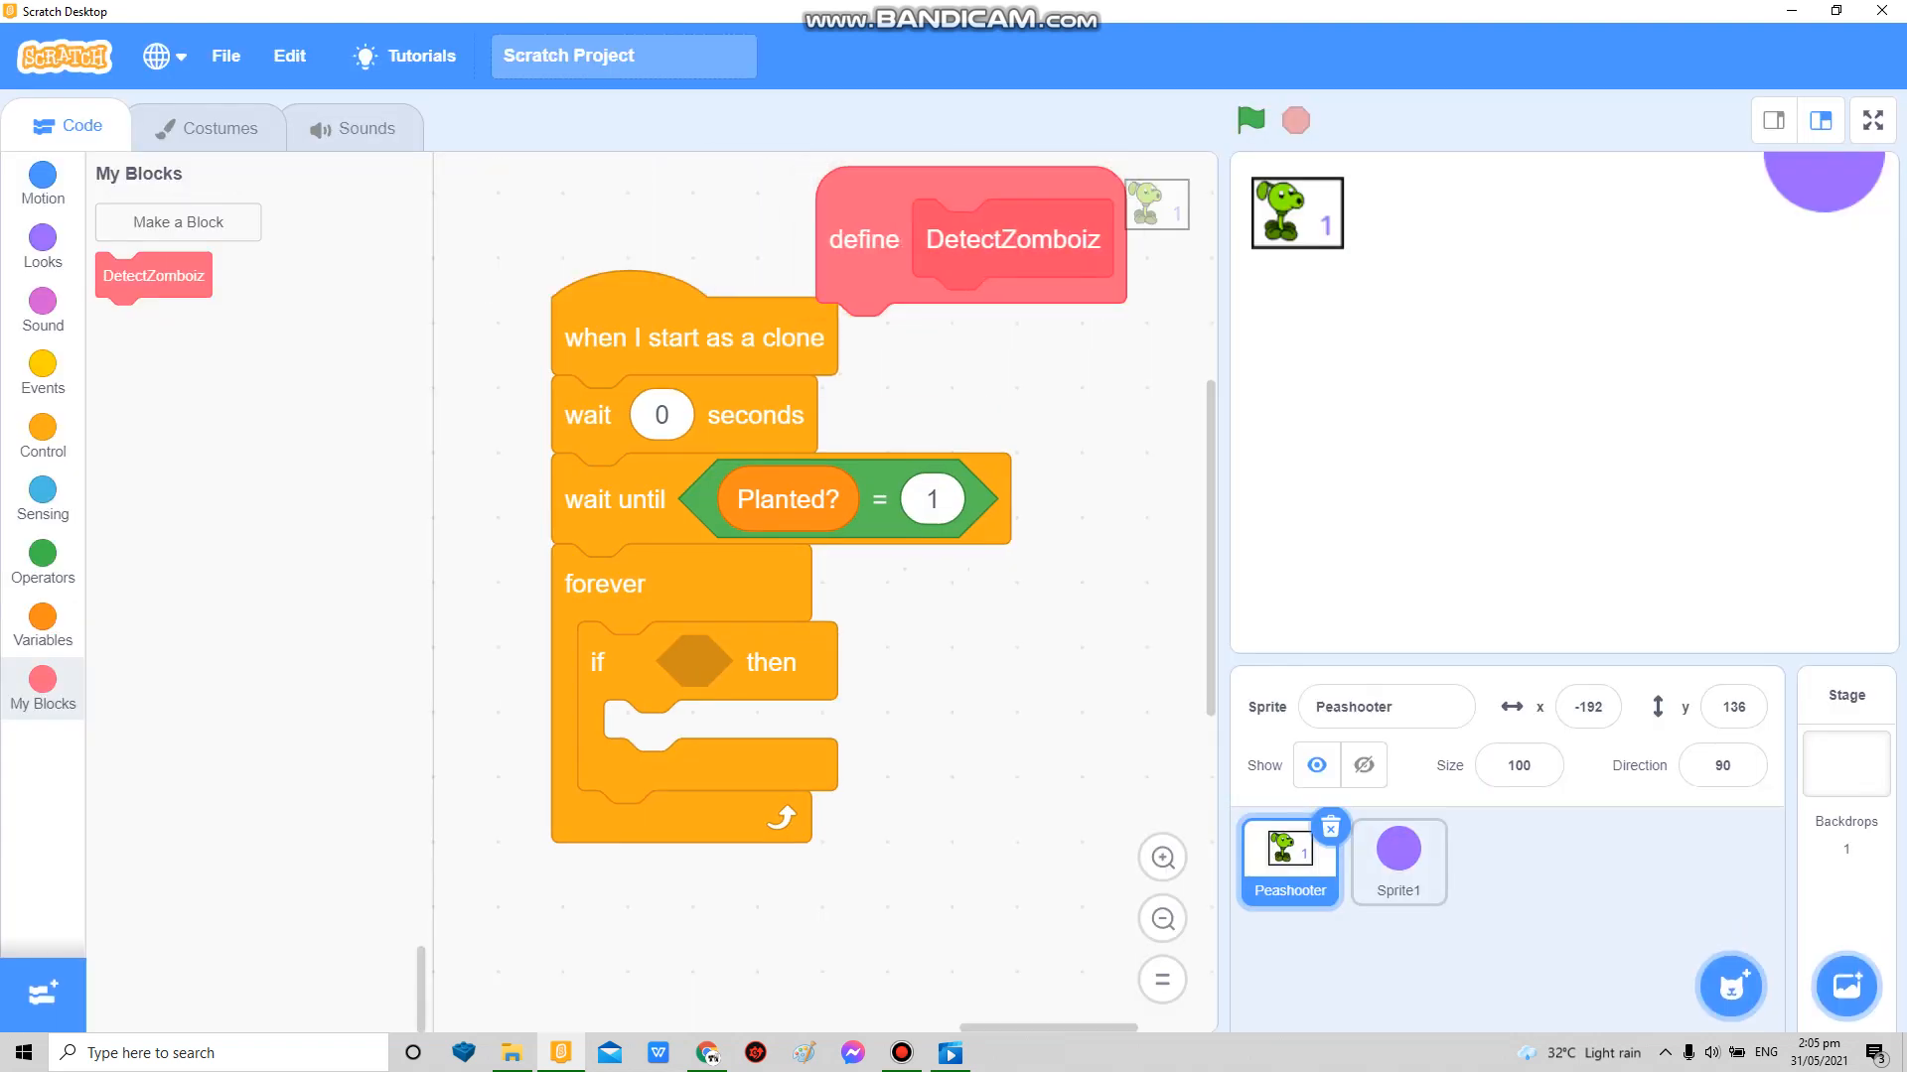
{"action": "left_click_drag", "start_coordinate": [153, 274], "coordinate": [711, 848]}
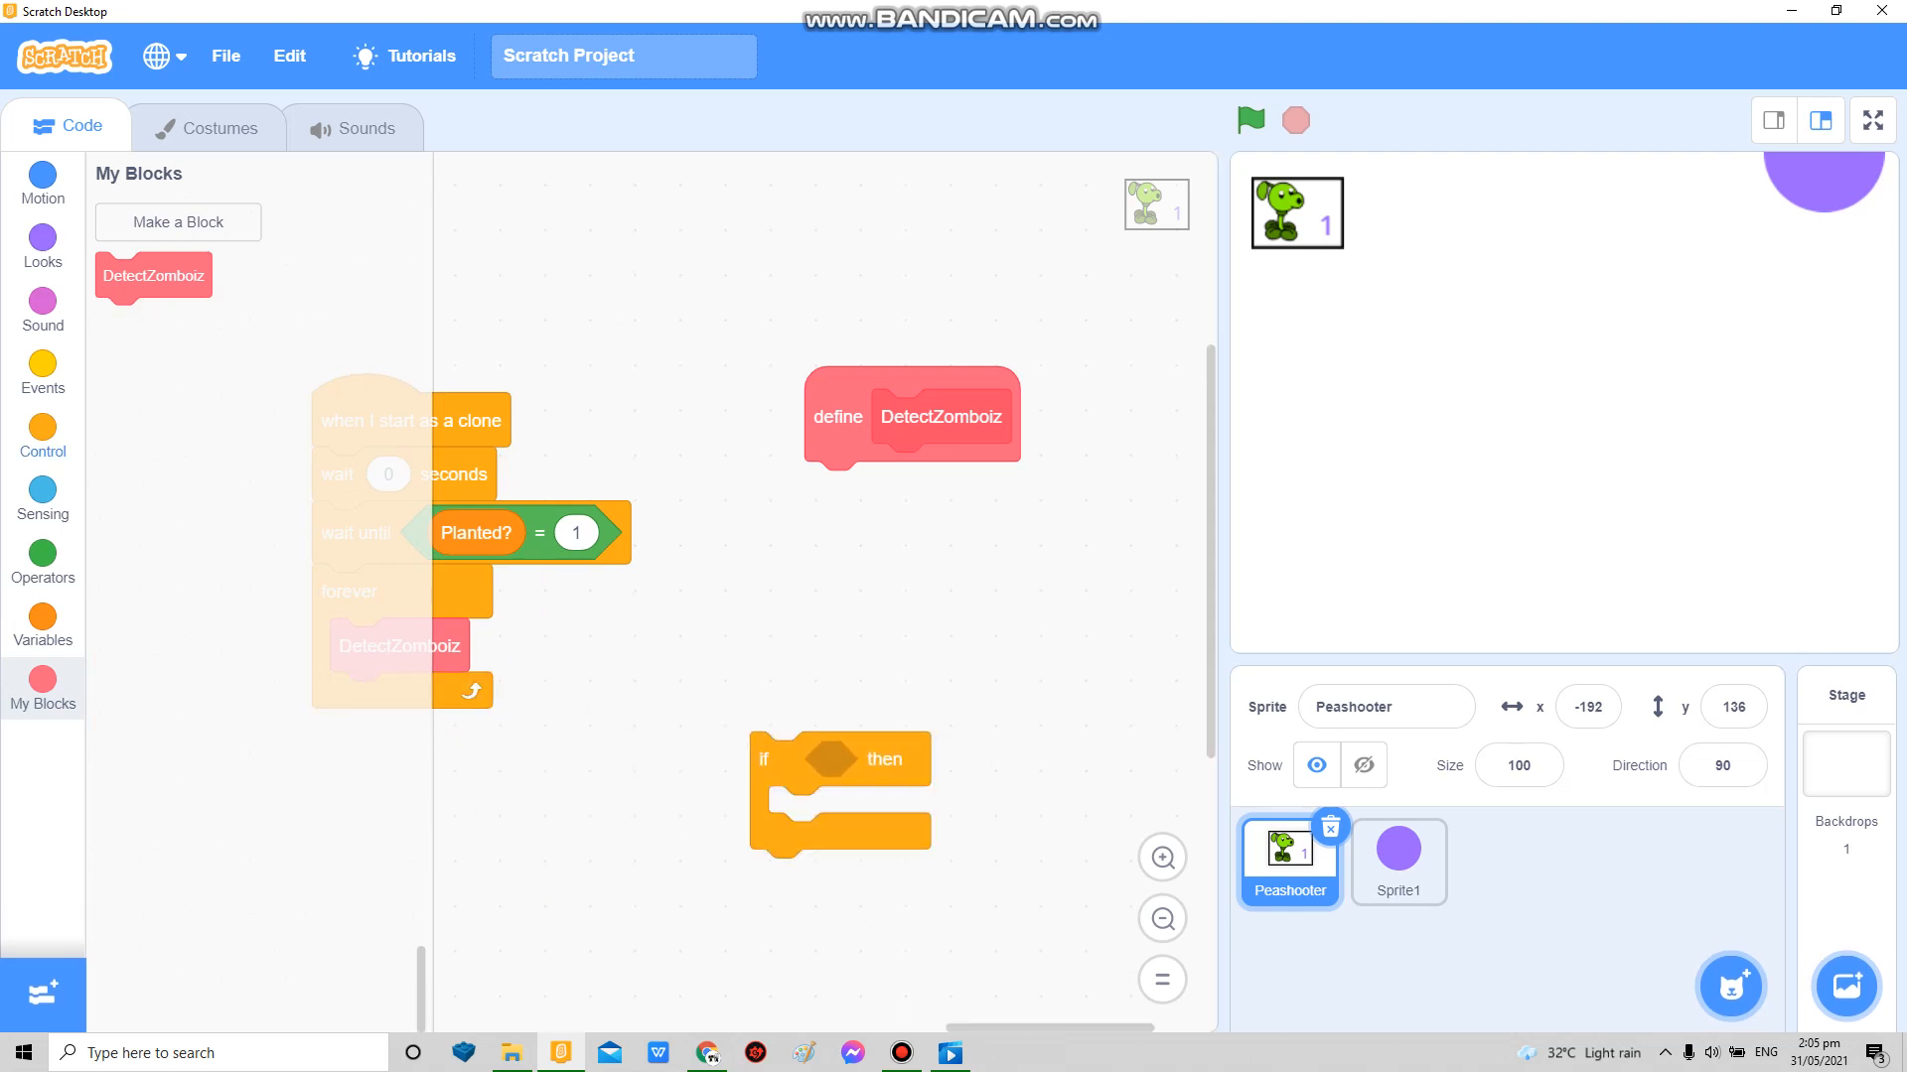
Step: Create the Oldx variable and add 'change x by 1' inside the repeat-until loop
{"action": "left_click", "coordinate": [42, 435]}
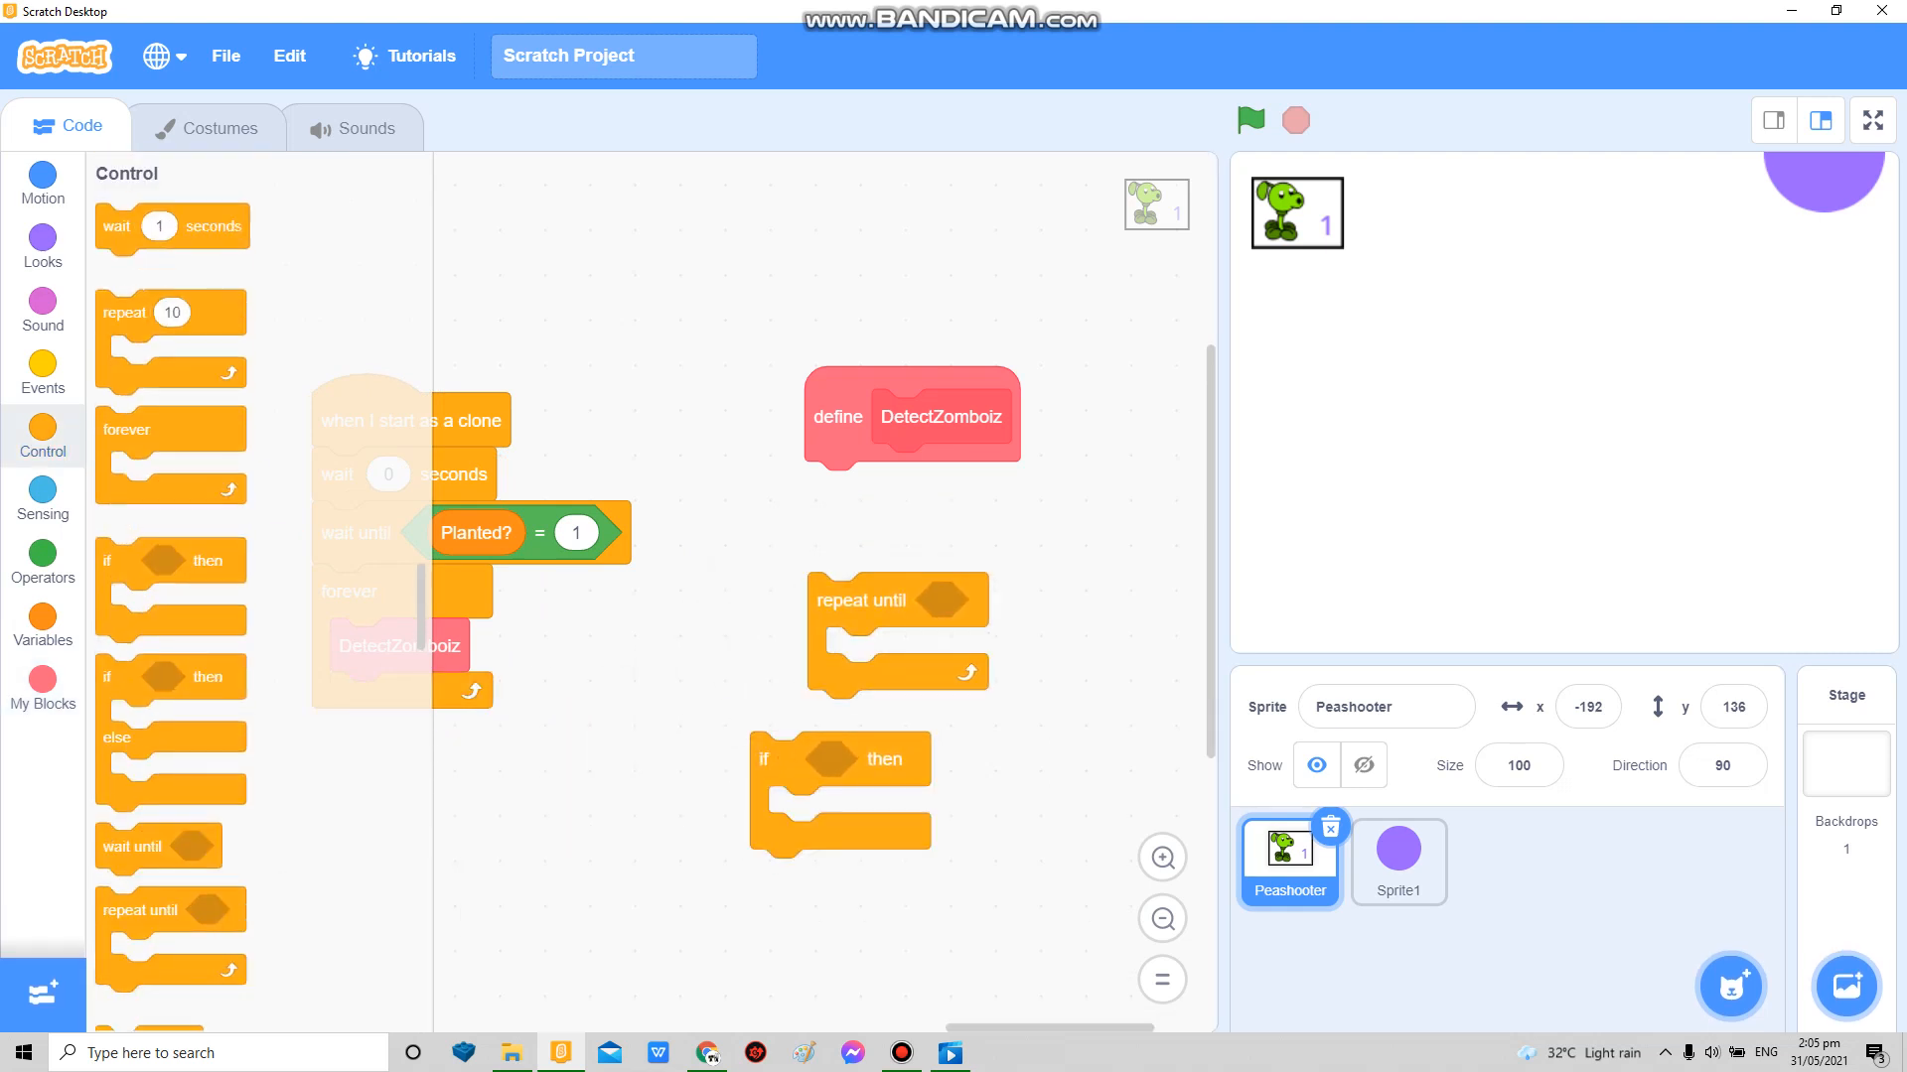
{"action": "type", "text": "Ol"}
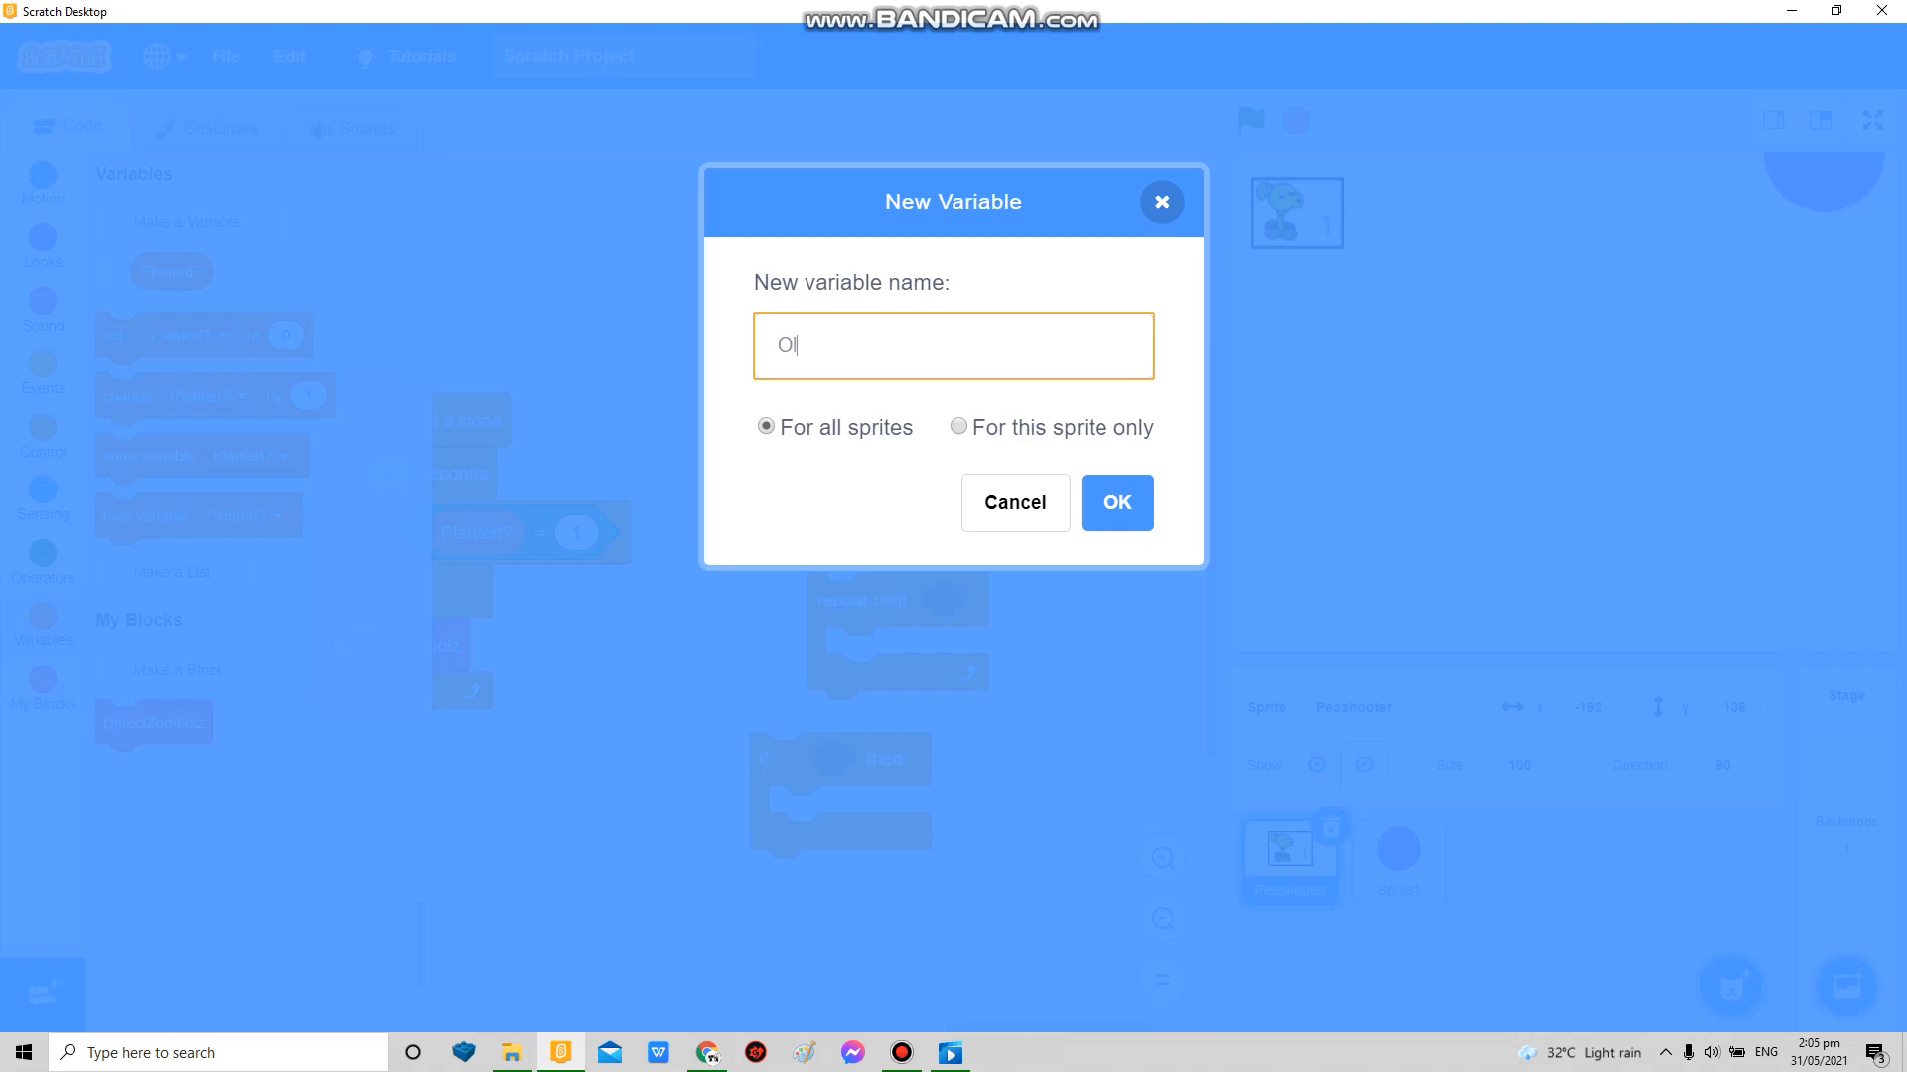
{"action": "left_click", "coordinate": [1115, 503]}
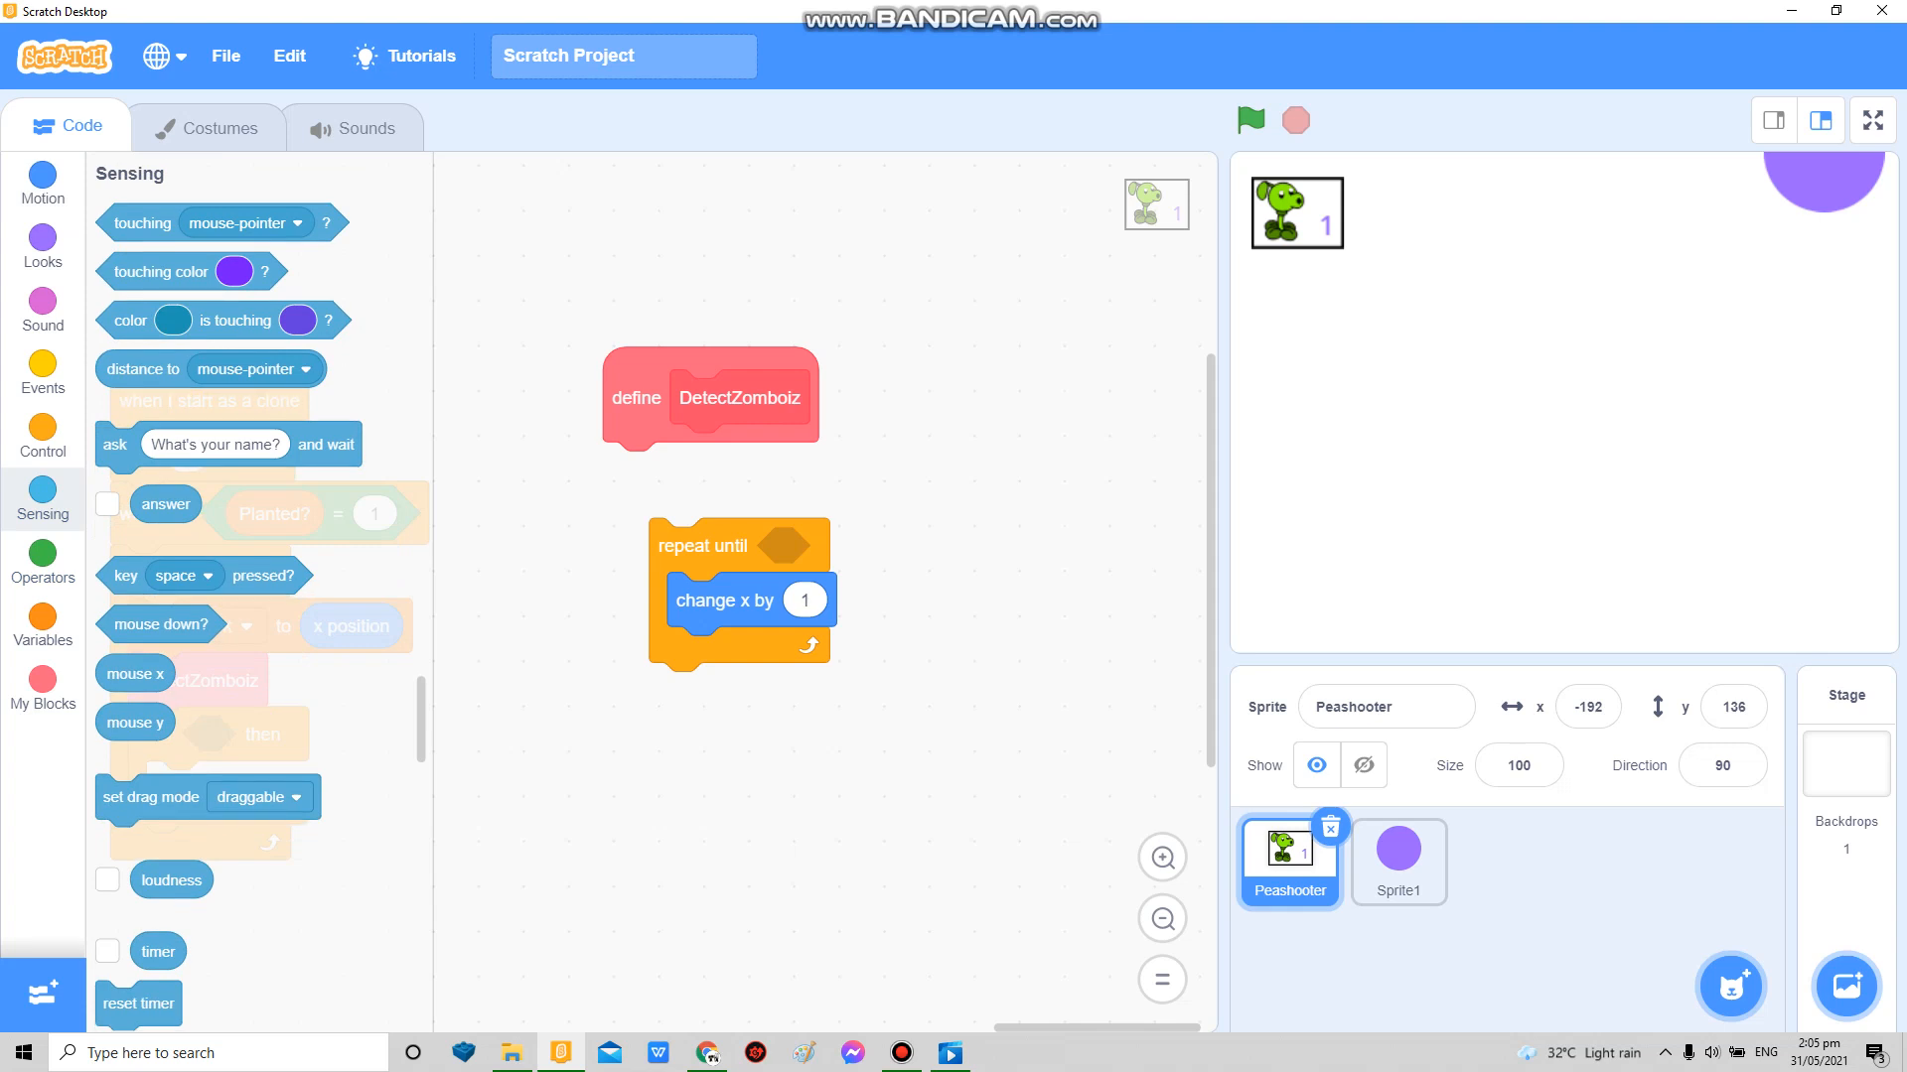
Step: Set DetectZomboiz to repeat until 'x position > 235 or touching', attached under its define block
{"action": "left_click", "coordinate": [42, 562]}
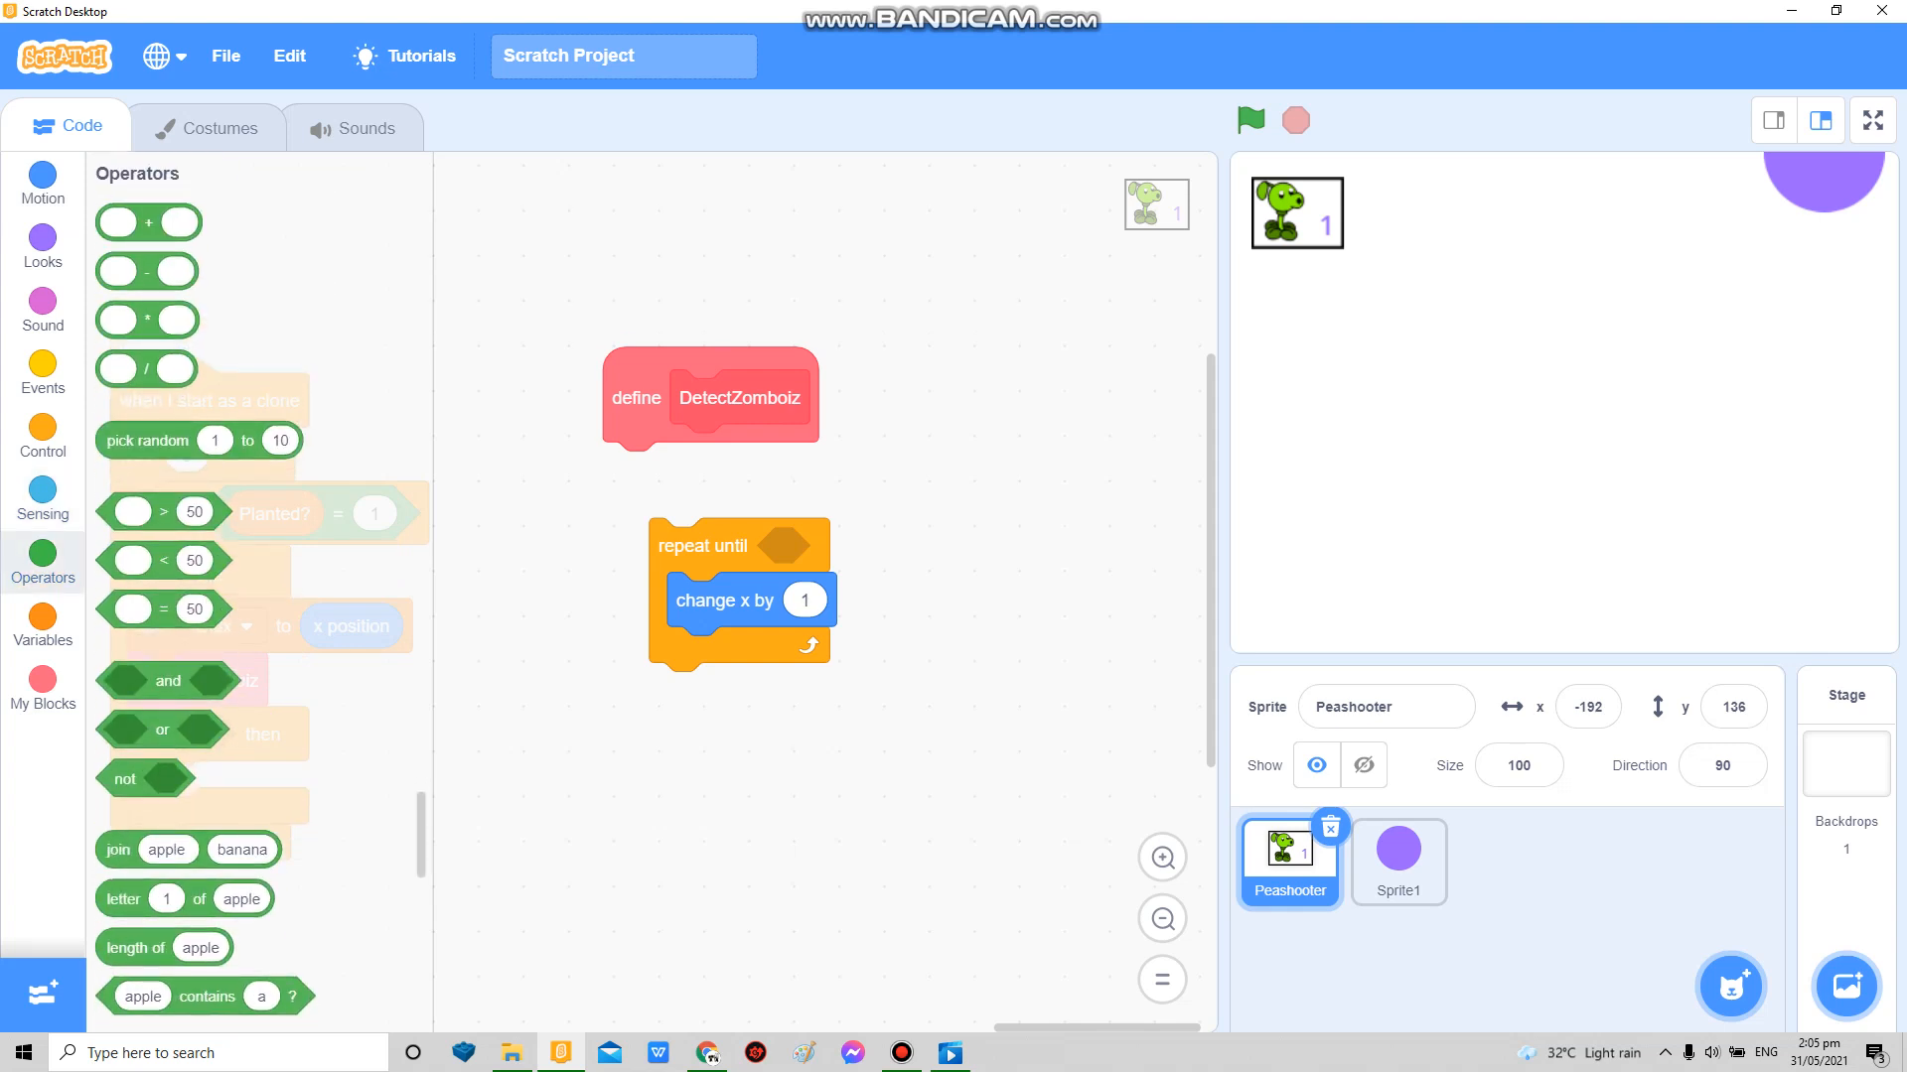
{"action": "left_click_drag", "start_coordinate": [161, 731], "coordinate": [836, 546]}
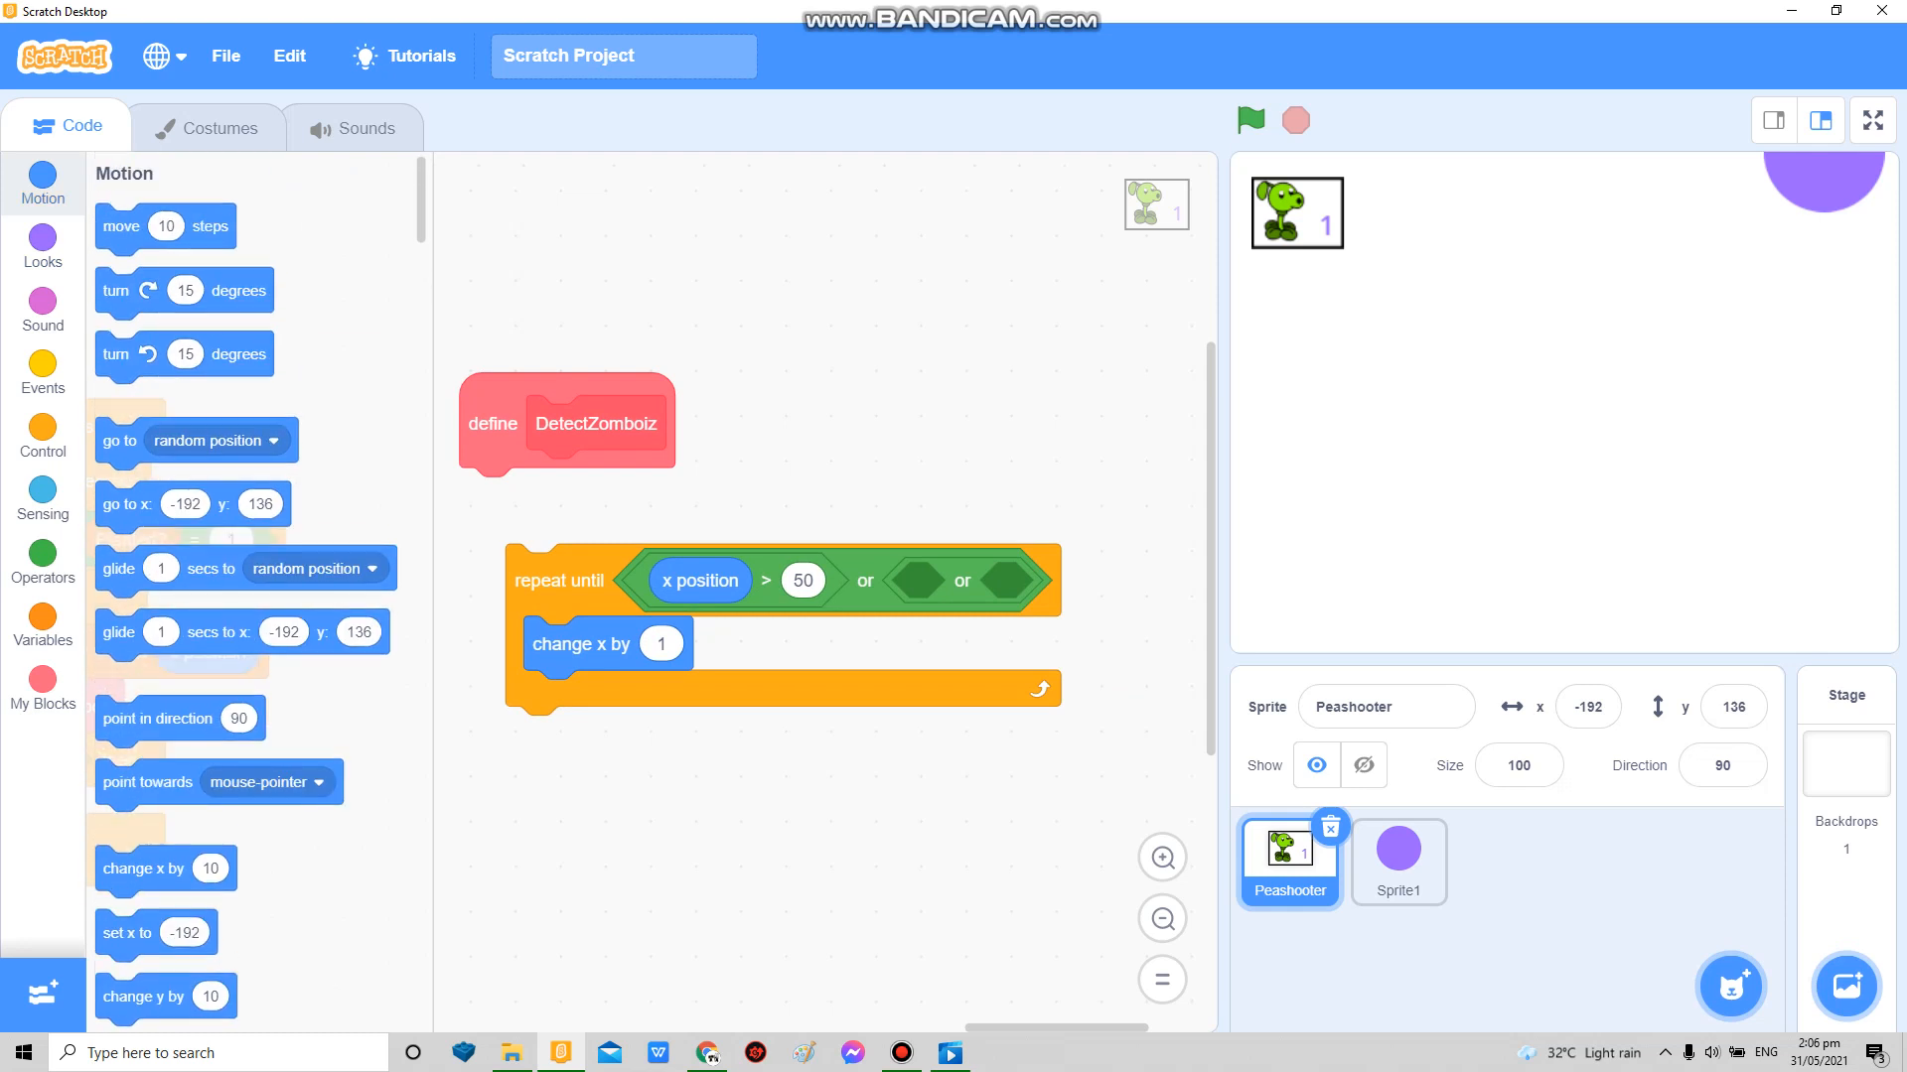
{"action": "left_click", "coordinate": [42, 249]}
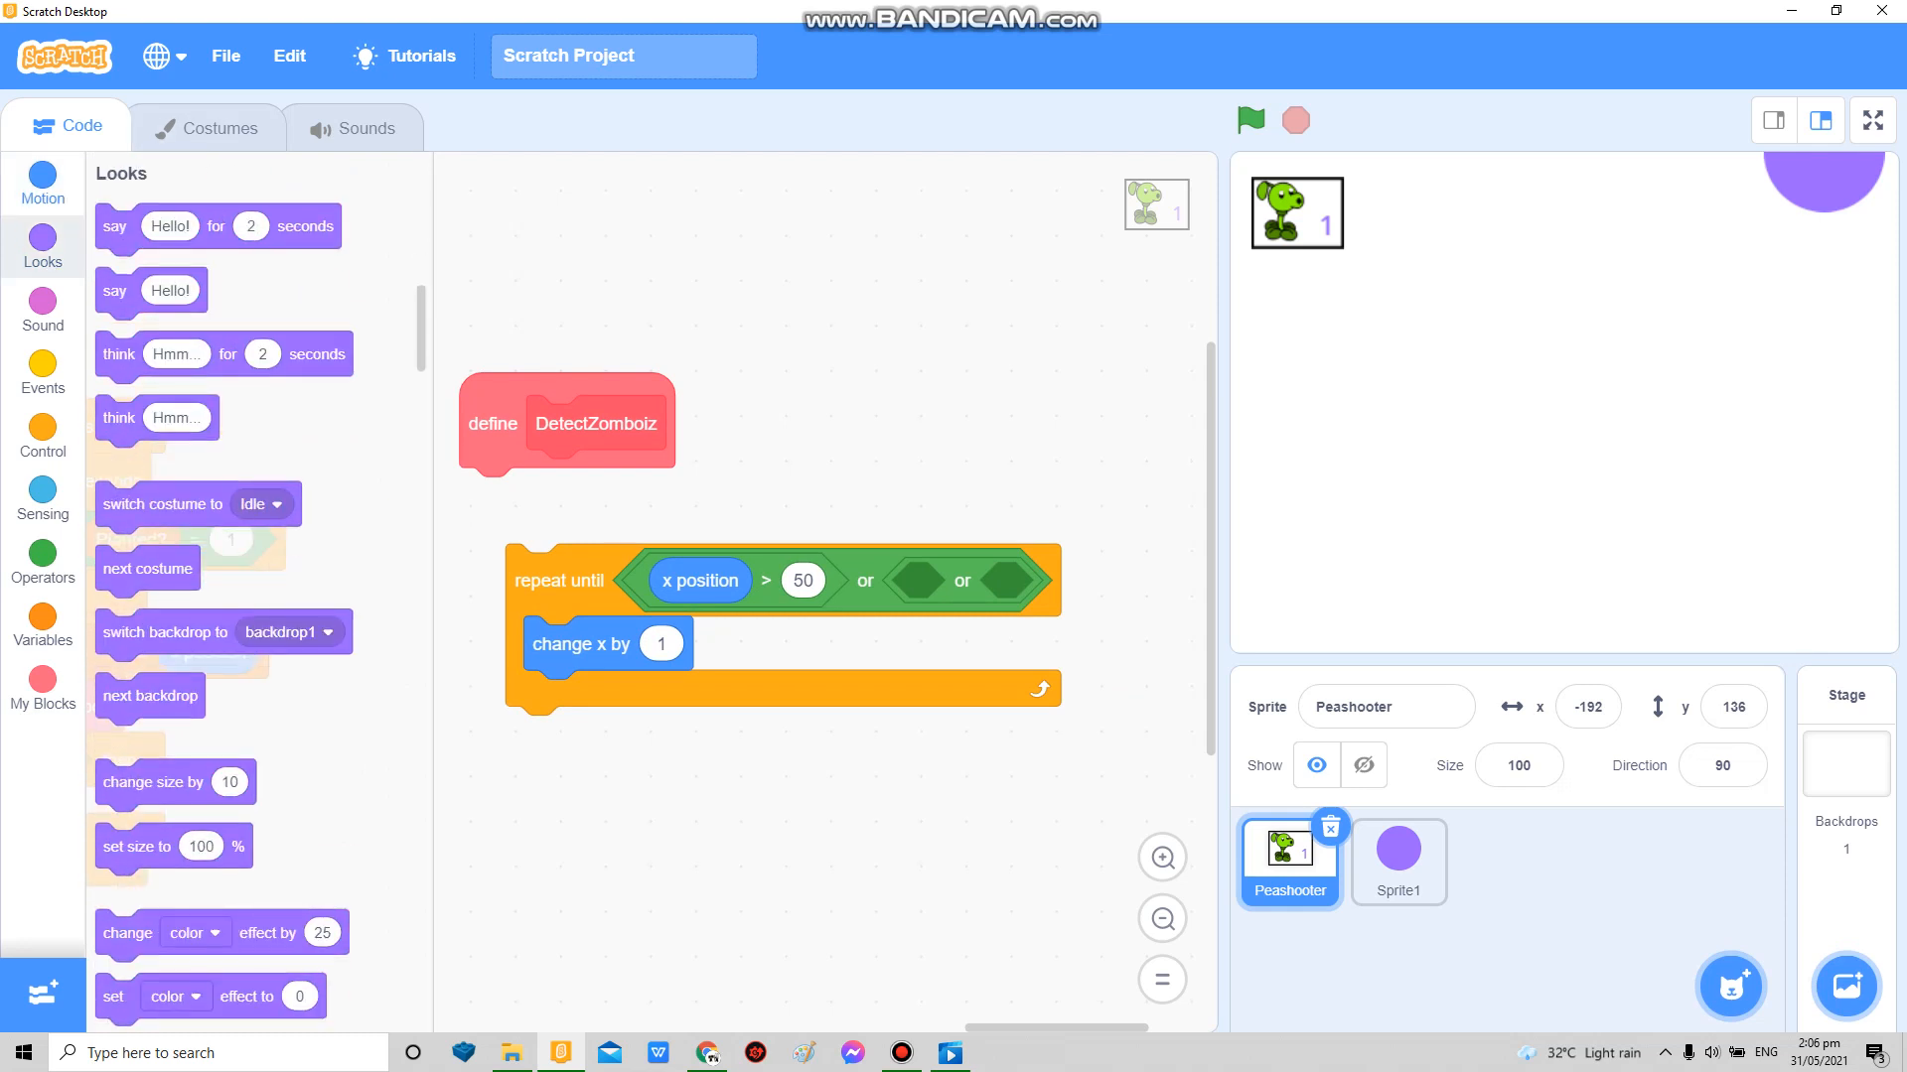
{"action": "left_click", "coordinate": [42, 183]}
{"action": "type", "text": "258"}
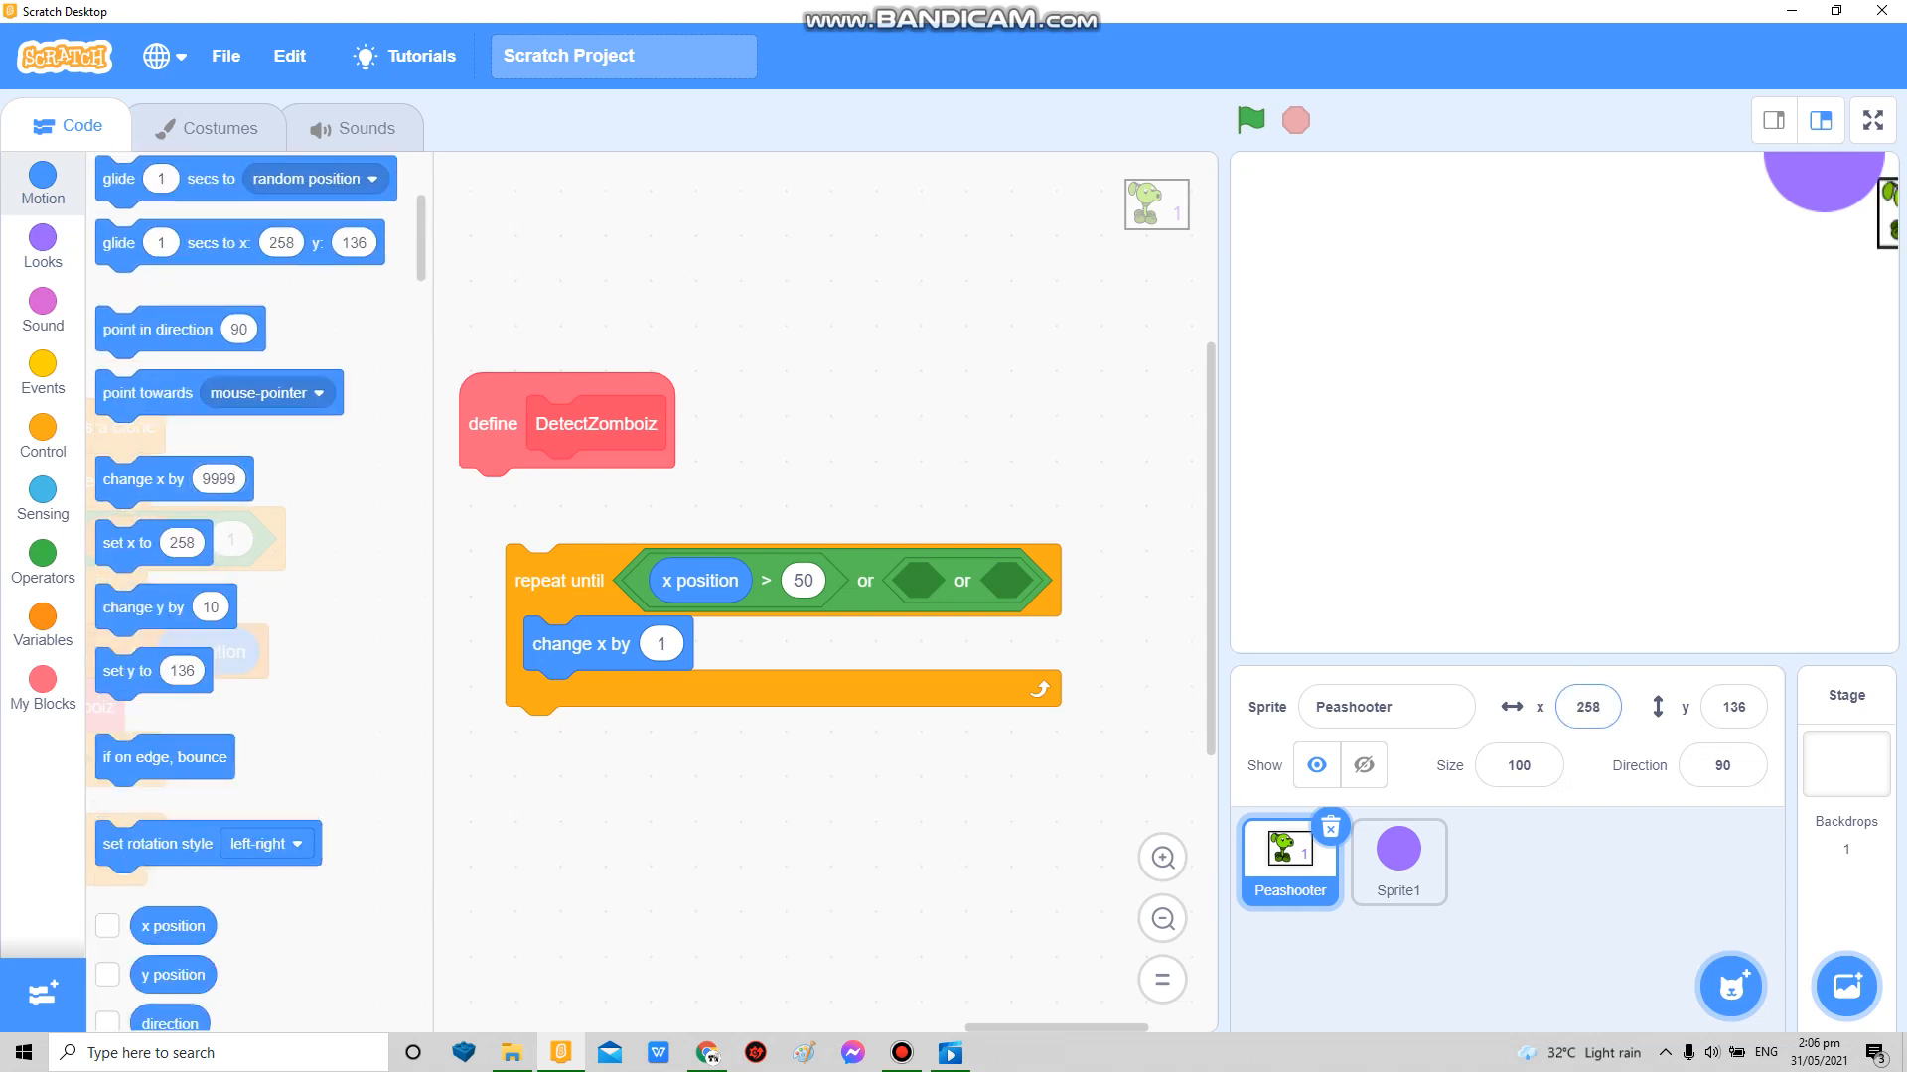
{"action": "left_click", "coordinate": [801, 580]}
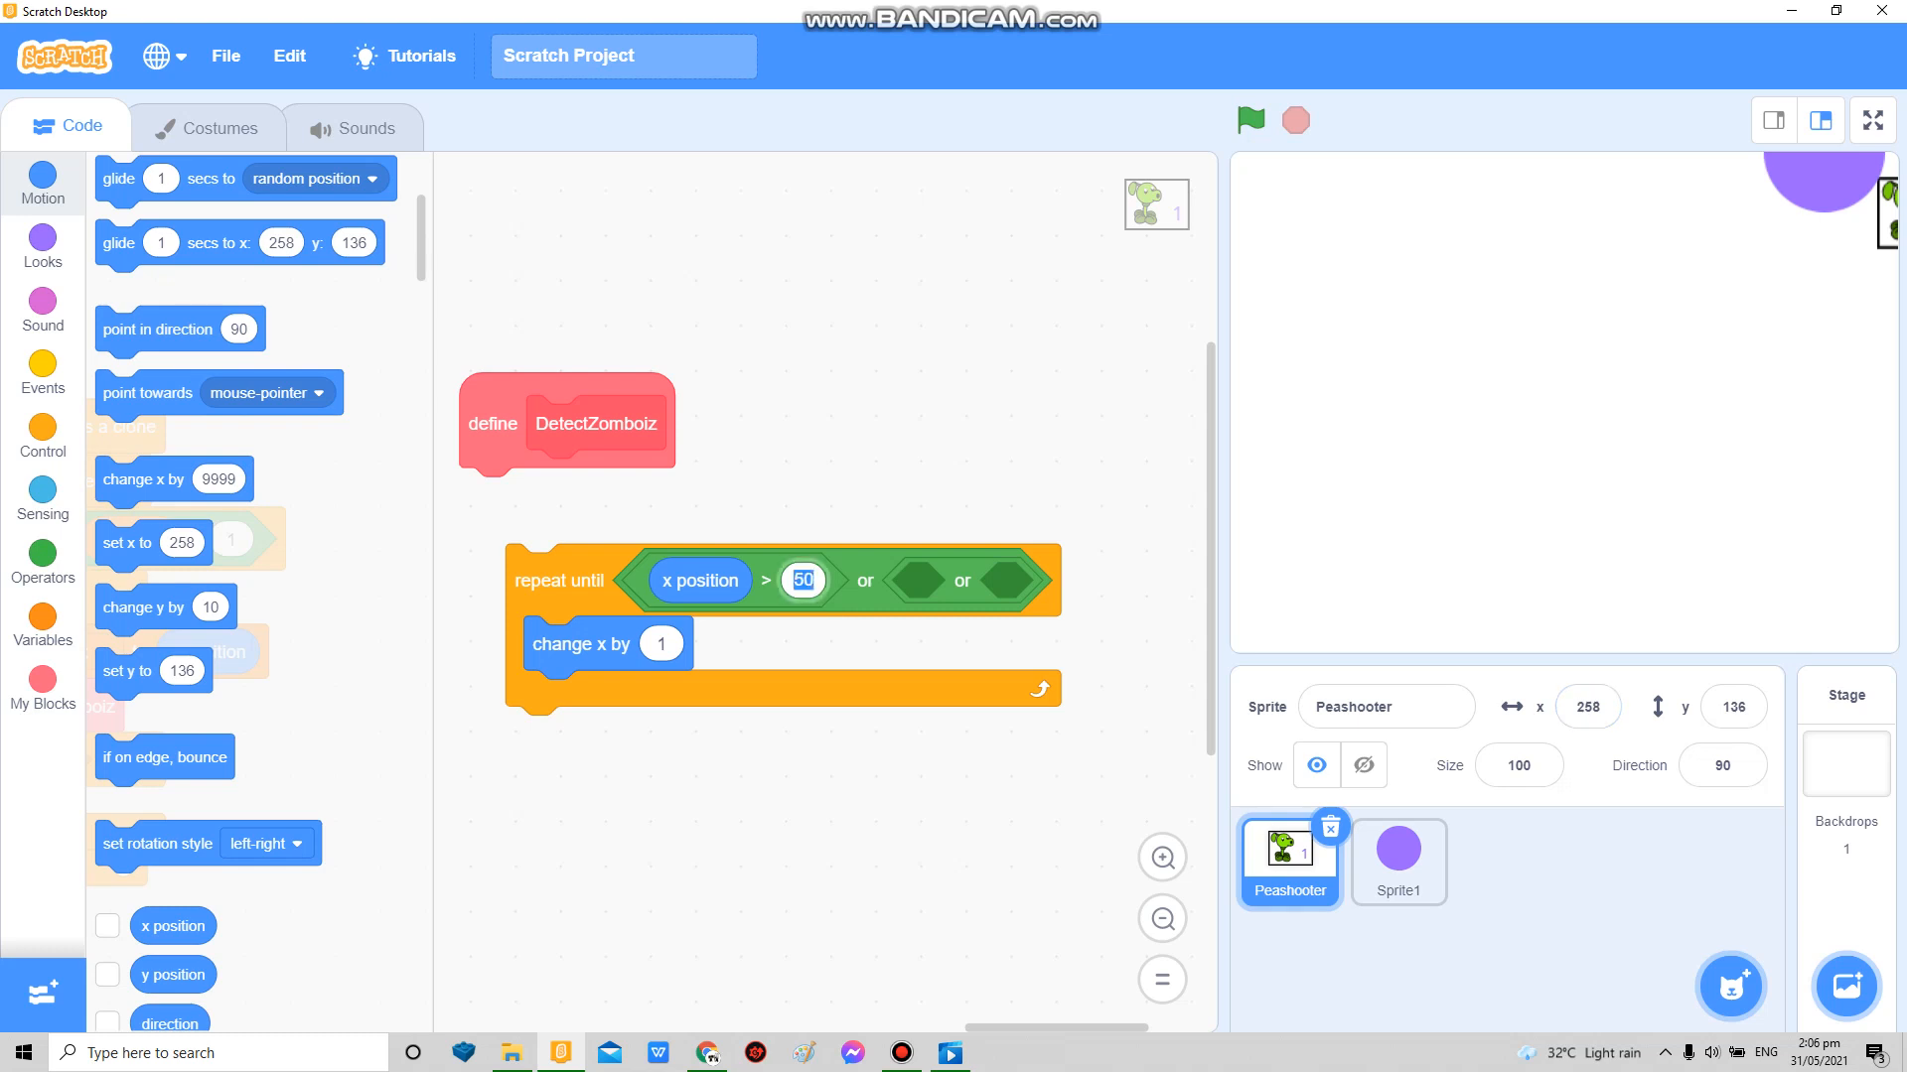
{"action": "type", "text": "235"}
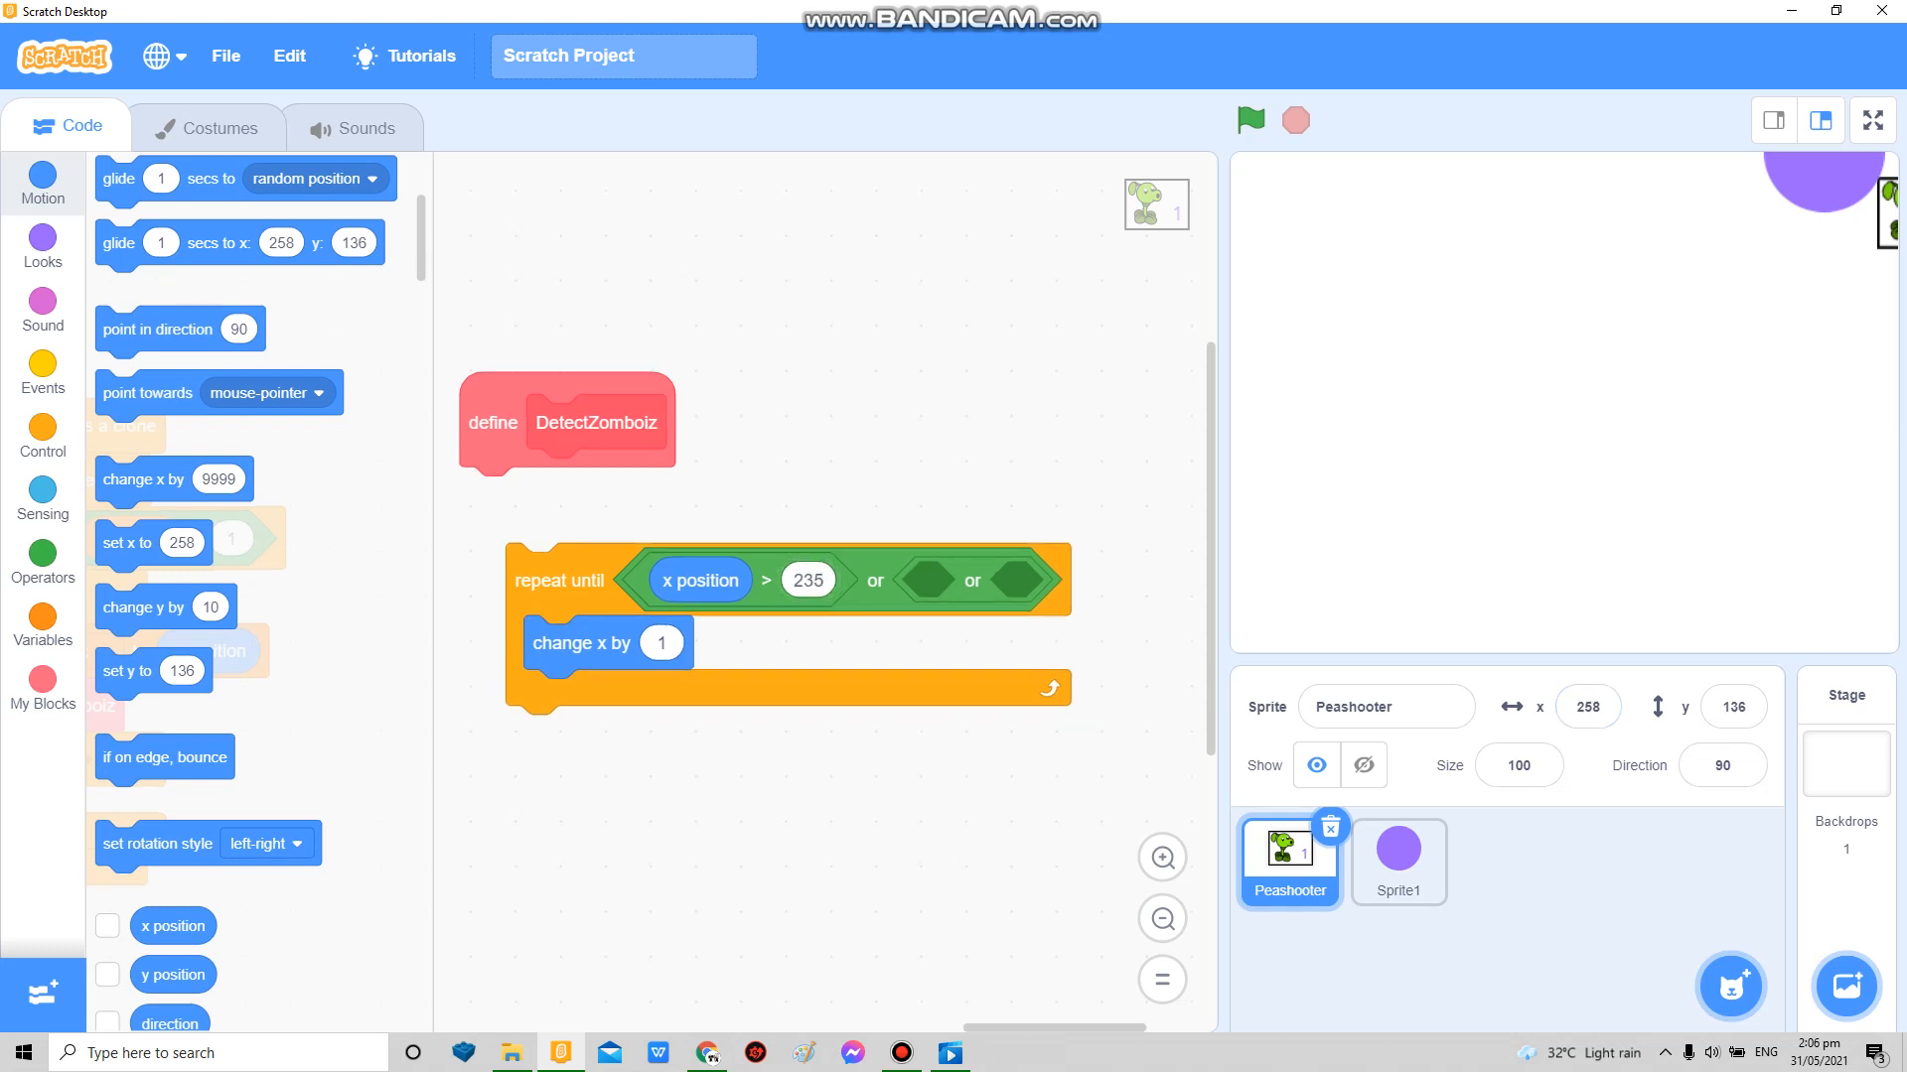
{"action": "left_click", "coordinate": [41, 499]}
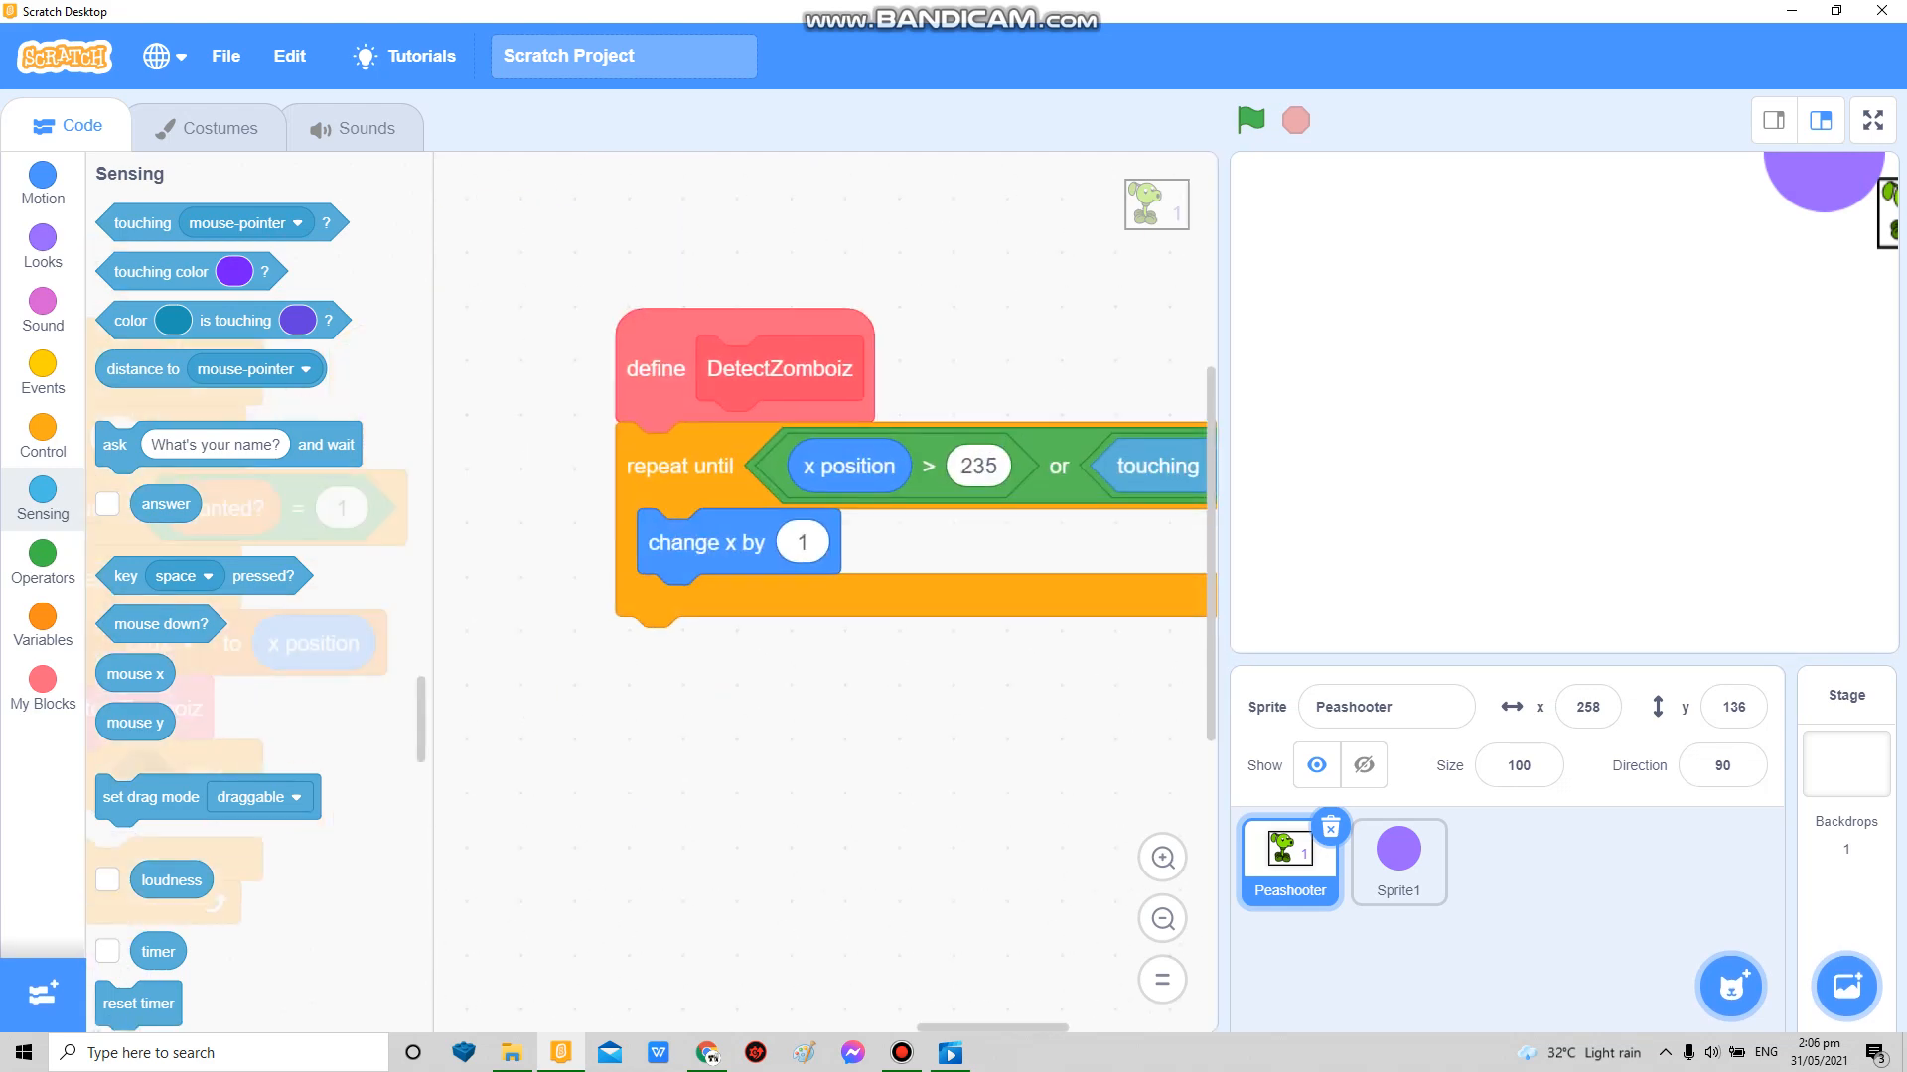
Step: In the clone loop set Oldx to x position, run DetectZomboiz, and if not past 235 wait 0.2–0.3 s then play pop
{"action": "left_click", "coordinate": [42, 560]}
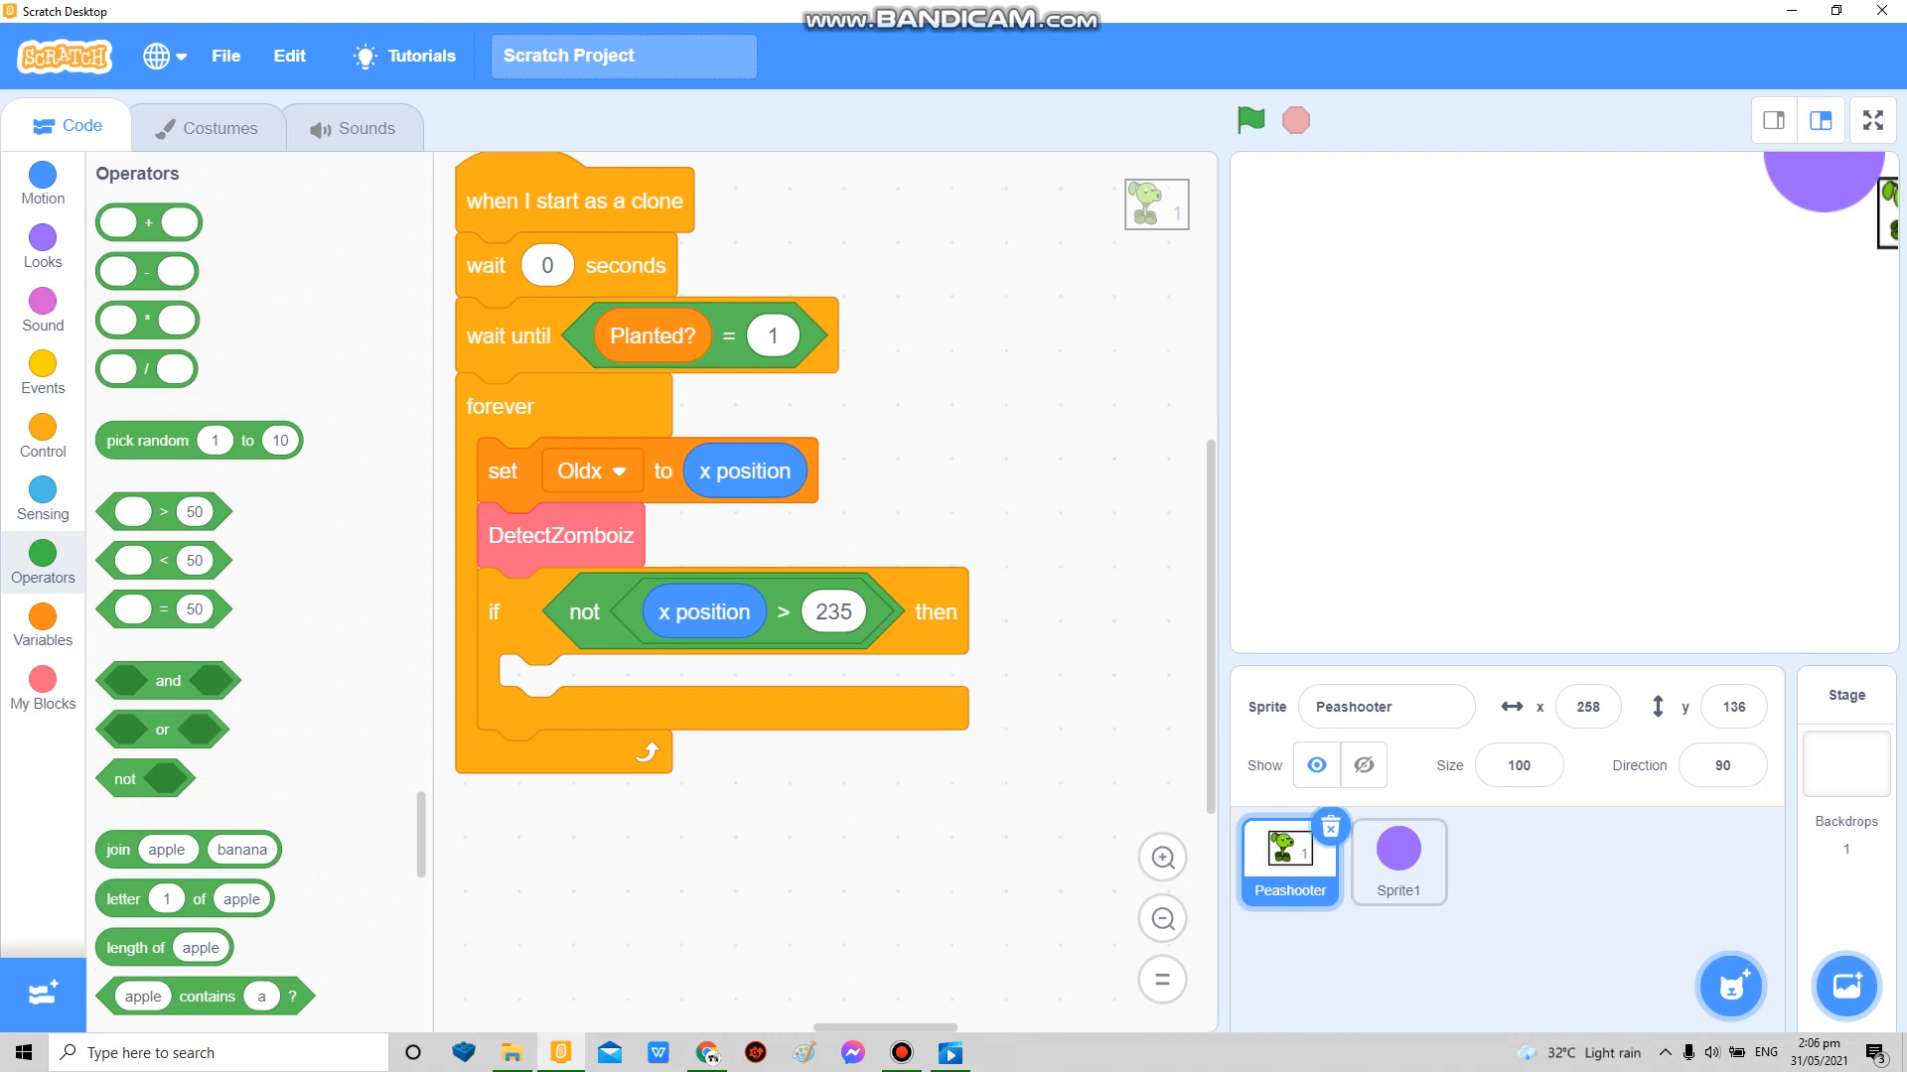
{"action": "left_click", "coordinate": [42, 435]}
{"action": "type", "text": ".3"}
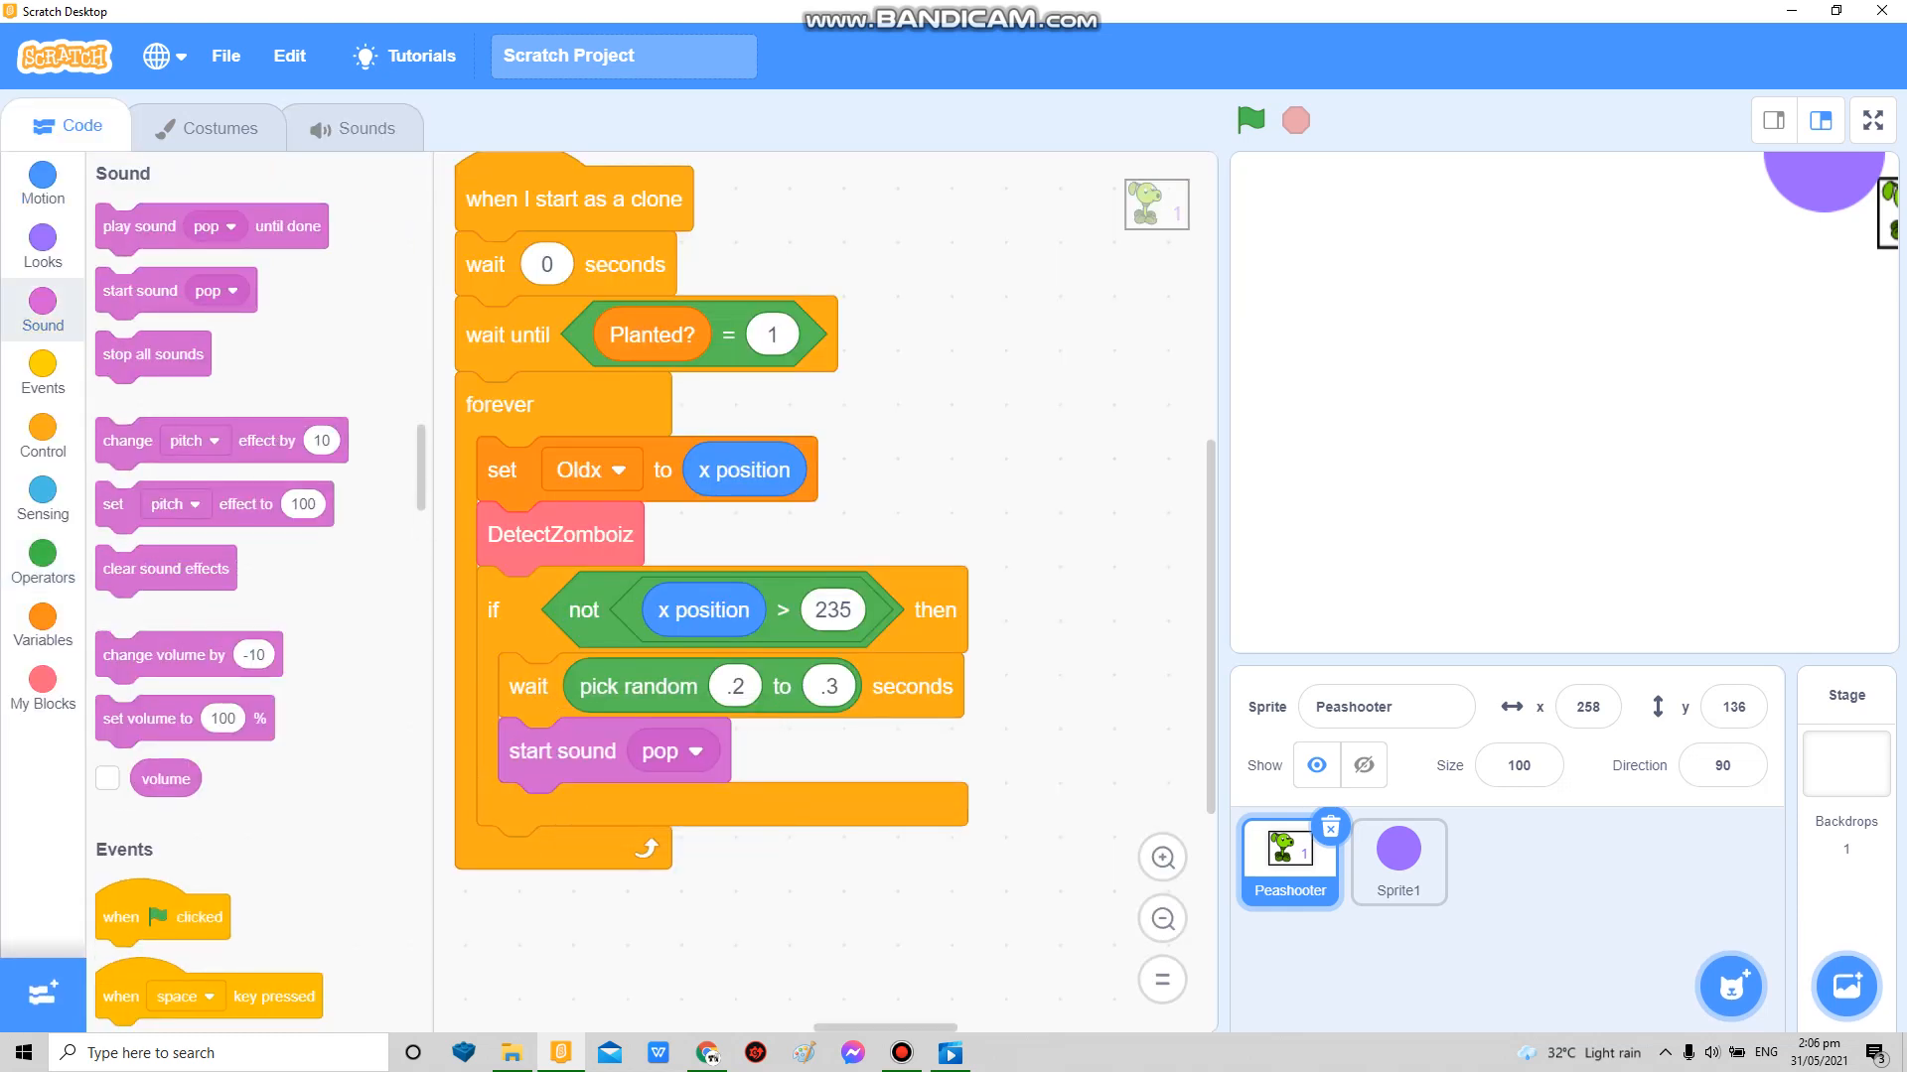
{"action": "left_click", "coordinate": [225, 55]}
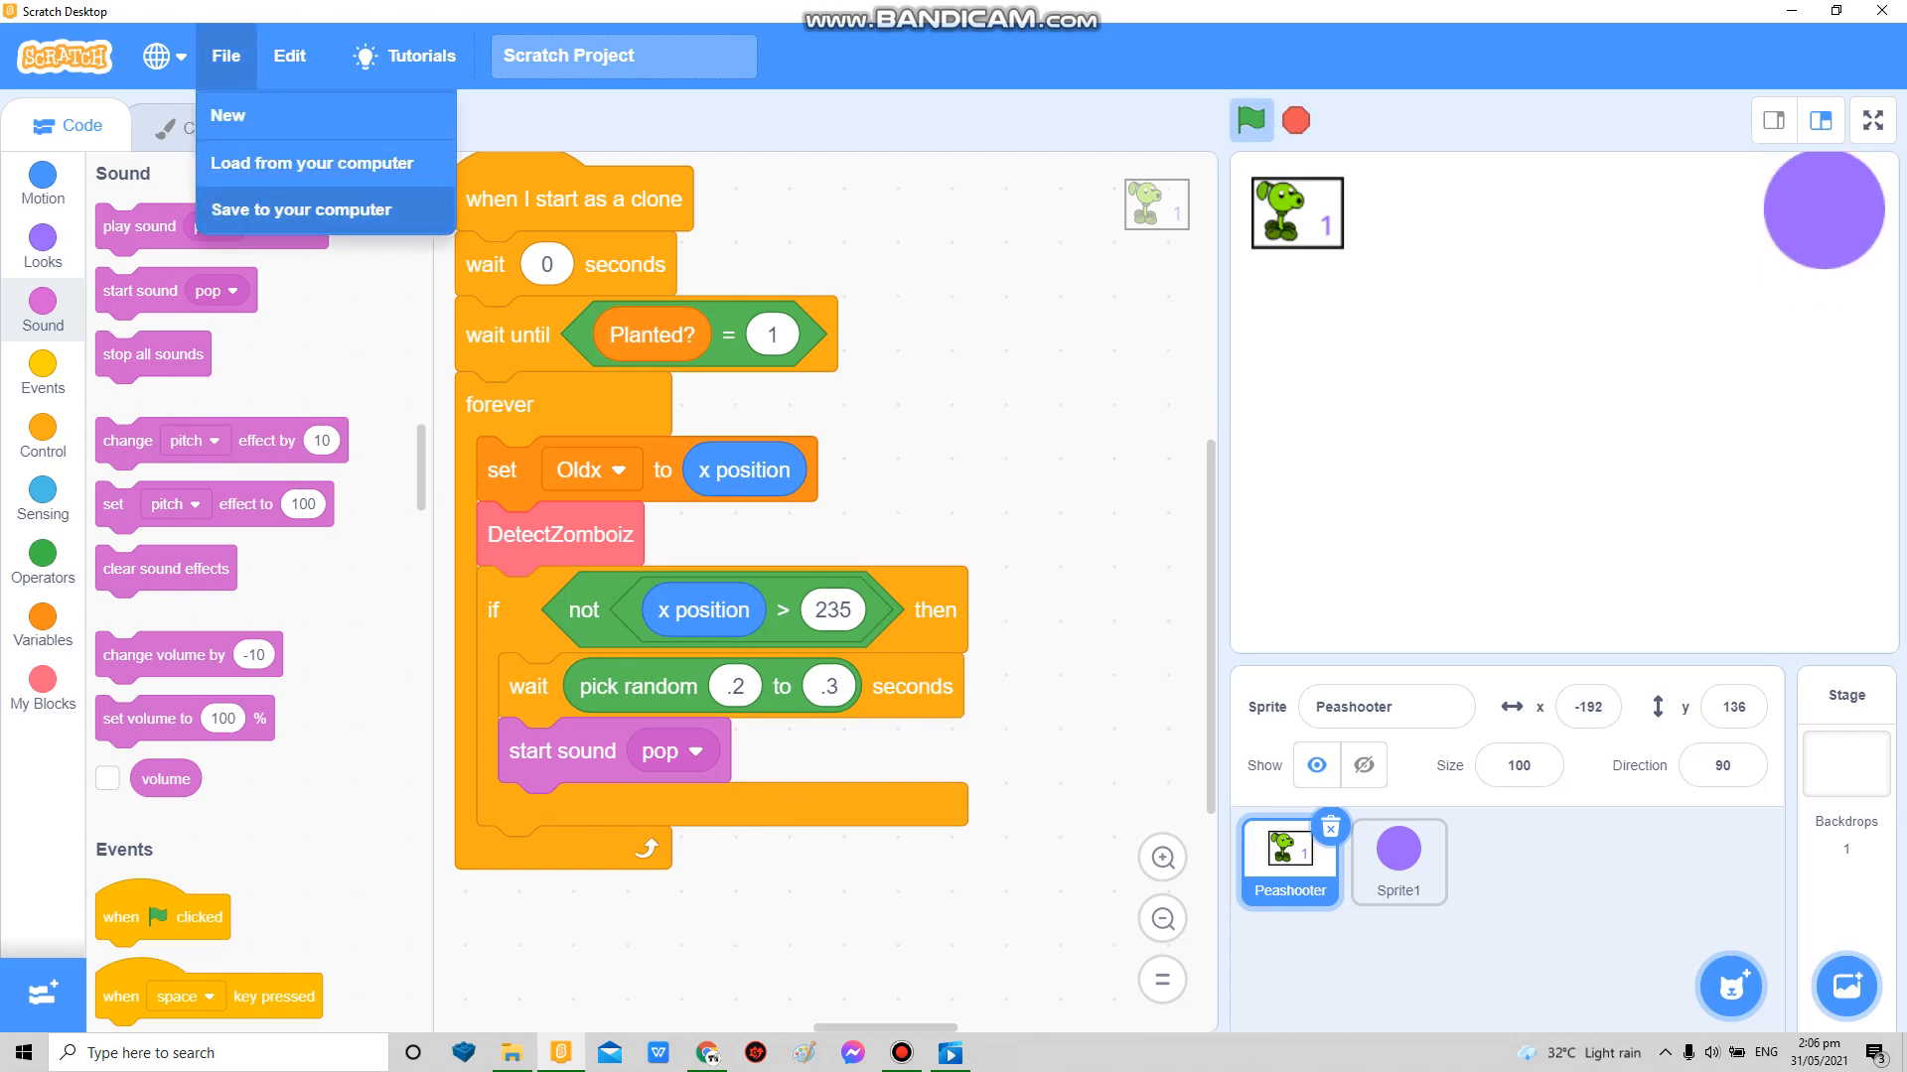
Step: Insert 'set x to Oldx' right after DetectZomboiz in the clone's forever loop
{"action": "left_click", "coordinate": [225, 55]}
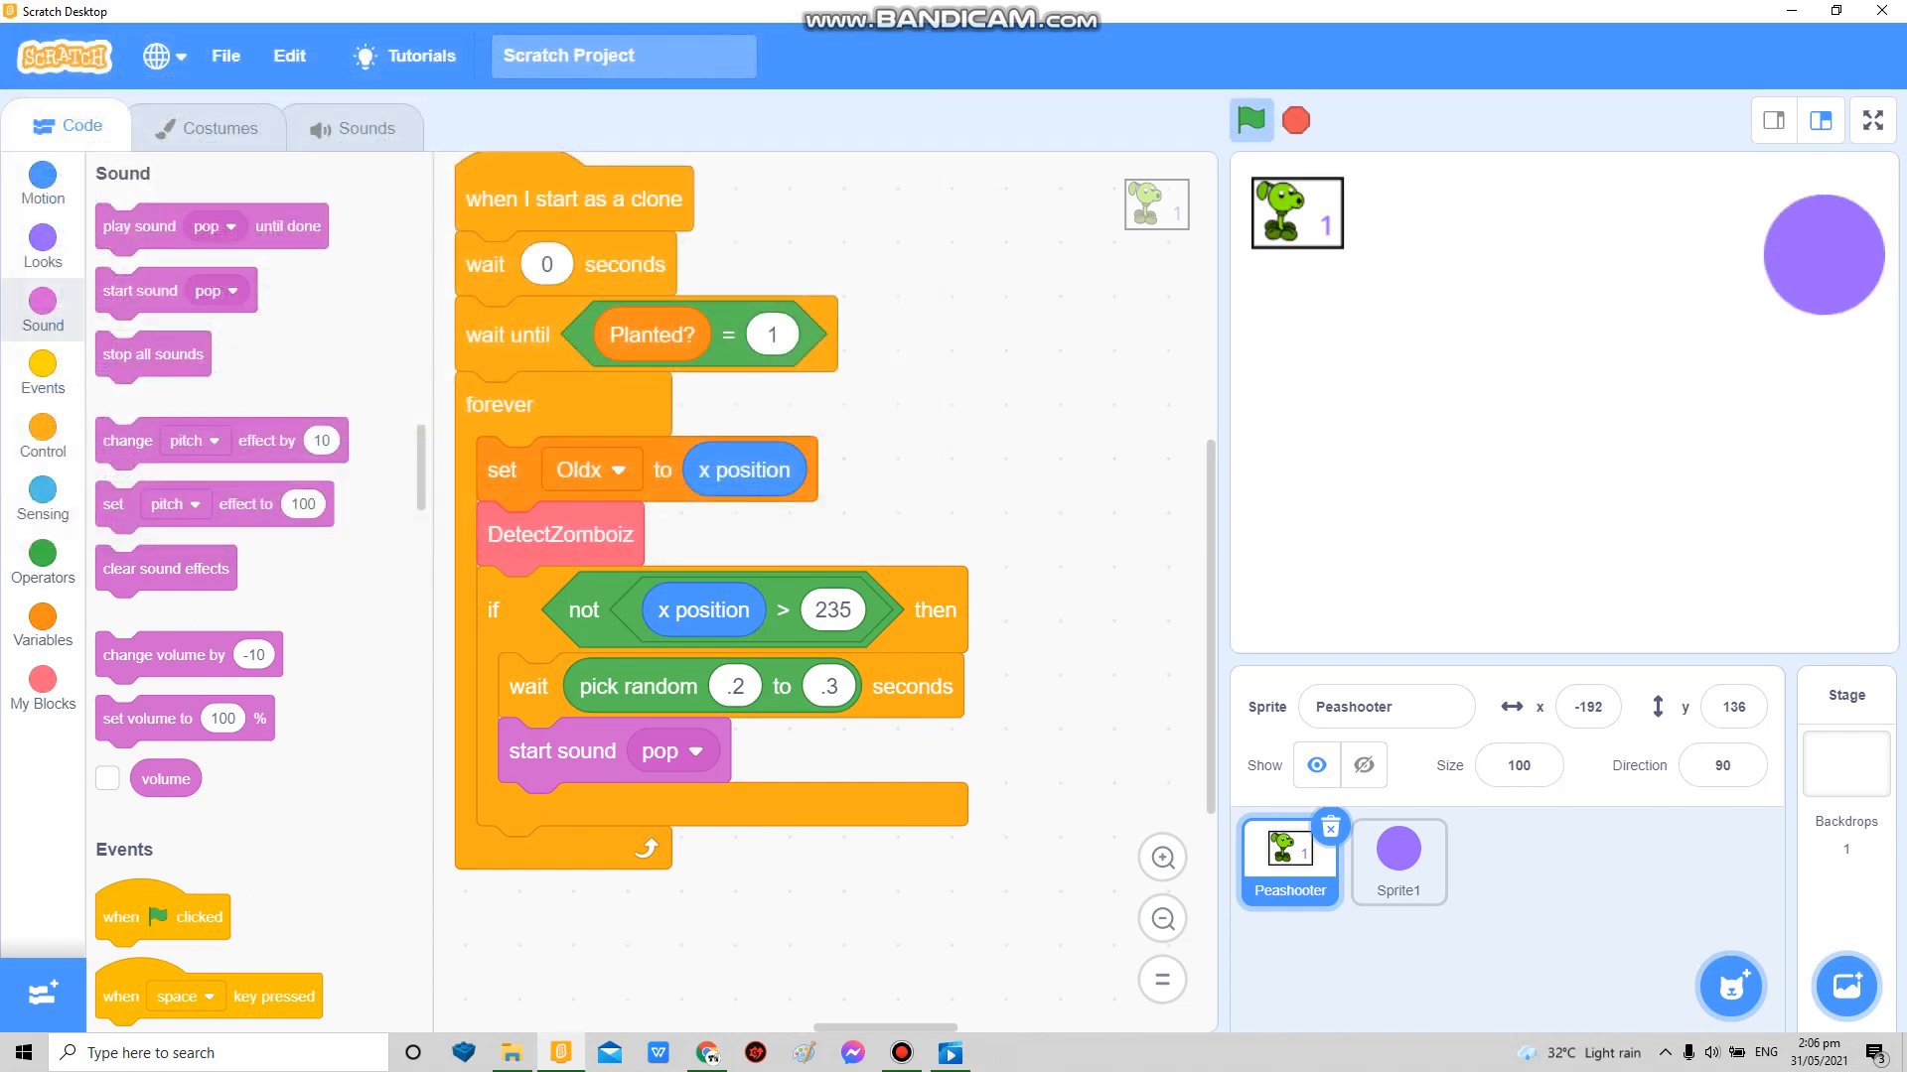
{"action": "left_click", "coordinate": [1871, 119]}
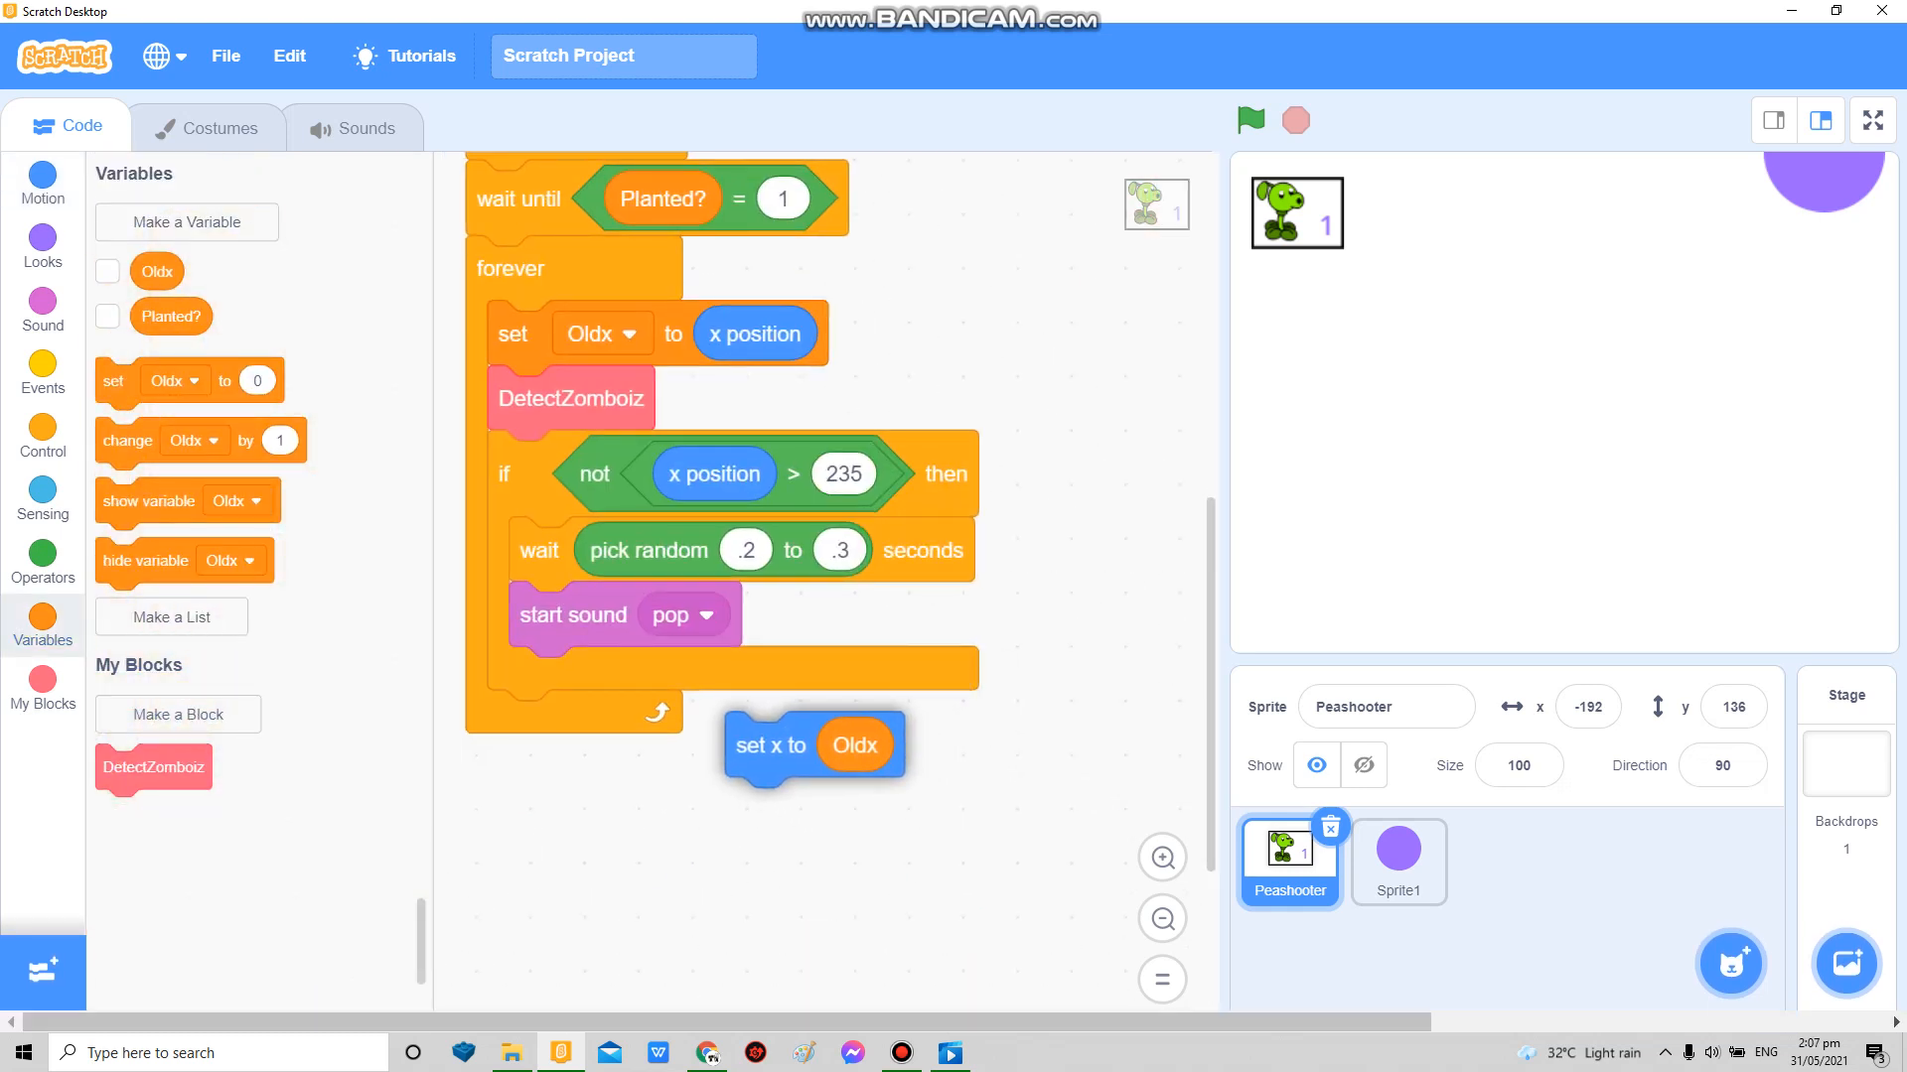
{"action": "left_click_drag", "start_coordinate": [814, 745], "coordinate": [596, 578]}
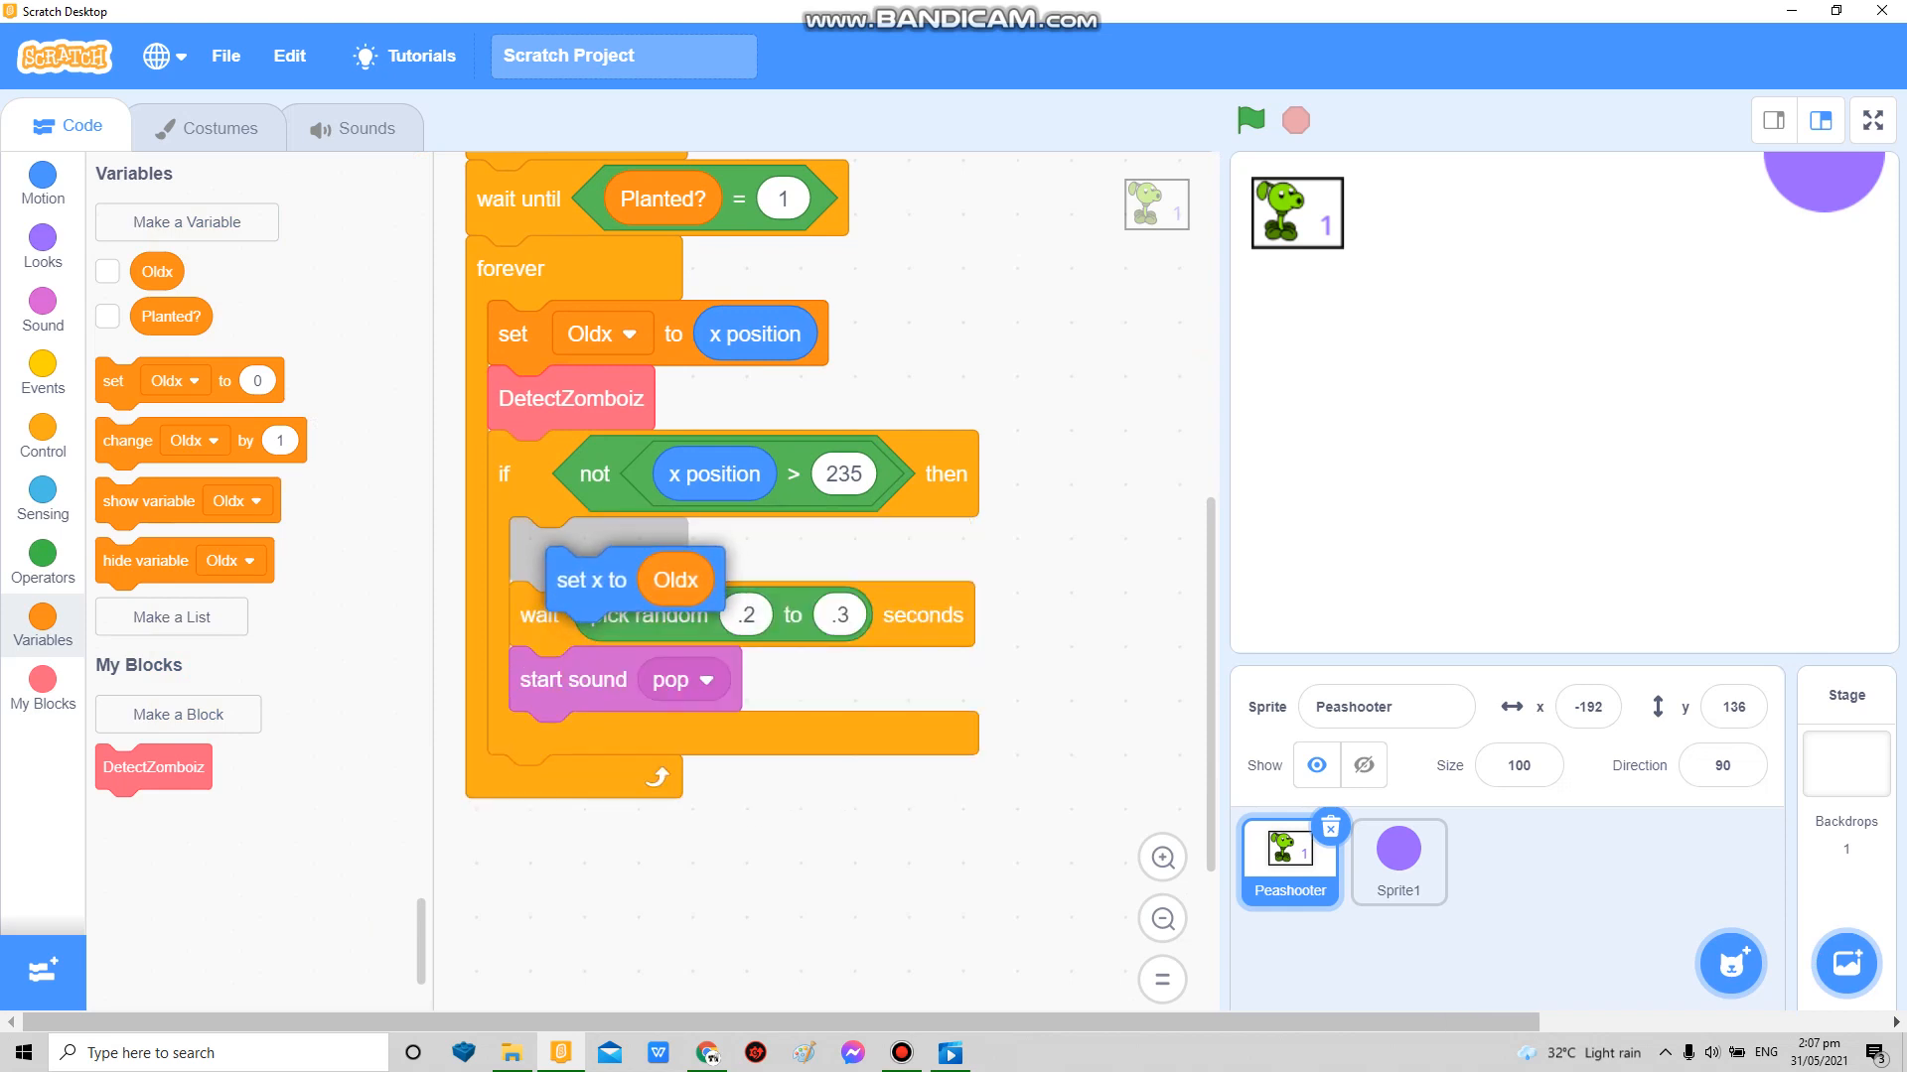
{"action": "left_click_drag", "start_coordinate": [590, 578], "coordinate": [596, 439]}
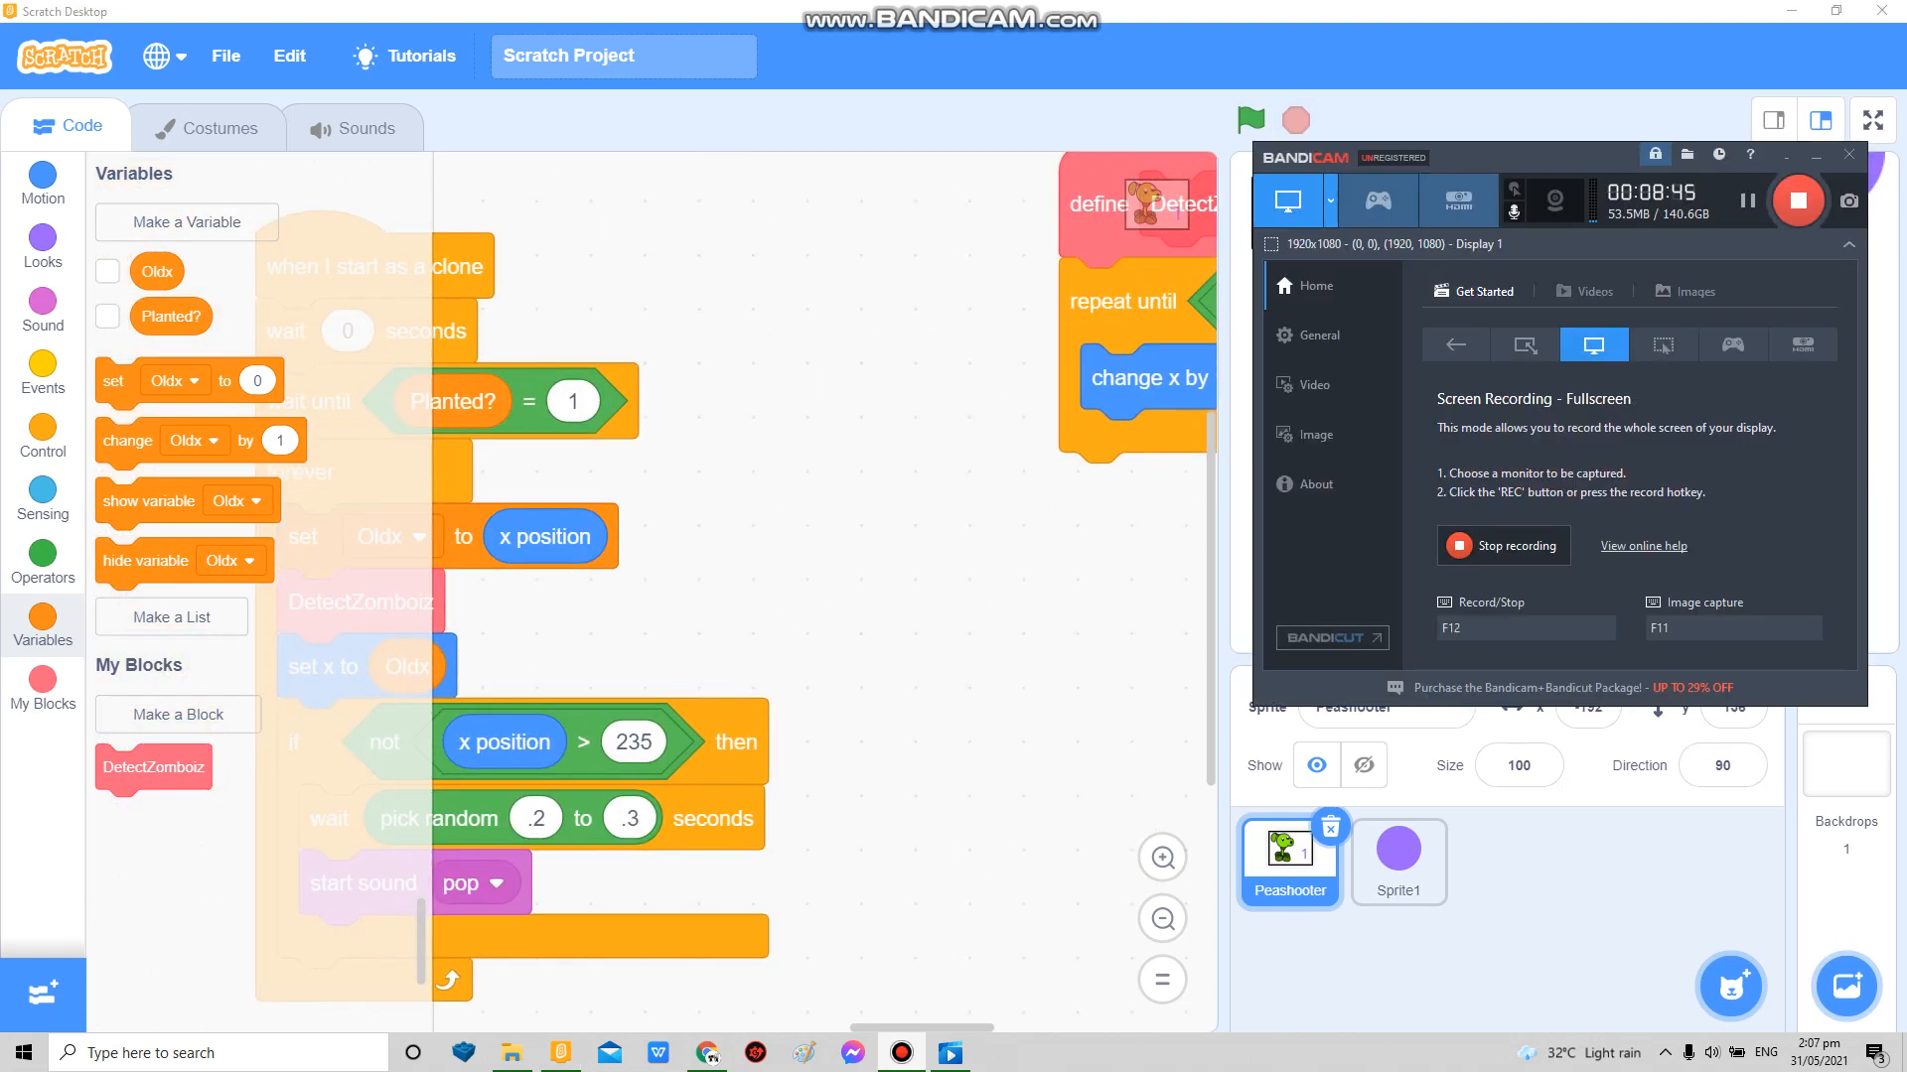
Step: Create the Detect? variable
{"action": "left_click", "coordinate": [186, 220]}
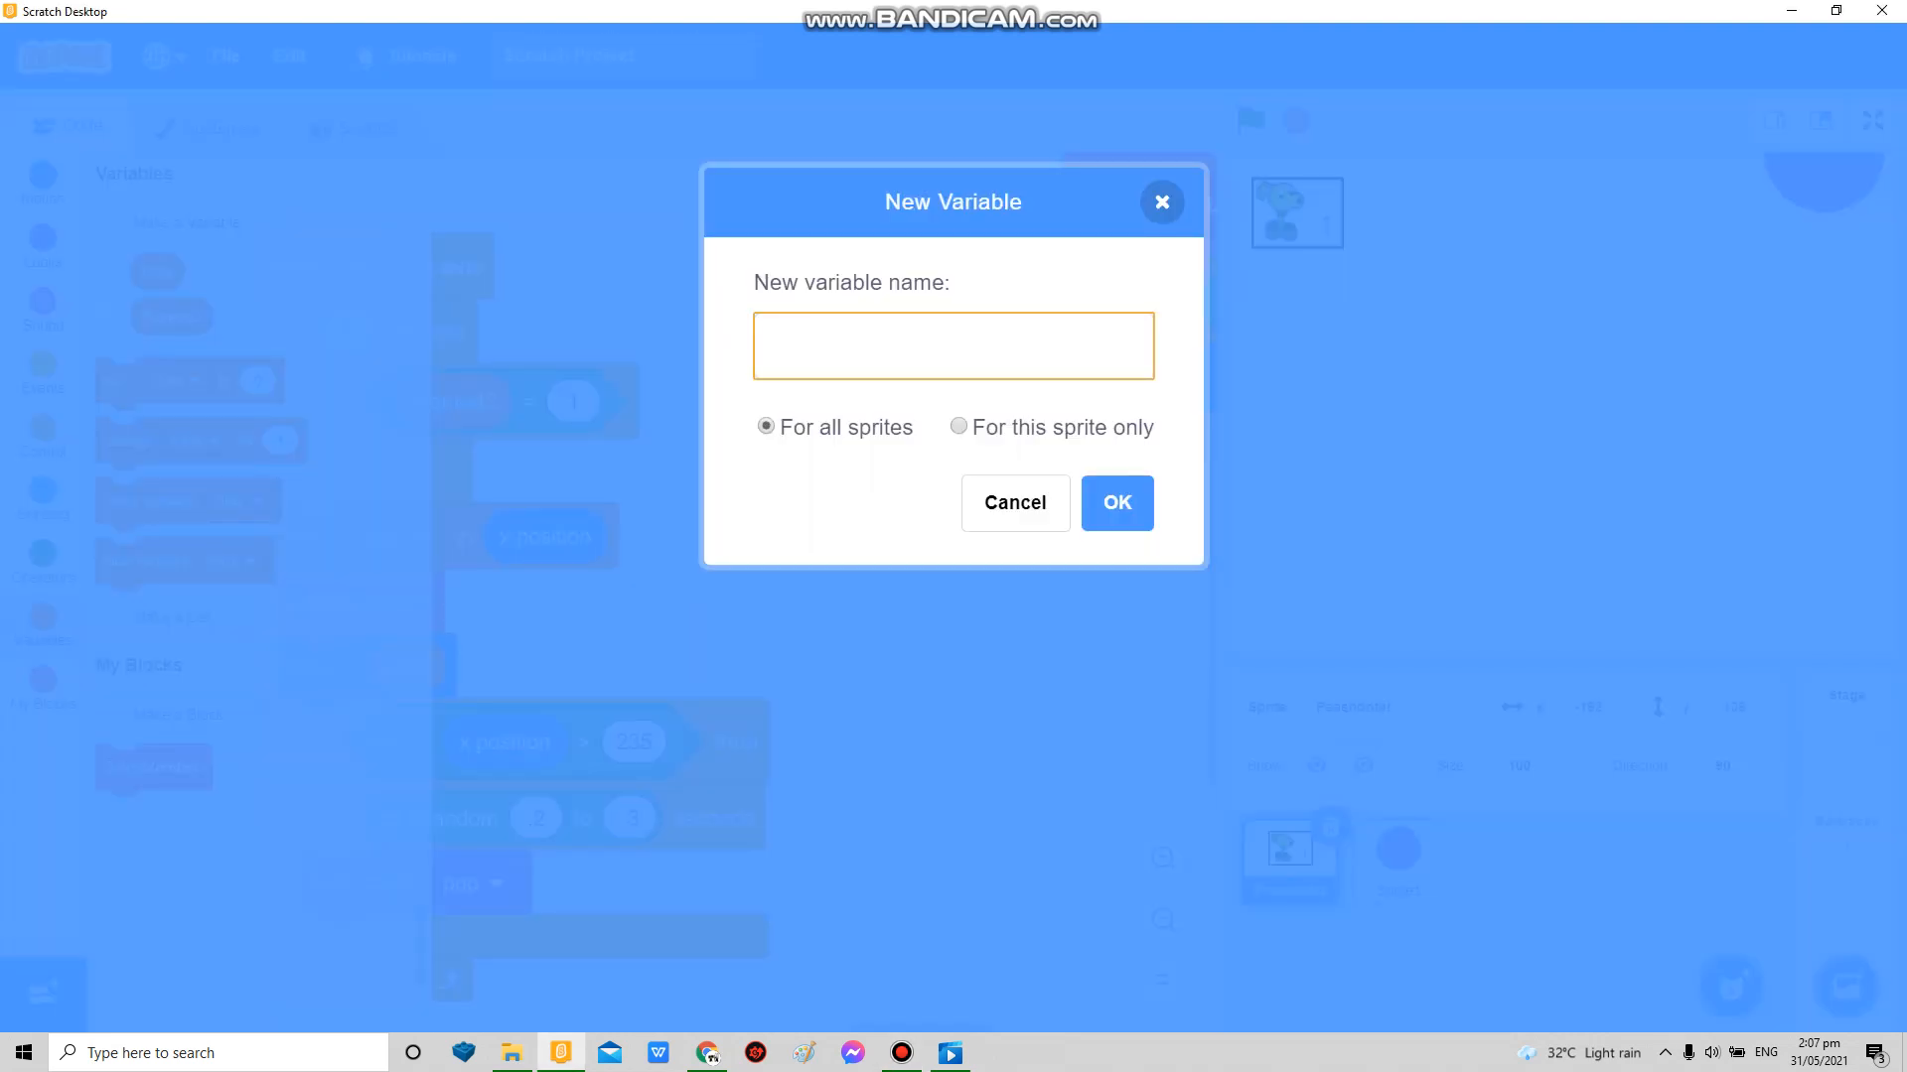
{"action": "type", "text": "Detect?"}
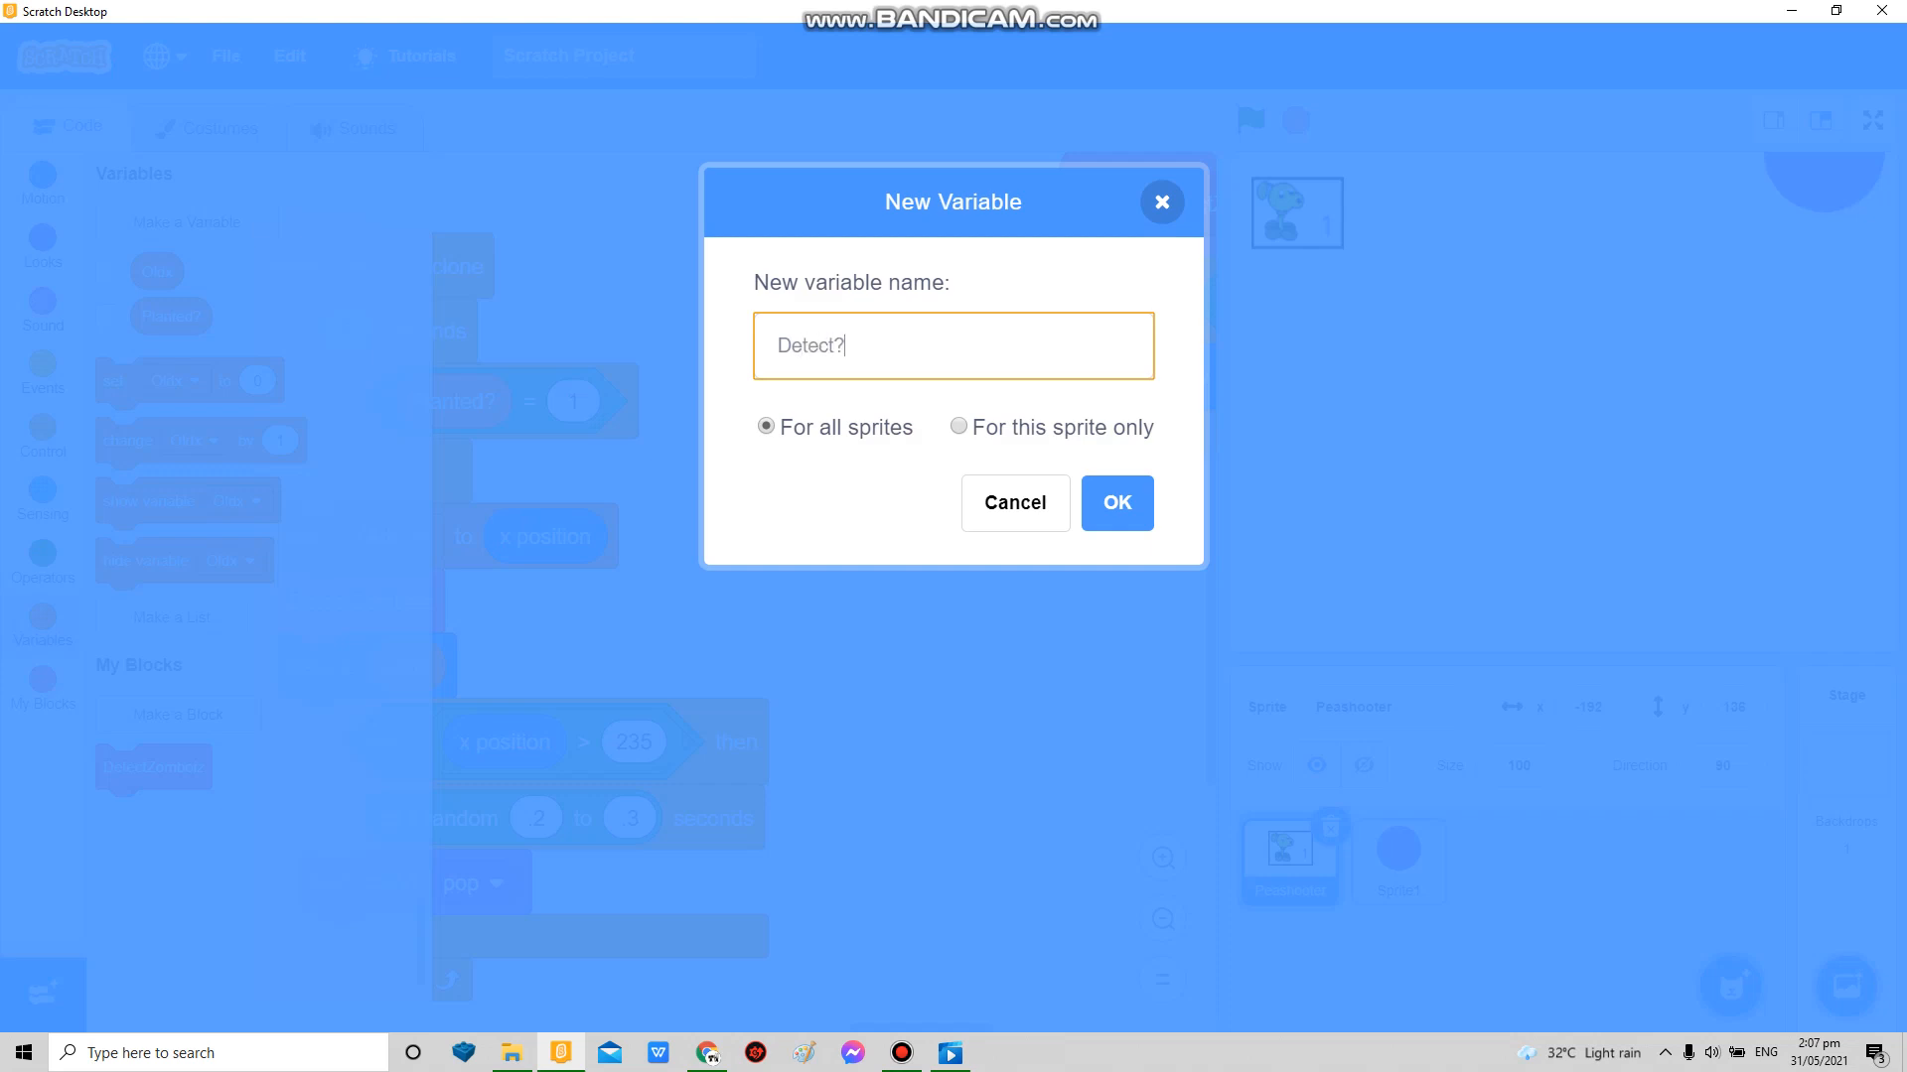
{"action": "left_click", "coordinate": [1113, 502]}
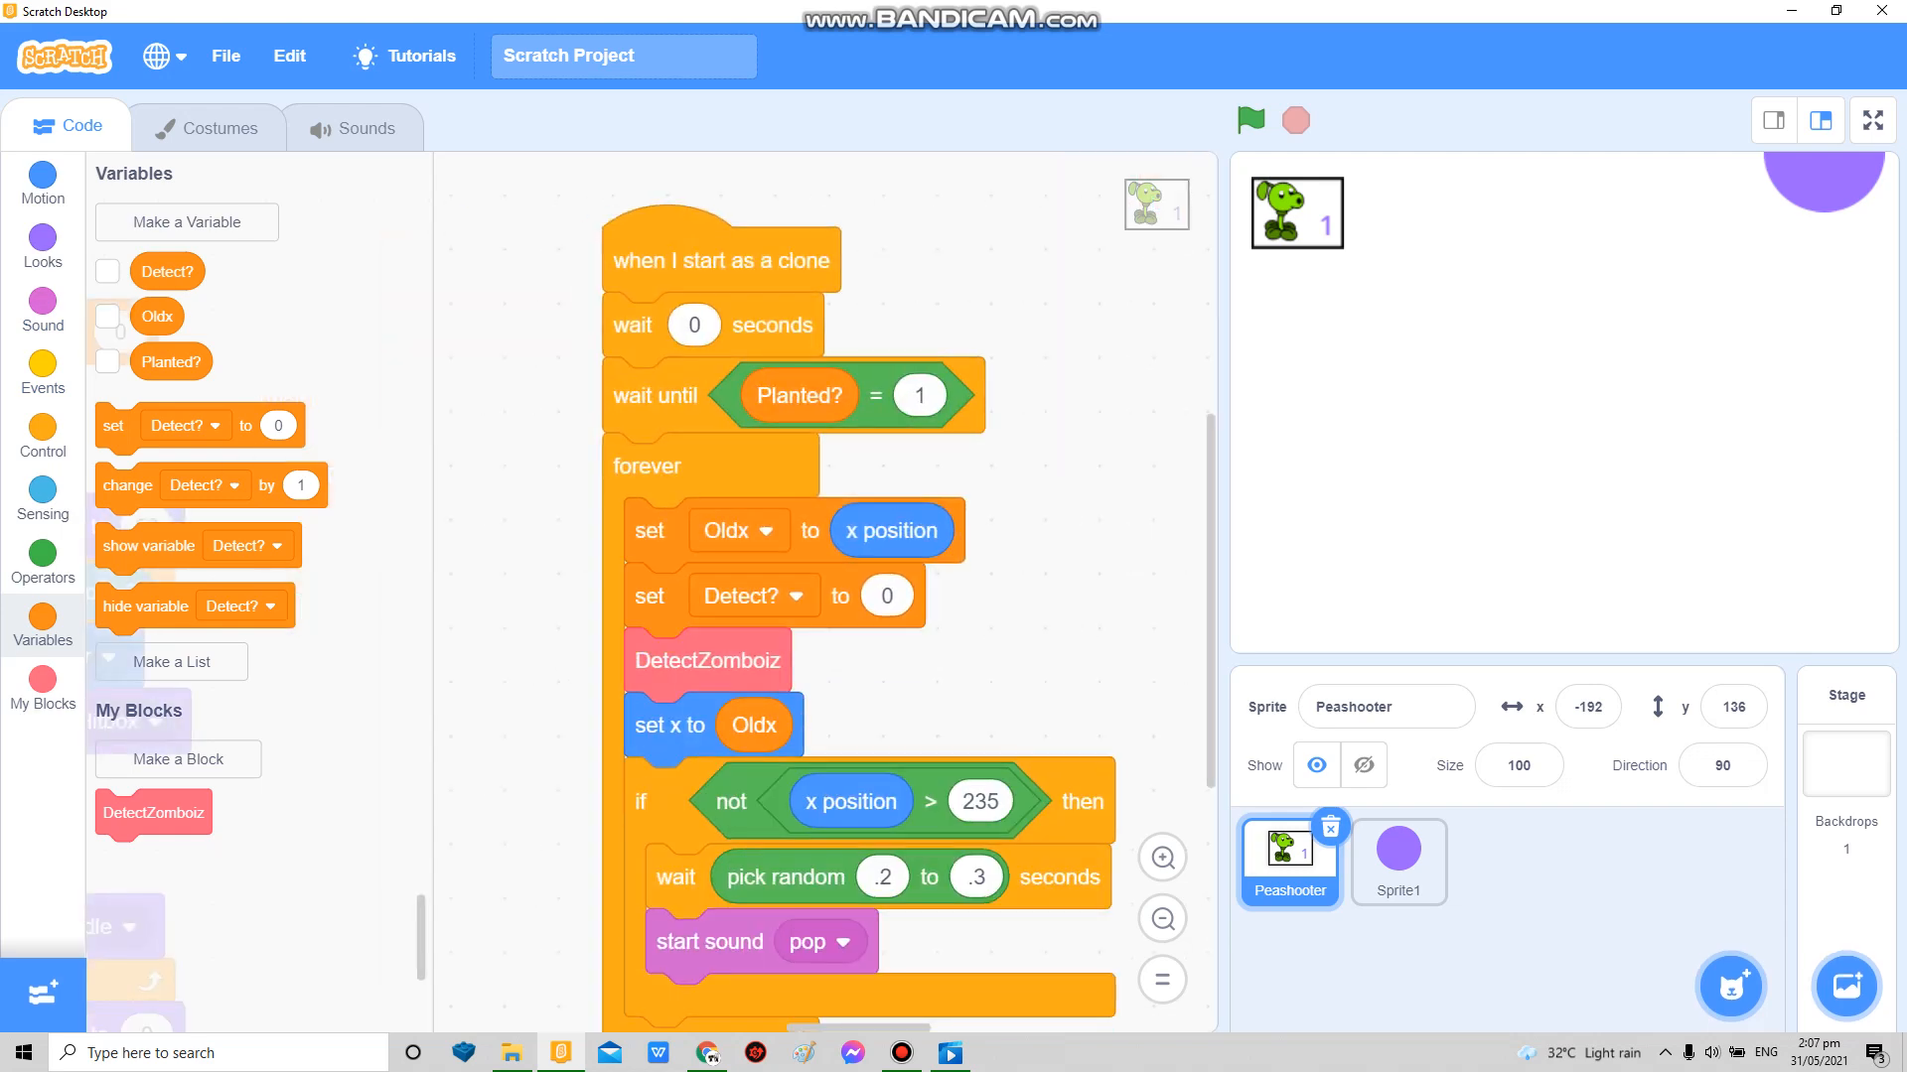
Step: Reset Detect? to 0 each loop, move the x-limit check into DetectZomboiz, and pop only when Detect? = 1
{"action": "scroll", "scroll_direction": "down", "scroll_amount": 3}
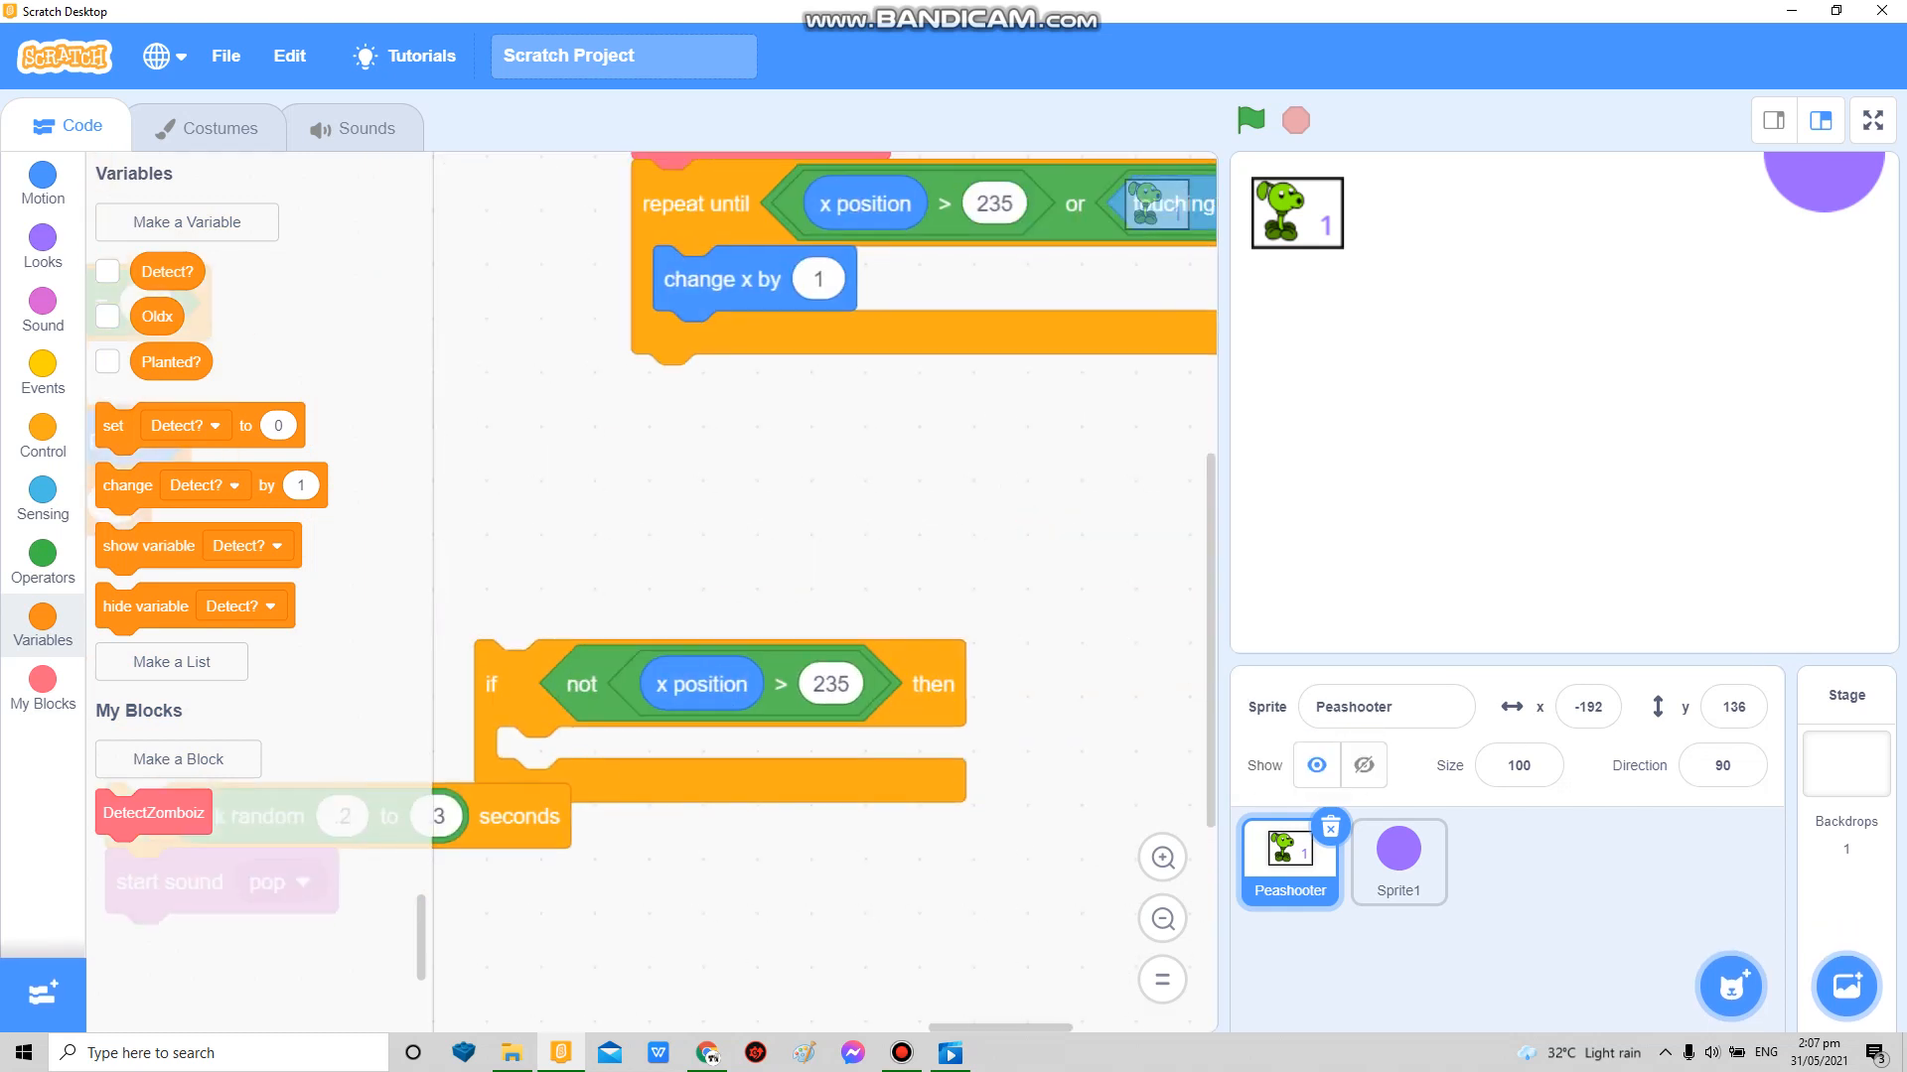
{"action": "left_click_drag", "start_coordinate": [491, 681], "coordinate": [647, 397]}
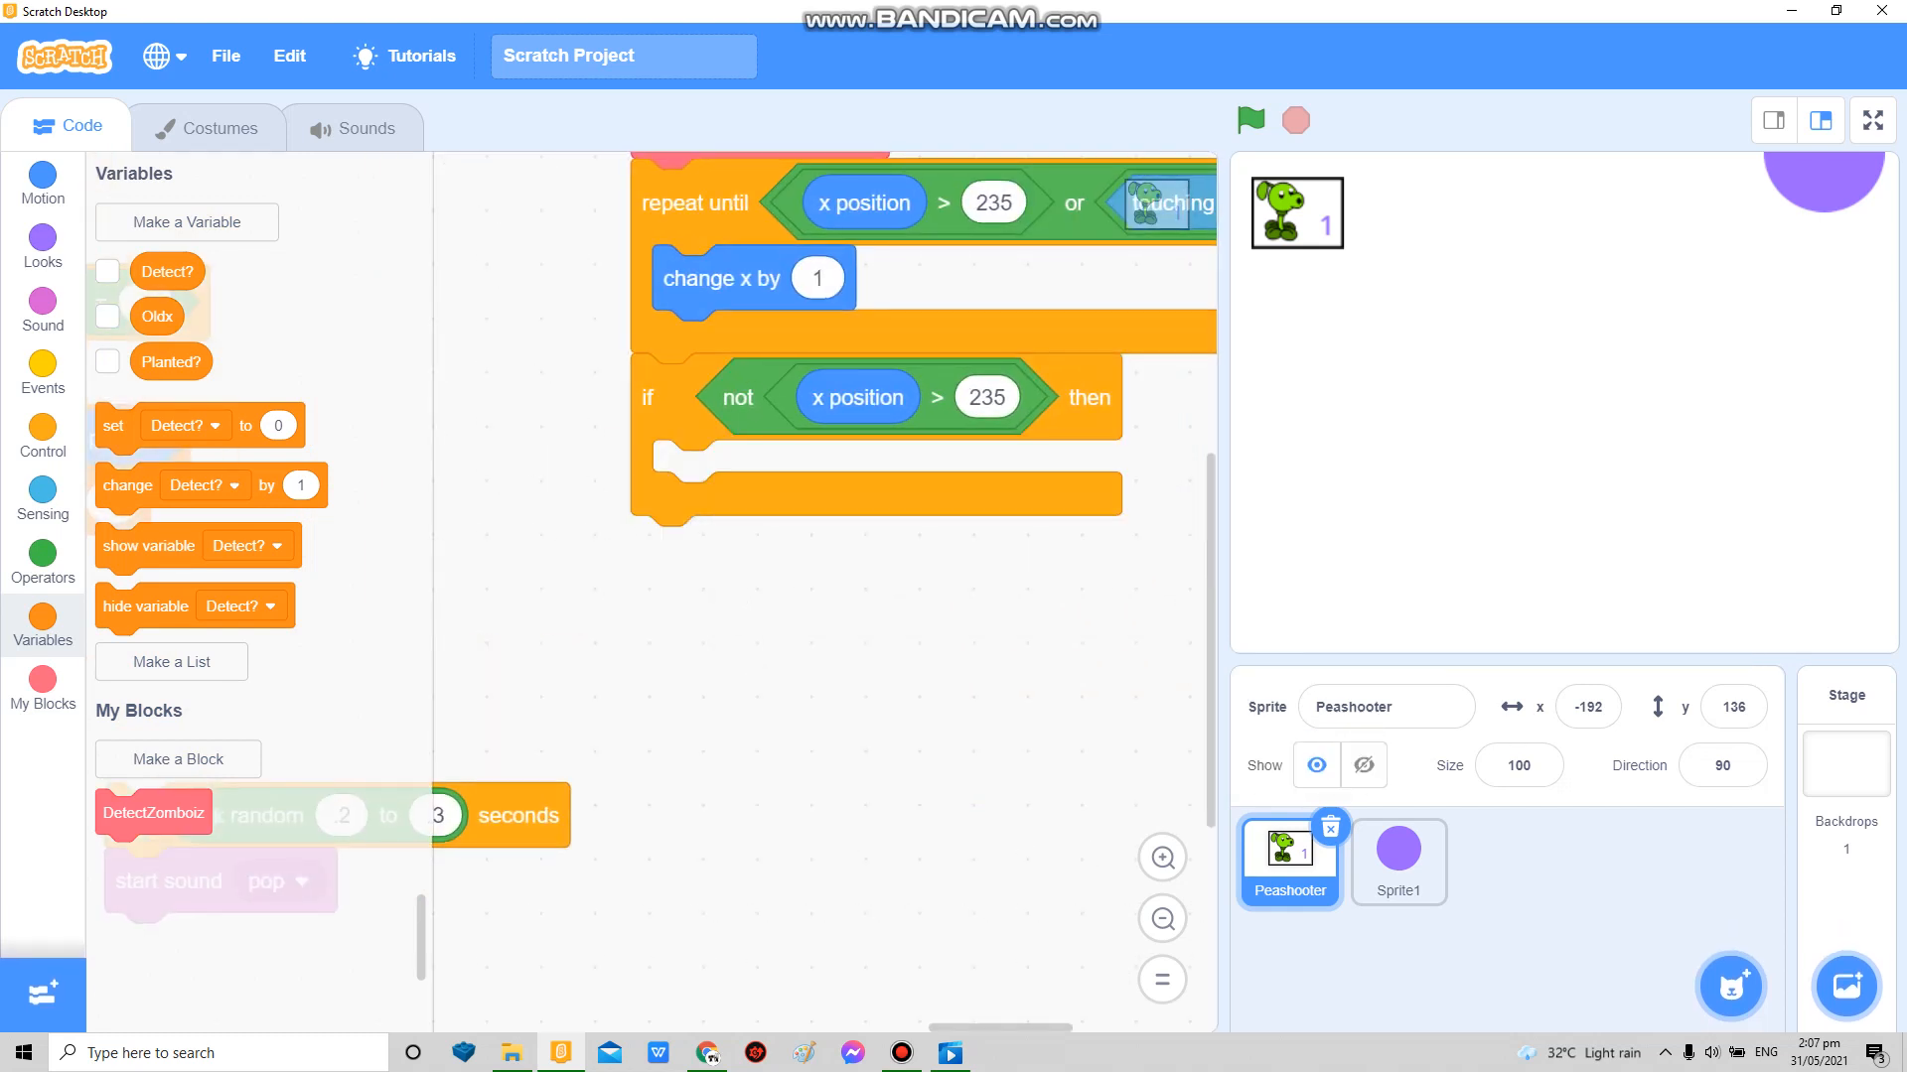
{"action": "left_click_drag", "start_coordinate": [115, 425], "coordinate": [729, 473]}
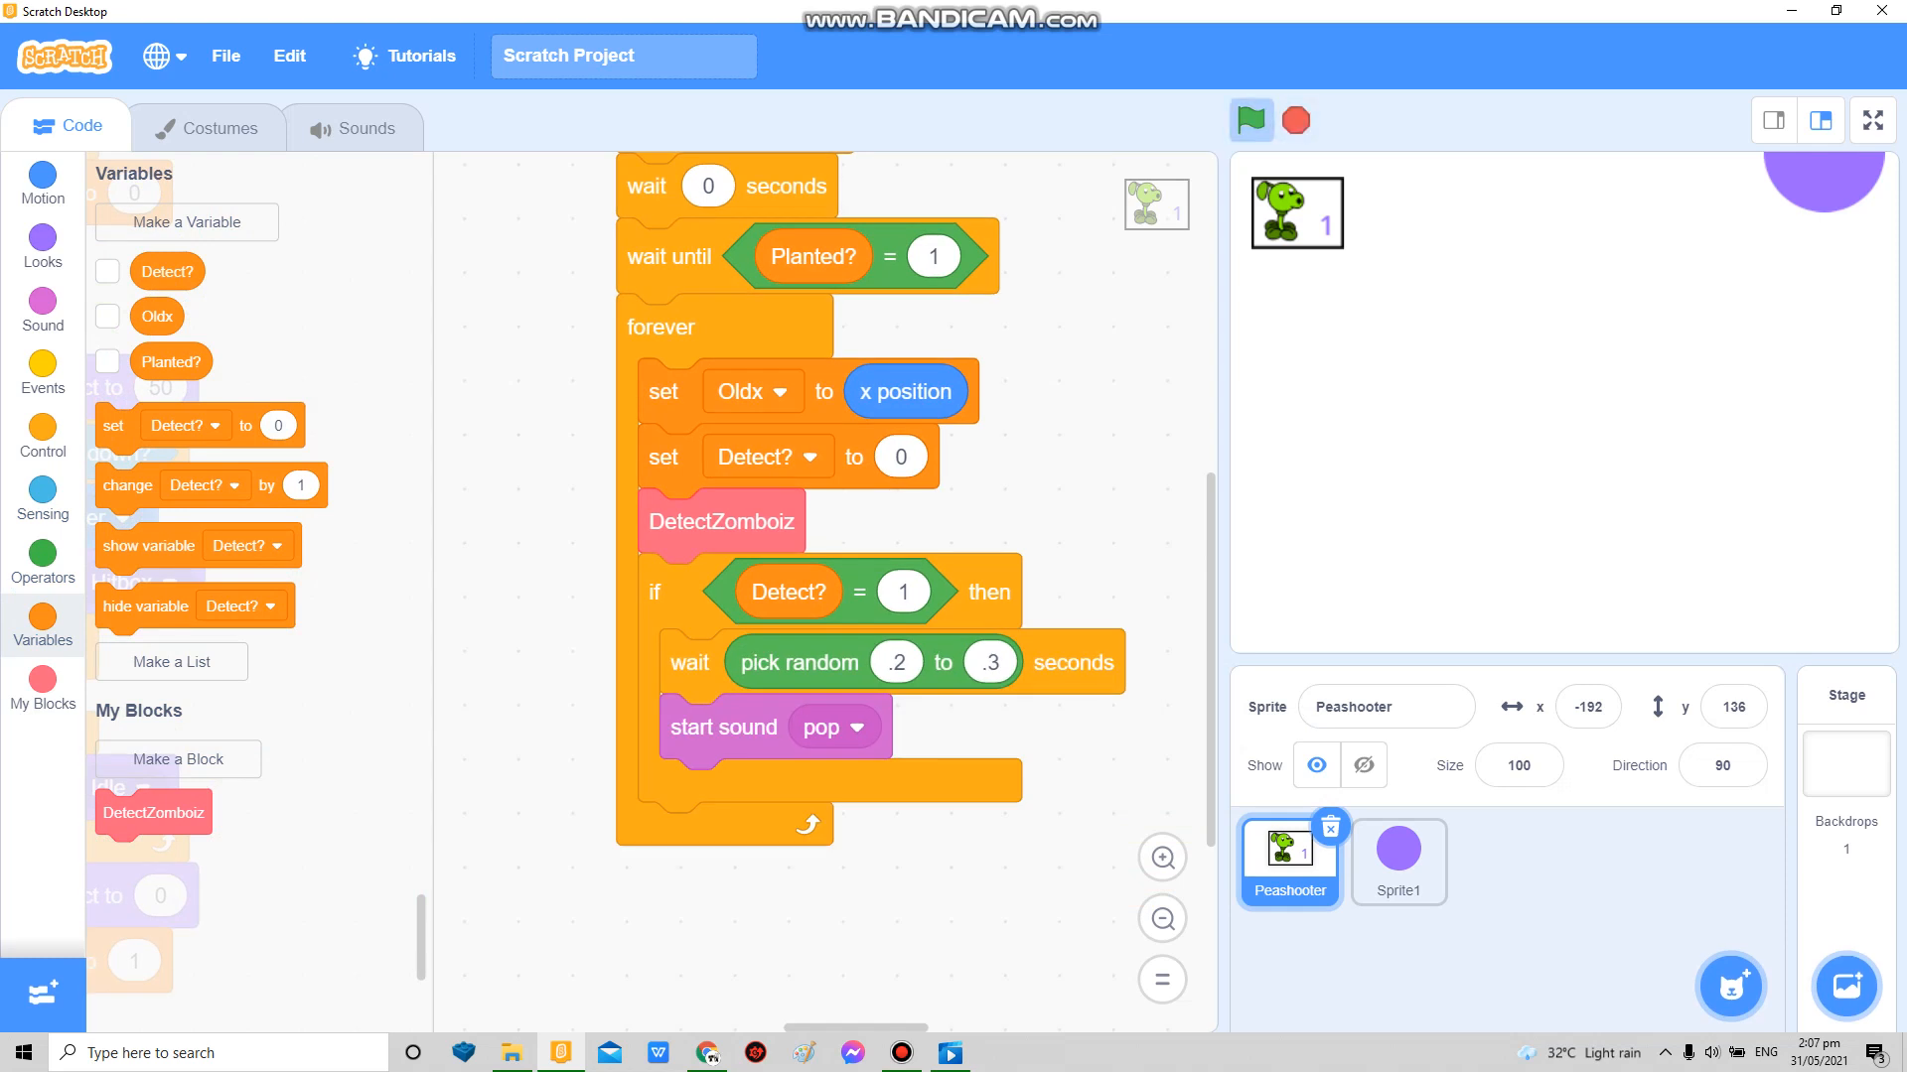
Step: Add 'change color effect by 25' under start sound pop and run the game full screen
{"action": "left_click", "coordinate": [1871, 119]}
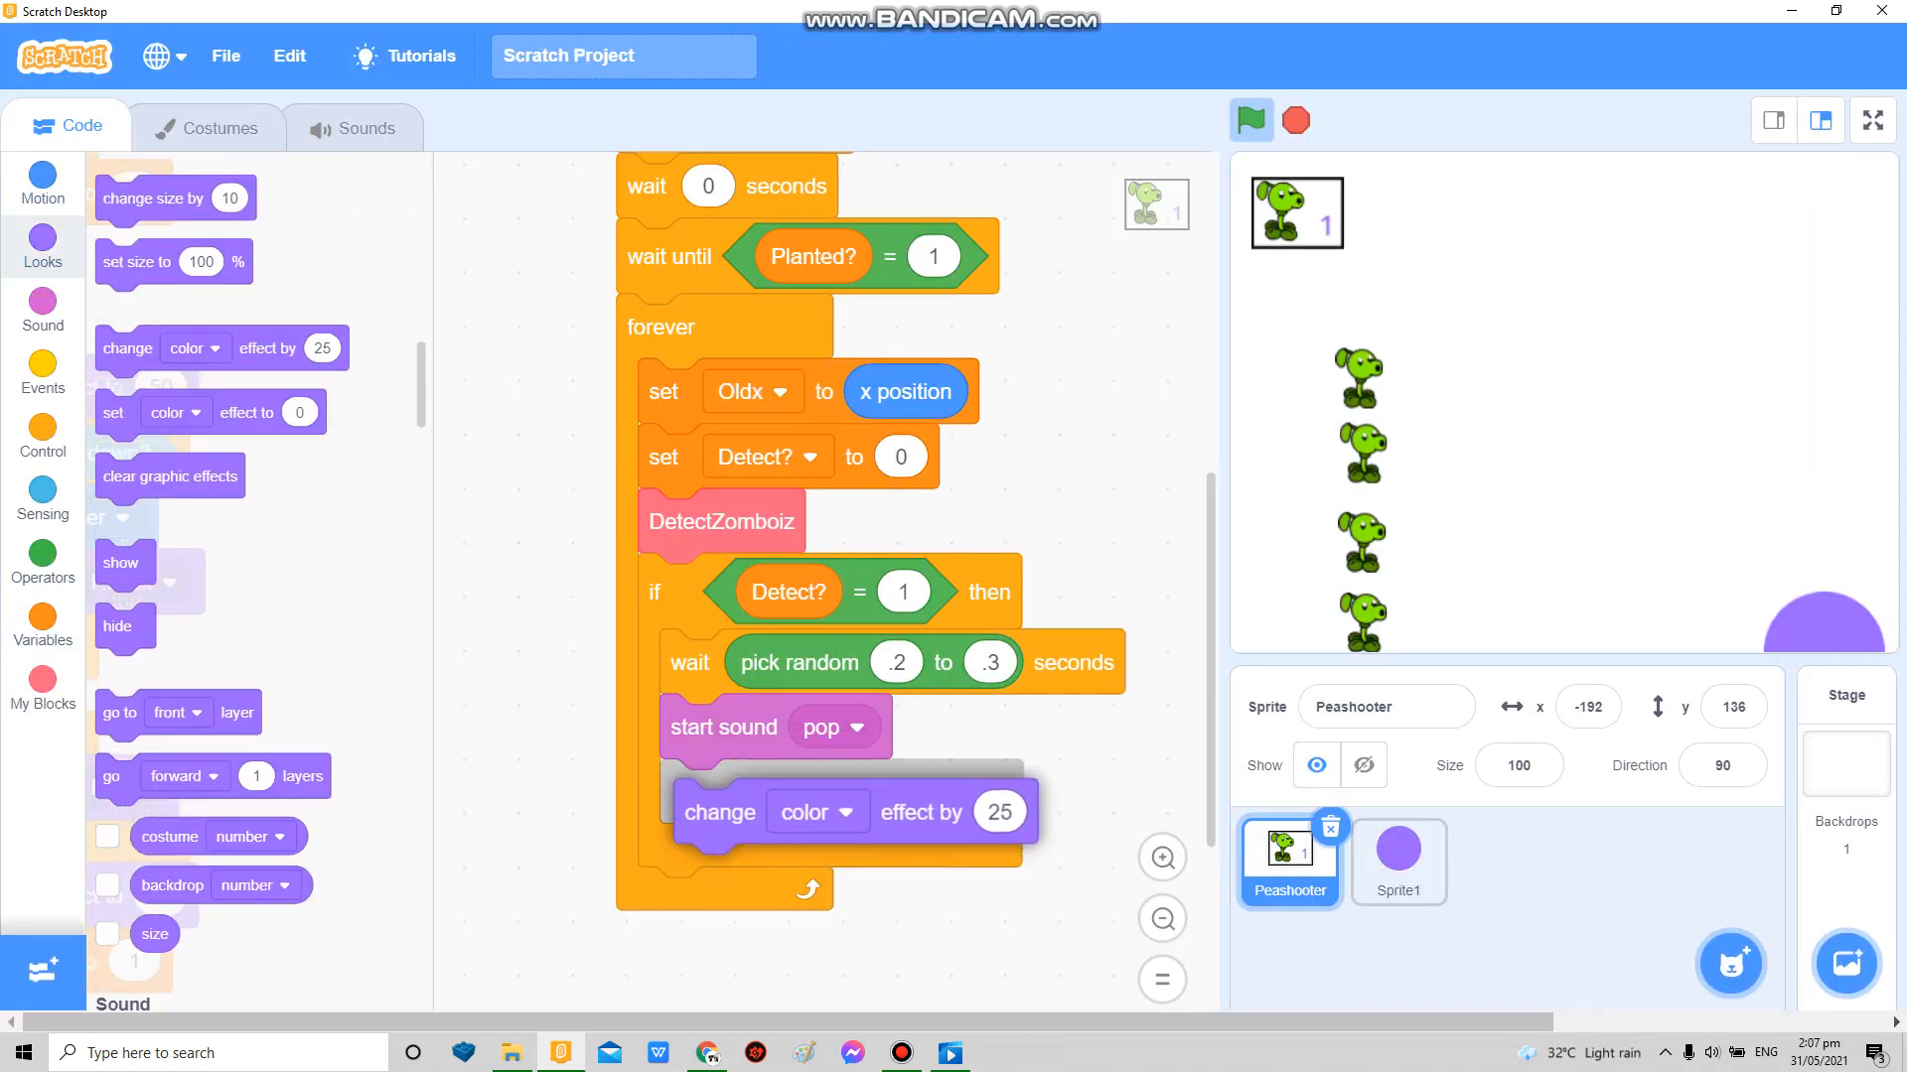
{"action": "left_click", "coordinate": [1870, 119]}
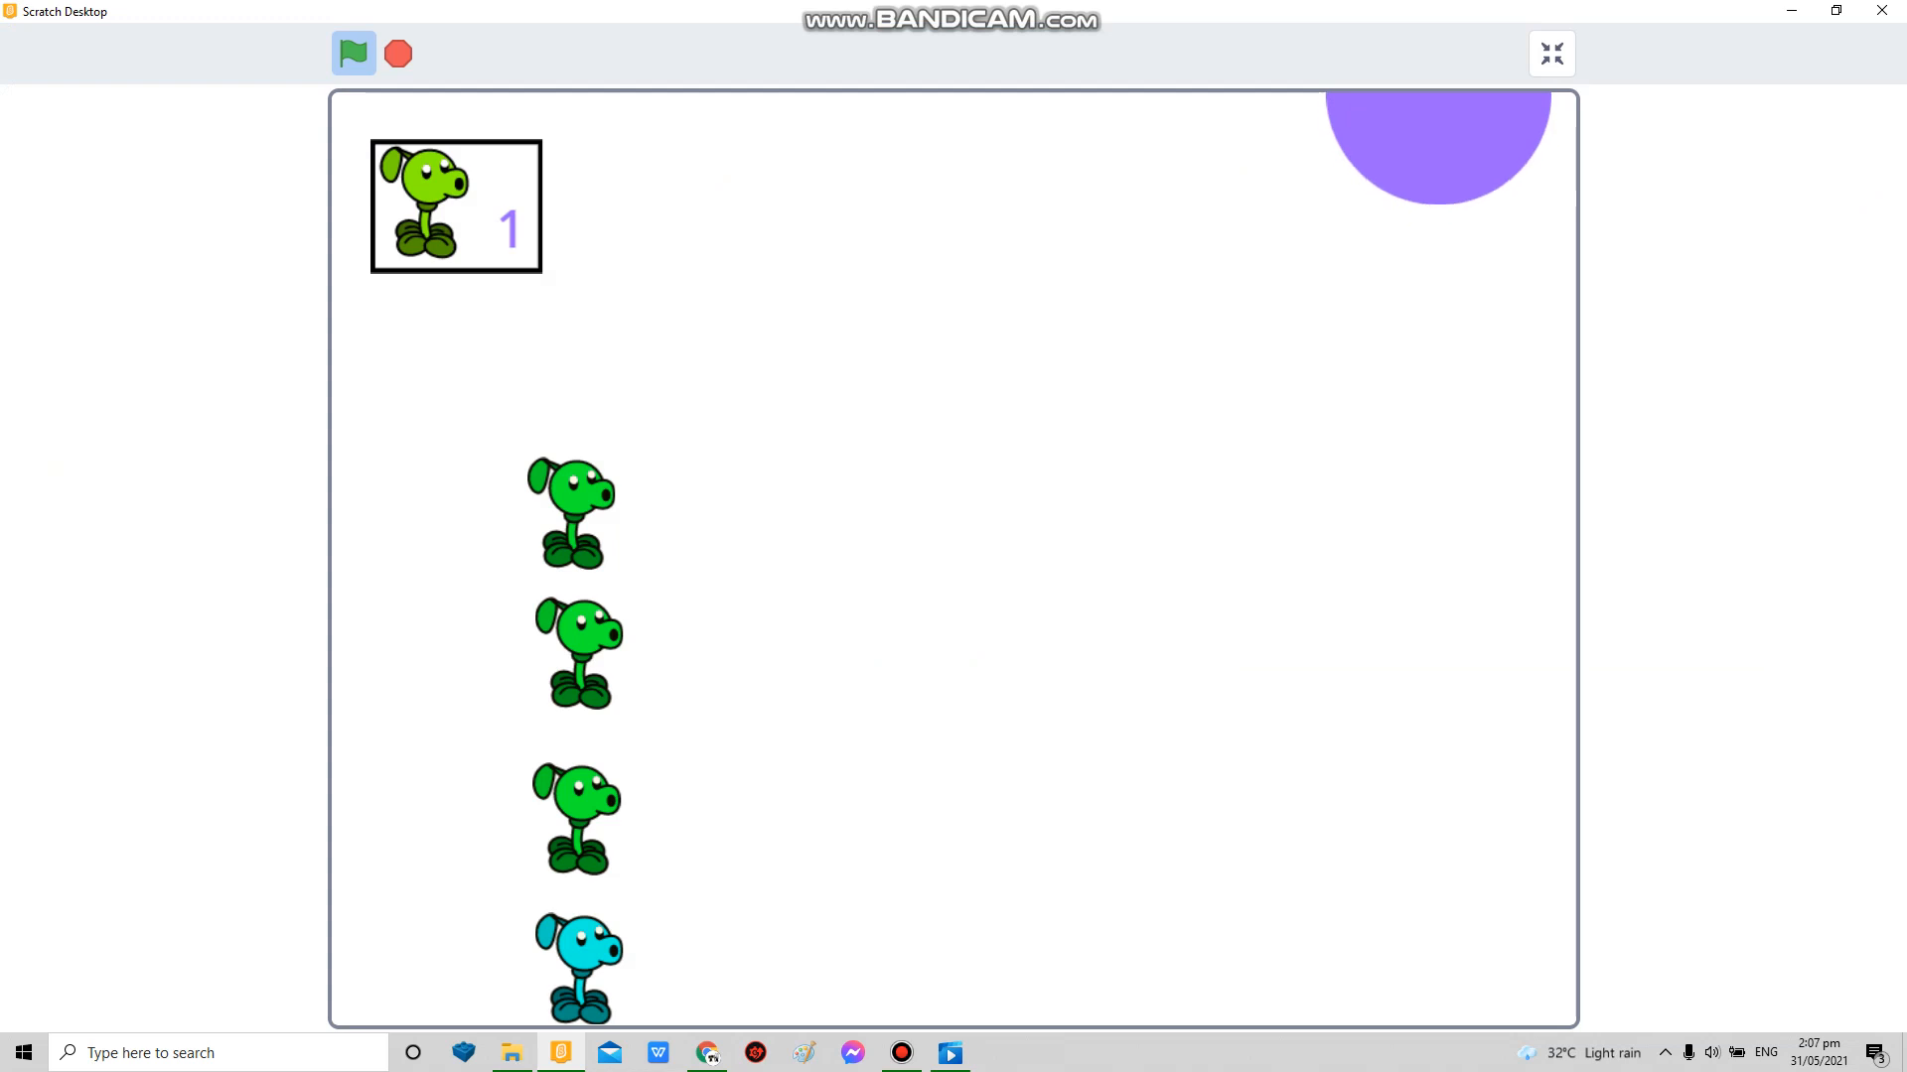